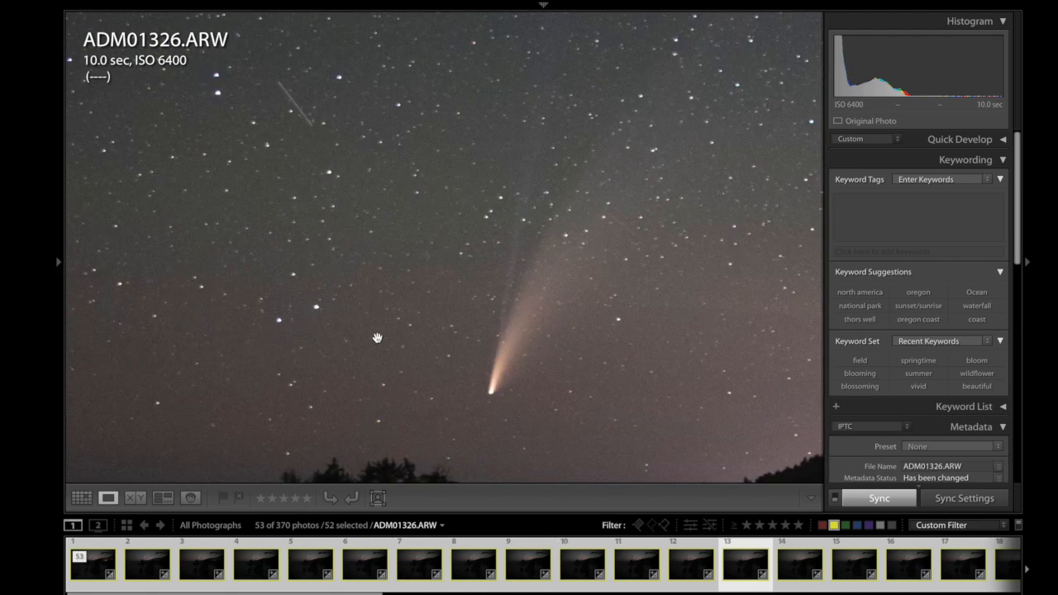
mouse_move(343, 332)
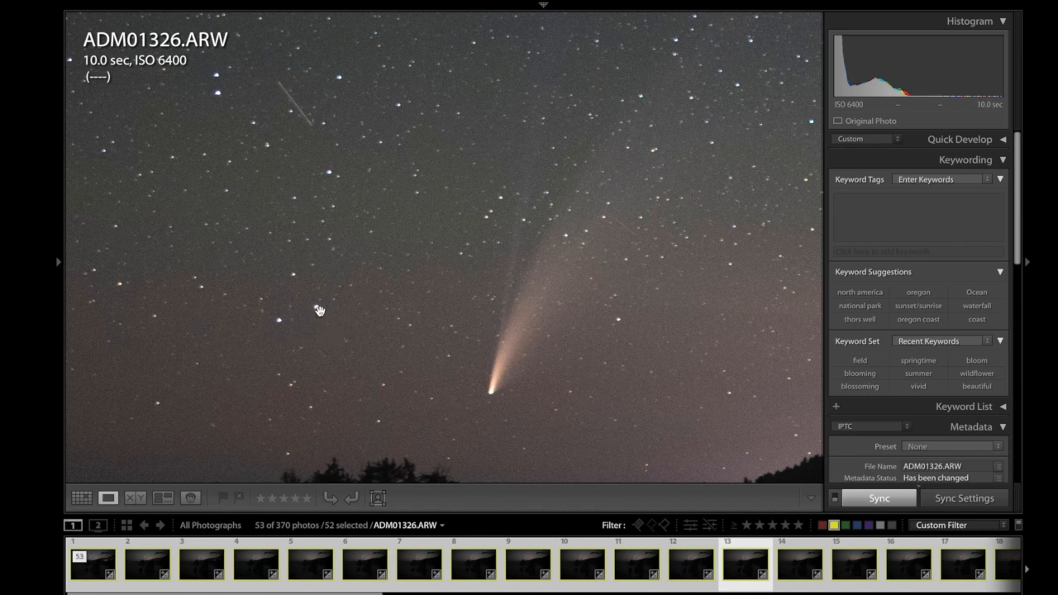
mouse_move(378, 290)
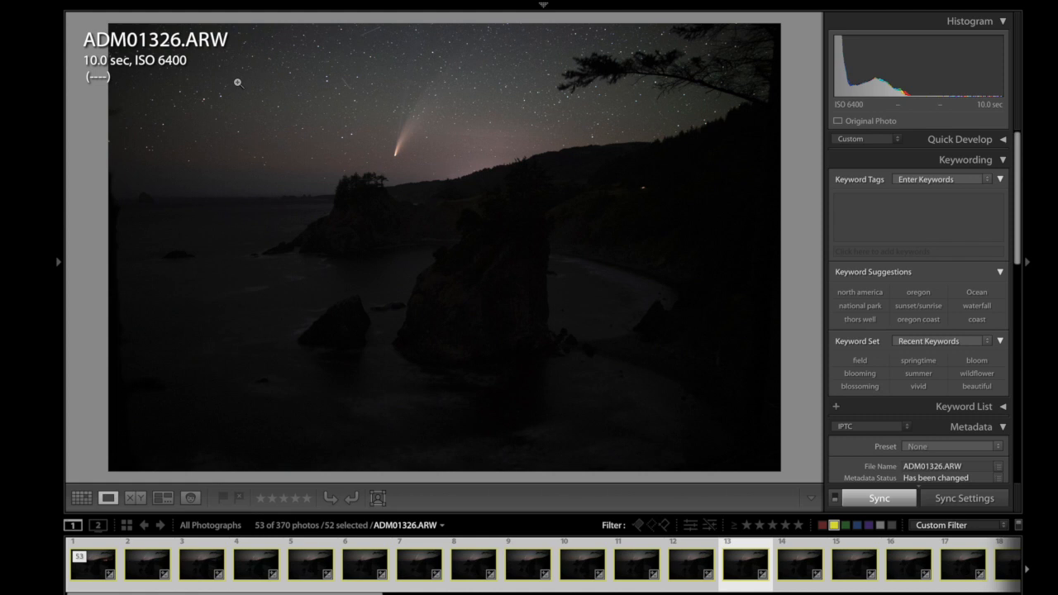
mouse_move(128, 89)
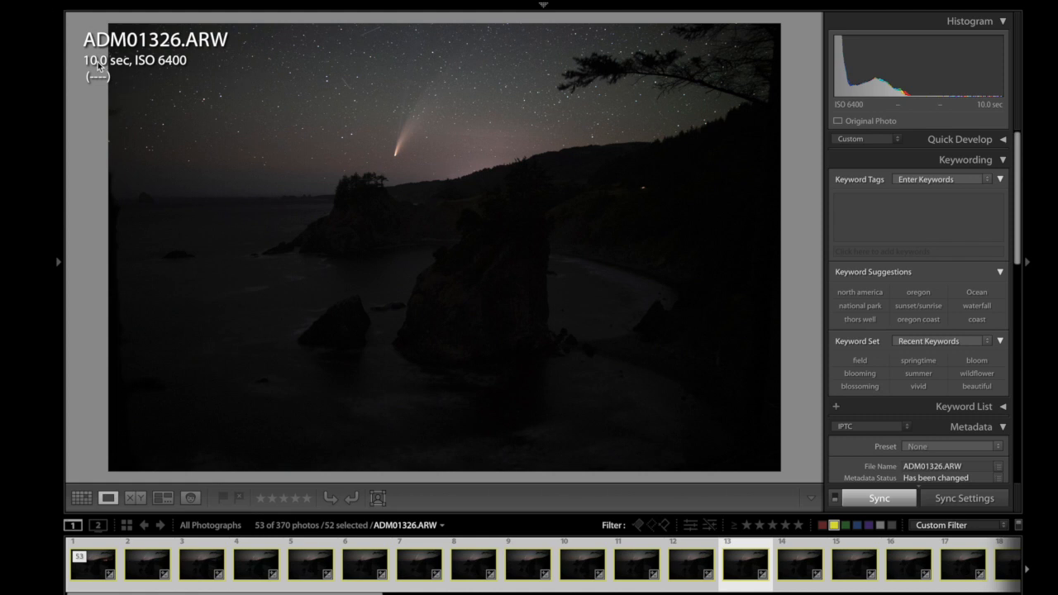
mouse_move(186, 110)
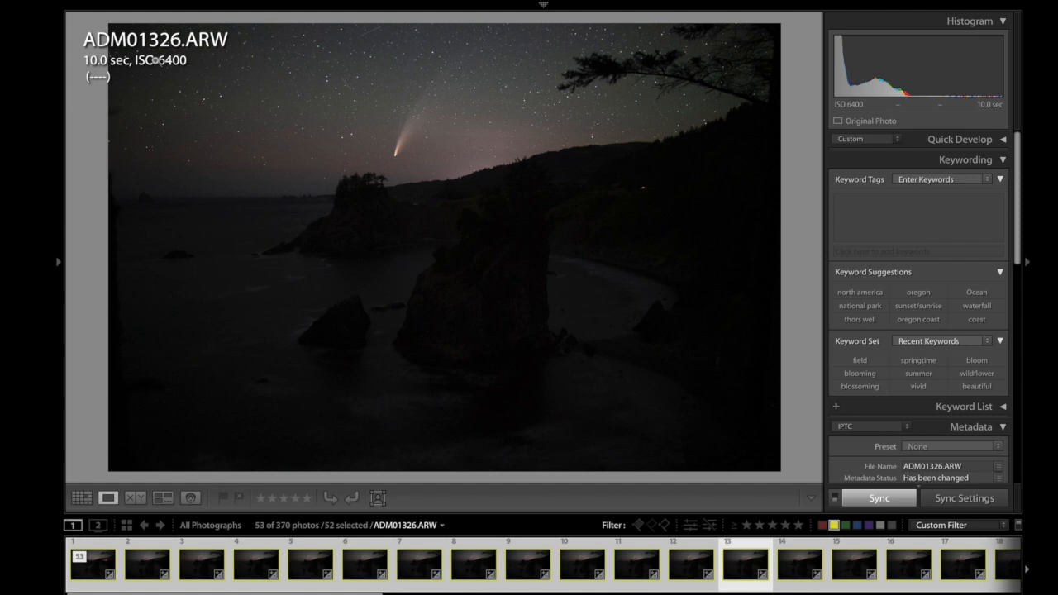
mouse_move(191, 64)
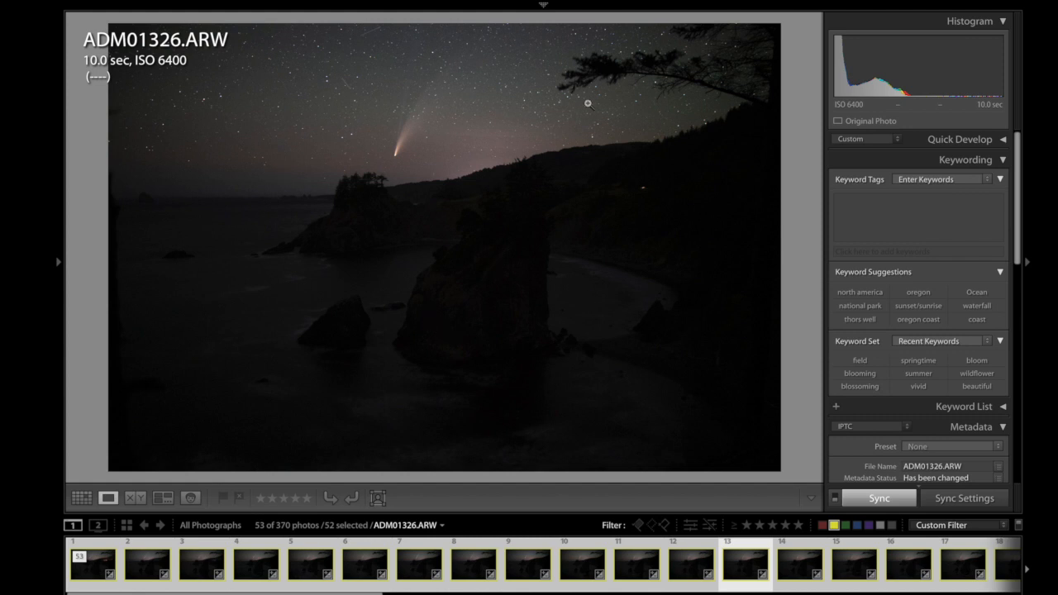
mouse_move(398, 235)
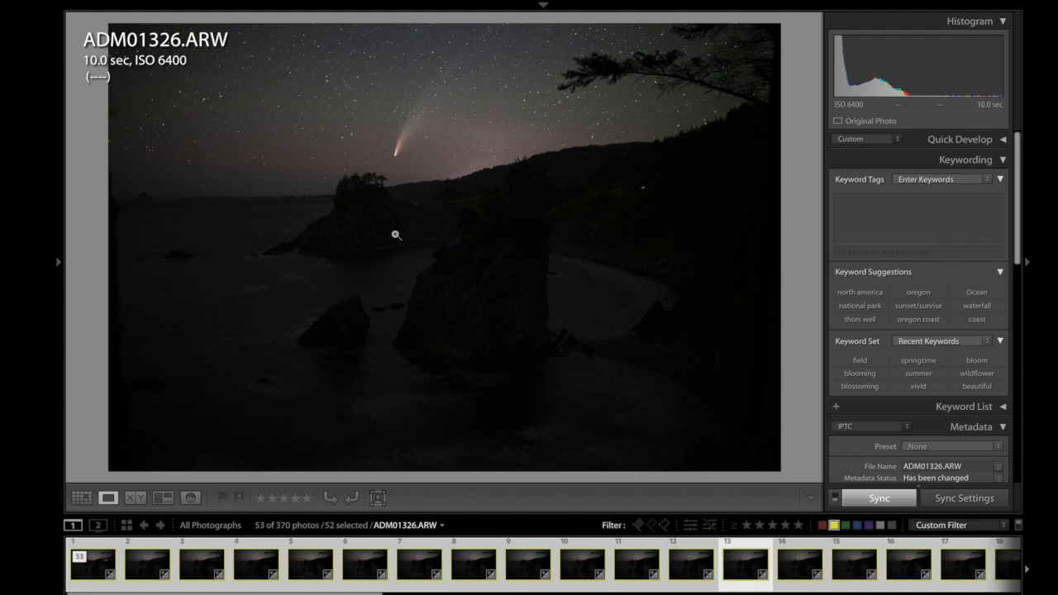
mouse_move(366, 170)
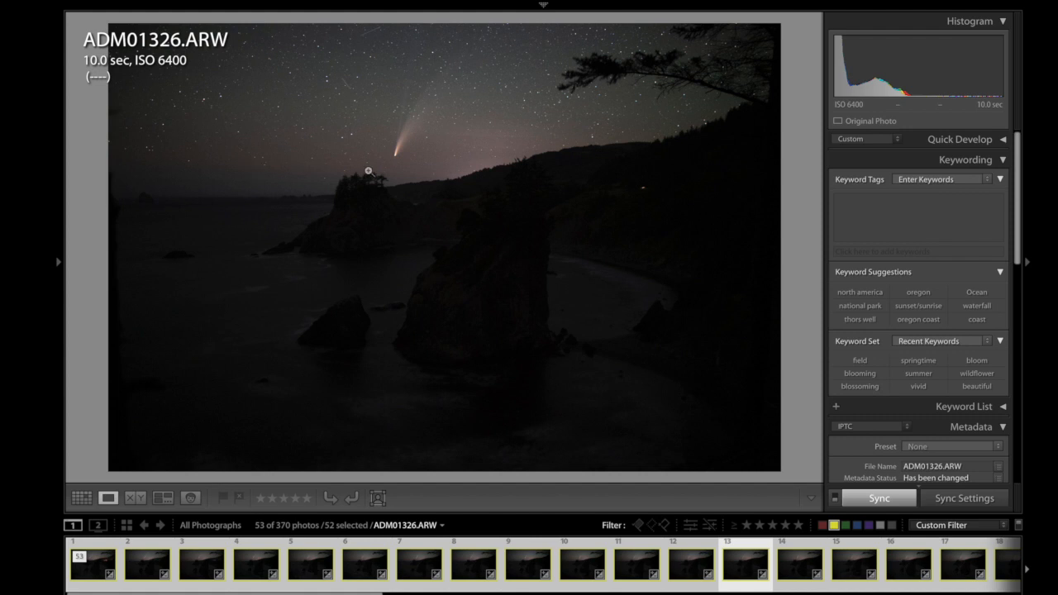
mouse_move(384, 297)
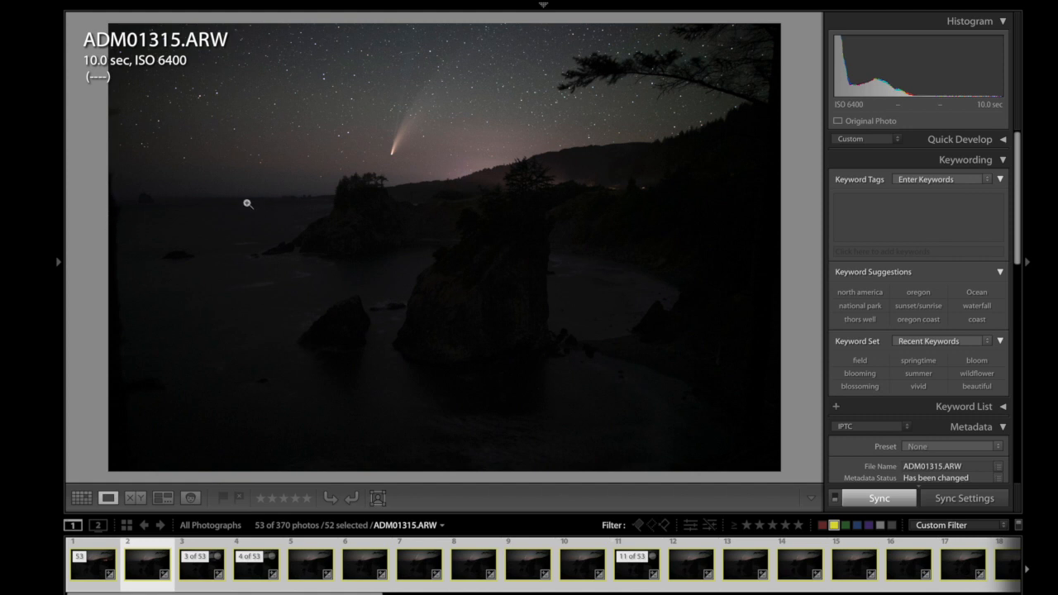
mouse_move(115, 146)
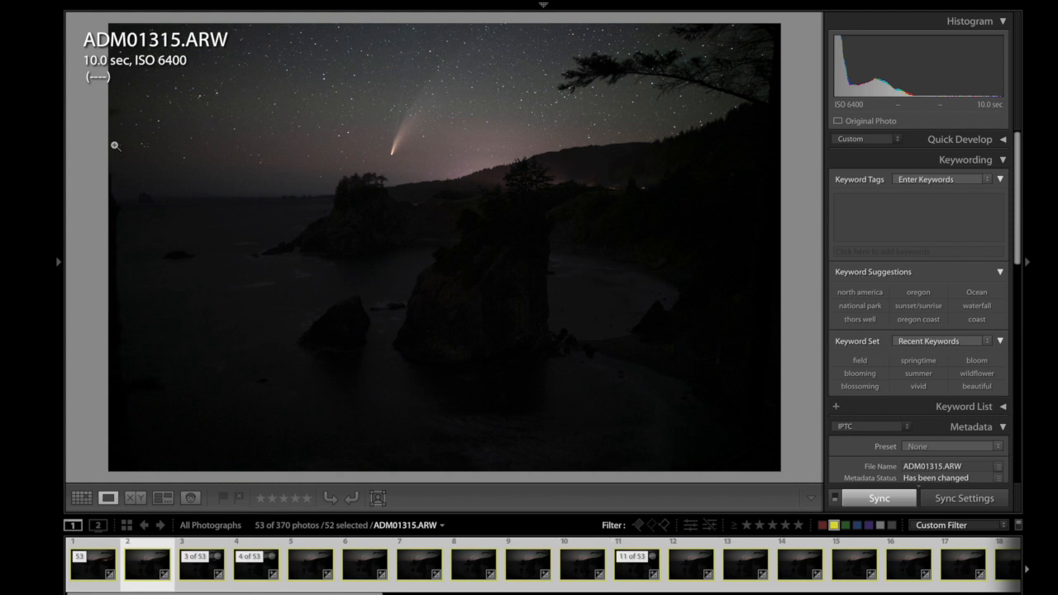
mouse_move(147, 128)
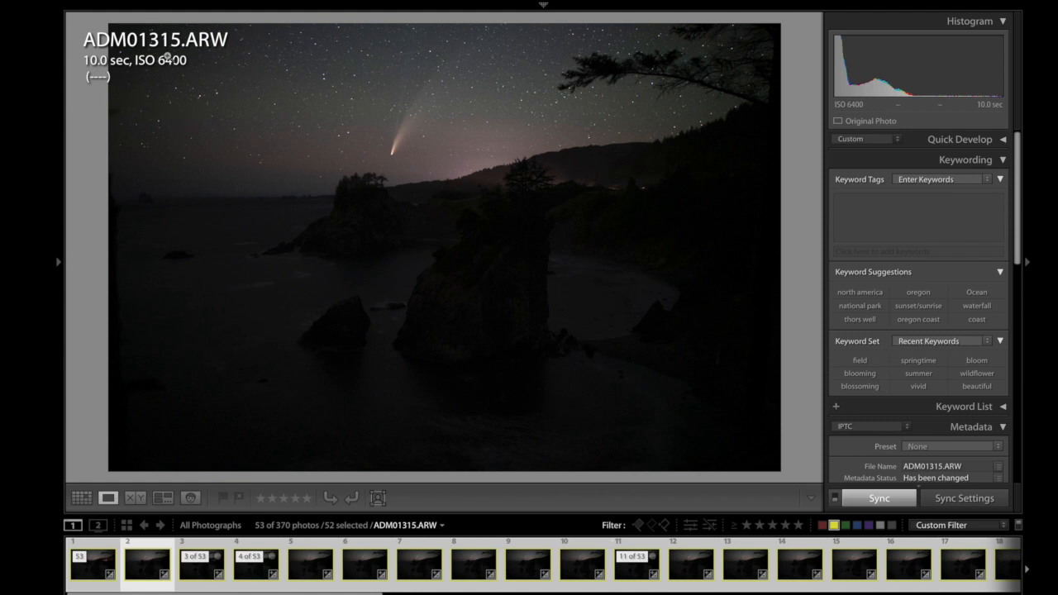
mouse_move(510, 217)
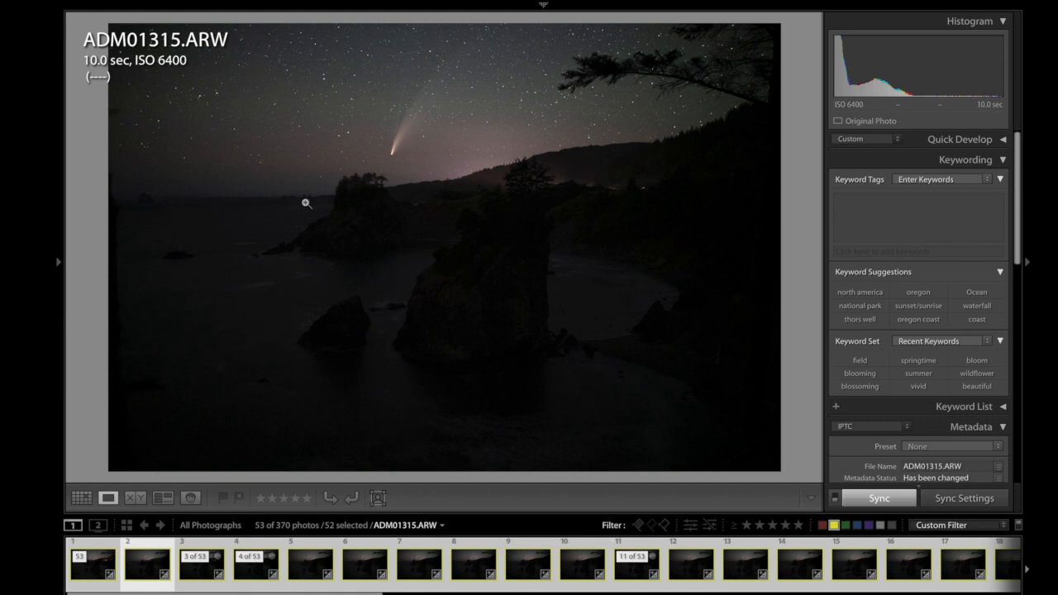
mouse_move(531, 142)
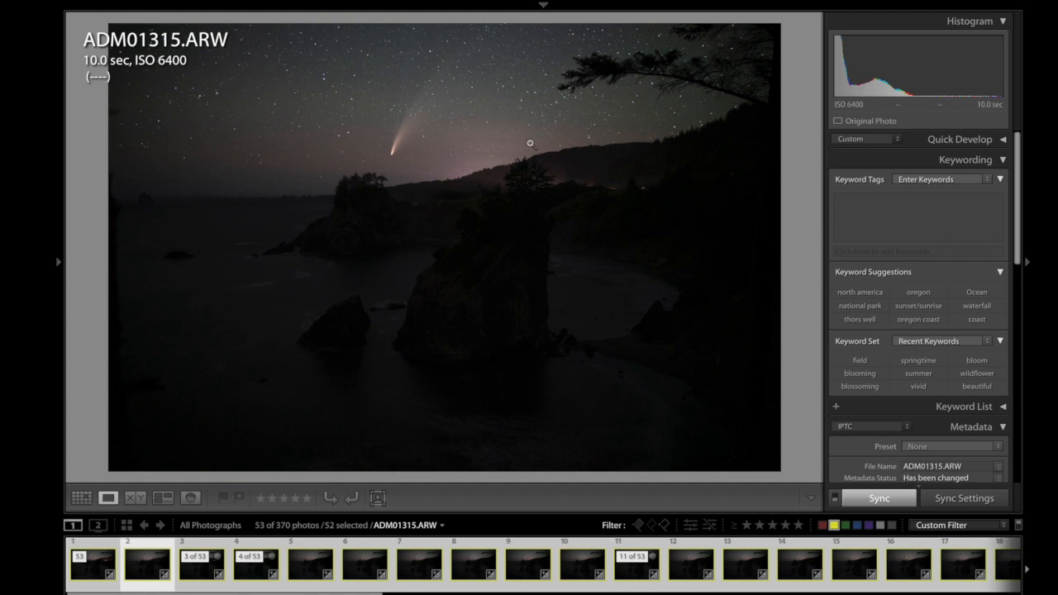
mouse_move(475, 102)
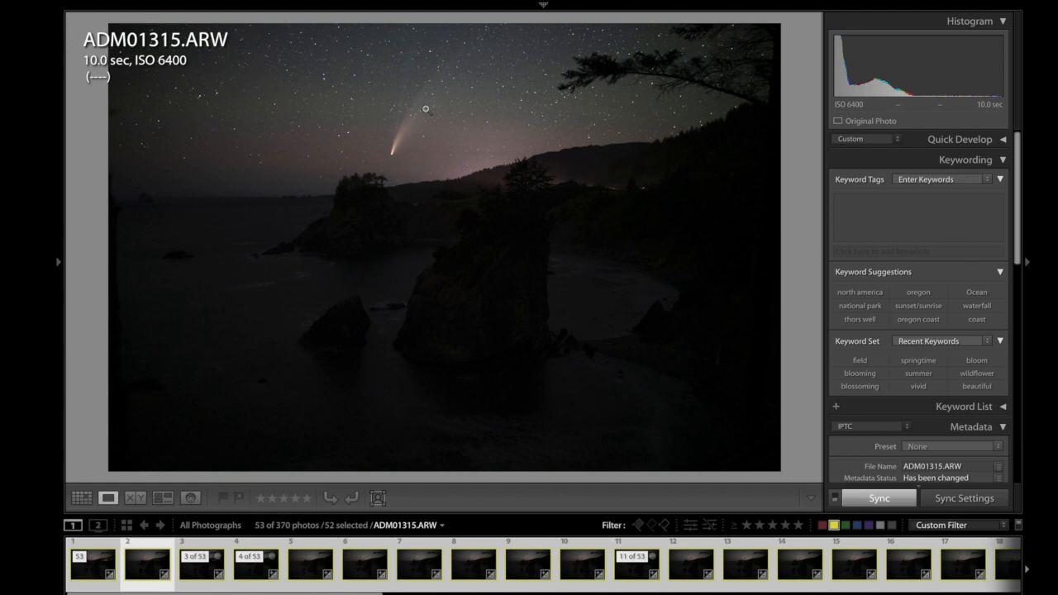
mouse_move(548, 252)
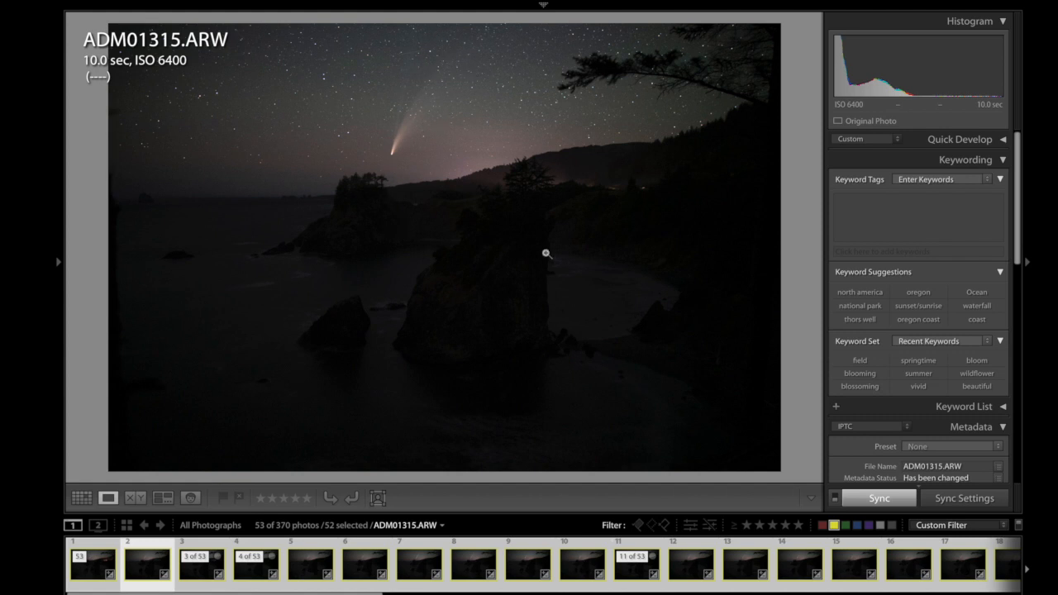
mouse_move(393, 147)
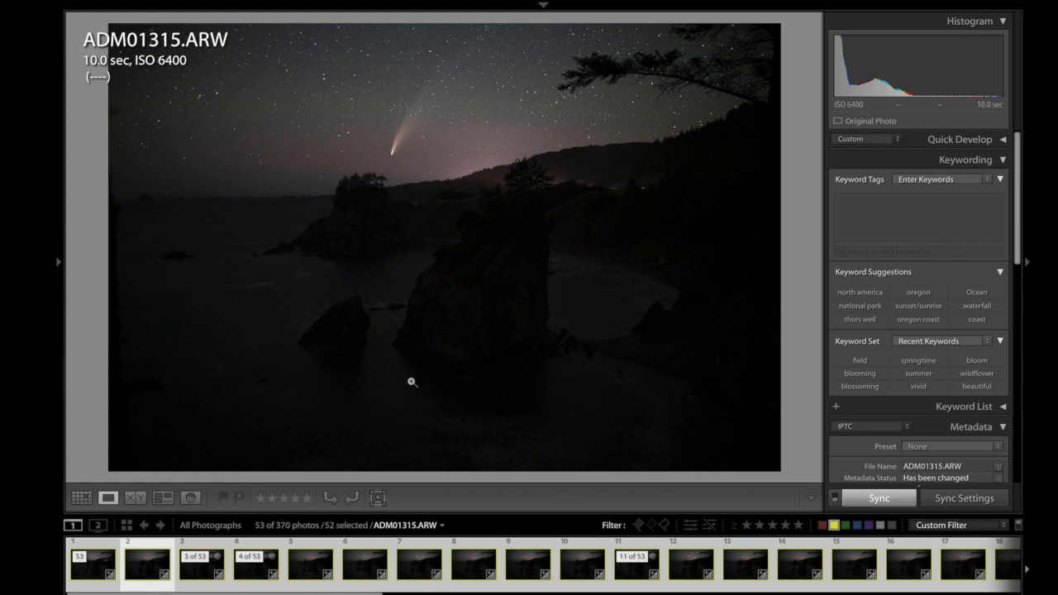
mouse_move(549, 248)
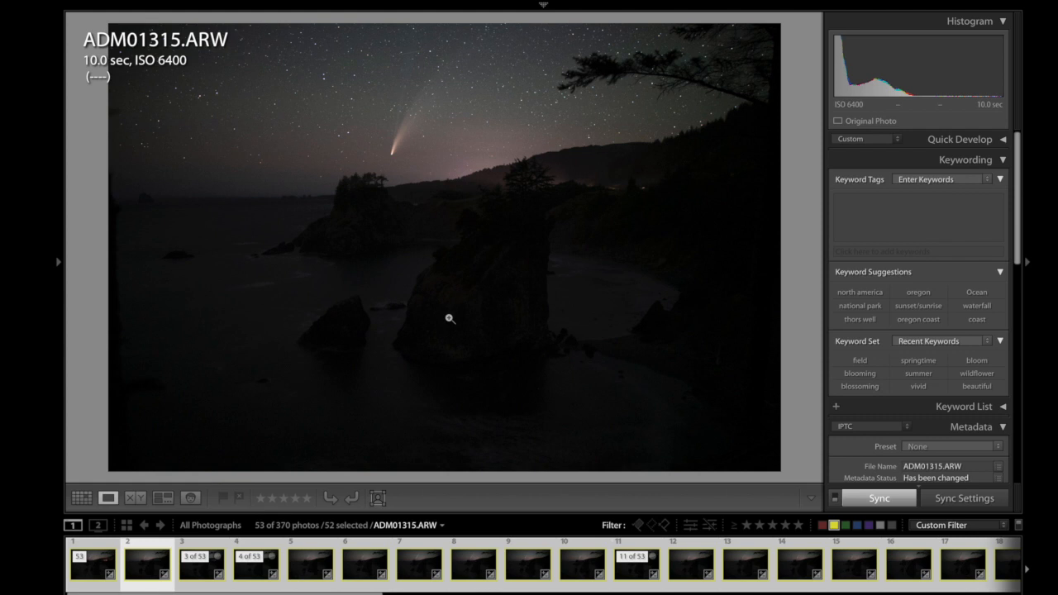
mouse_move(788, 207)
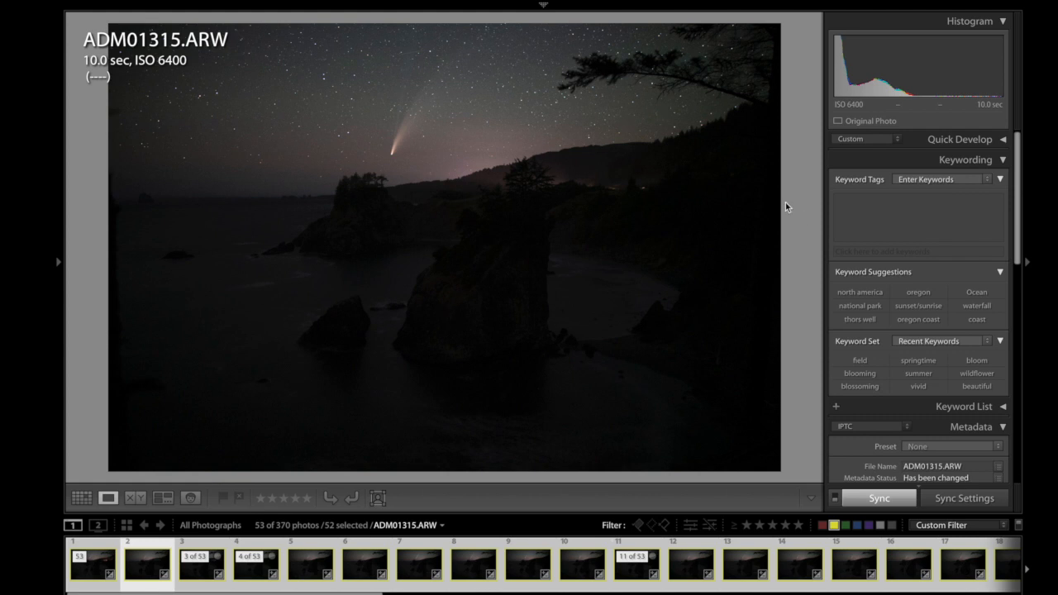
mouse_move(336, 195)
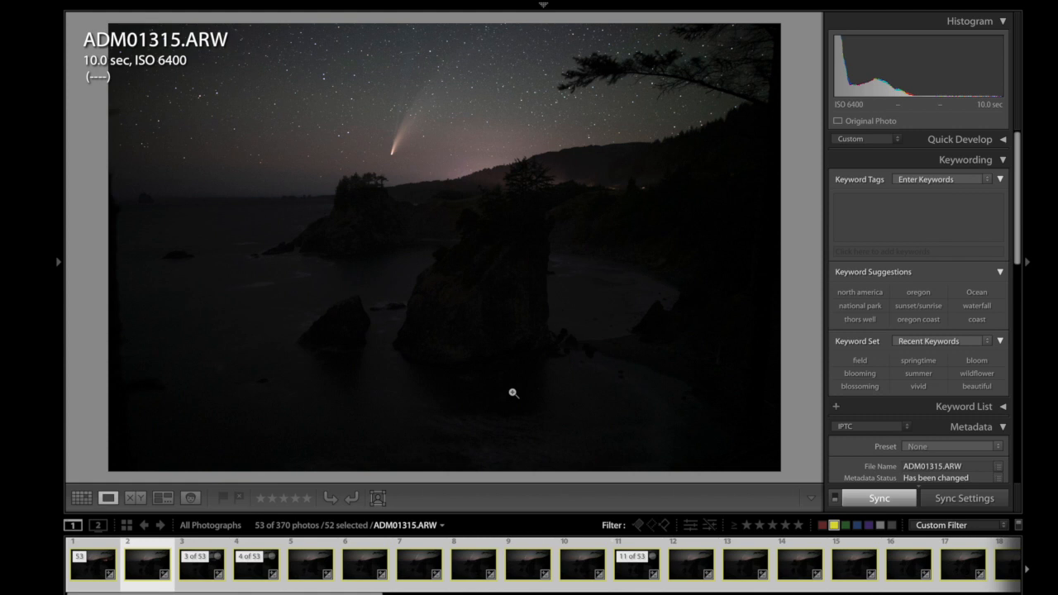
mouse_move(145, 130)
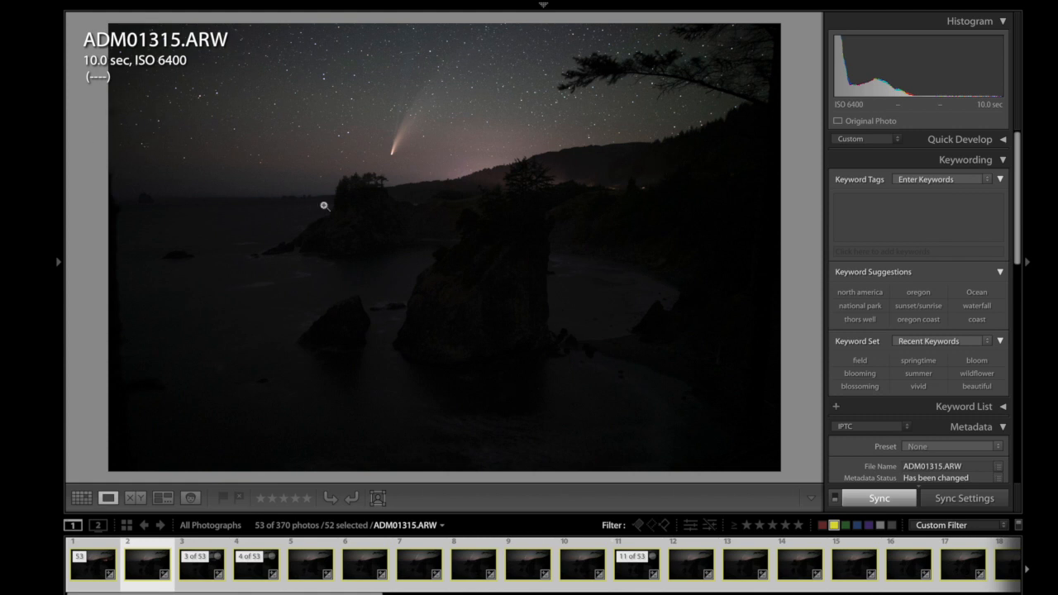
mouse_move(319, 158)
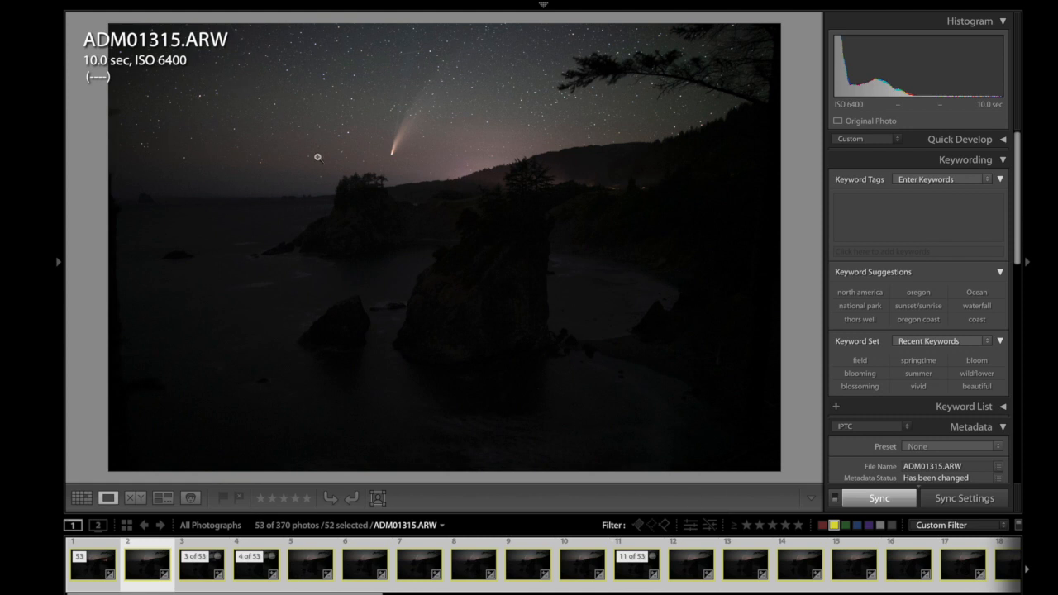
mouse_move(551, 216)
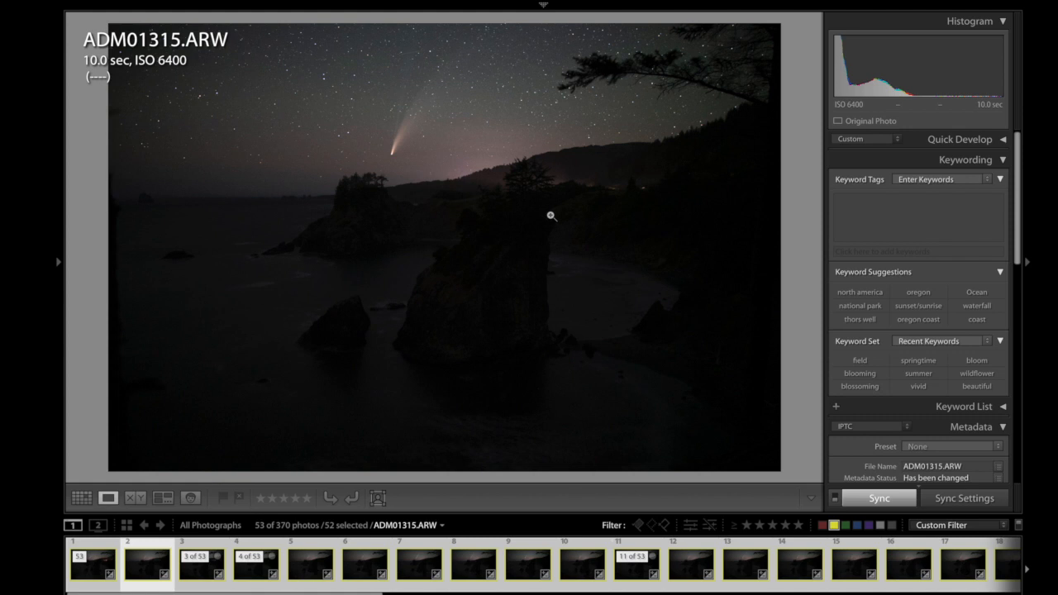
mouse_move(412, 420)
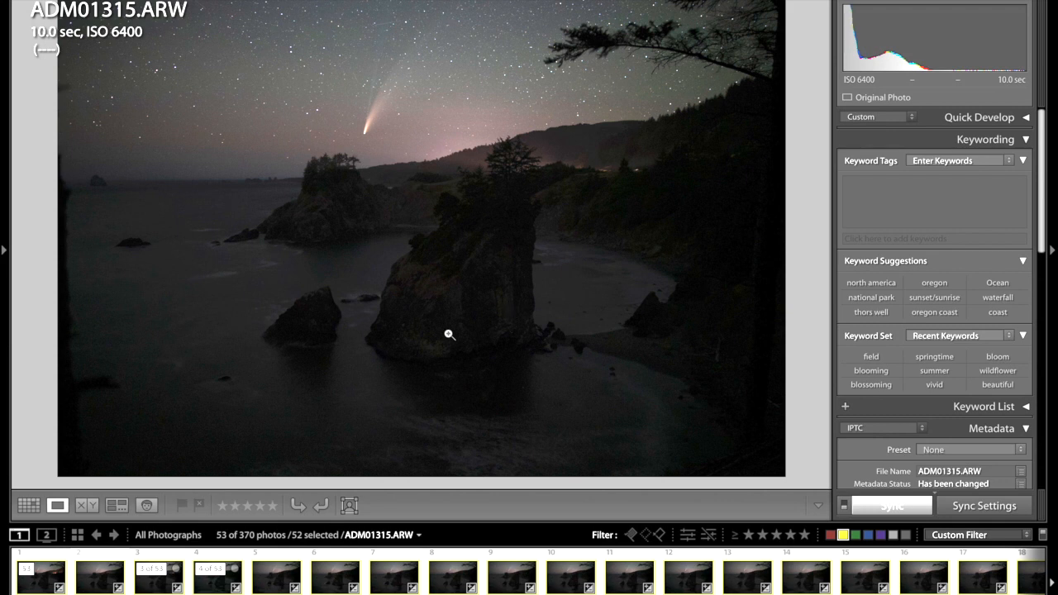
mouse_move(173, 444)
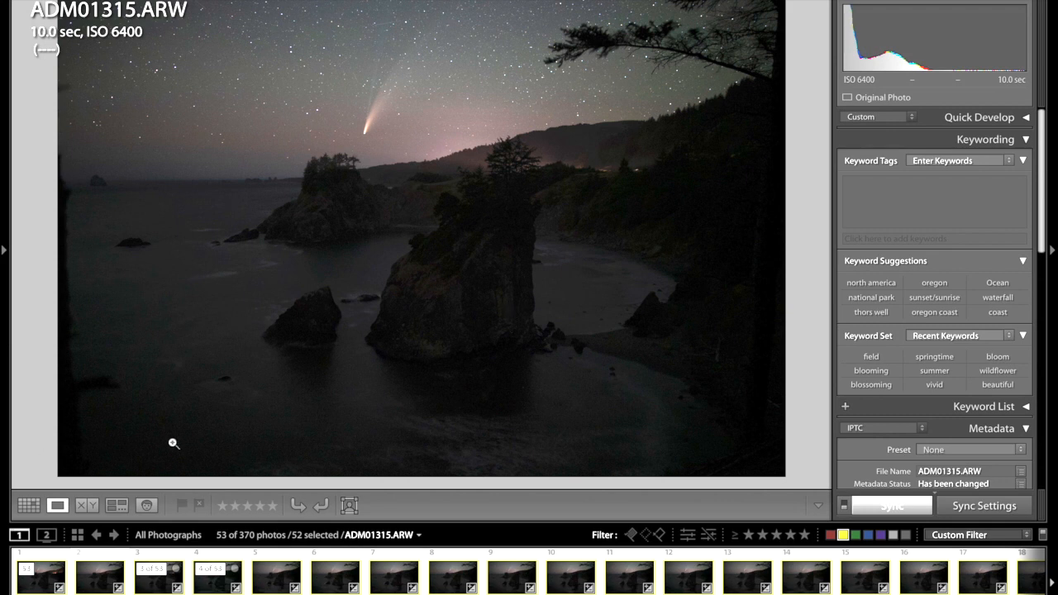
key(d)
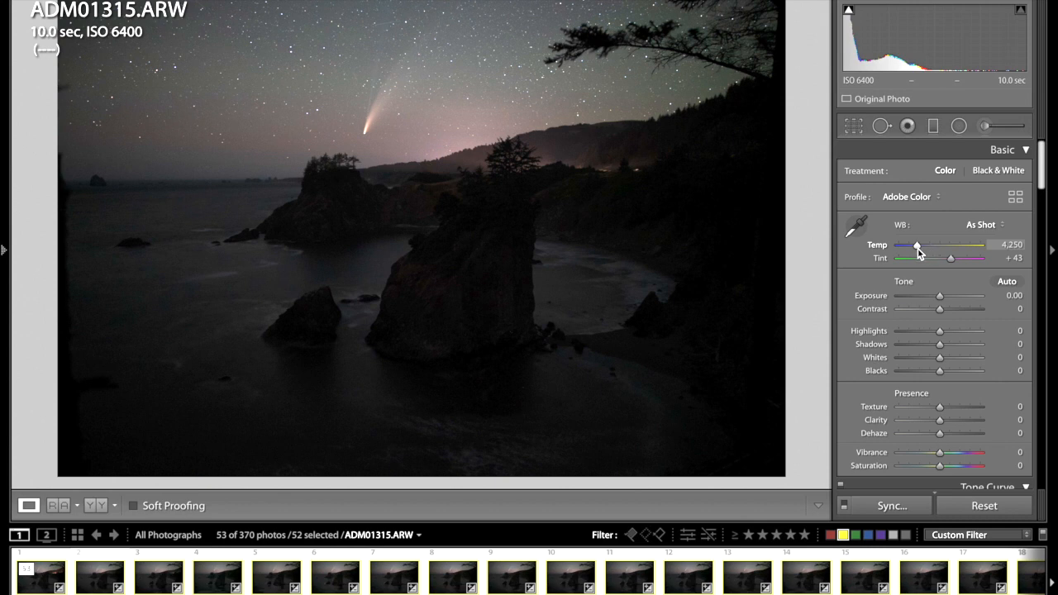
mouse_move(968, 224)
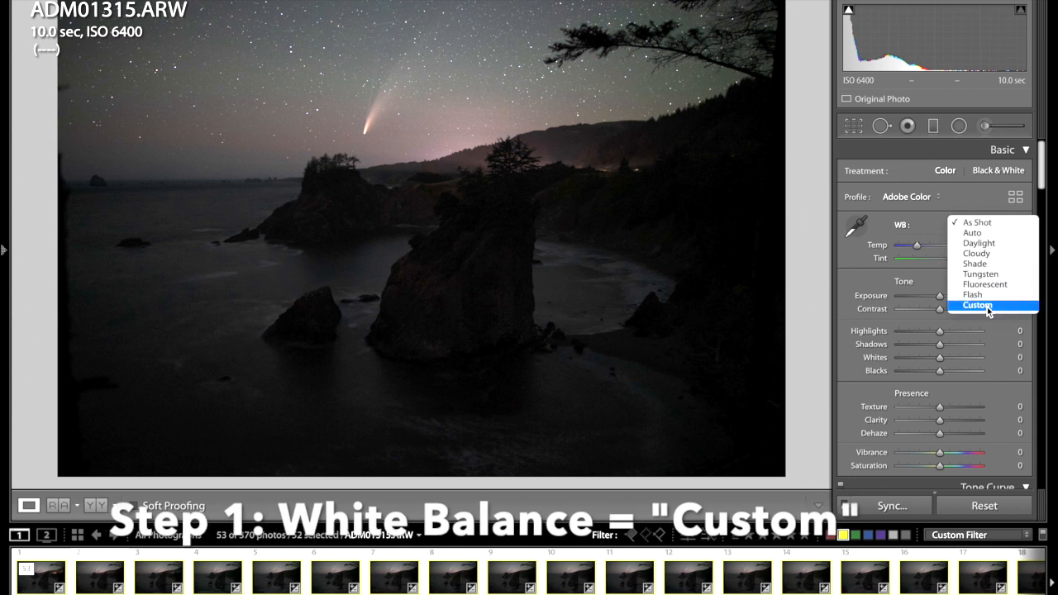
click(978, 305)
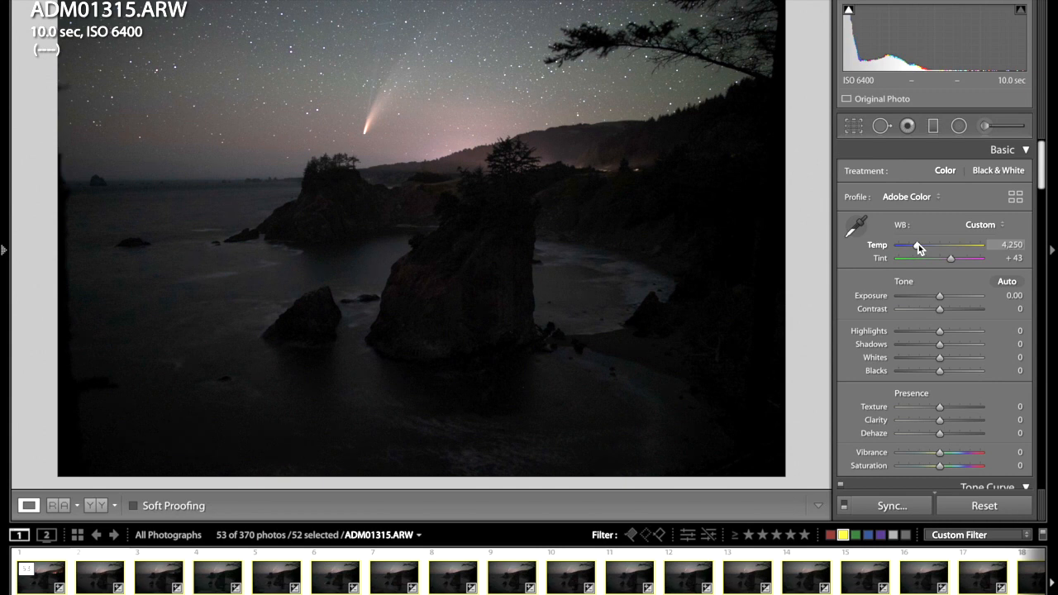
drag(918, 245, 917, 246)
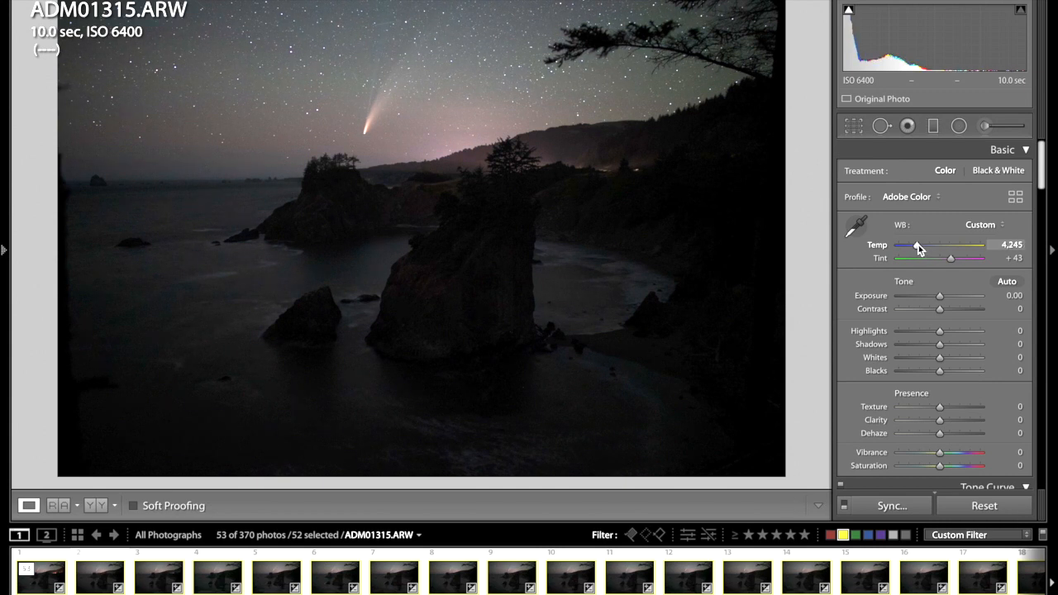
drag(918, 246, 914, 246)
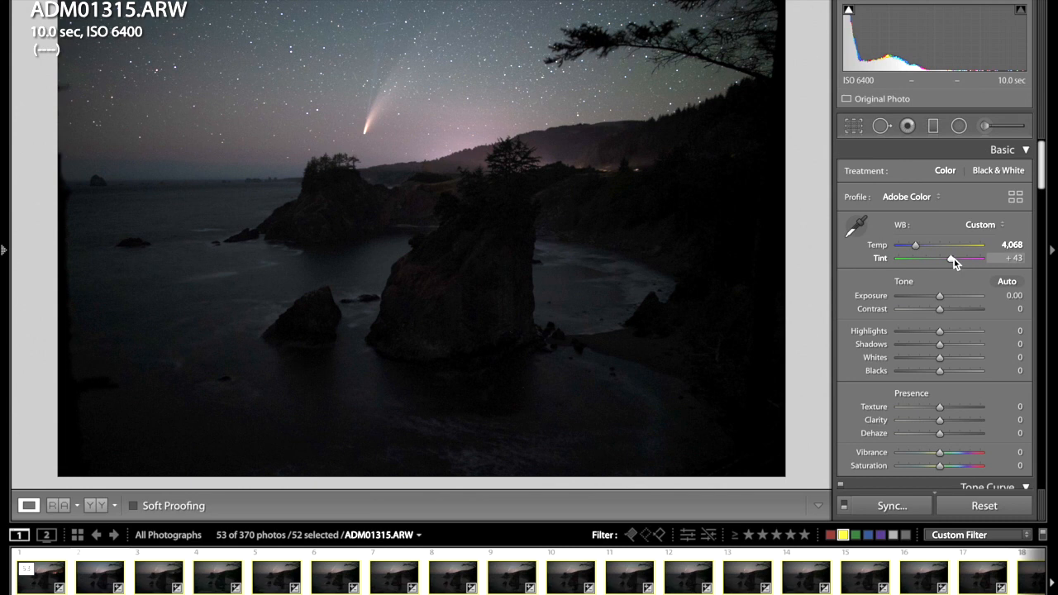
drag(949, 258, 953, 258)
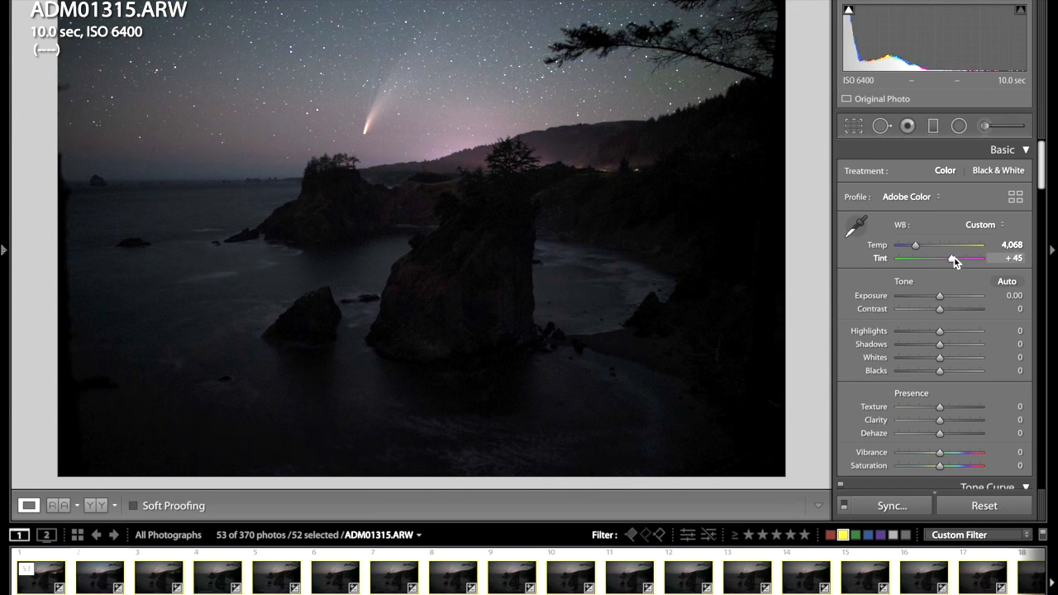
drag(951, 258, 954, 258)
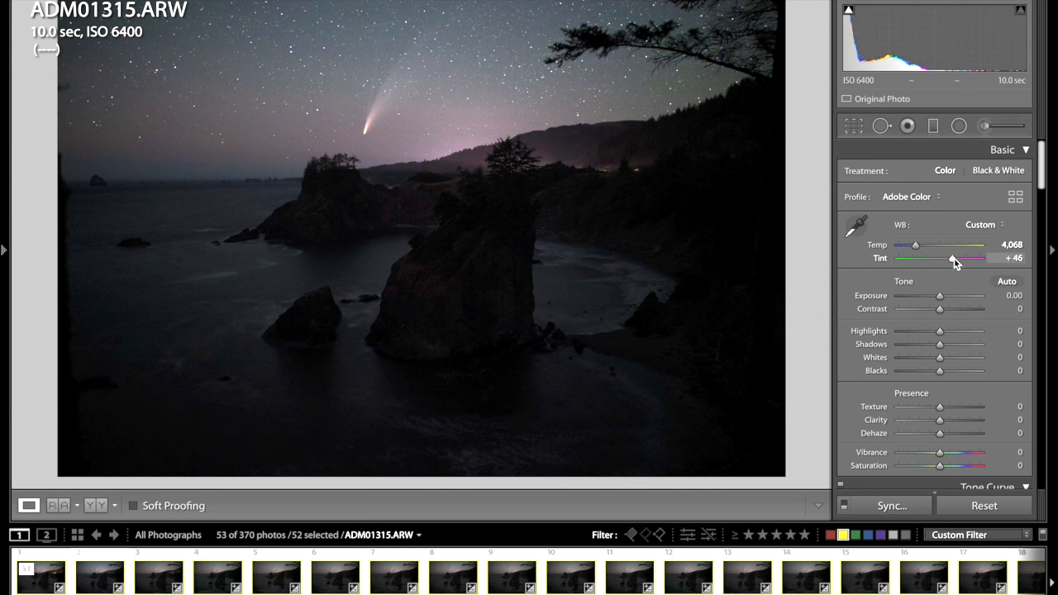
drag(950, 258, 952, 258)
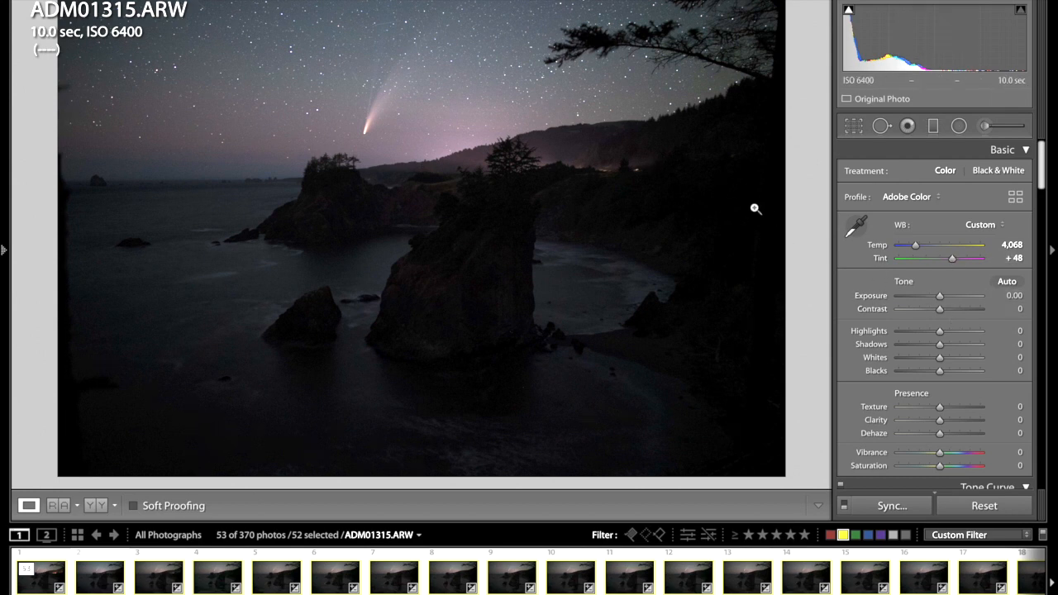
mouse_move(457, 79)
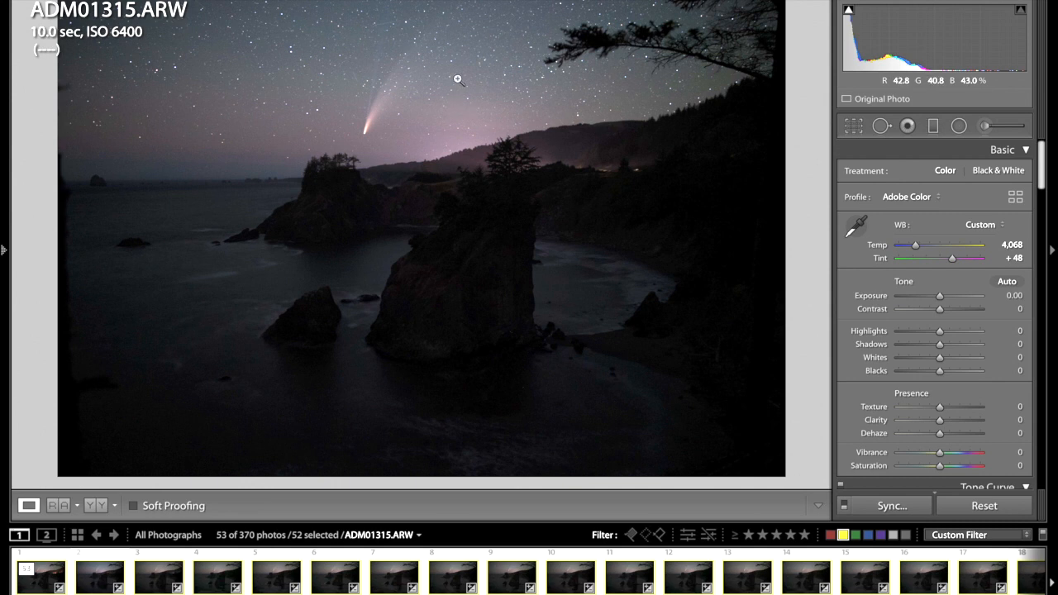
mouse_move(498, 97)
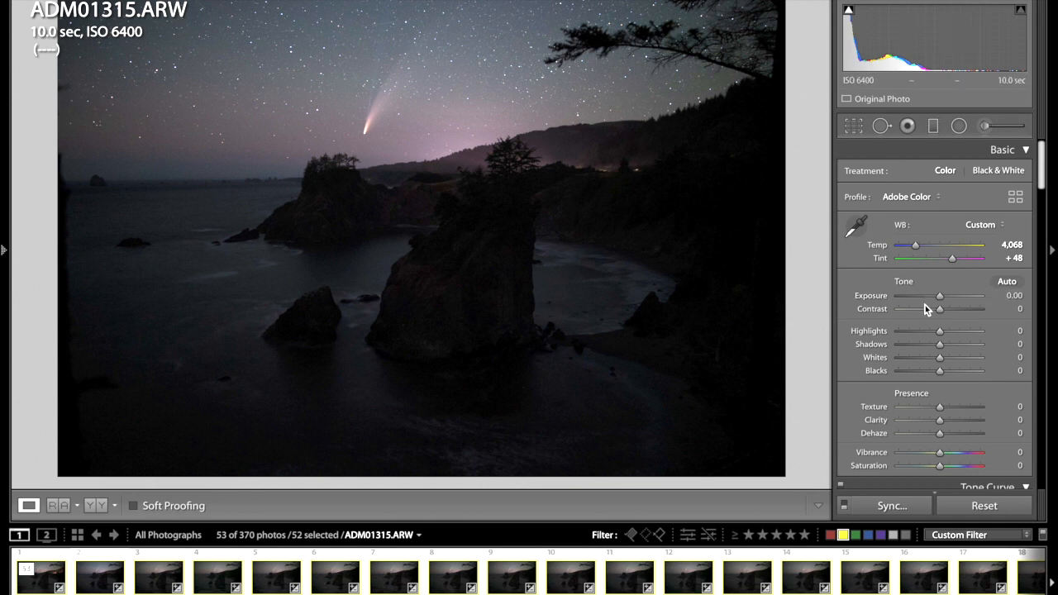
mouse_move(720, 160)
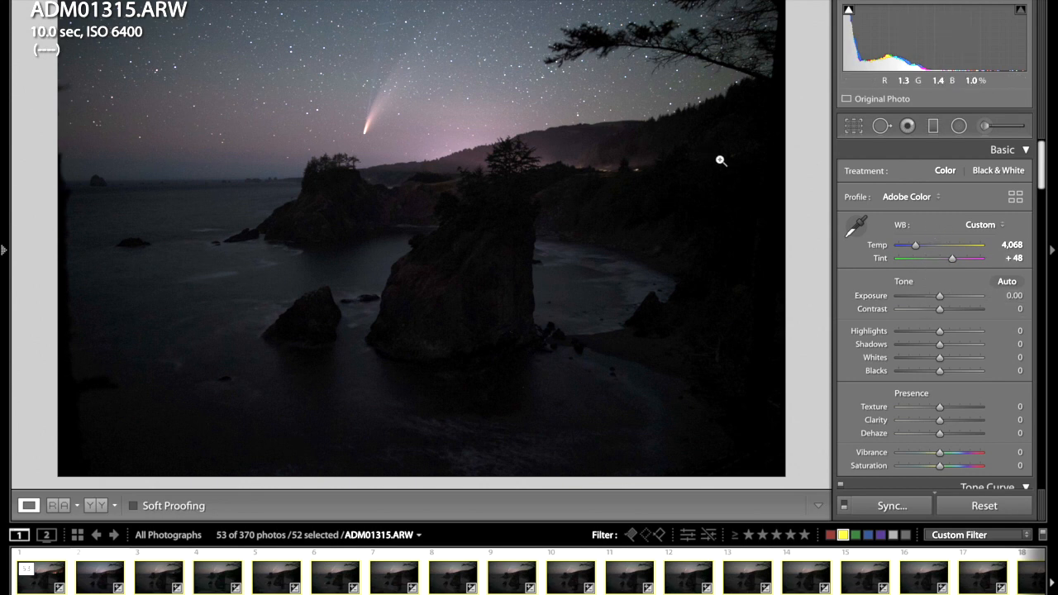
mouse_move(595, 124)
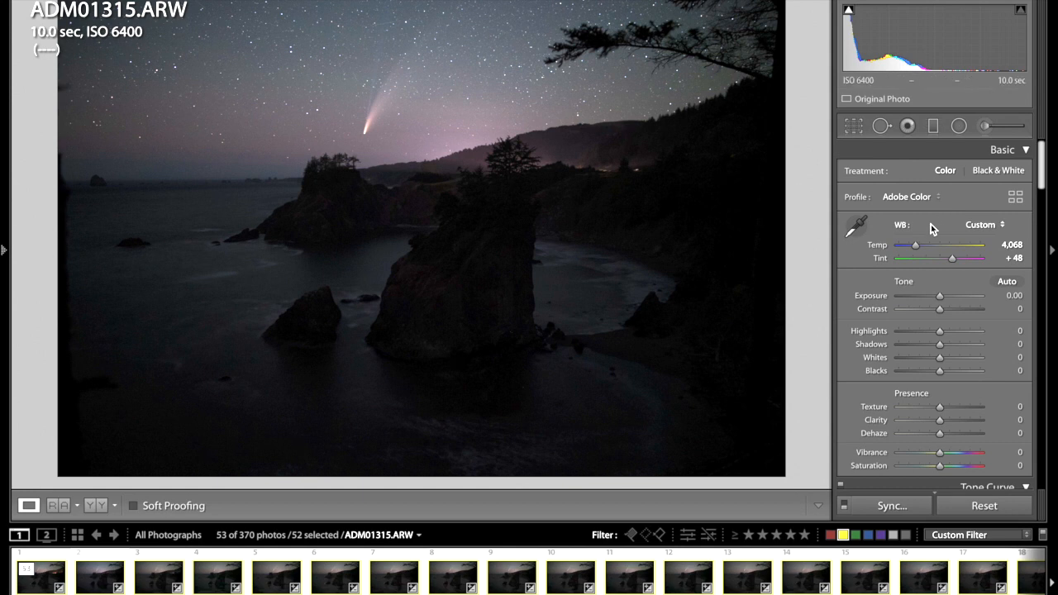
mouse_move(991, 242)
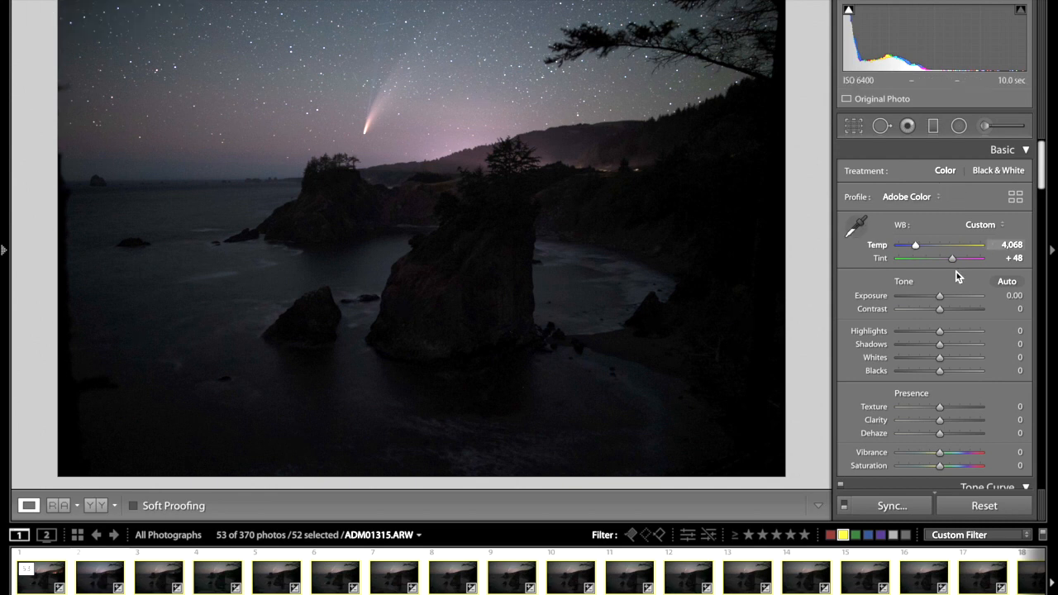
- Turn sharpening amount down to 0, keeping colour noise reduction at 25
scroll(down, 3)
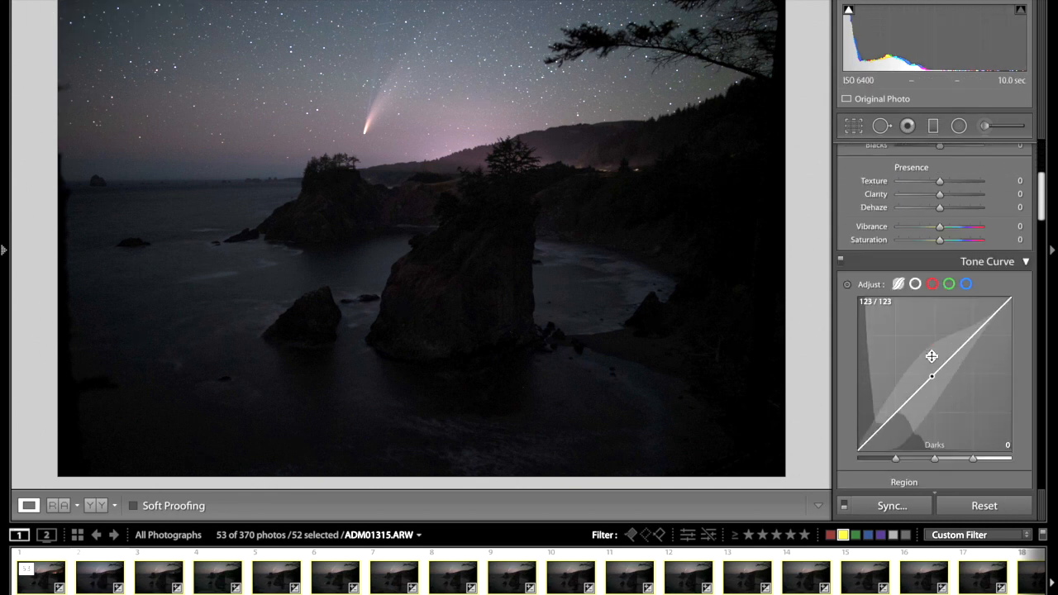
scroll(down, 3)
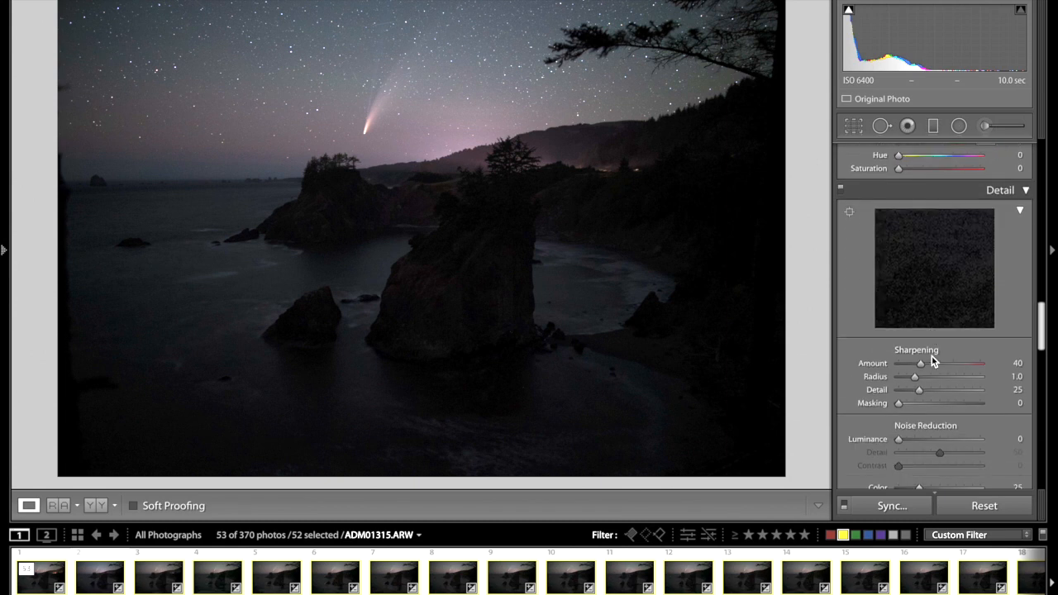
drag(920, 363, 899, 363)
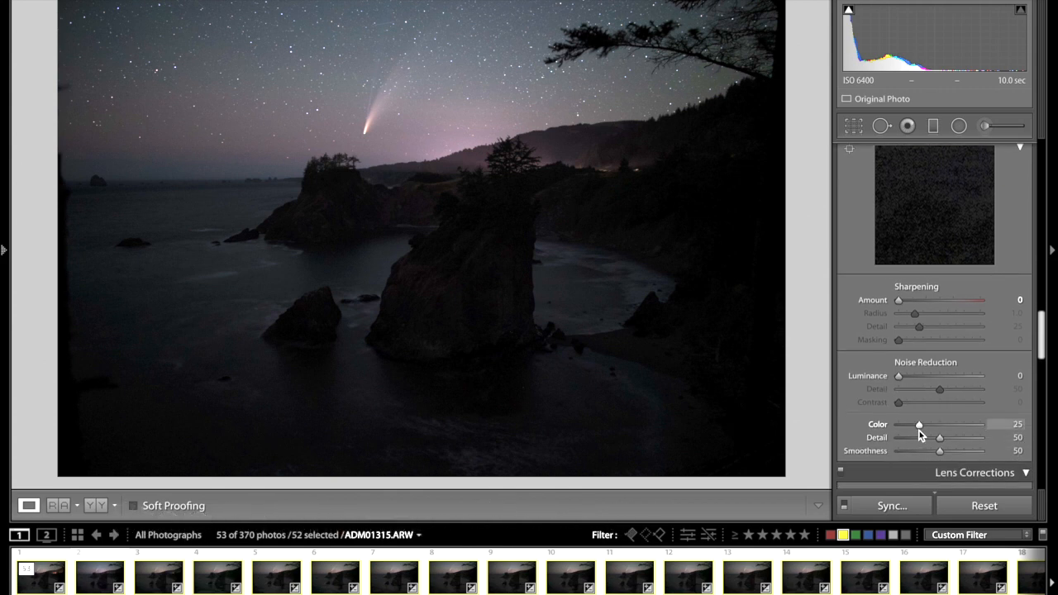
mouse_move(849, 437)
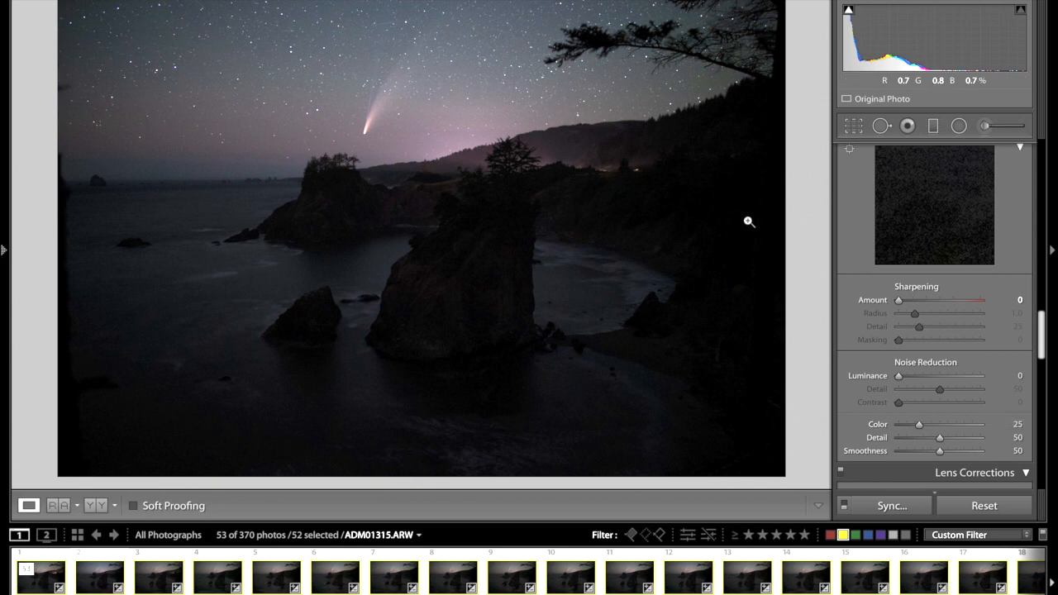
mouse_move(648, 111)
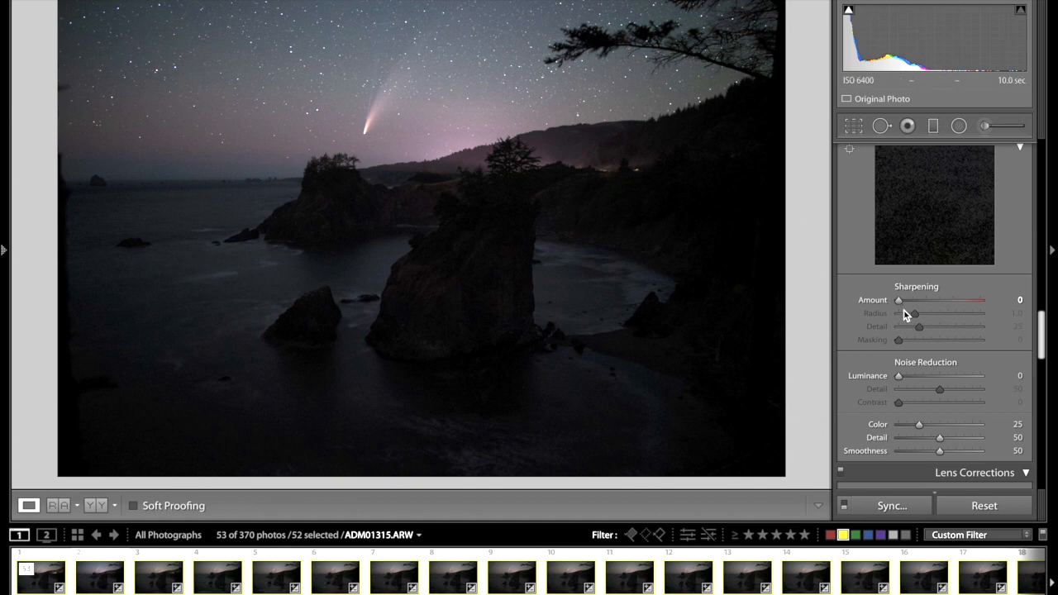
drag(920, 425, 916, 424)
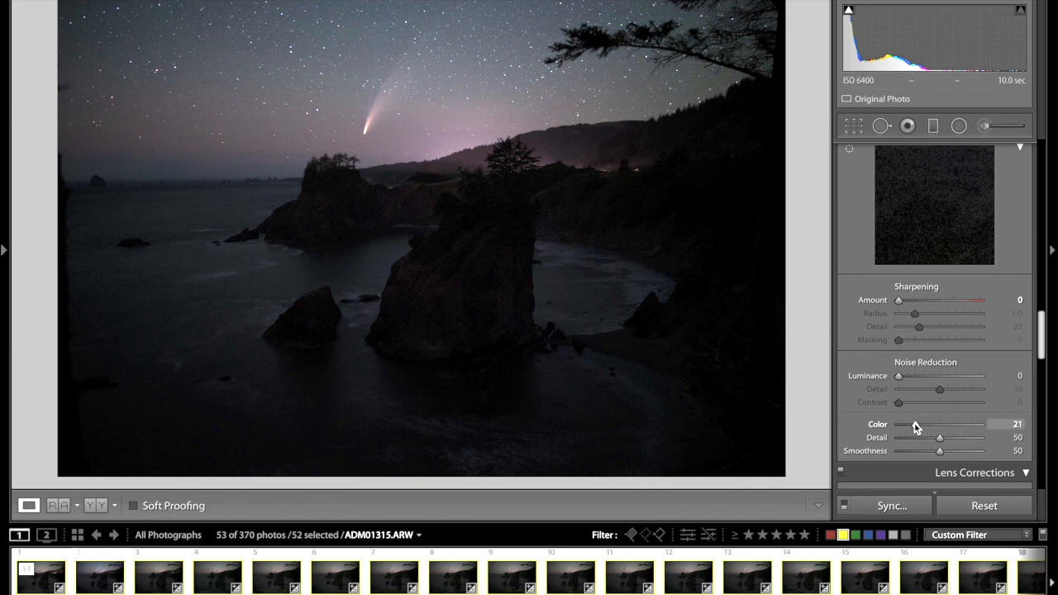
drag(914, 424, 899, 424)
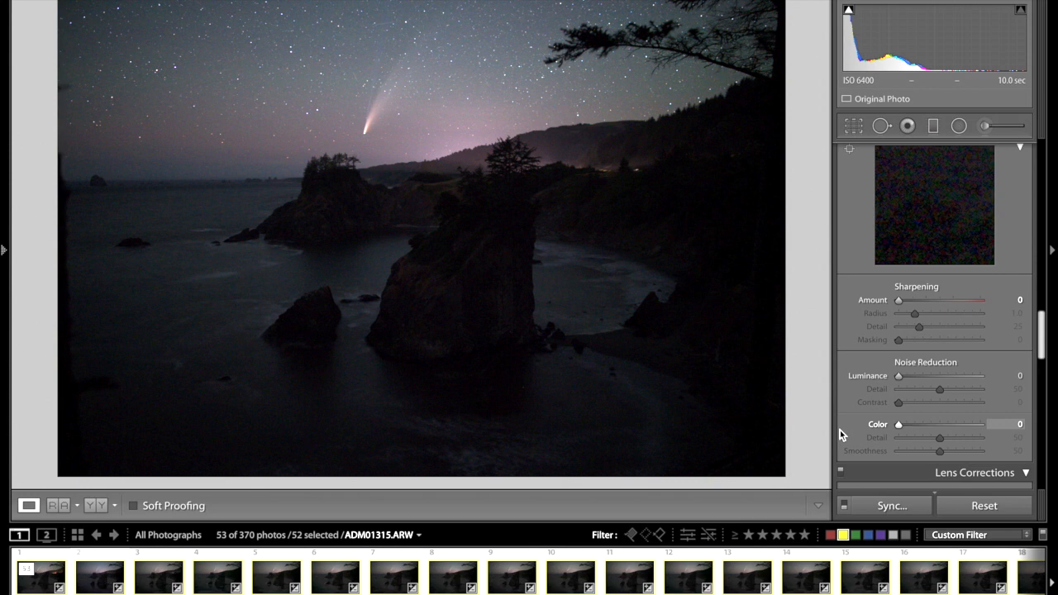
drag(899, 424, 914, 425)
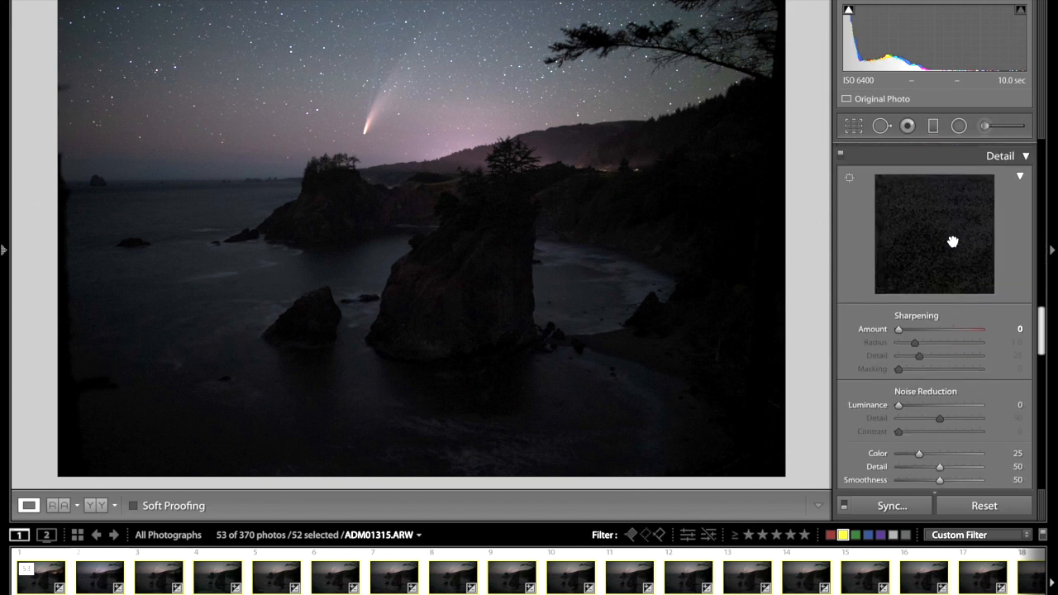
- Enable Remove Chromatic Aberration in Lens Corrections, leaving profile corrections unchecked
scroll(down, 3)
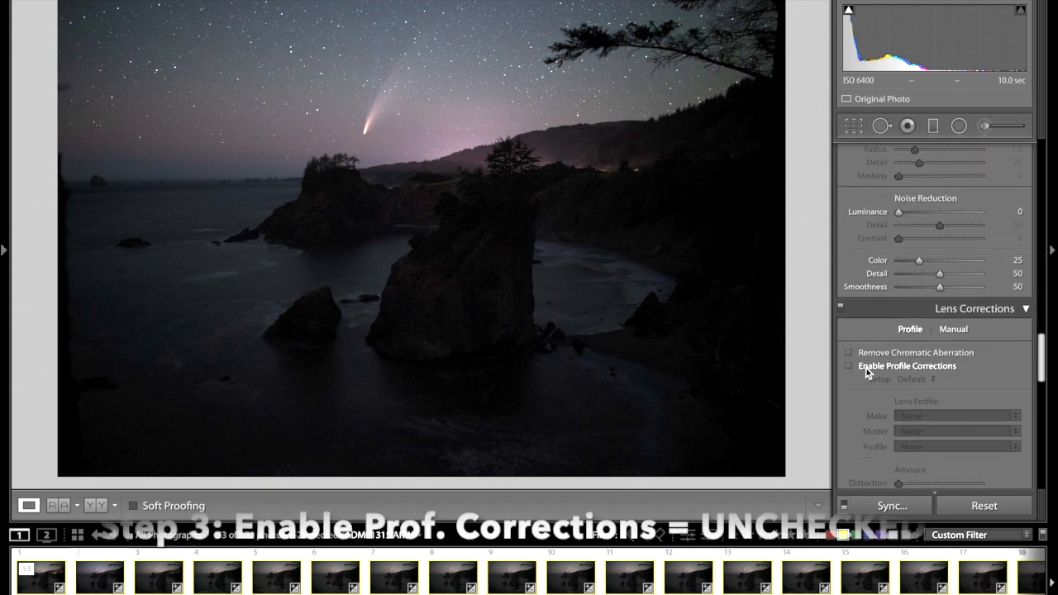
click(849, 353)
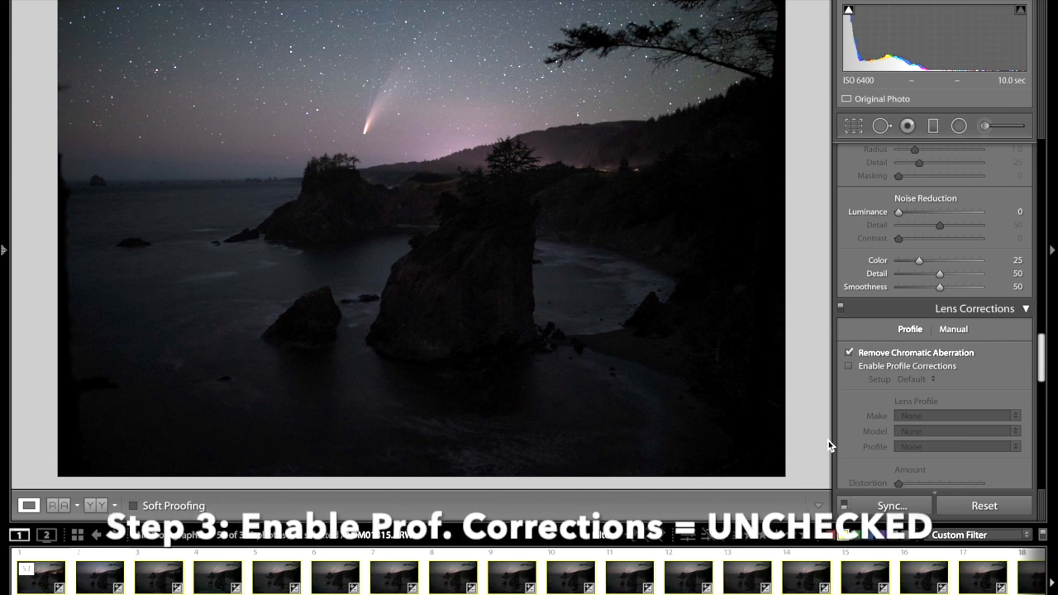
scroll(down, 3)
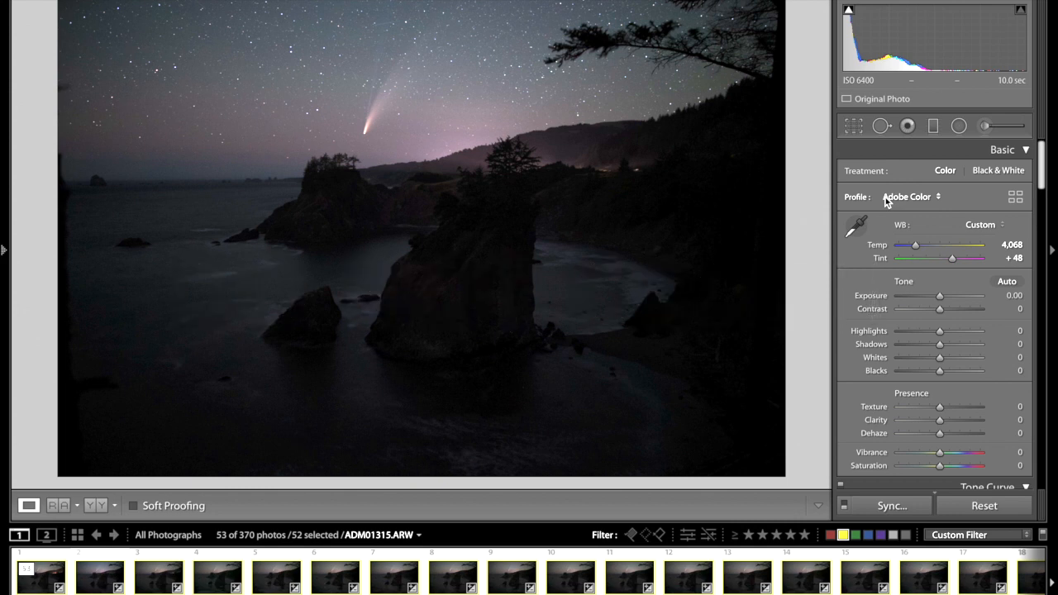
mouse_move(870, 180)
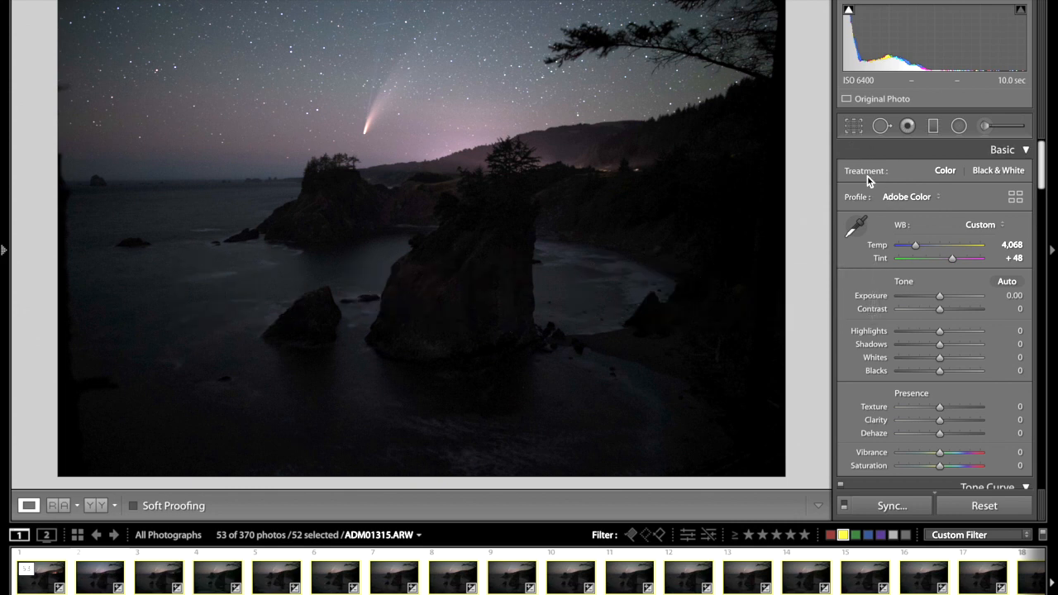
mouse_move(848, 134)
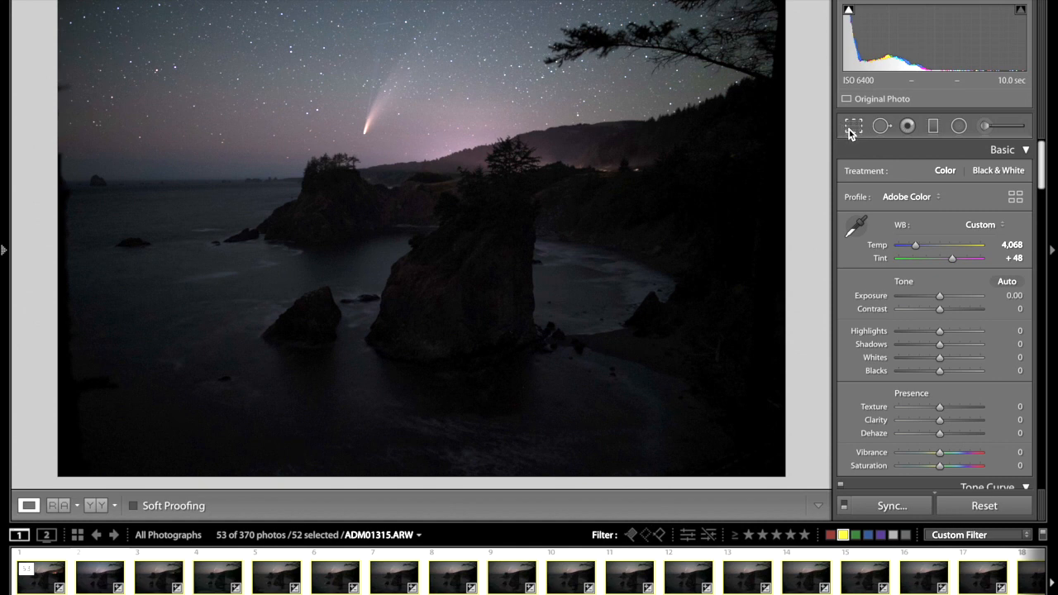
mouse_move(886, 217)
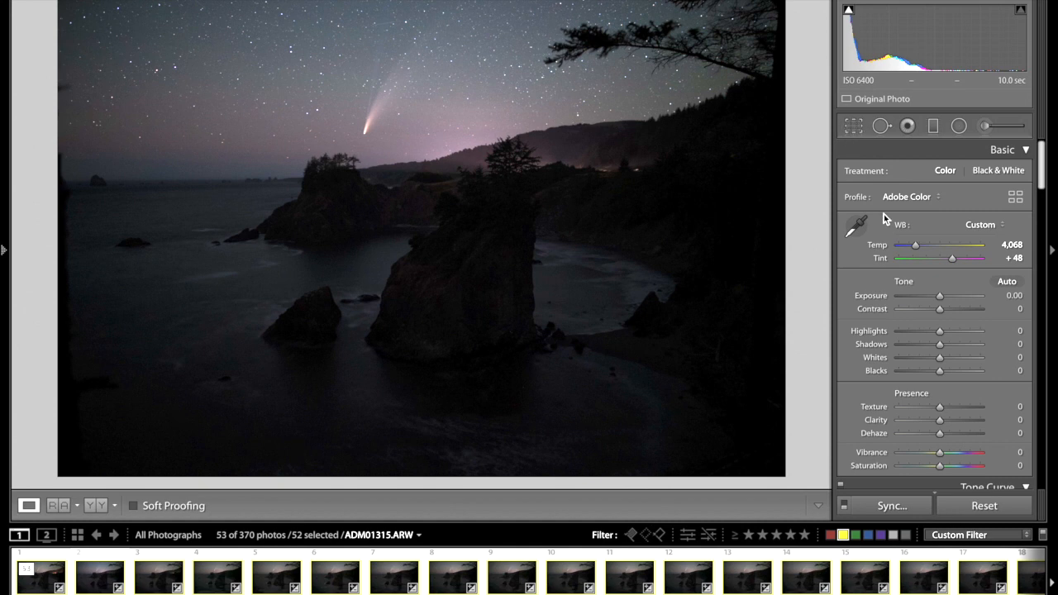
mouse_move(933, 359)
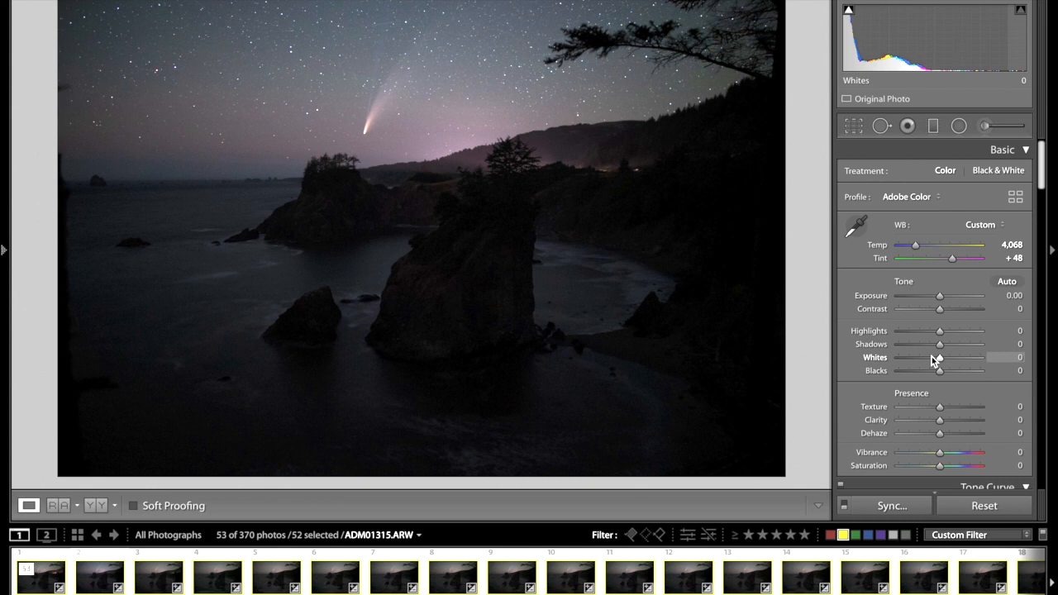
mouse_move(942, 296)
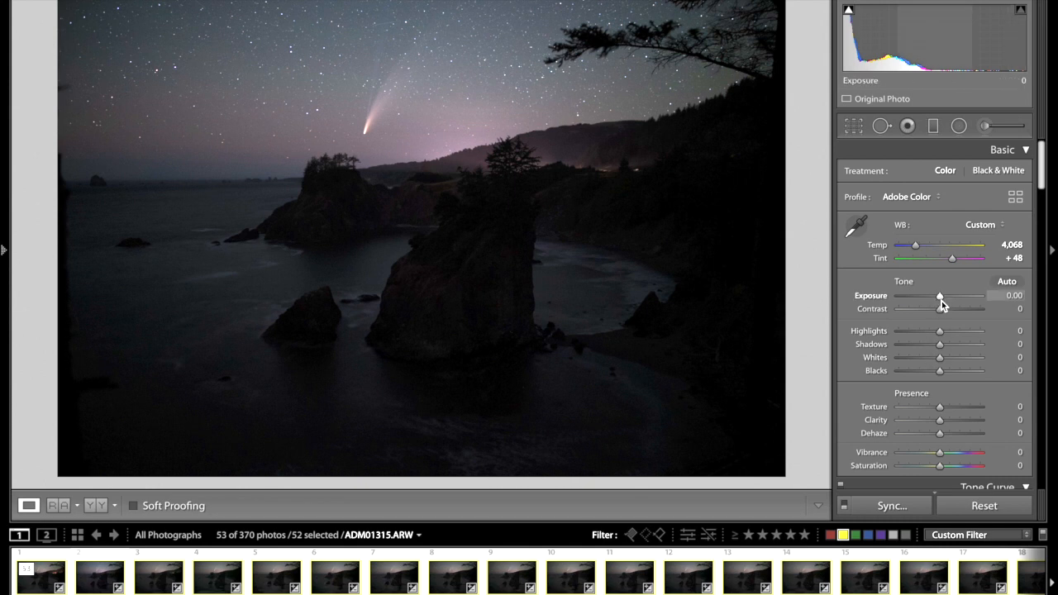
- Raise the seascape's exposure to +0.55
drag(941, 296, 945, 295)
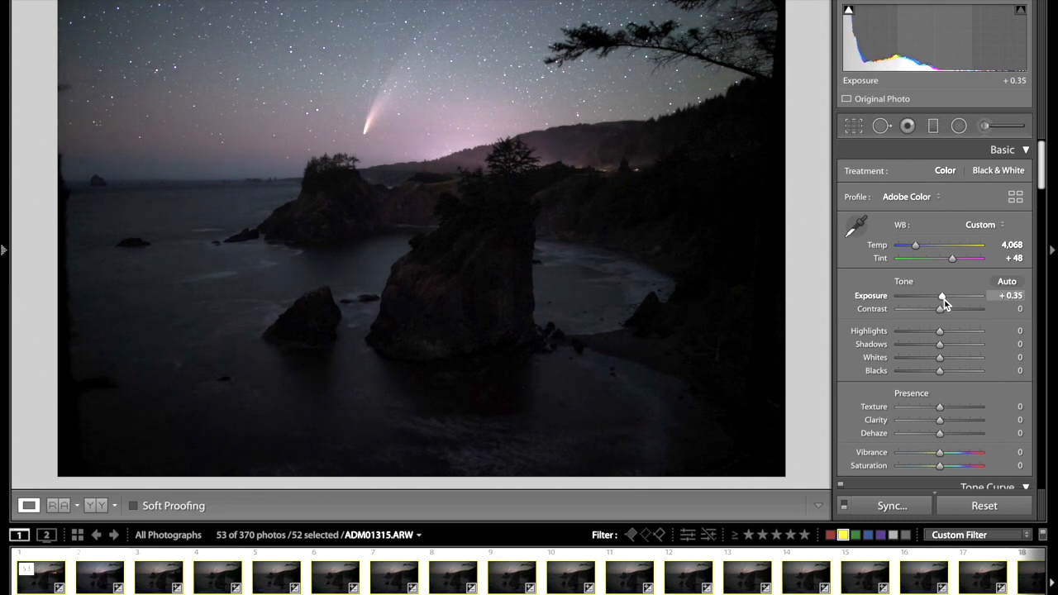
drag(943, 296, 948, 296)
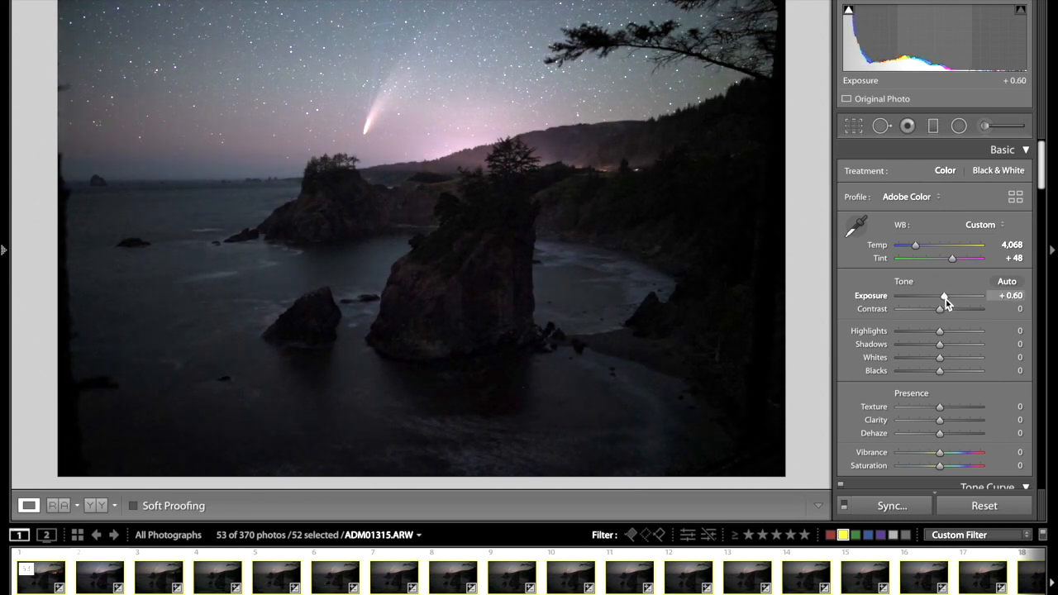
drag(946, 296, 945, 297)
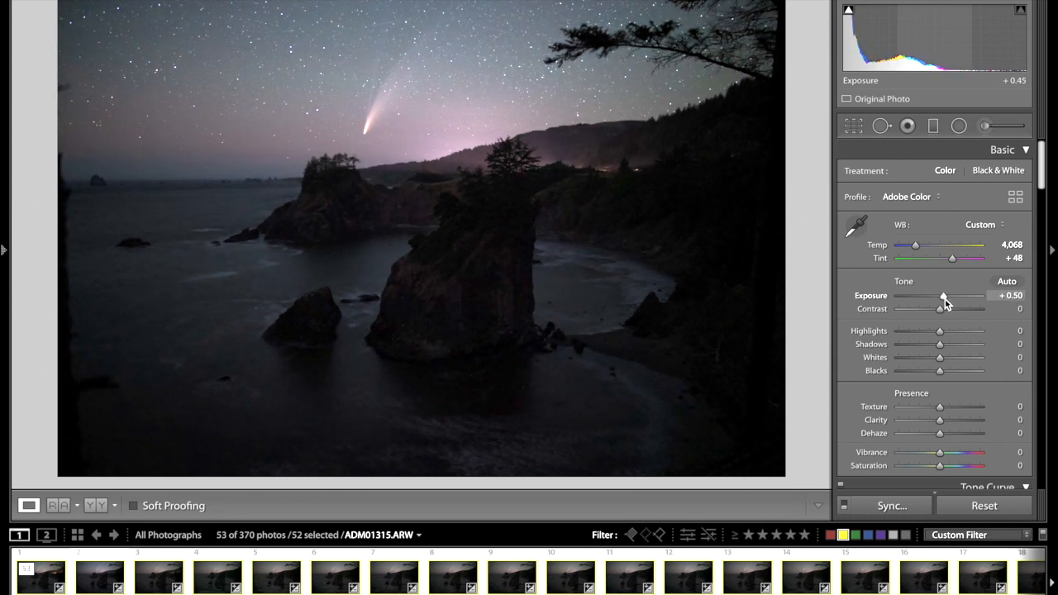
drag(943, 296, 945, 296)
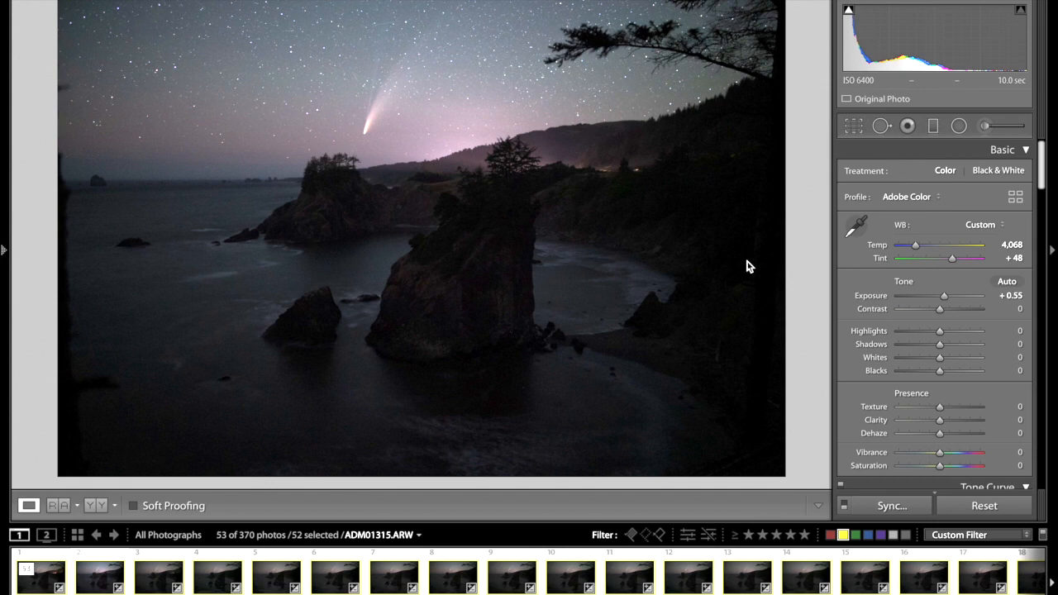
mouse_move(940, 347)
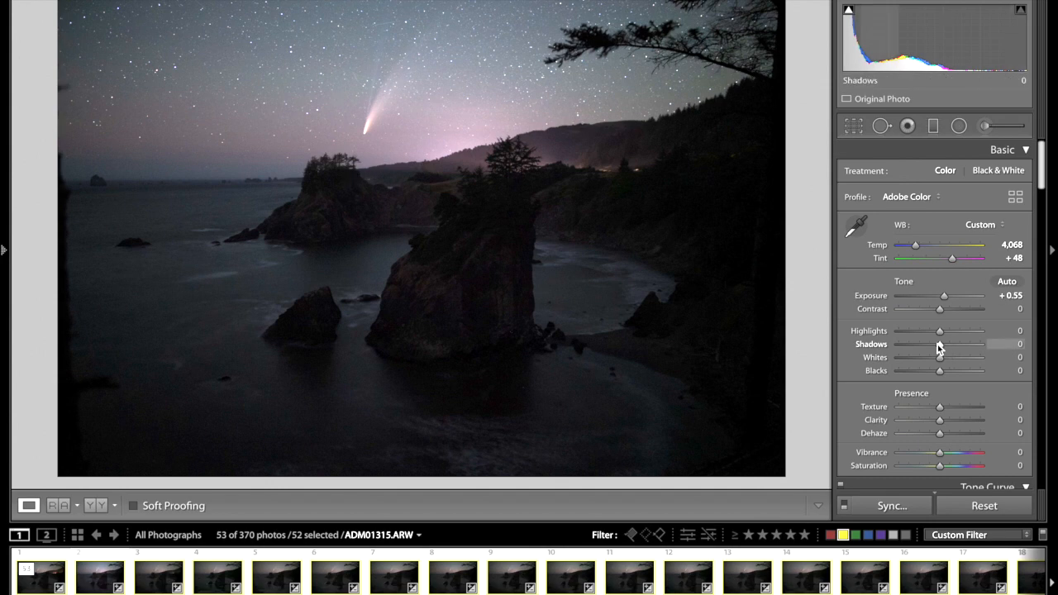
- Lift shadows to +86 to reveal the rocks, water and trees
drag(940, 344, 973, 344)
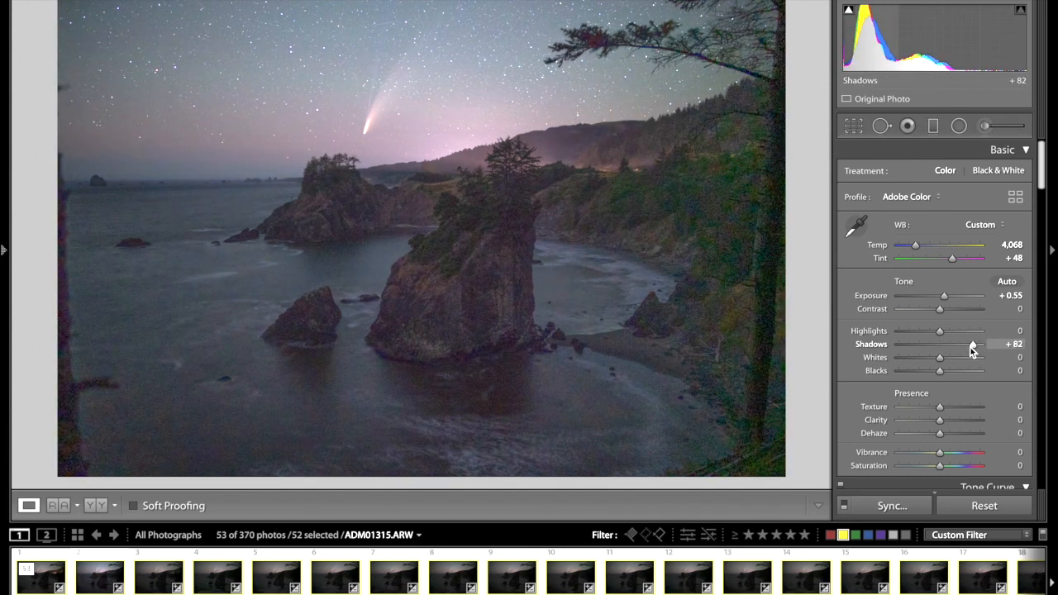
drag(973, 344, 977, 344)
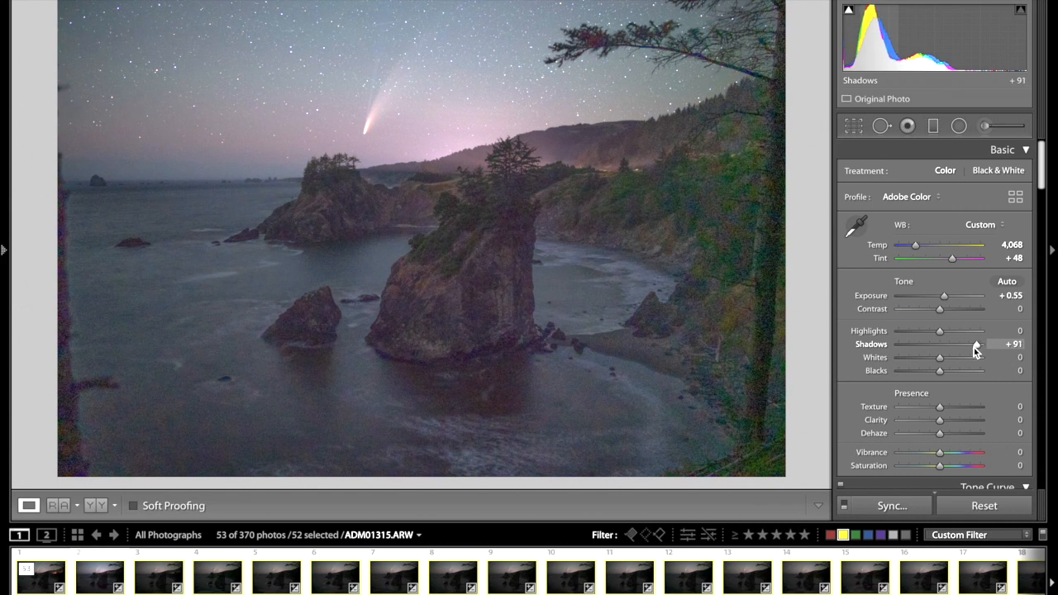
drag(976, 345, 973, 345)
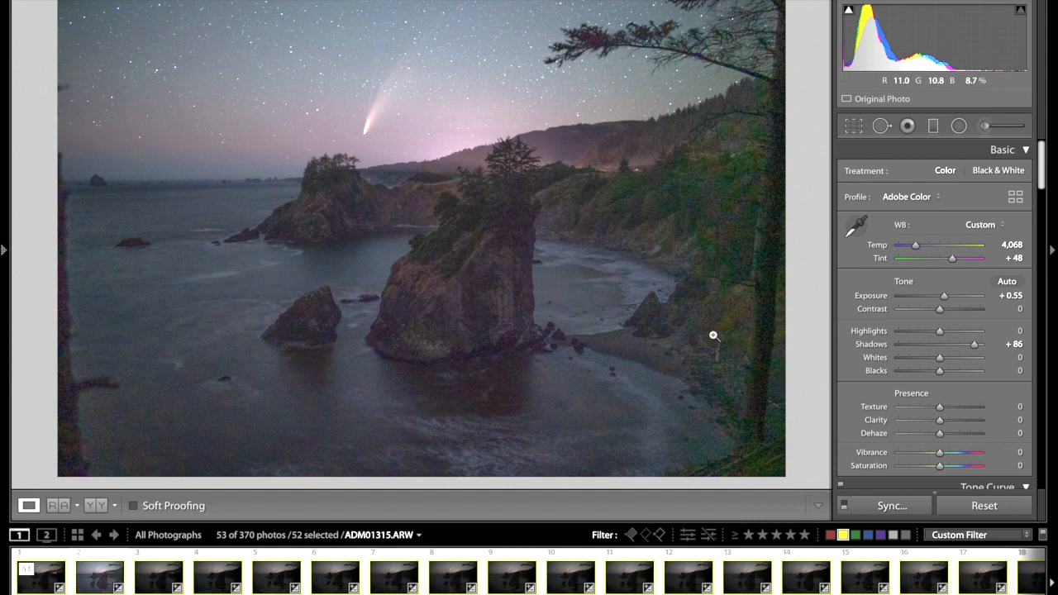
mouse_move(315, 217)
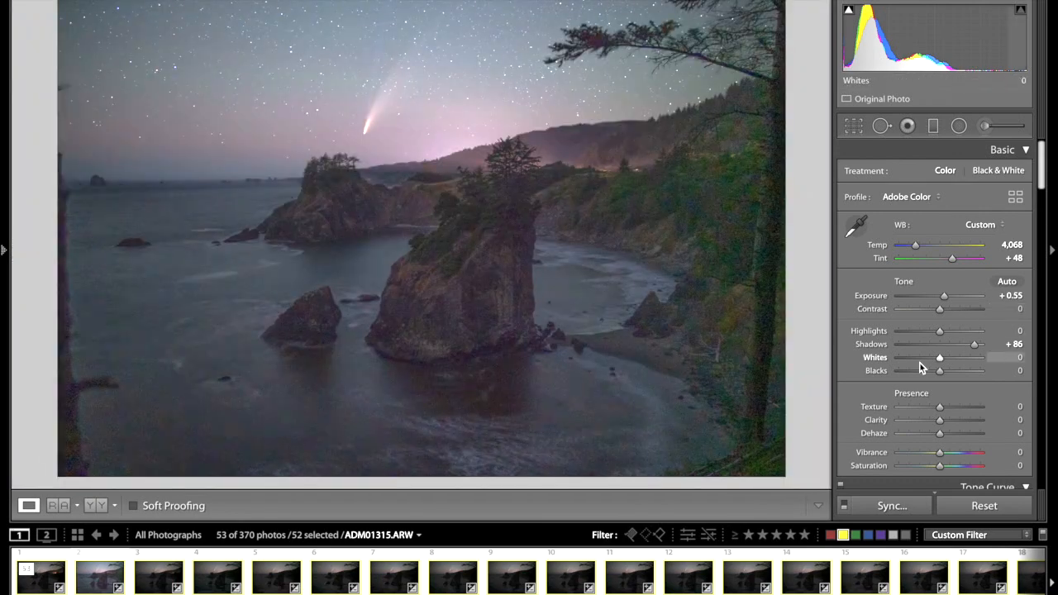
scroll(down, 3)
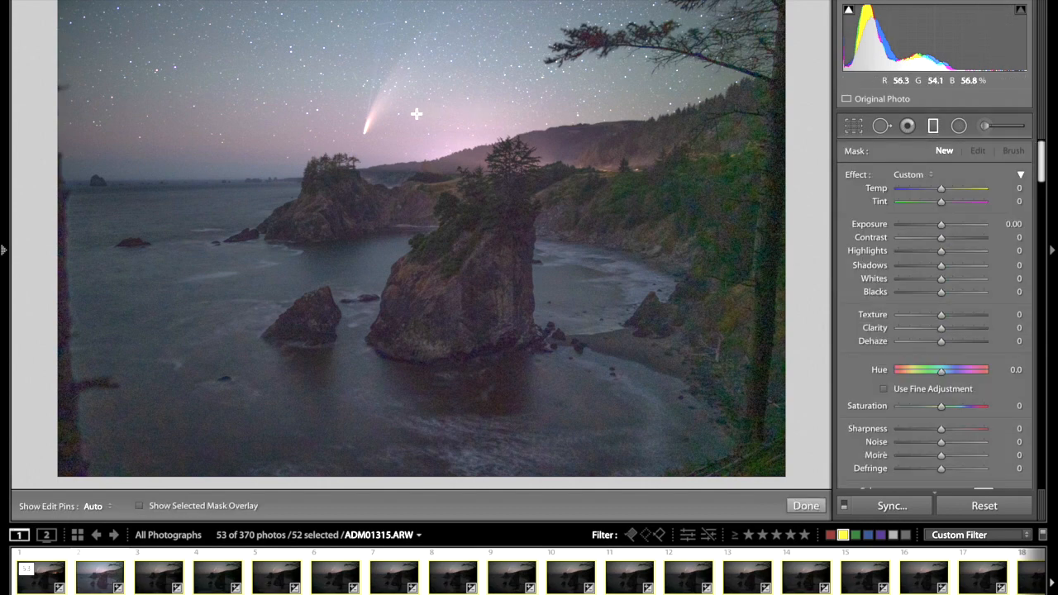
- Open the fifth filmstrip thumbnail, ADM01318.ARW, for editing
click(158, 575)
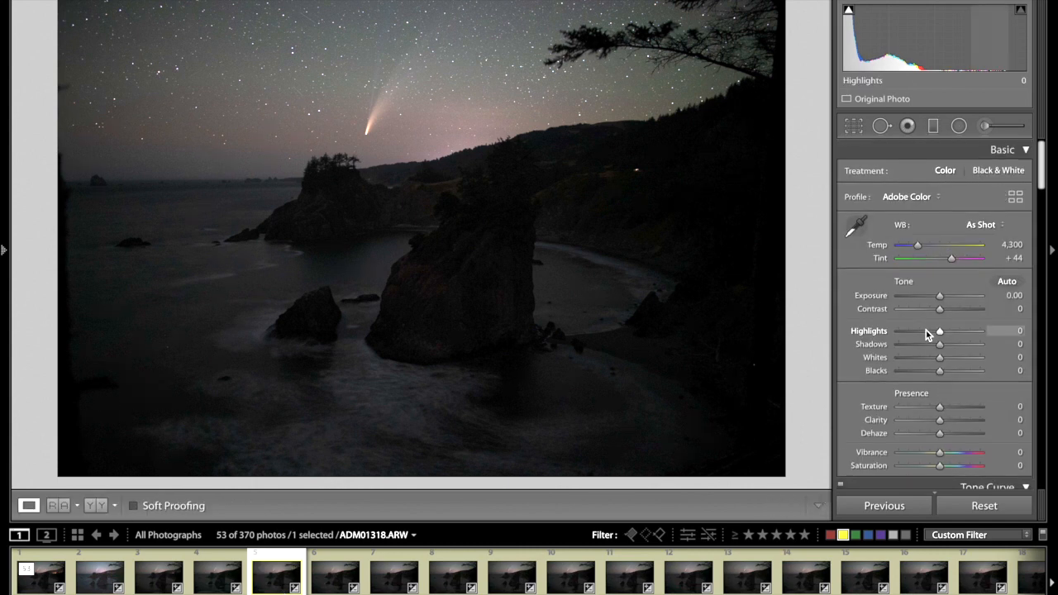
mouse_move(941, 300)
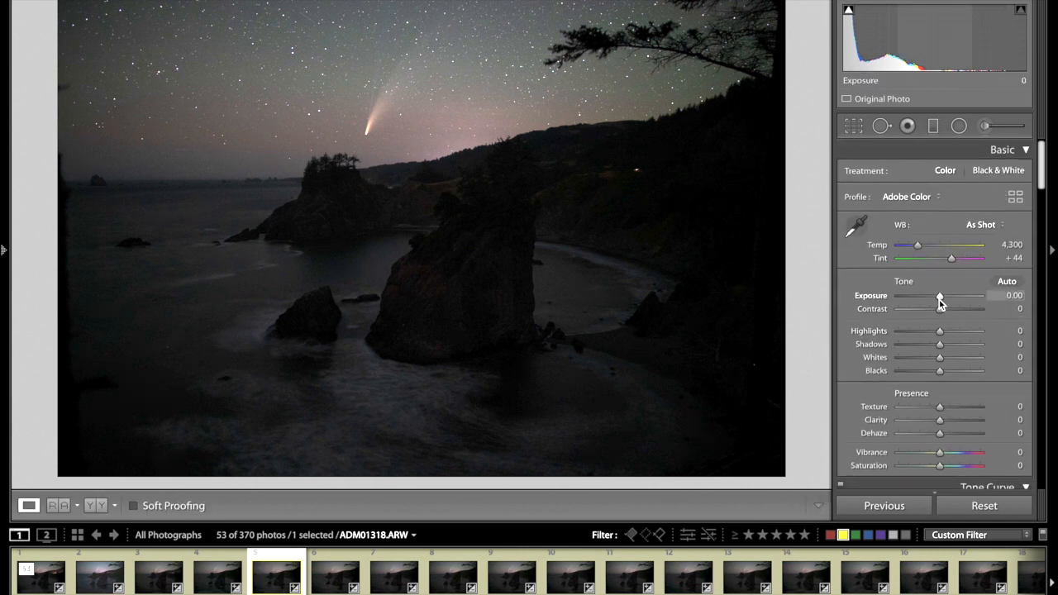
- Set ADM01318.ARW's exposure to +0.50 and shadows to +85
drag(940, 295, 945, 295)
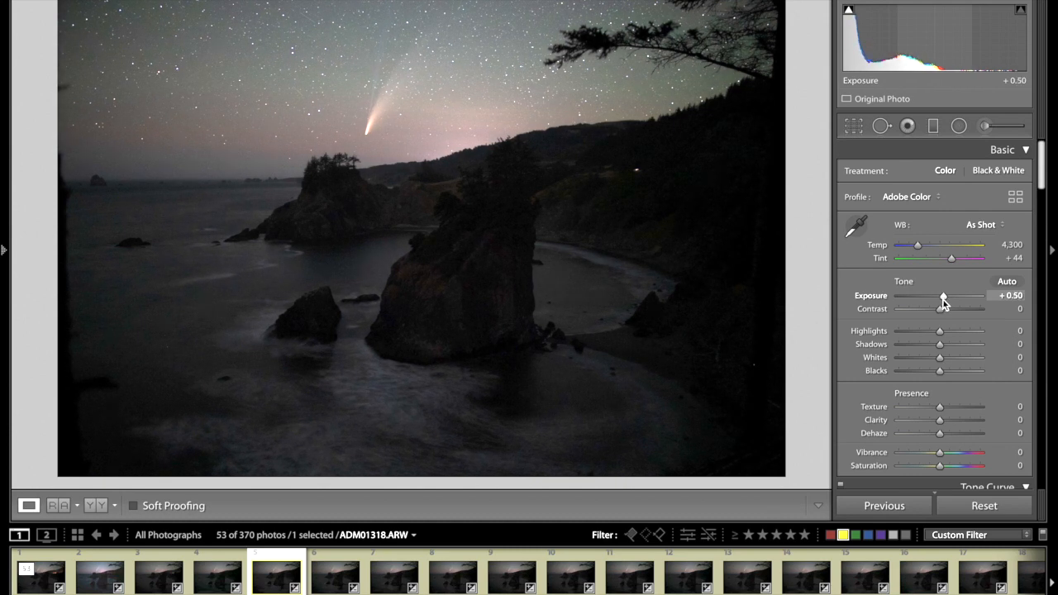
drag(940, 344, 974, 344)
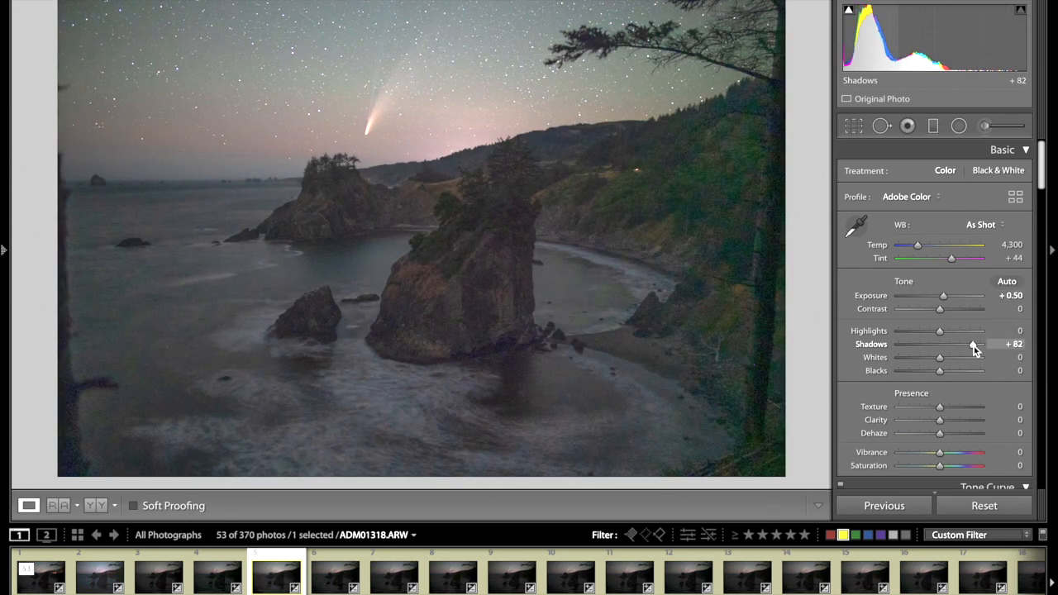
drag(973, 345, 975, 344)
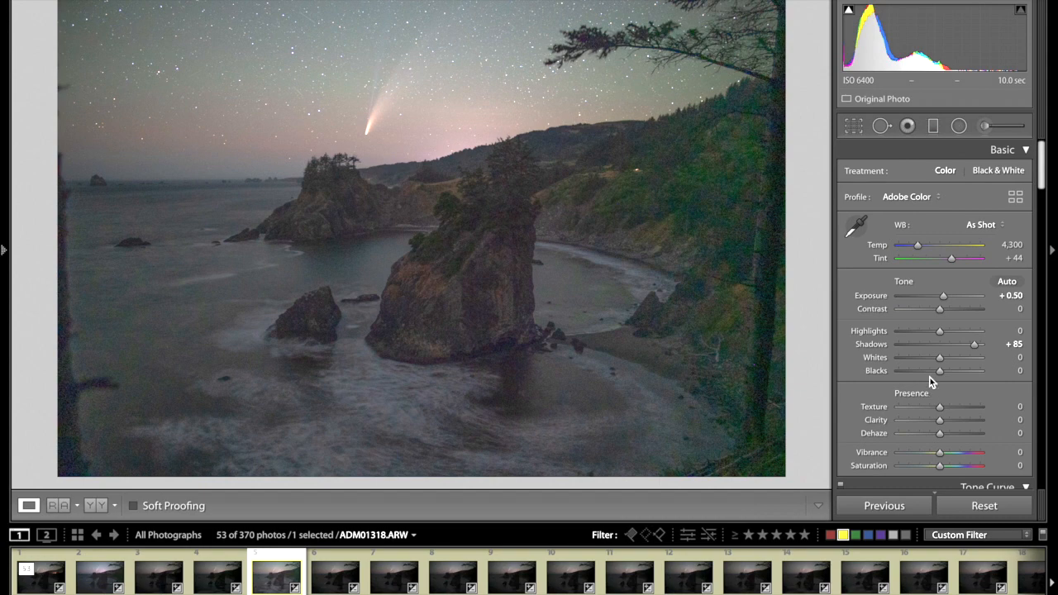
click(934, 126)
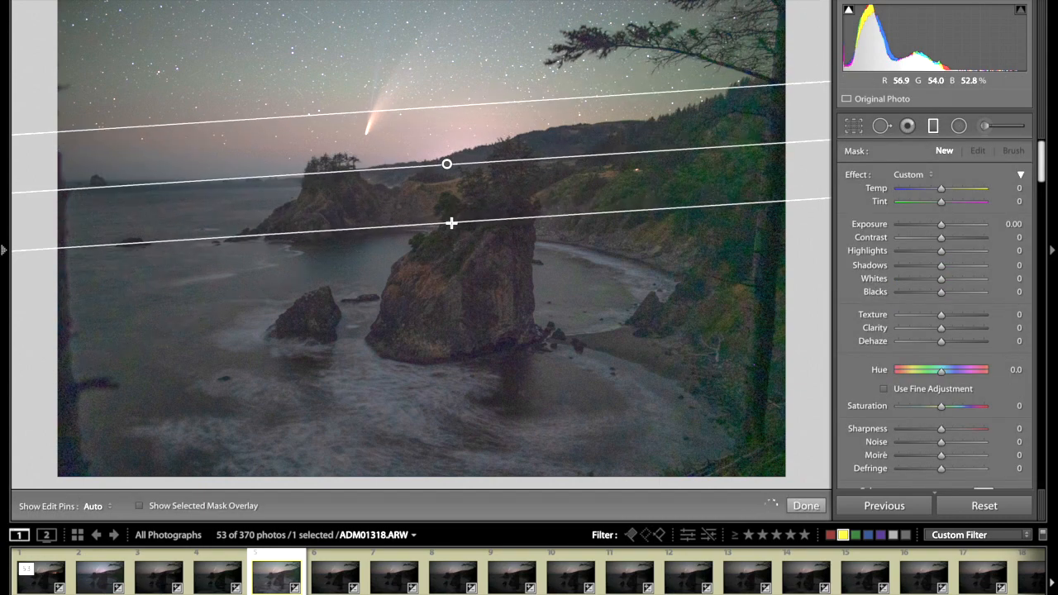
- Give the sky graduated filter exposure −0.54, contrast +21 and temperature −8
drag(941, 224, 927, 224)
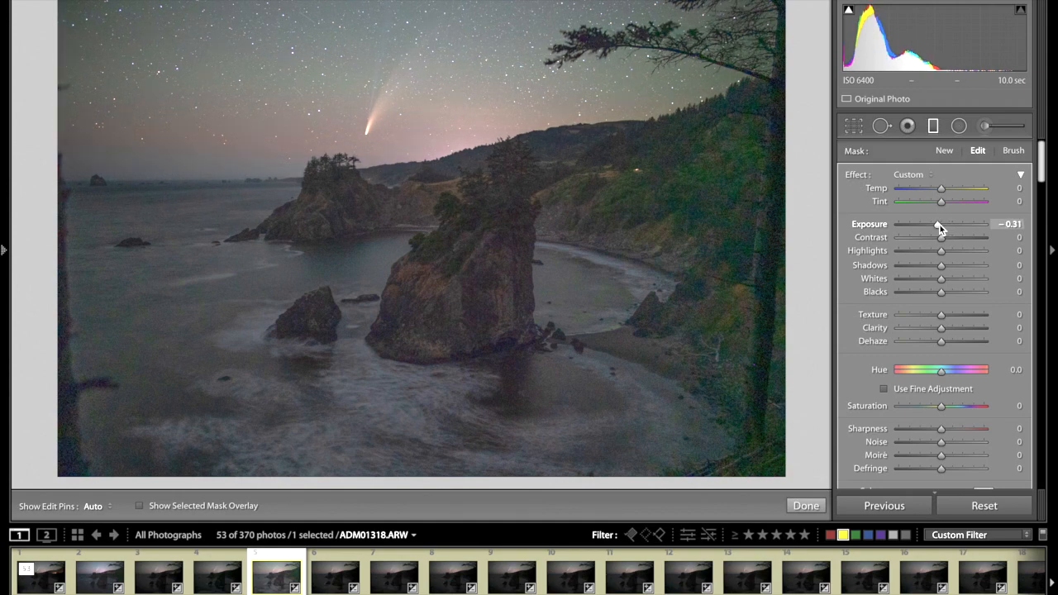
drag(940, 224, 935, 224)
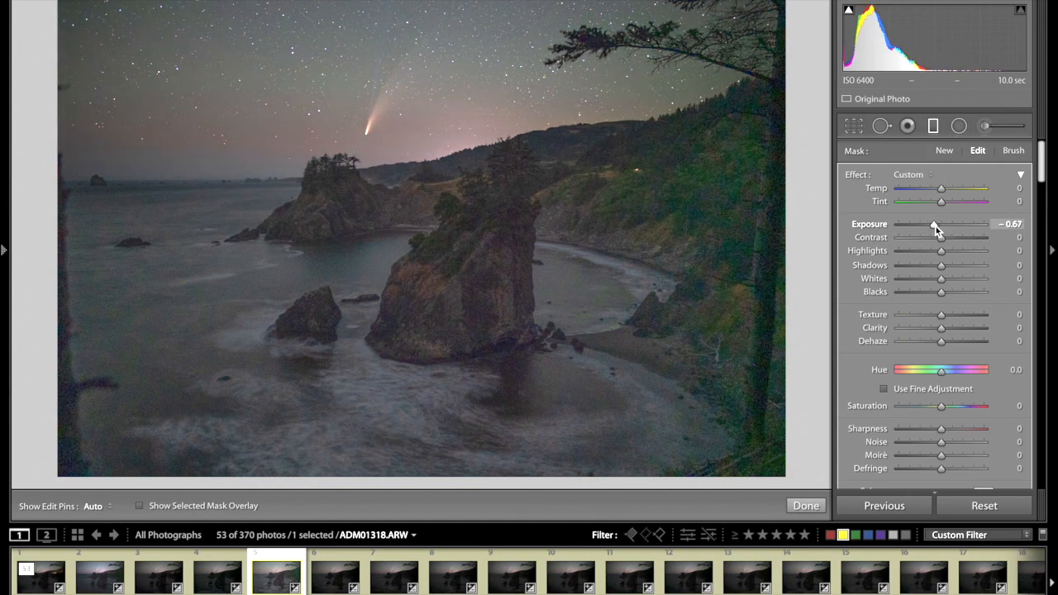
drag(935, 224, 937, 225)
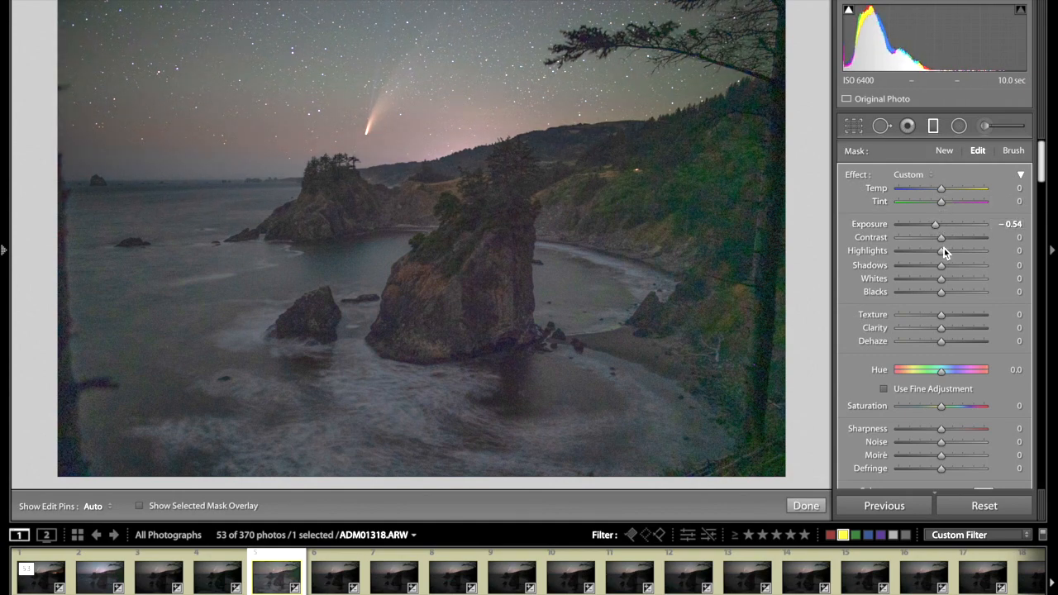
drag(941, 237, 956, 238)
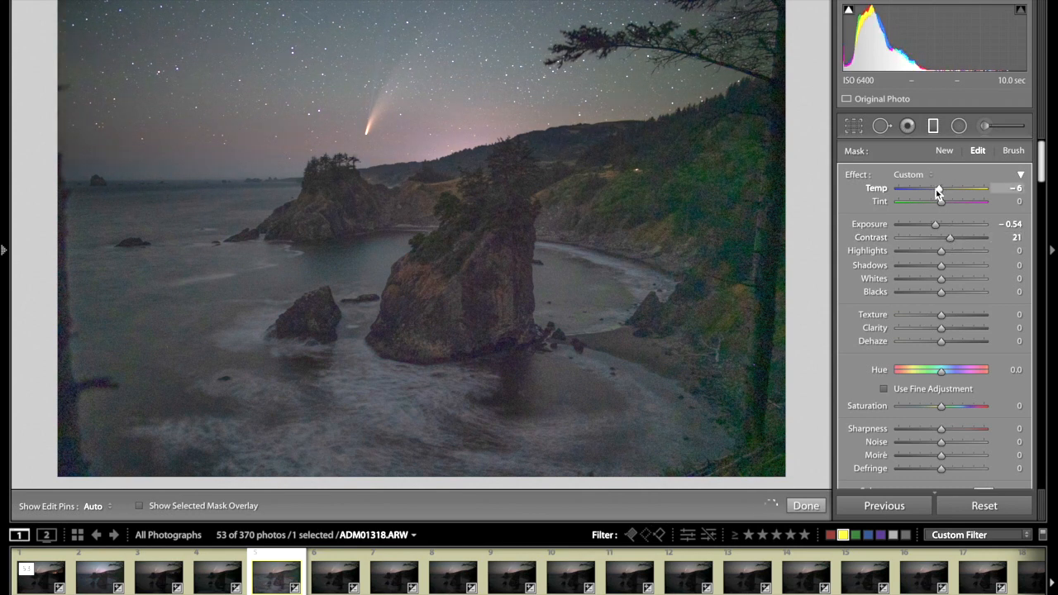
drag(940, 188, 937, 189)
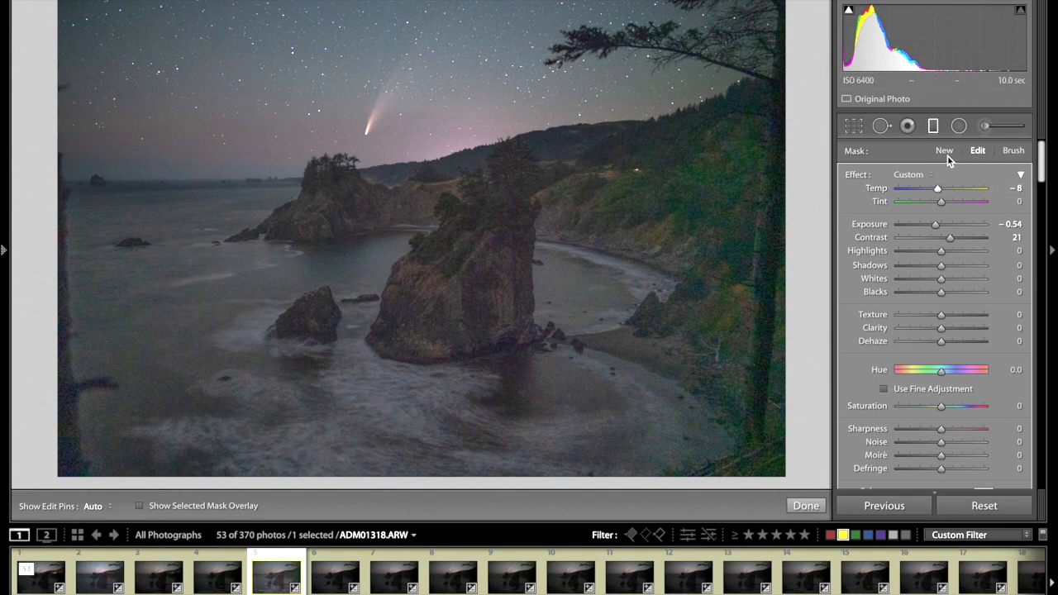
- Add a second gradient across the horizon and sea stacks with exposure +0.31
click(945, 150)
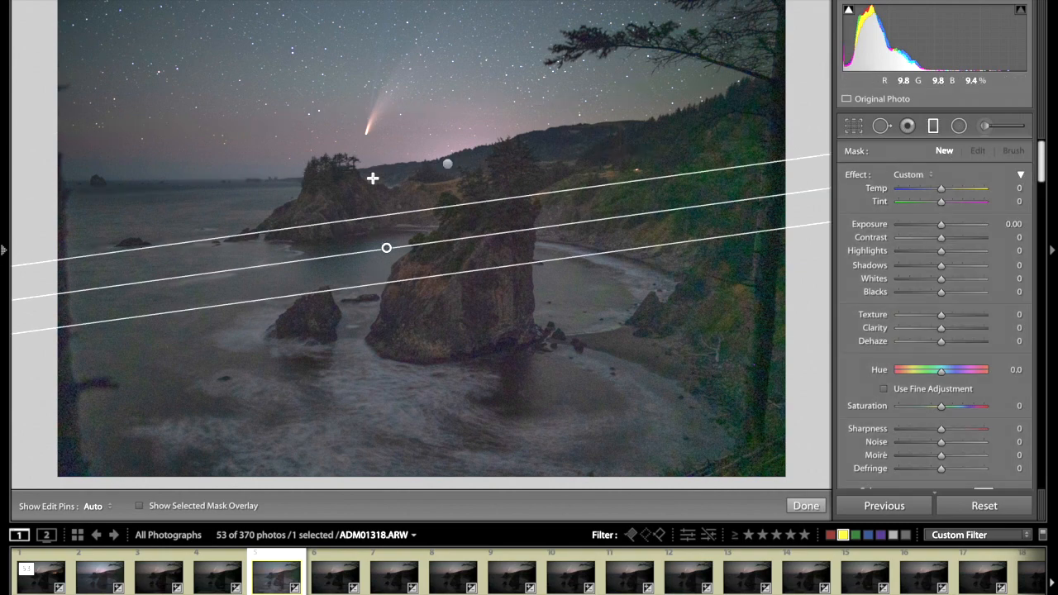
drag(386, 248, 384, 213)
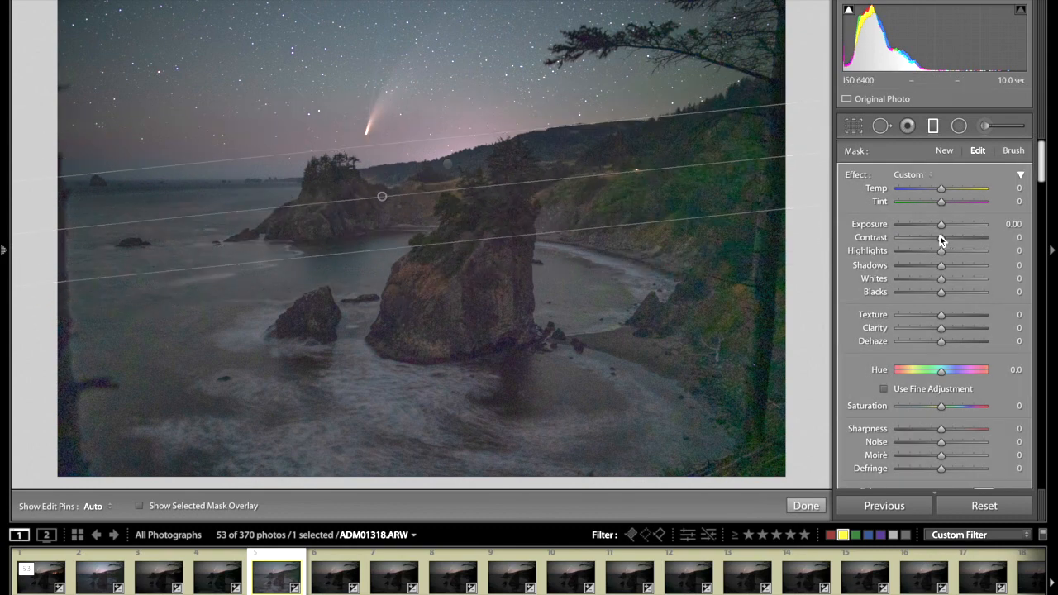
drag(942, 224, 947, 224)
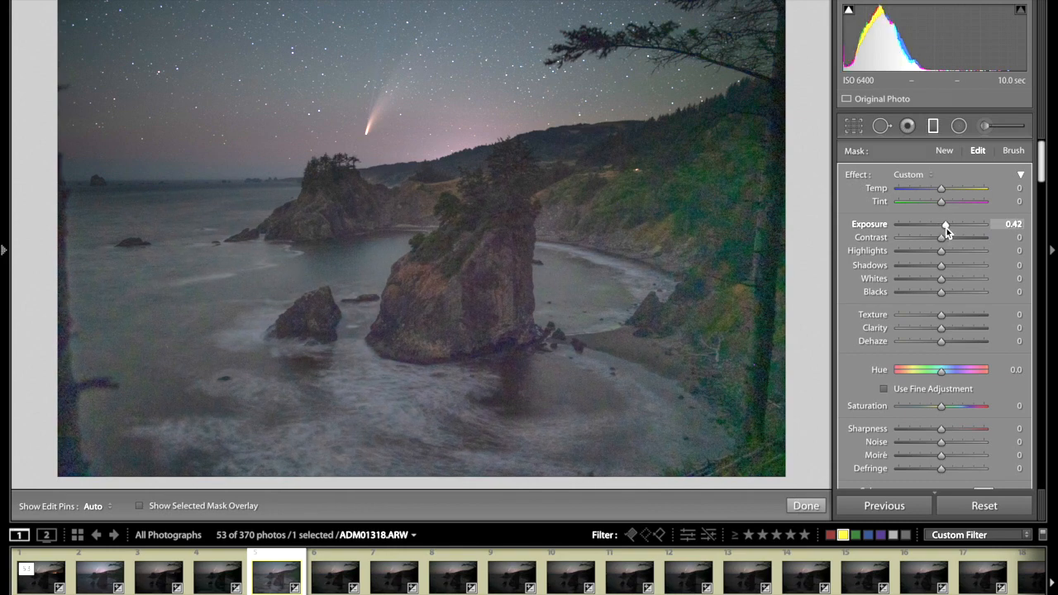
drag(947, 224, 941, 224)
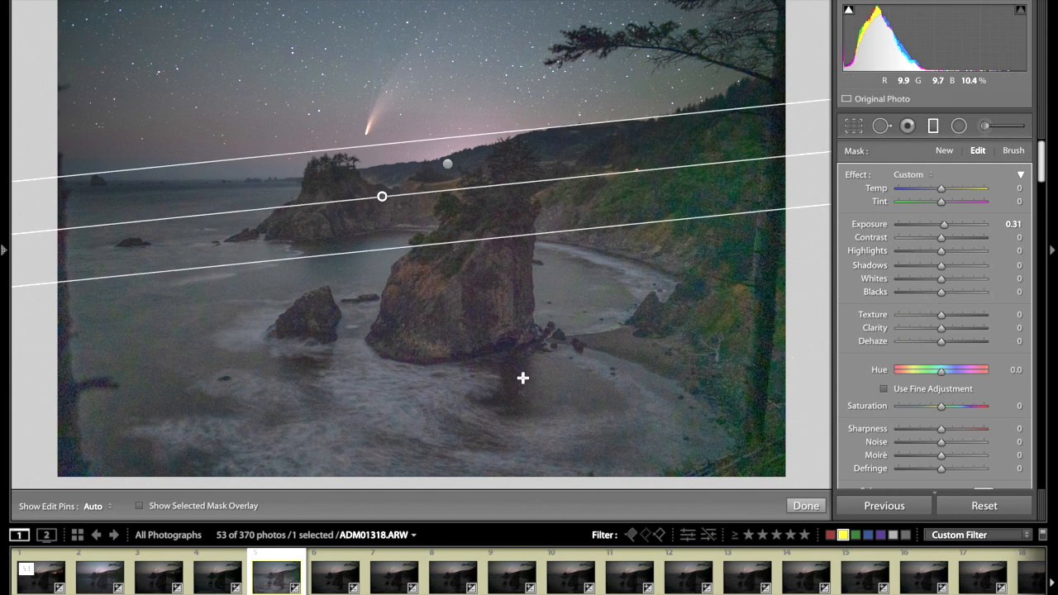
- Finish the graduated filters and boost the tone curve highlights to +57
click(805, 506)
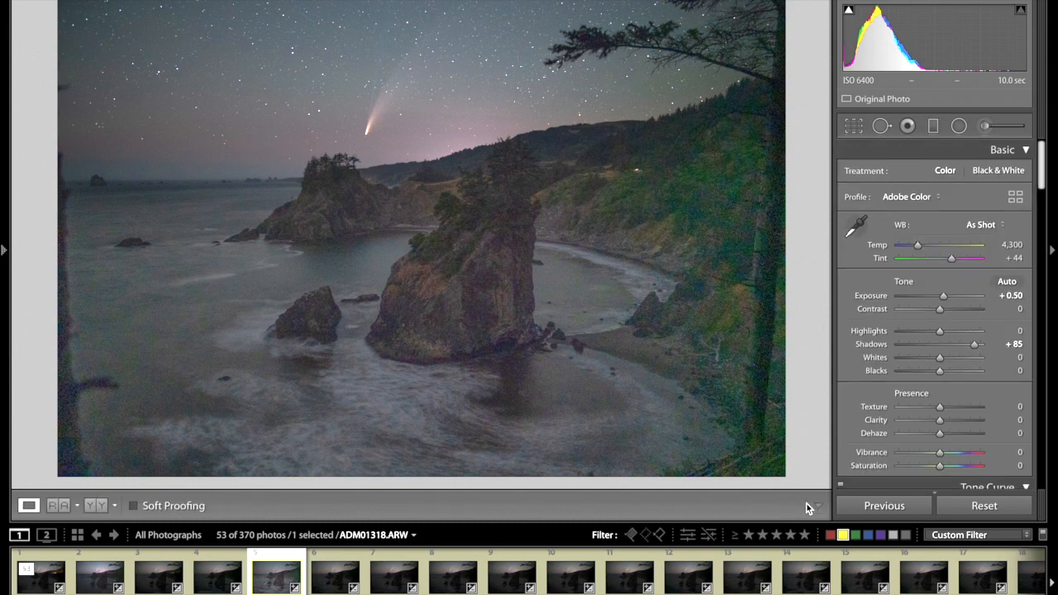
scroll(down, 3)
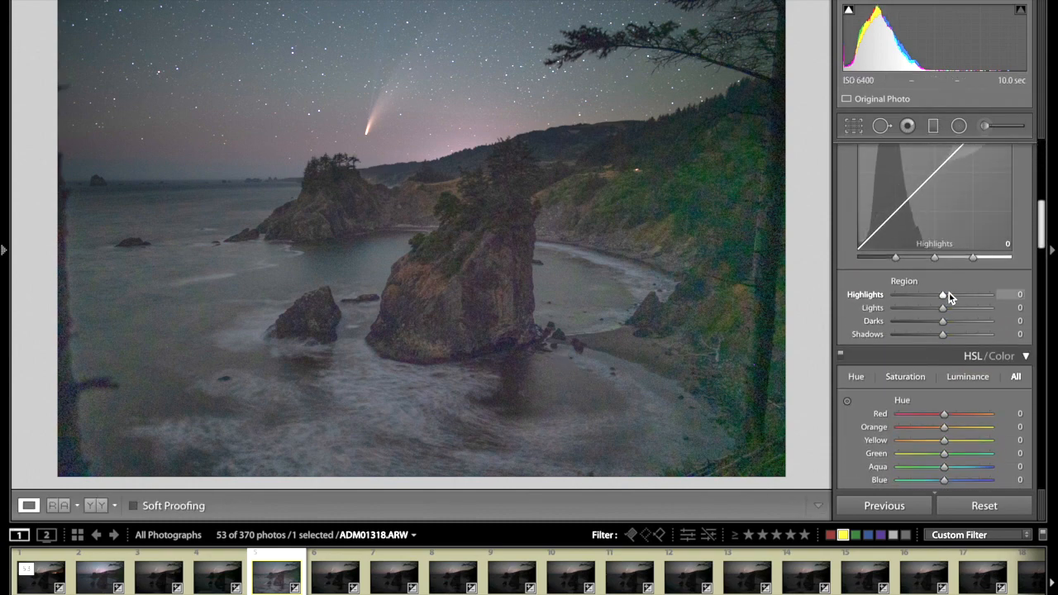
drag(944, 307, 926, 308)
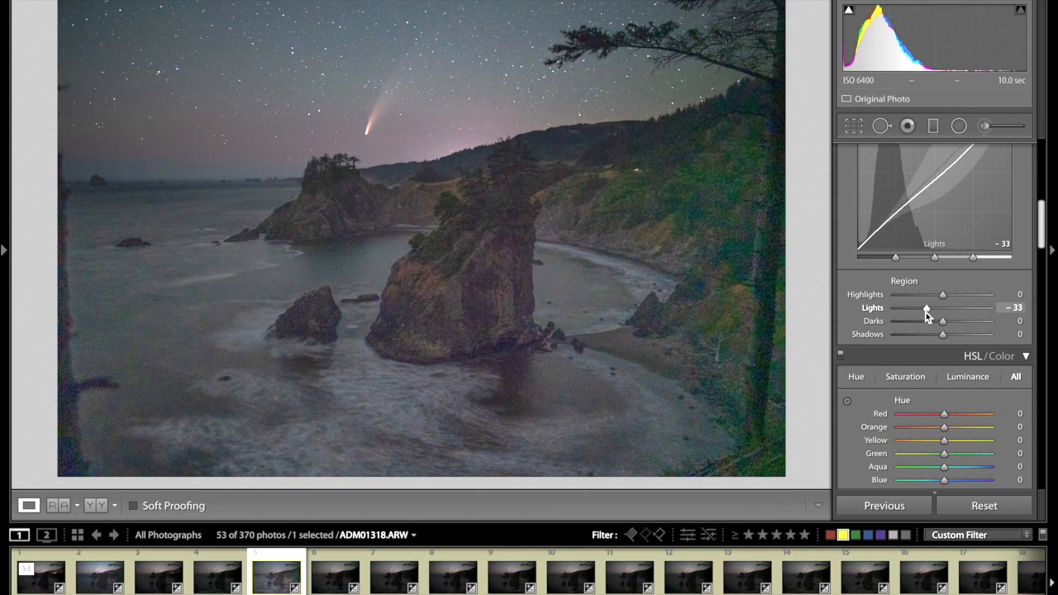
drag(945, 308, 926, 308)
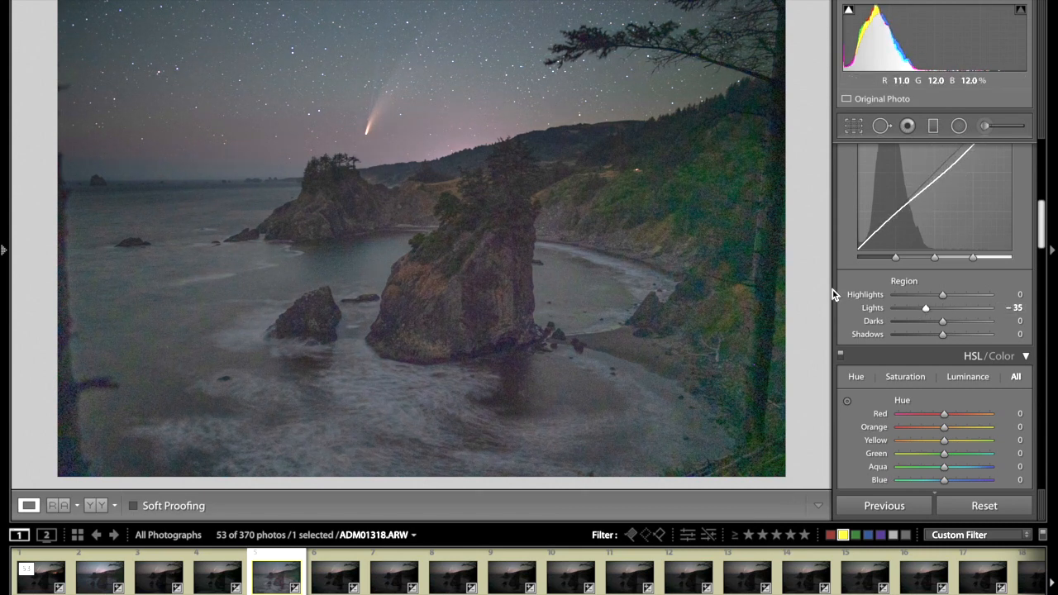
drag(943, 295, 974, 294)
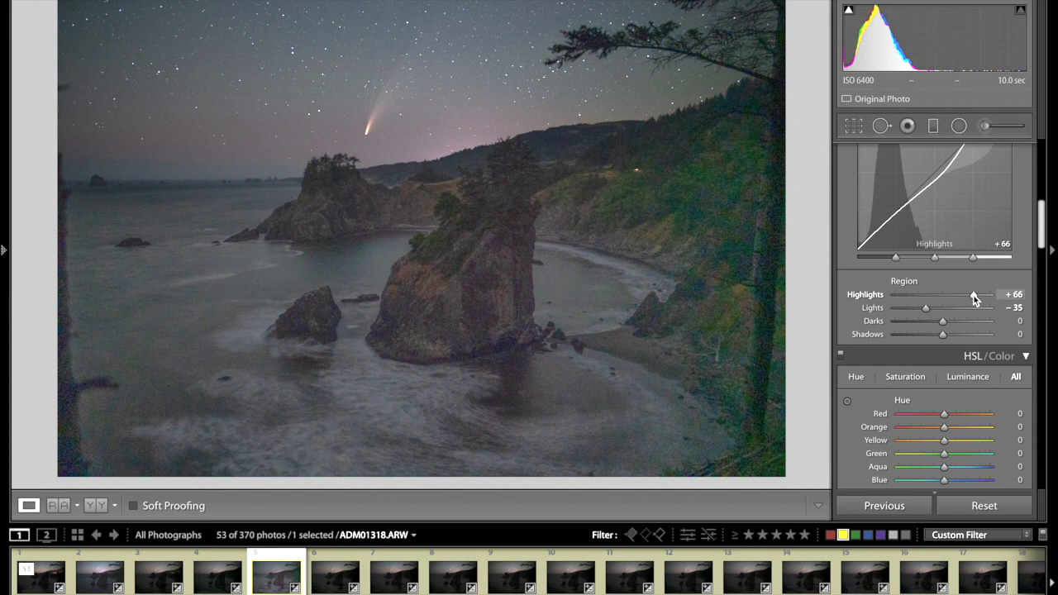
drag(974, 295, 969, 296)
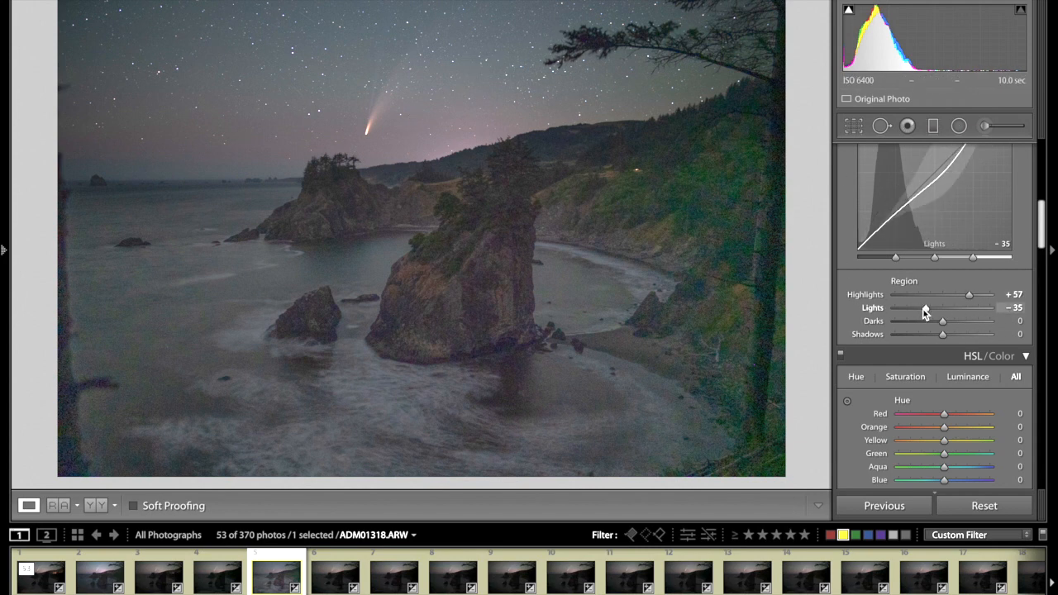
- Set tone curve lights to −24, darks to +11 and shadows to +12
drag(934, 308, 899, 307)
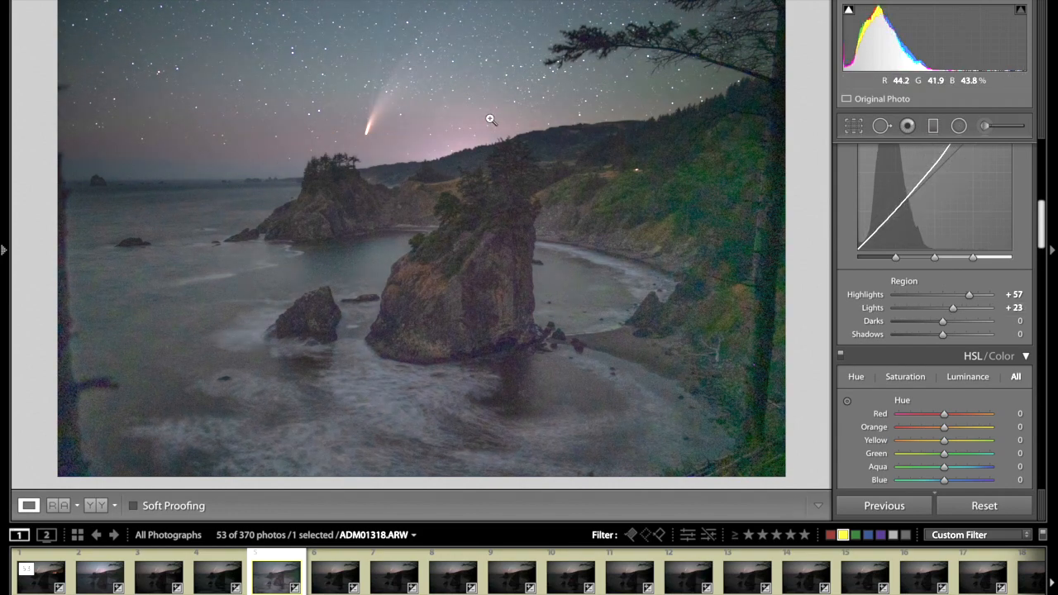
drag(953, 308, 922, 308)
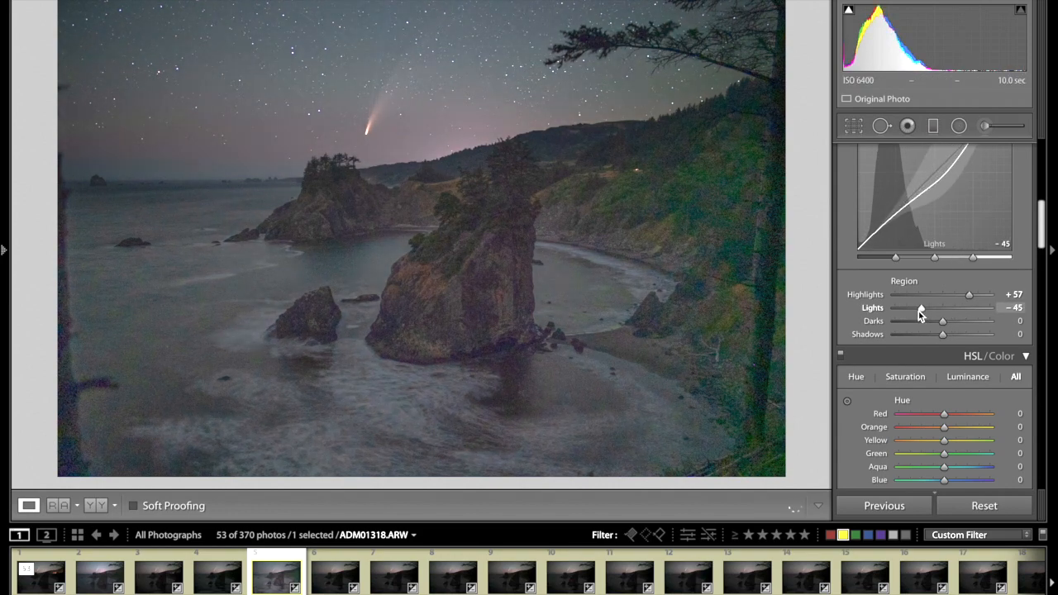
drag(922, 320, 935, 321)
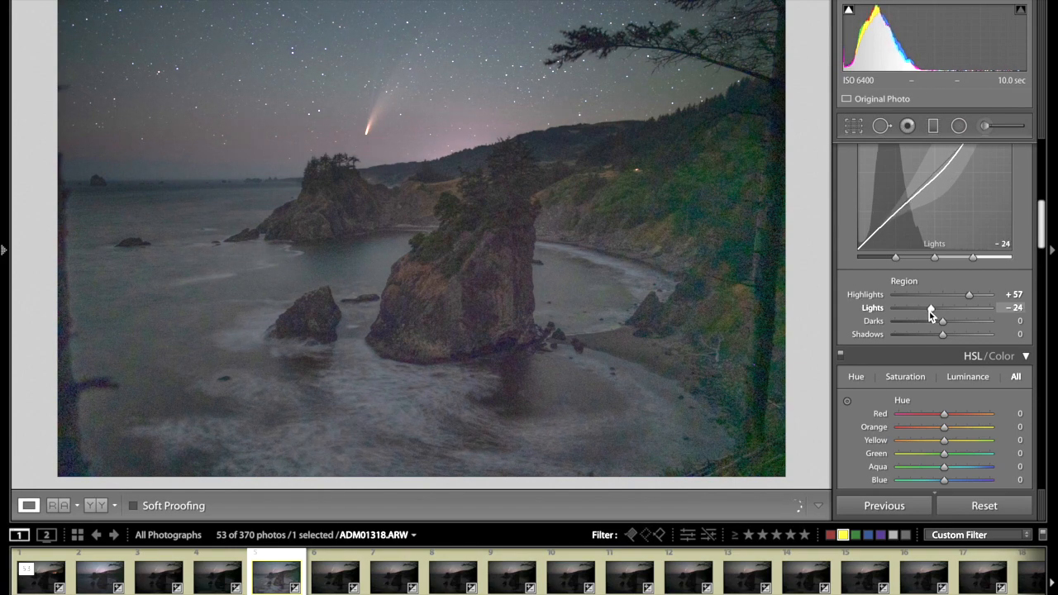
drag(943, 334, 965, 334)
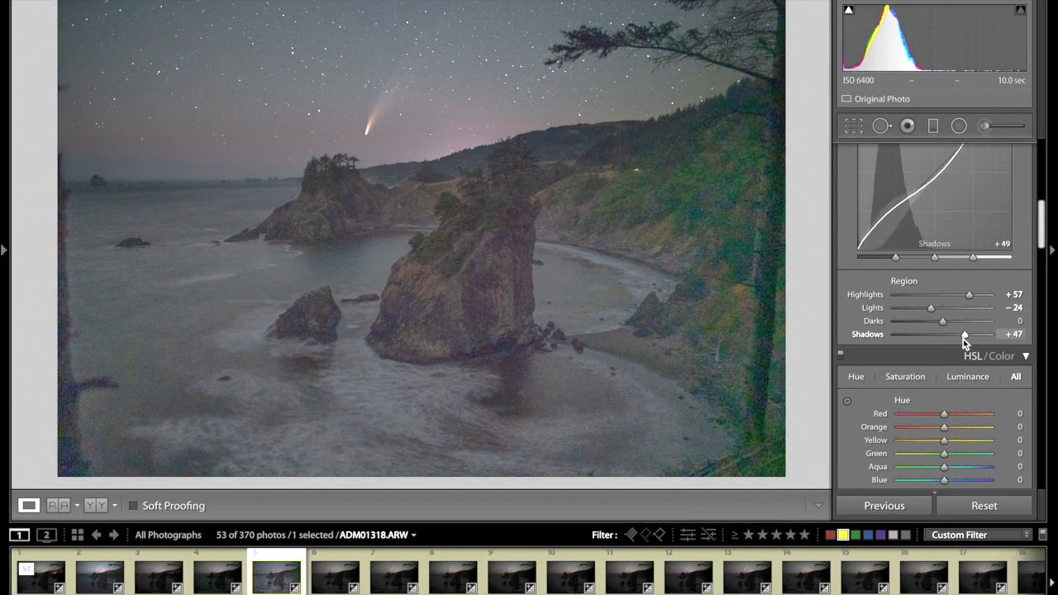
drag(965, 334, 951, 334)
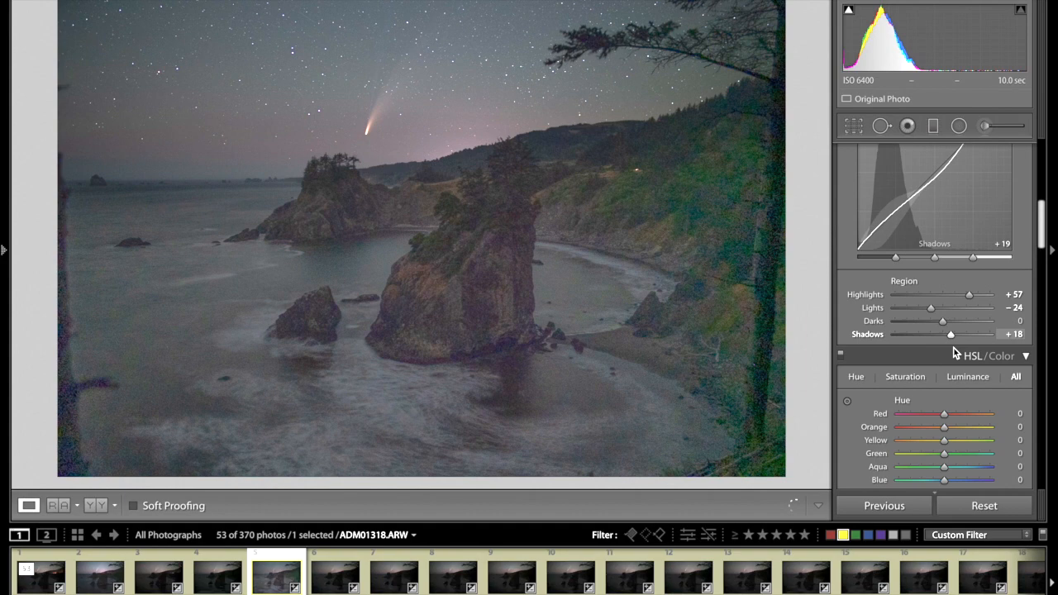
drag(943, 321, 950, 322)
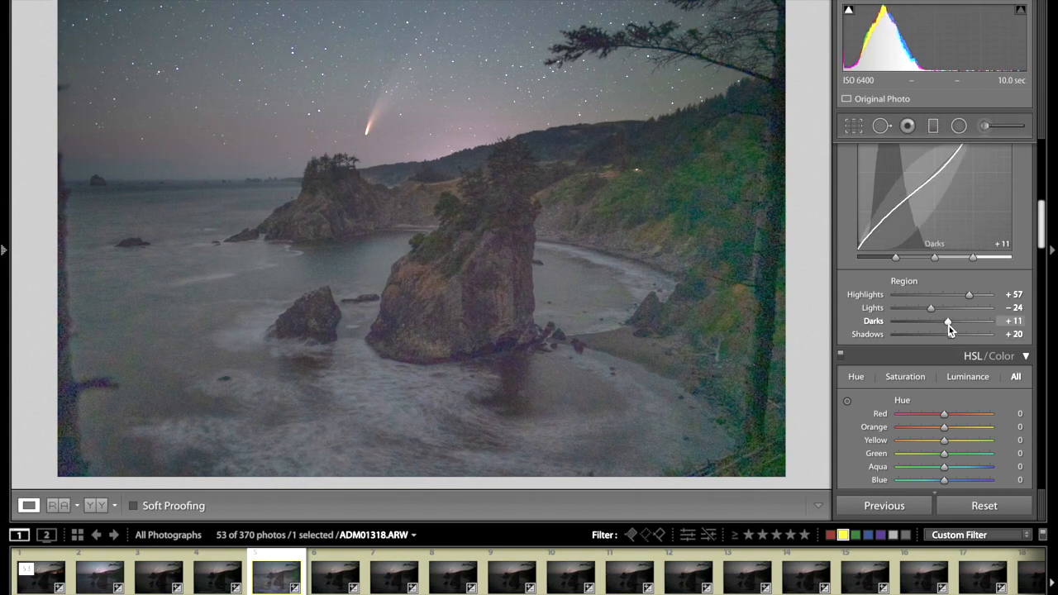
drag(948, 334, 945, 334)
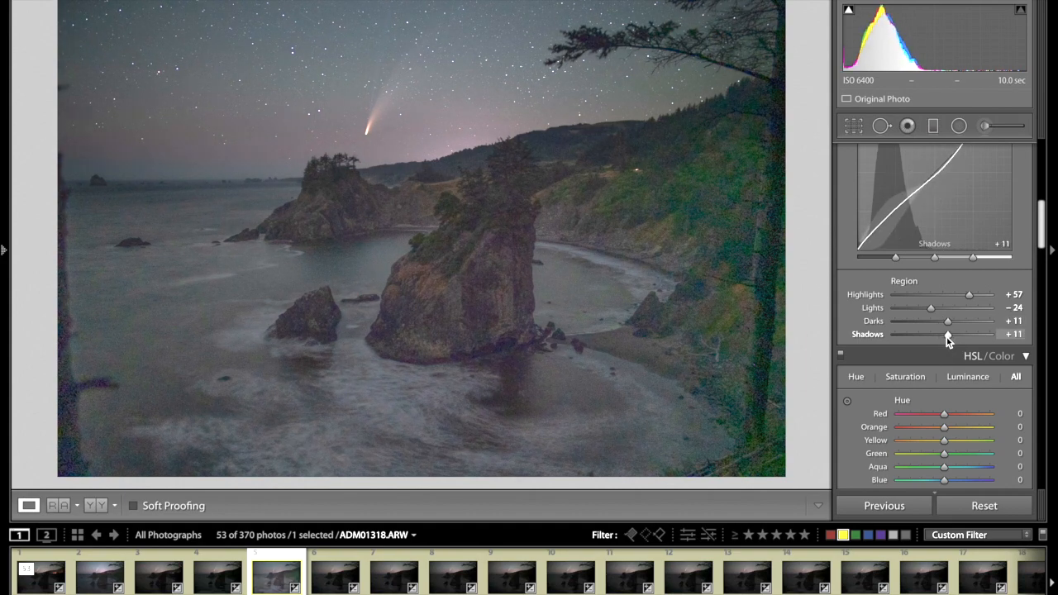
drag(946, 334, 950, 334)
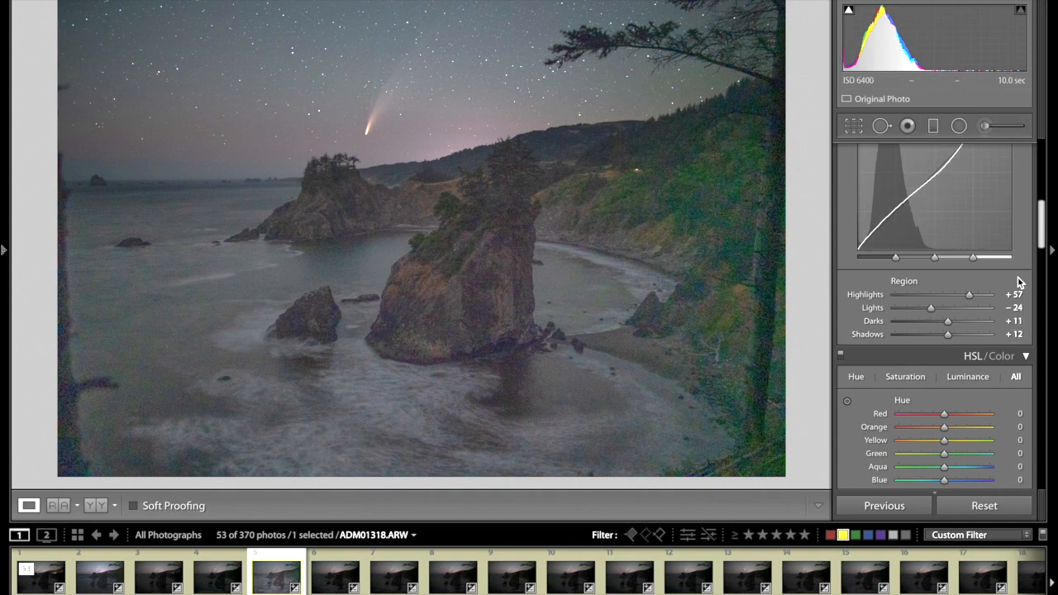
scroll(down, 3)
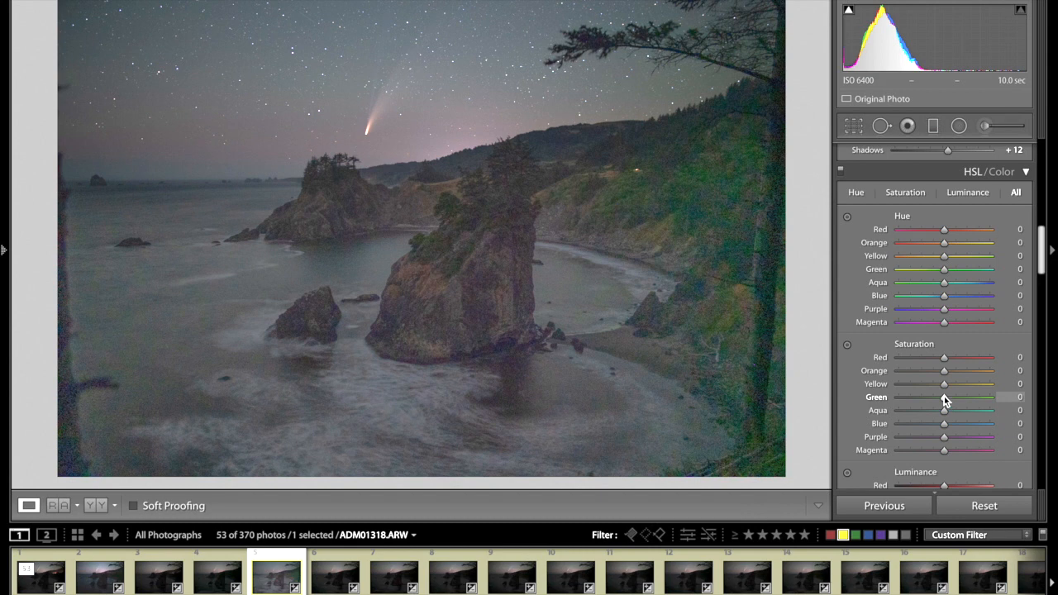
- Lower HSL saturation for green to −38 and yellow to −30
drag(944, 397, 990, 397)
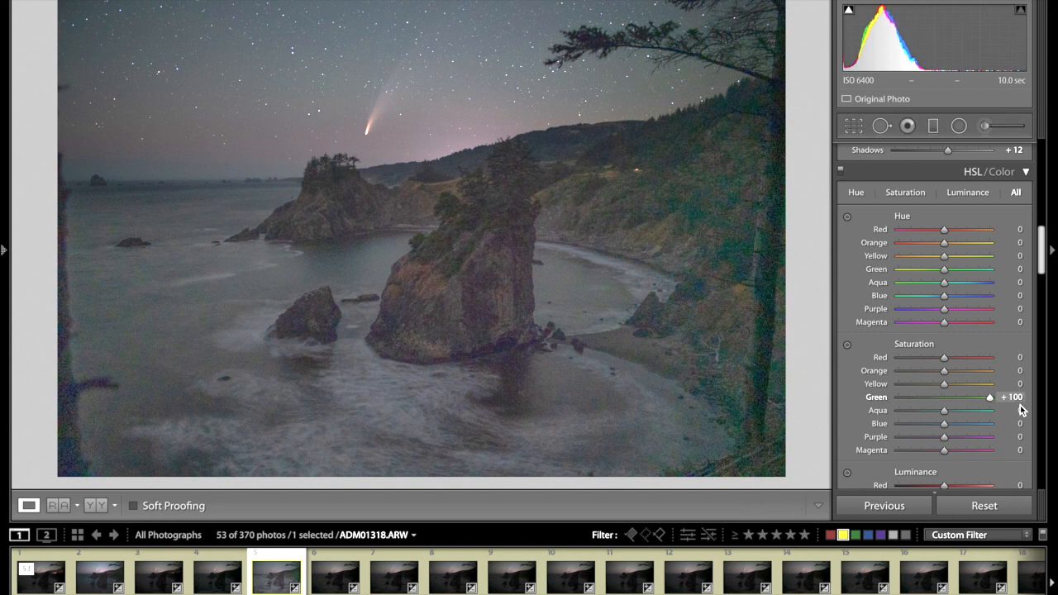
drag(989, 397, 927, 397)
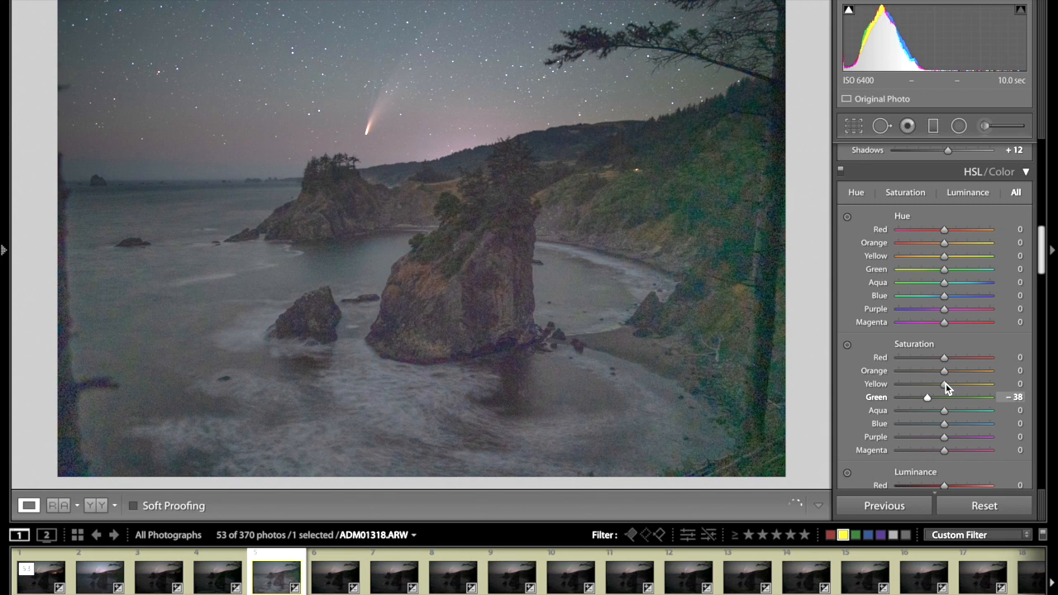
drag(945, 384, 899, 384)
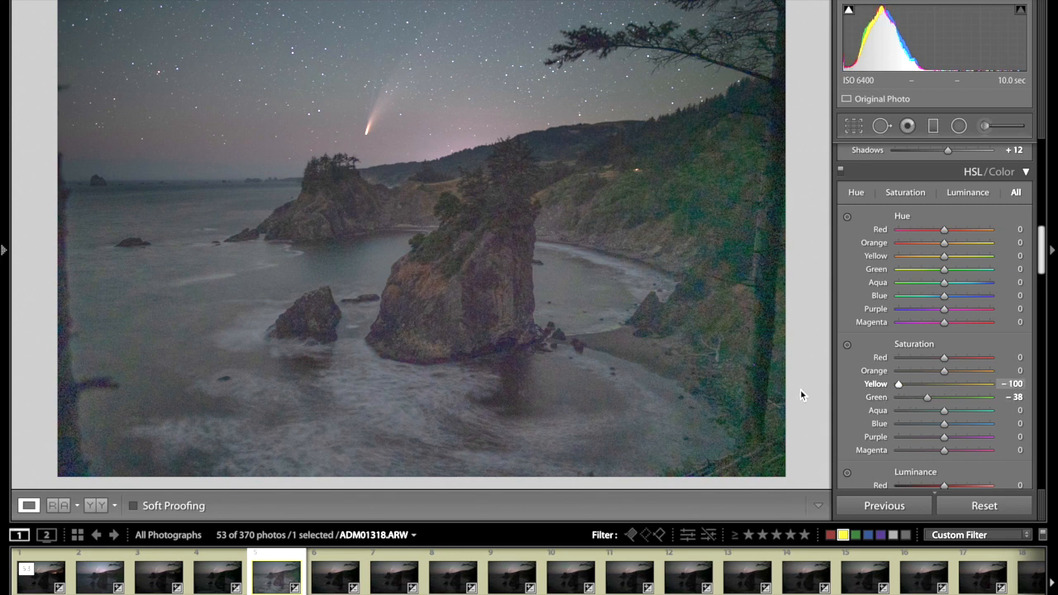
drag(899, 384, 917, 383)
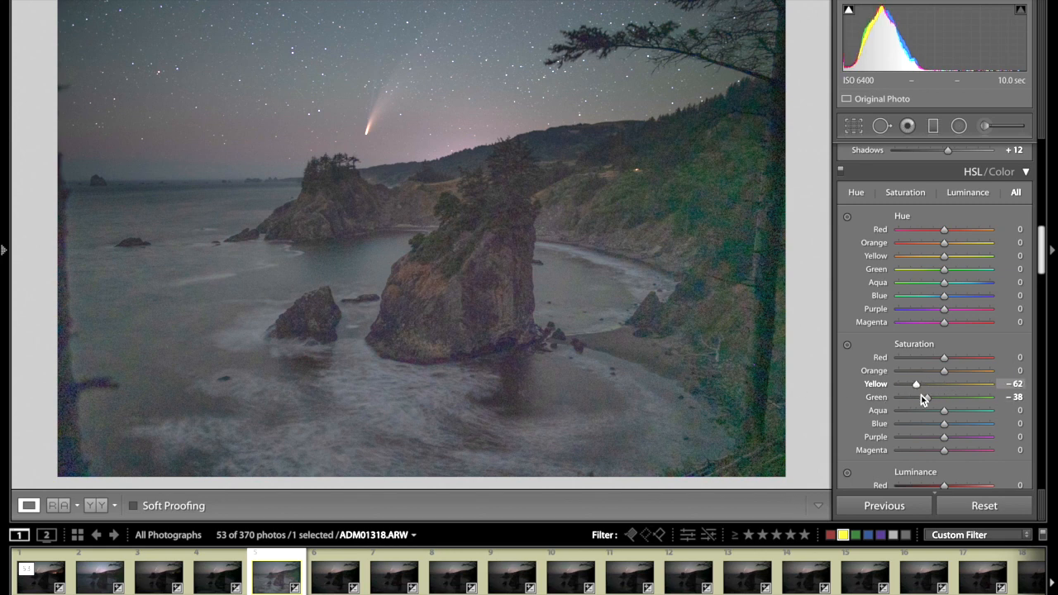
drag(916, 384, 932, 384)
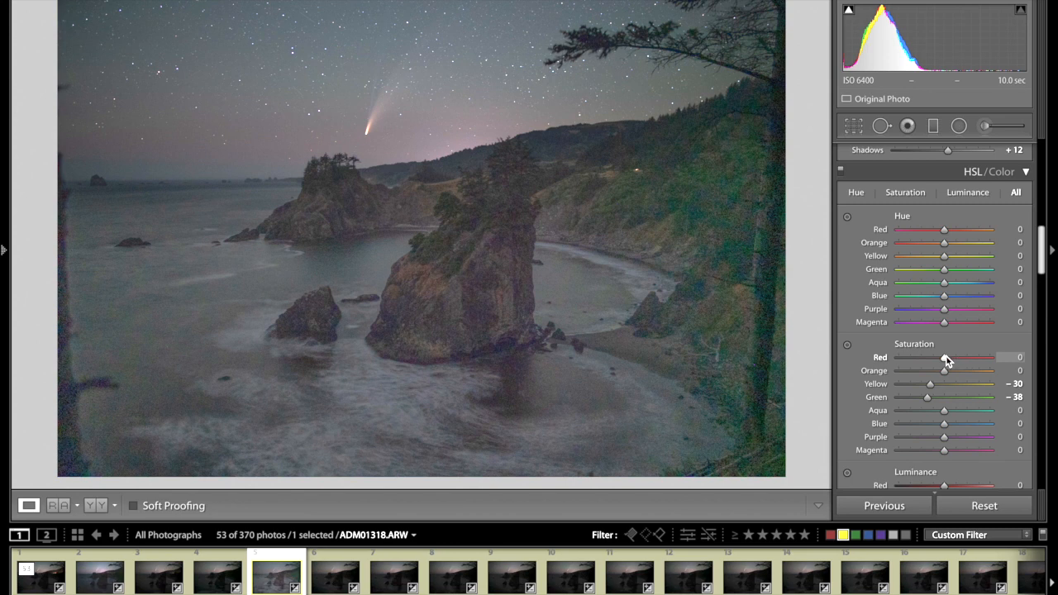
- Set HSL saturation for red to −52 and orange to +9
drag(945, 357, 899, 357)
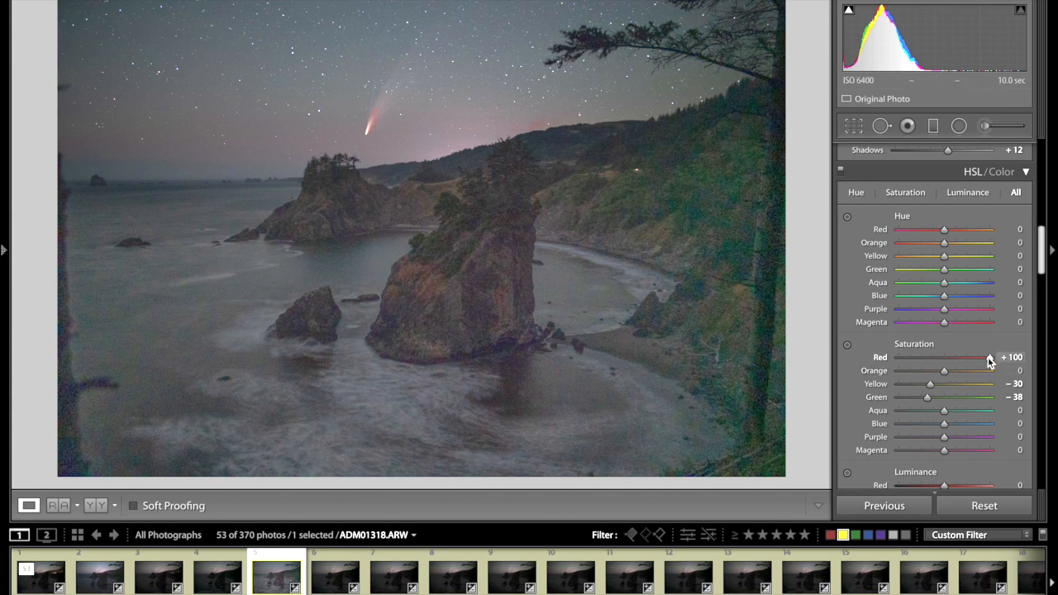
drag(990, 357, 920, 356)
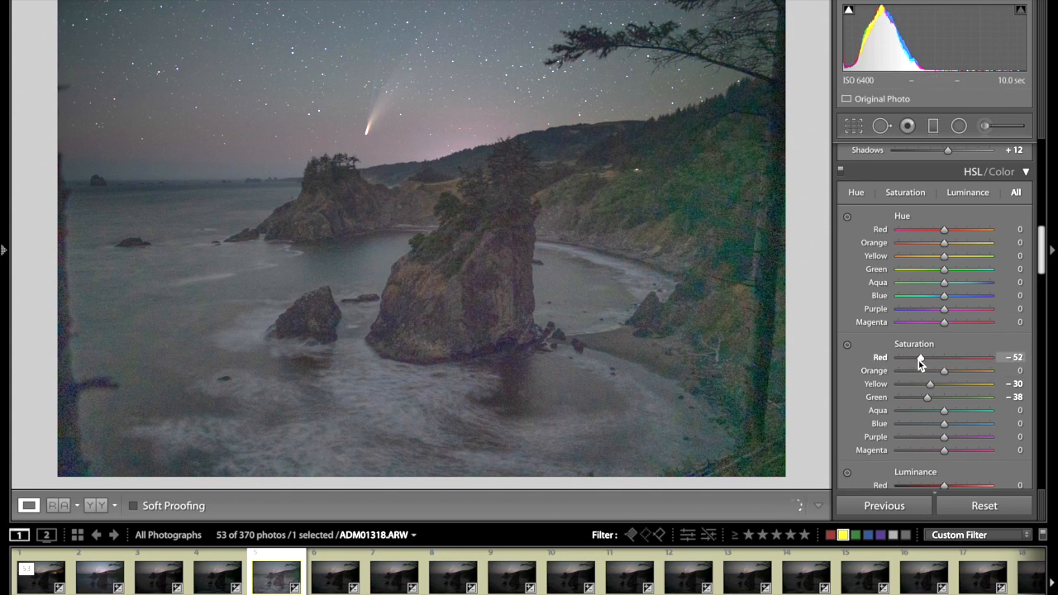
mouse_move(944, 377)
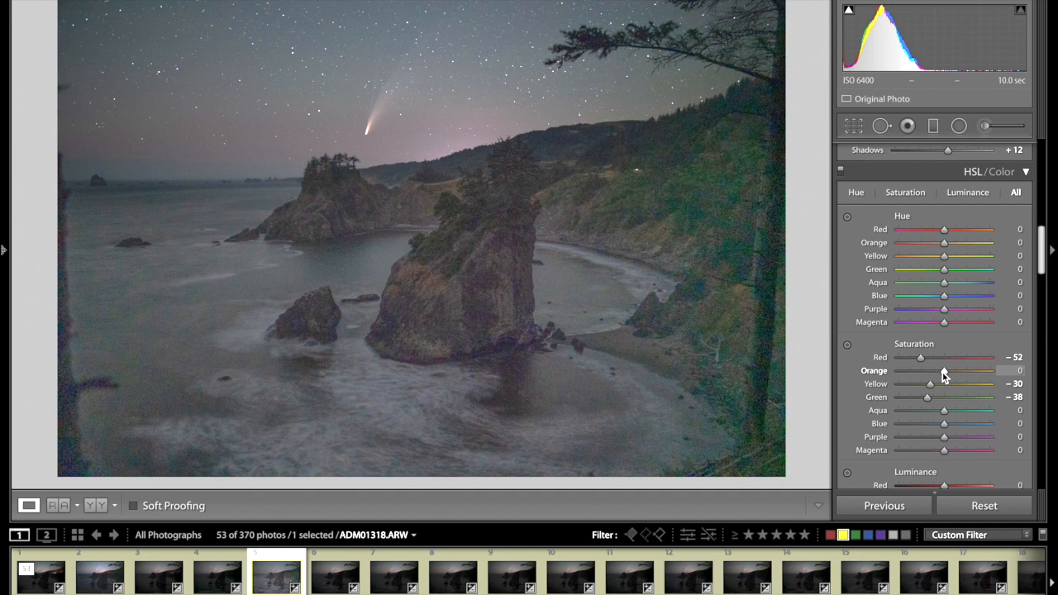
drag(944, 370, 898, 370)
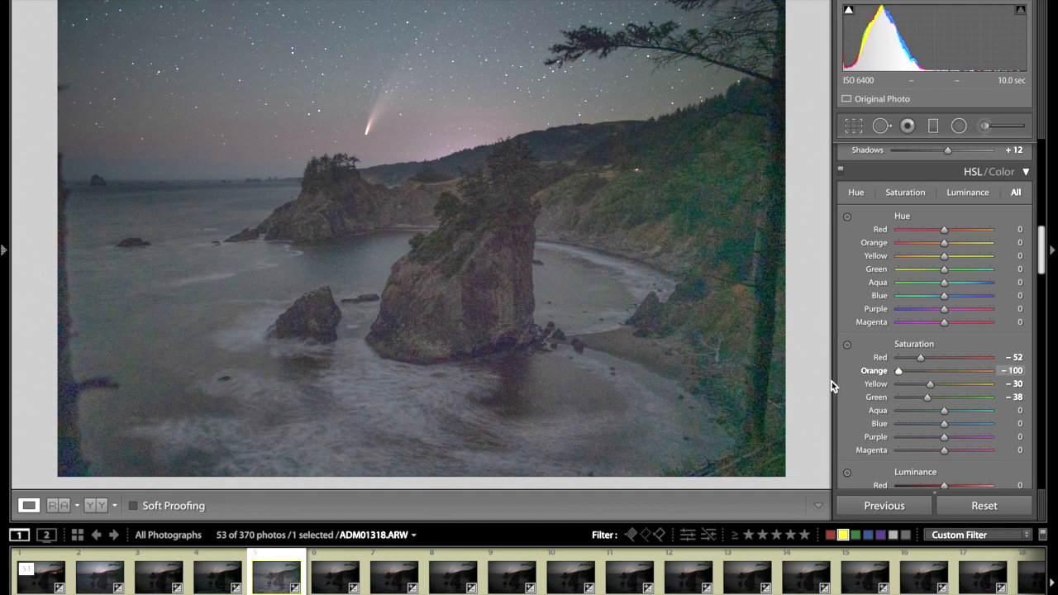
drag(899, 371, 990, 370)
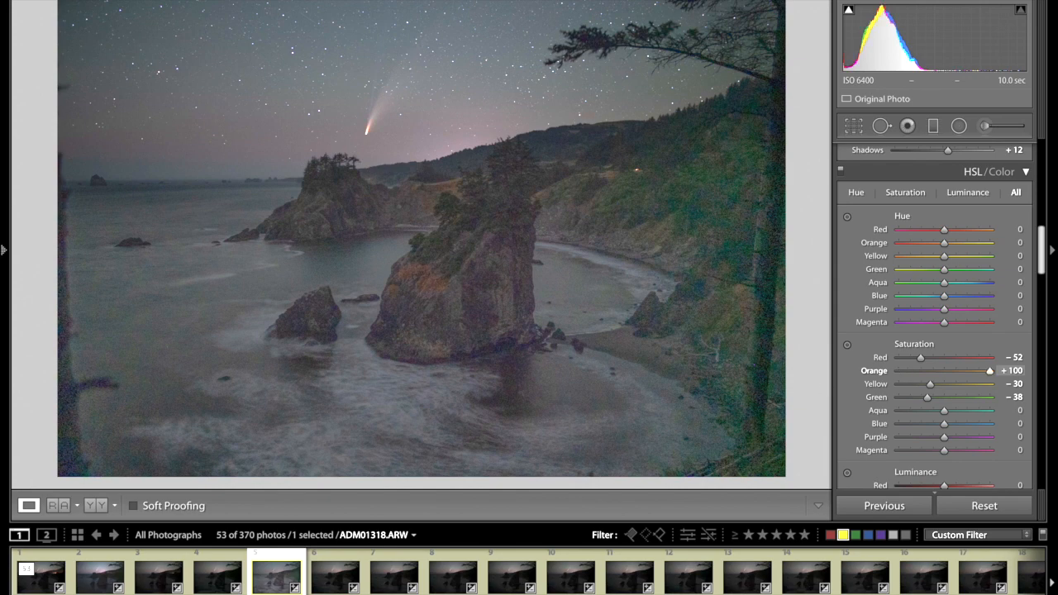
drag(988, 371, 949, 370)
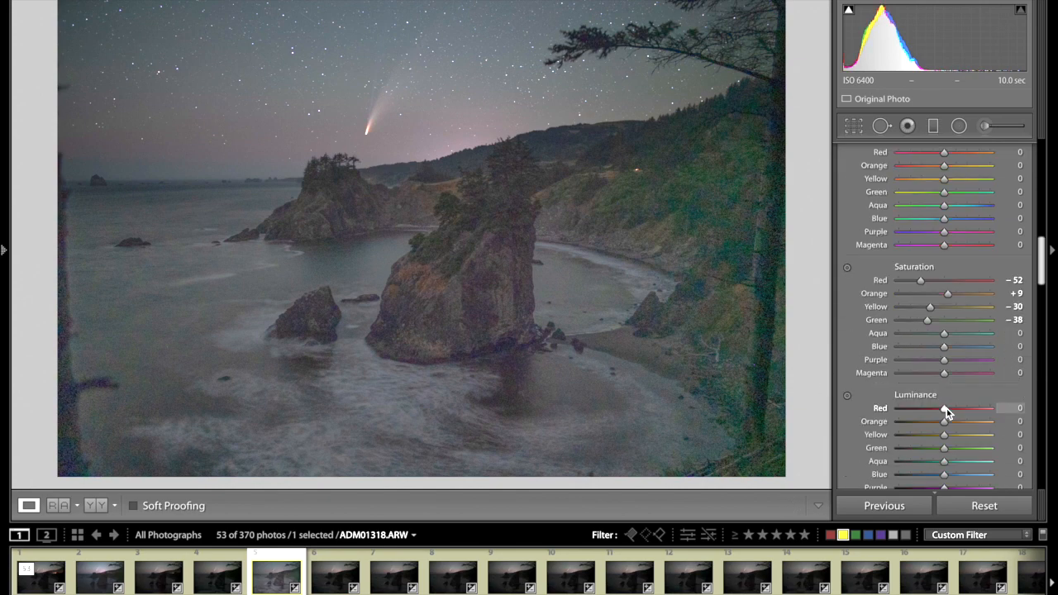
- Sync ADM01318.ARW's develop settings to all 52 selected comet frames
scroll(down, 3)
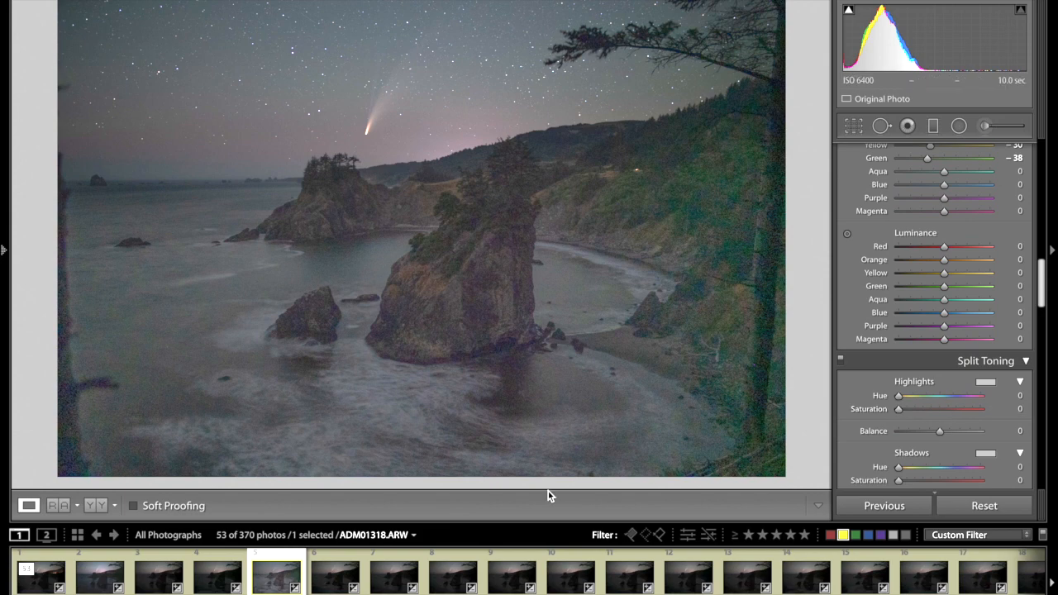
scroll(down, 3)
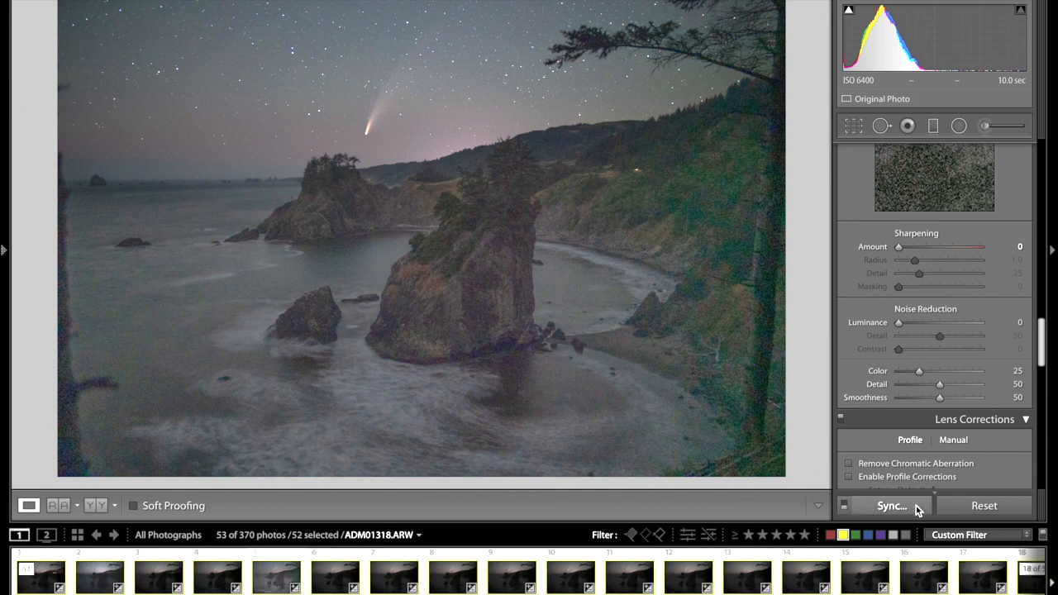
click(882, 505)
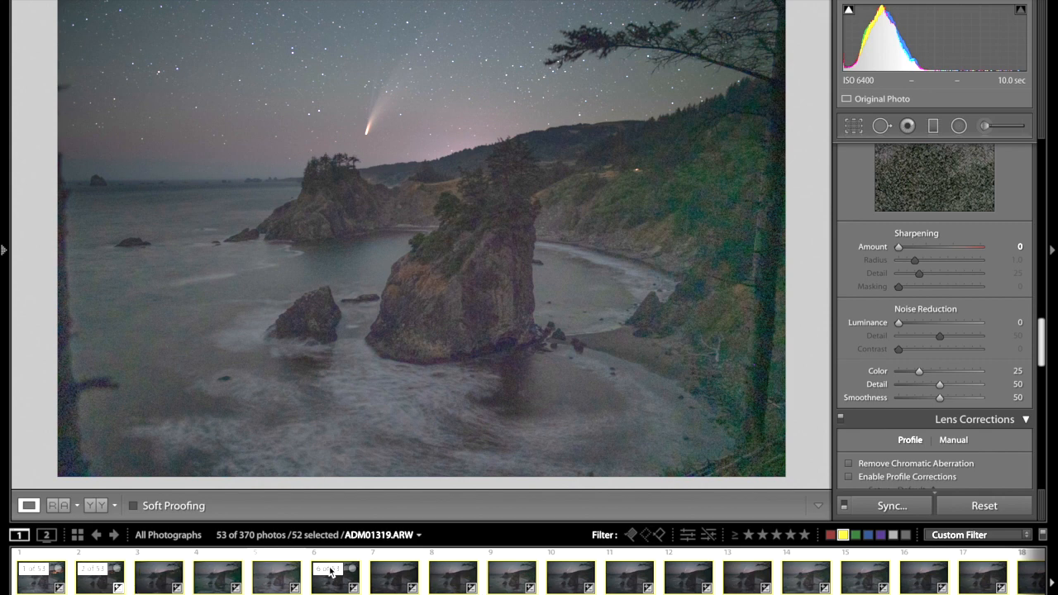
click(440, 584)
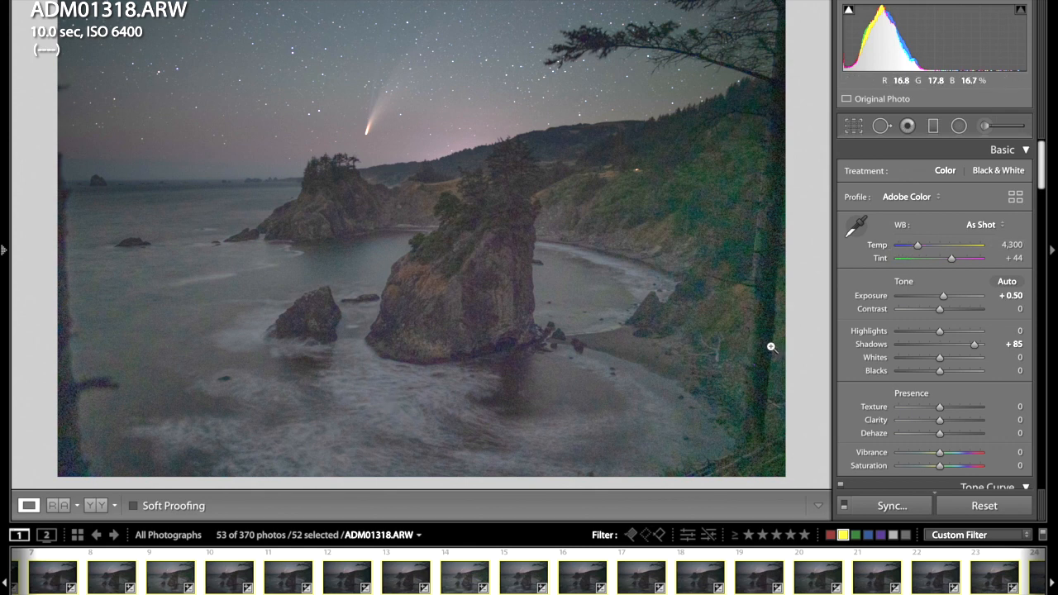
- Cool the white balance temperature to about 4,224
drag(918, 246, 913, 245)
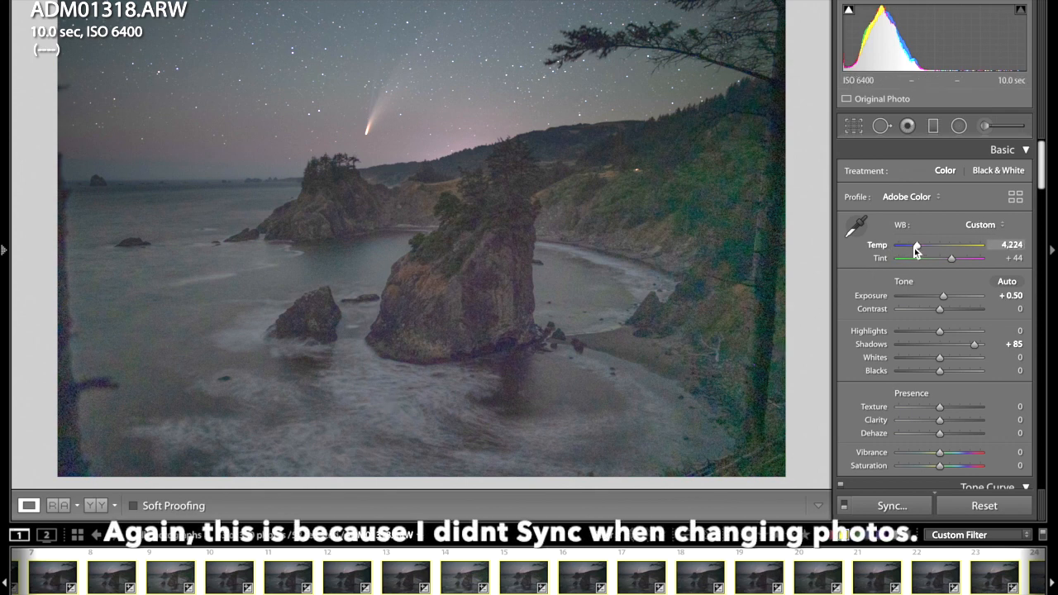
drag(916, 246, 916, 245)
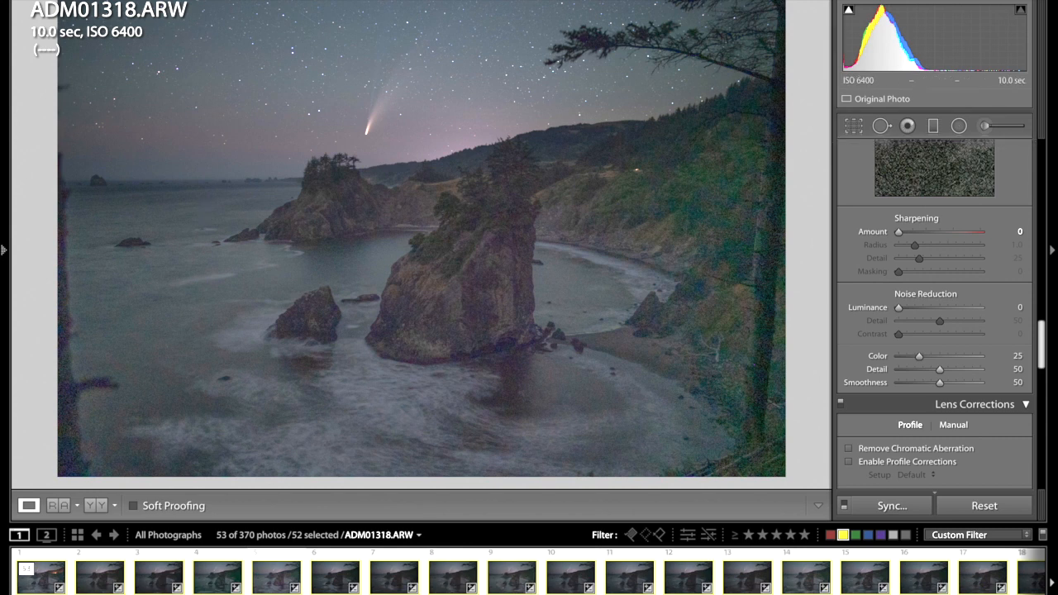
mouse_move(327, 125)
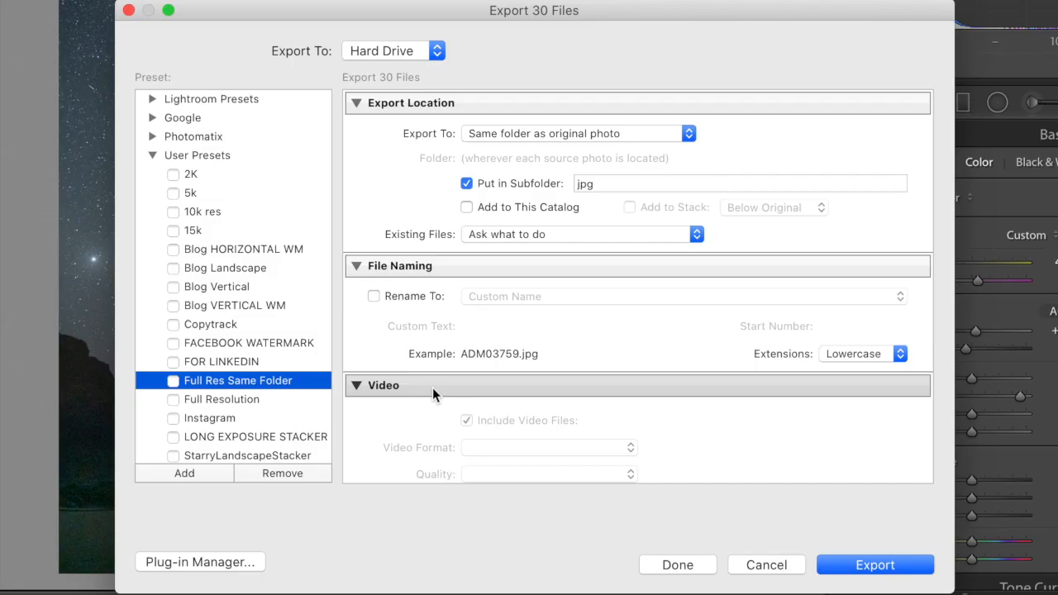
- Apply the StarryLandscapeStacker user preset in the Export dialog
scroll(down, 3)
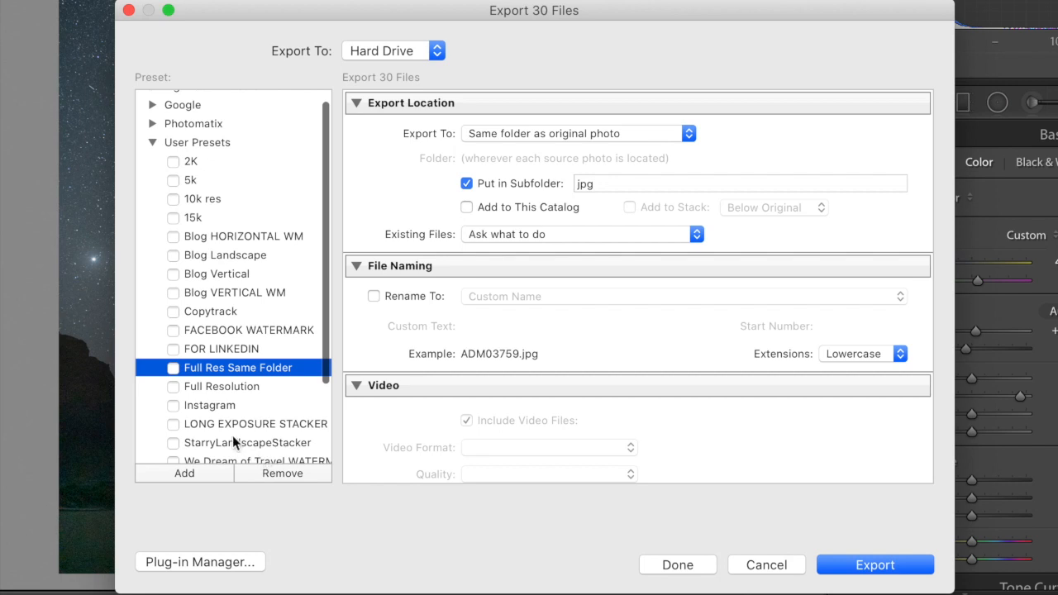
click(244, 442)
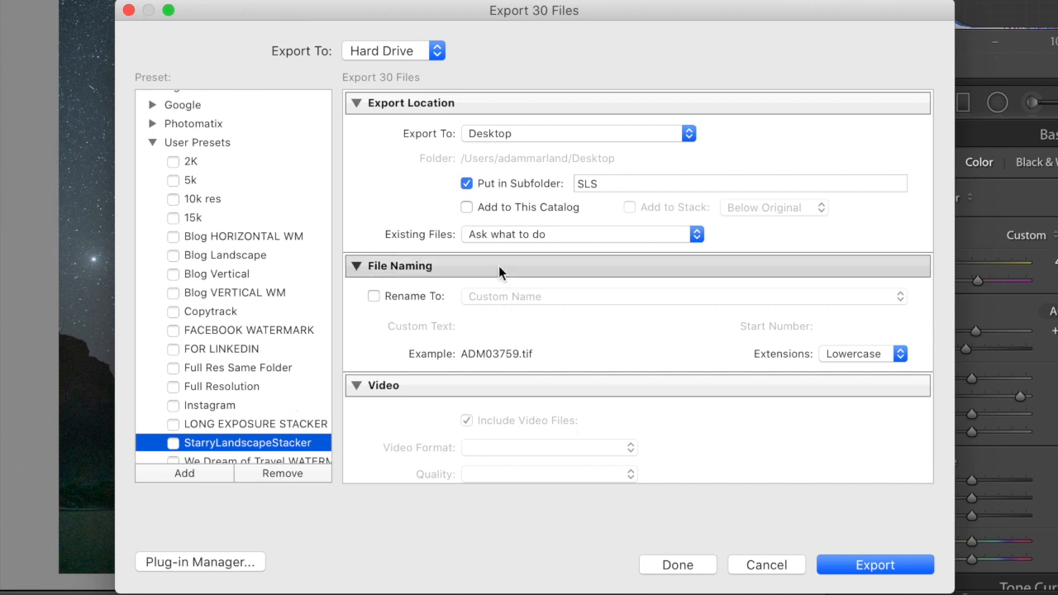
mouse_move(491, 189)
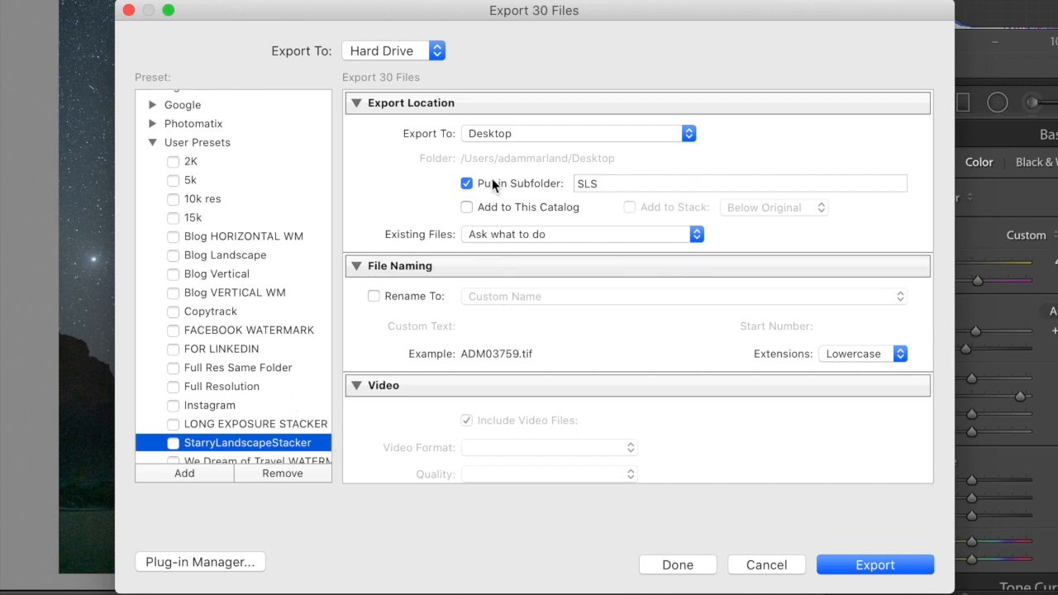
mouse_move(585, 138)
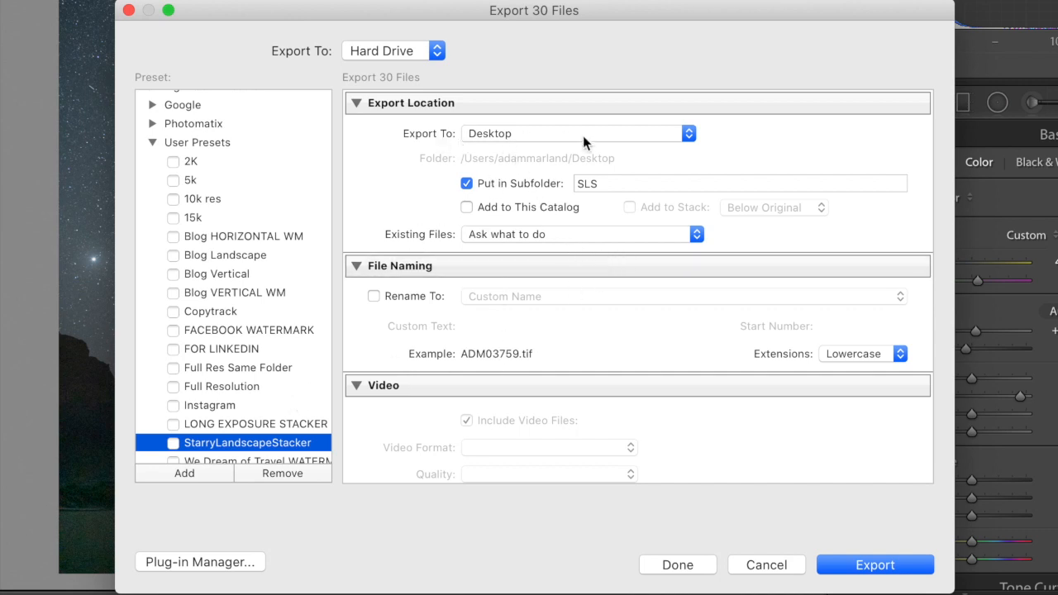
mouse_move(421, 410)
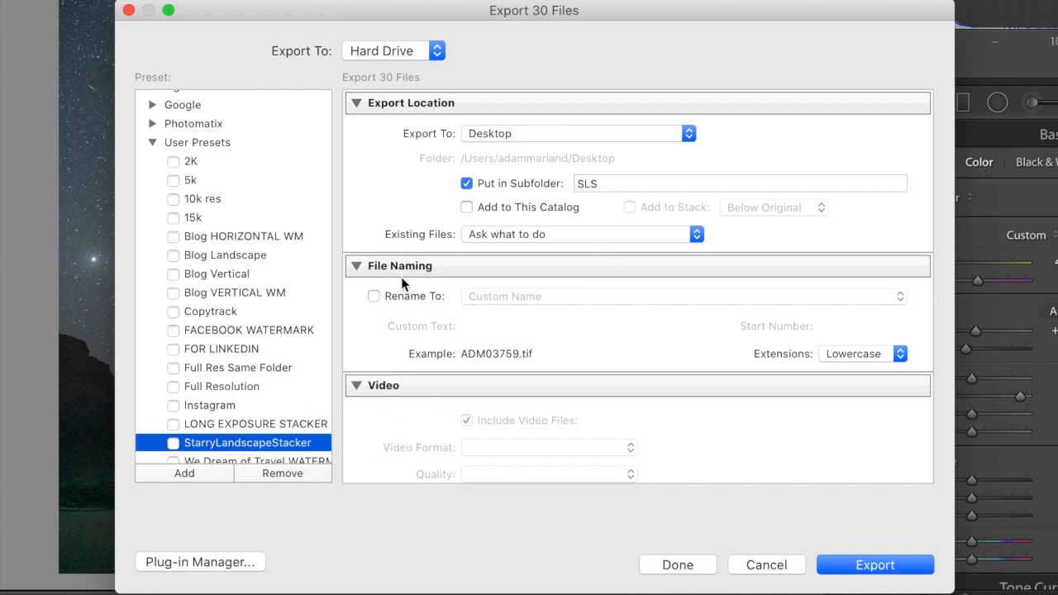
mouse_move(381, 352)
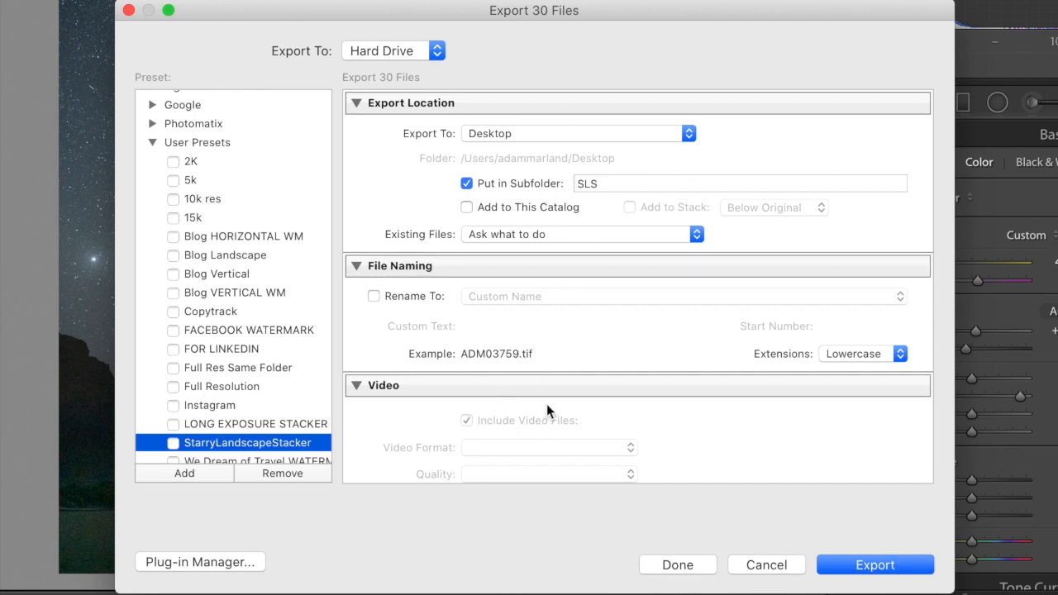
mouse_move(556, 143)
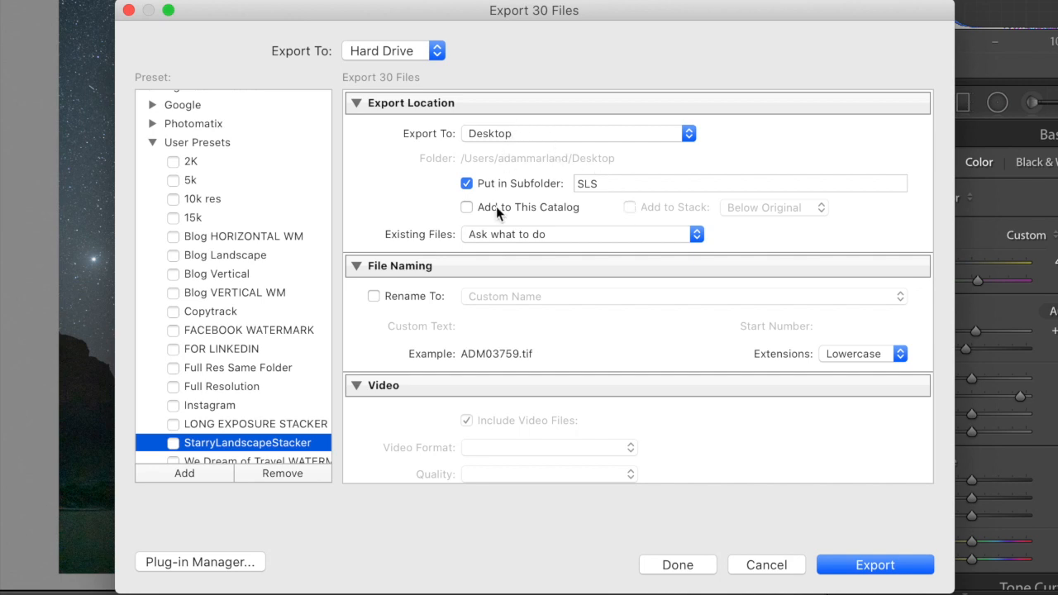
mouse_move(519, 234)
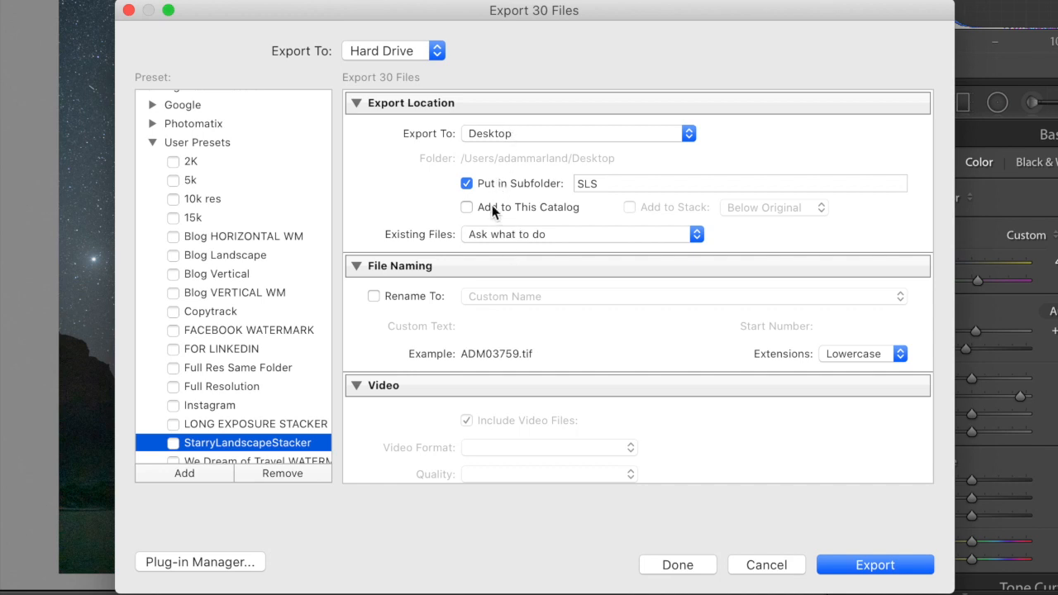
- Set the TIFF export compression to None
scroll(down, 3)
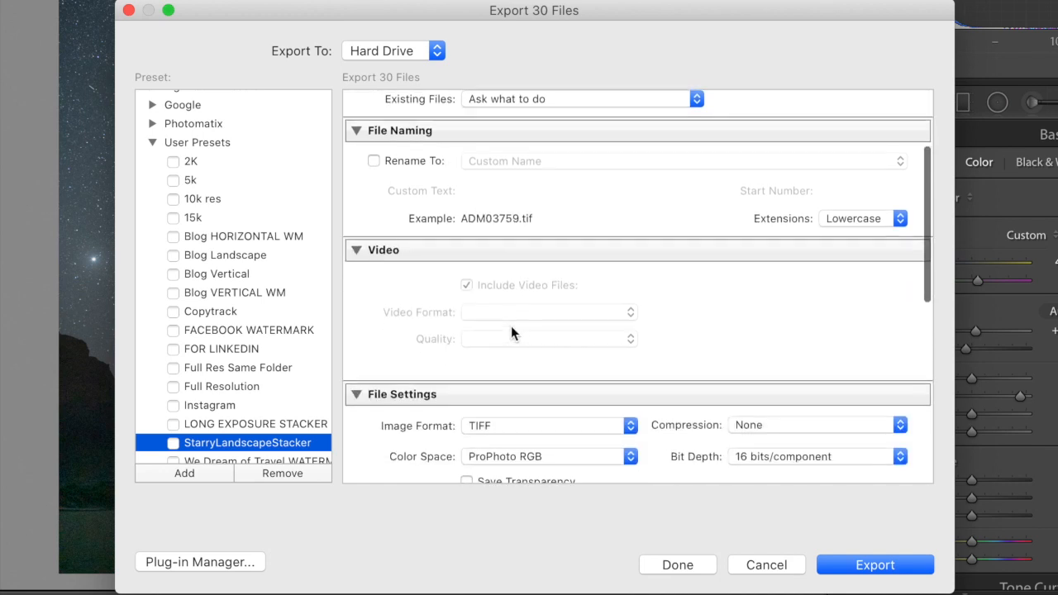
scroll(down, 3)
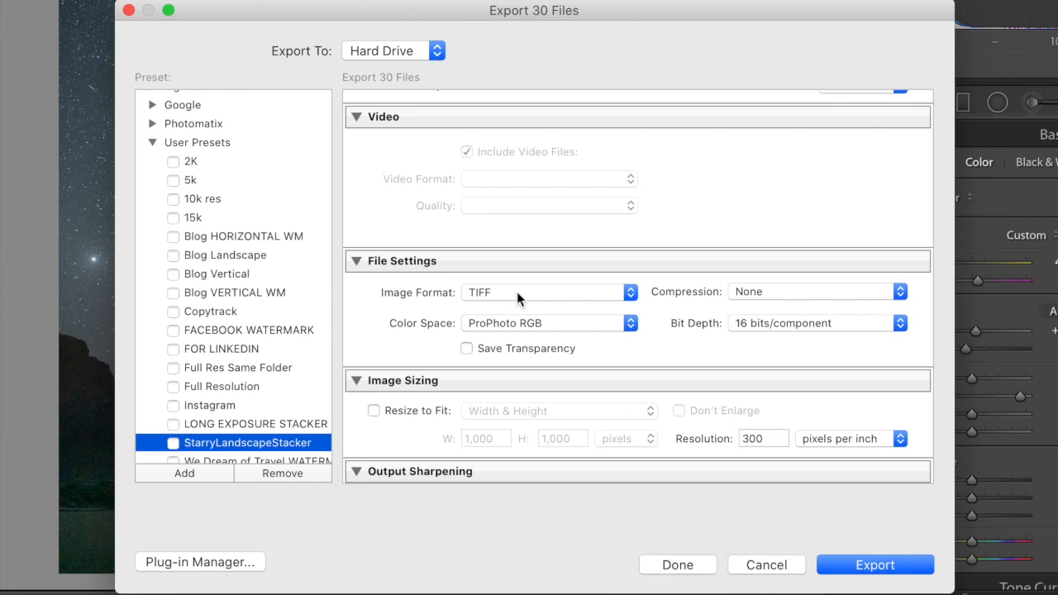
mouse_move(487, 298)
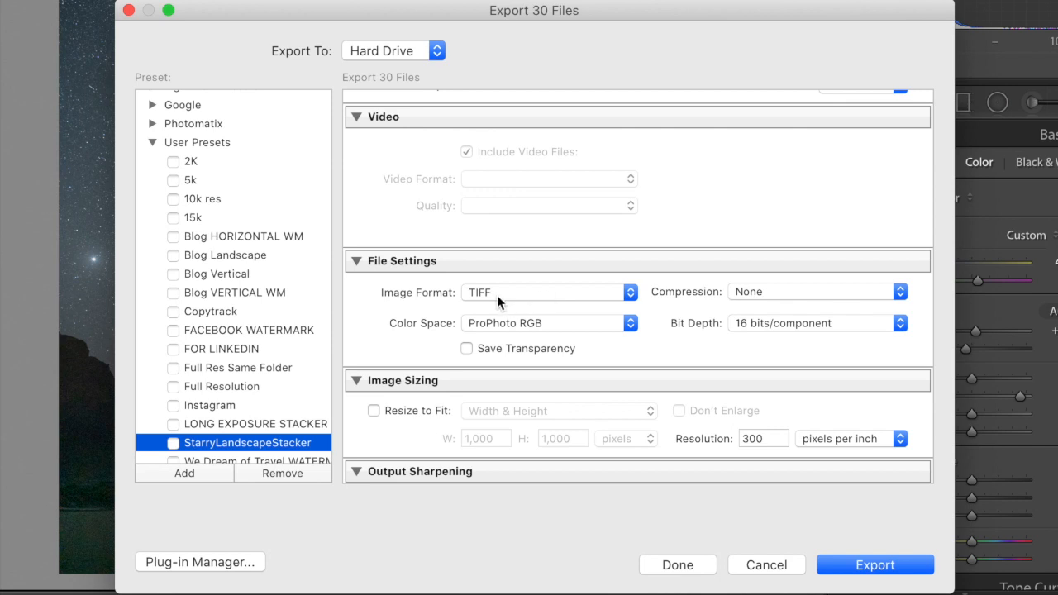
mouse_move(506, 303)
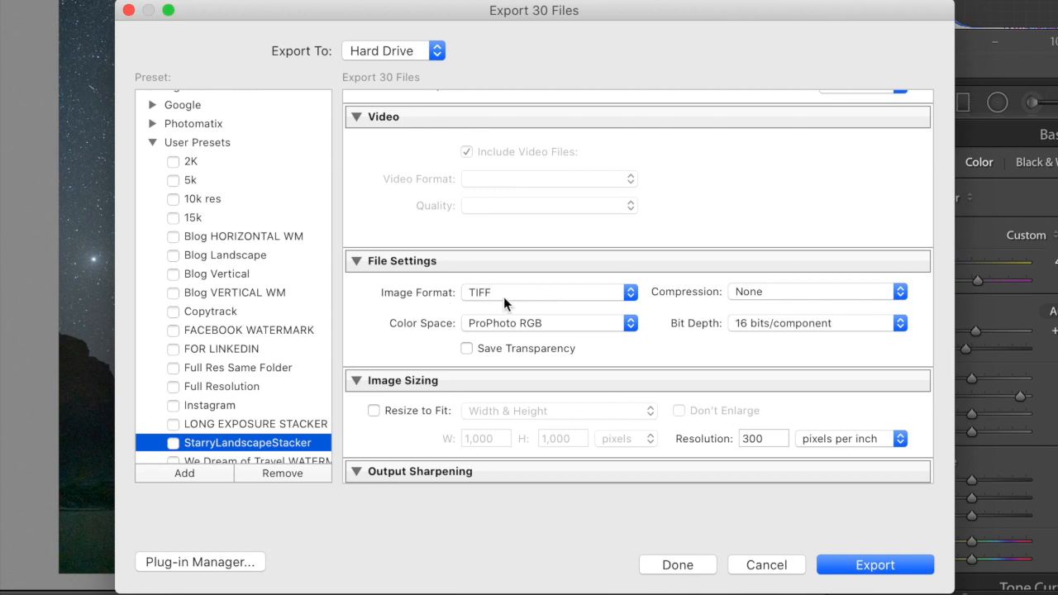
mouse_move(739, 293)
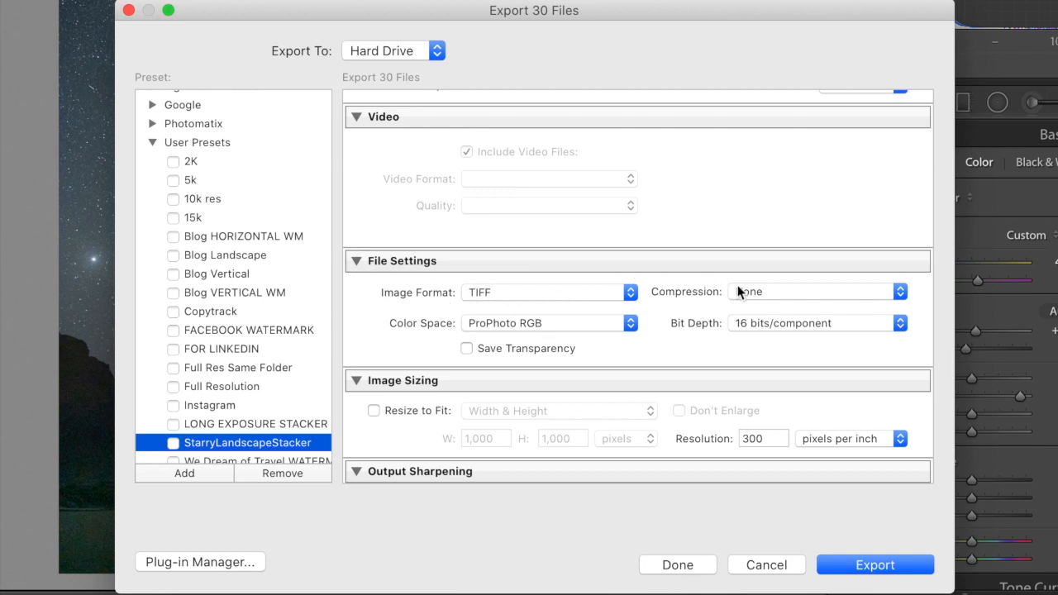
click(815, 291)
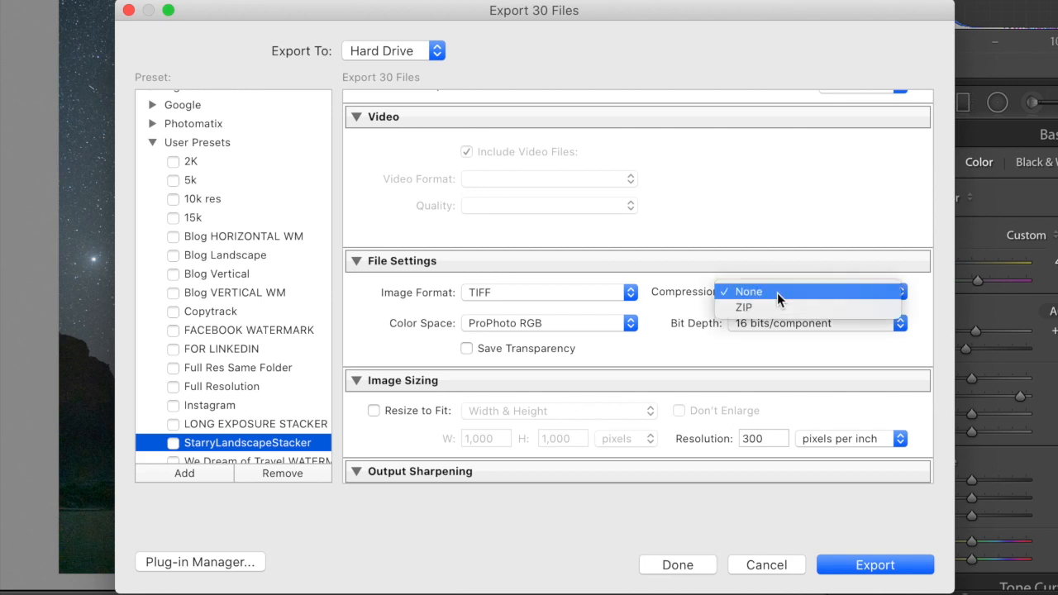
click(550, 323)
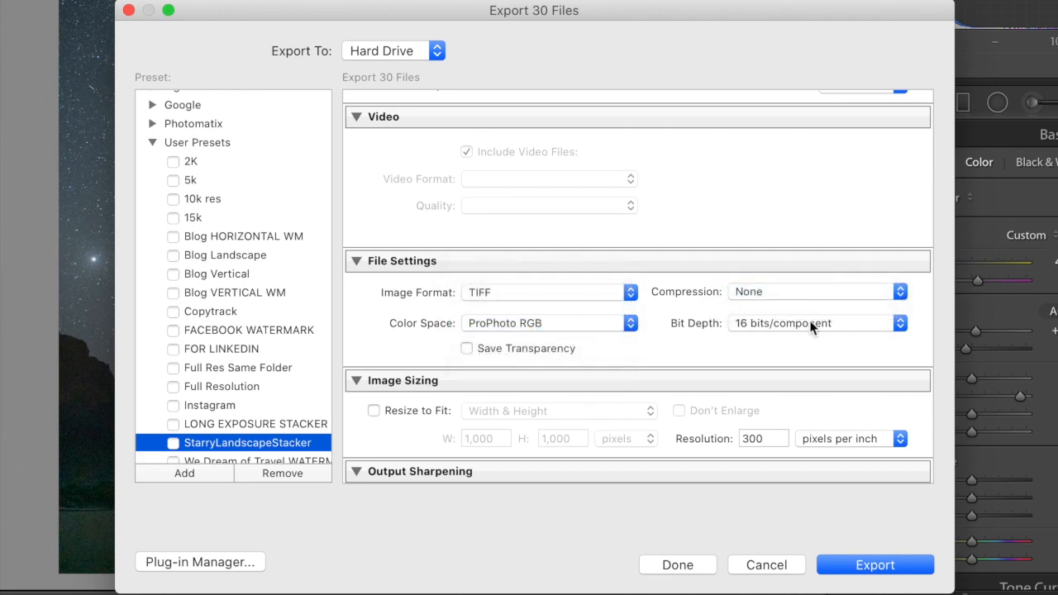
mouse_move(749, 342)
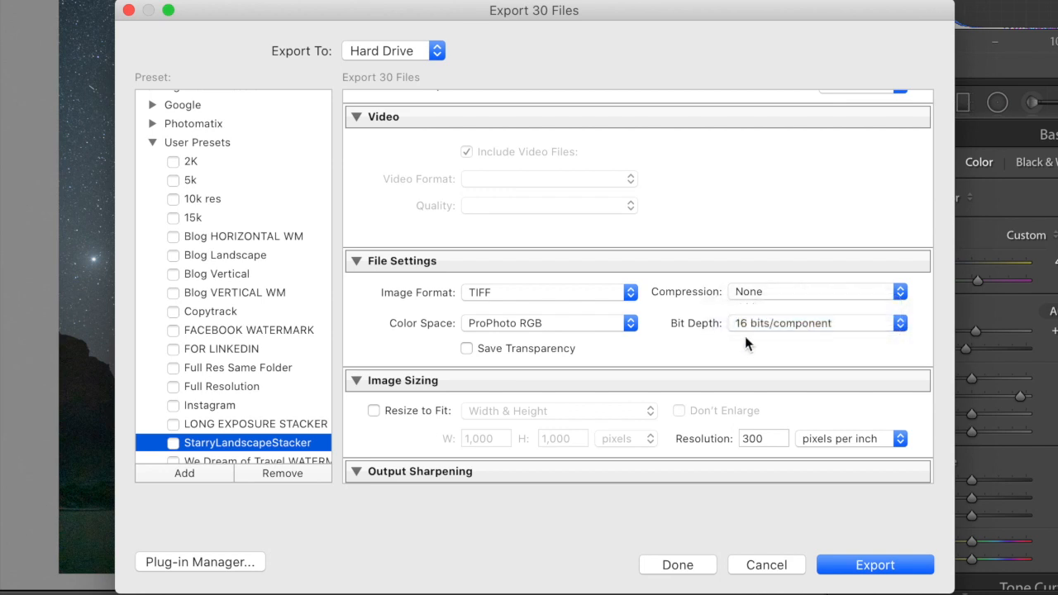
mouse_move(689, 385)
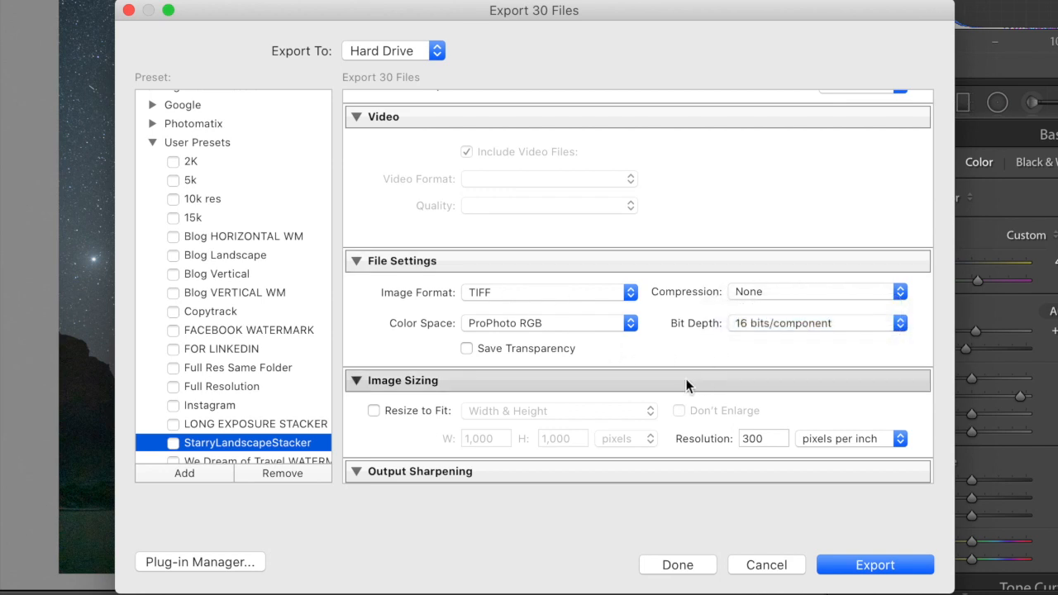
- Include All Metadata and leave post-processing at Do nothing
scroll(down, 3)
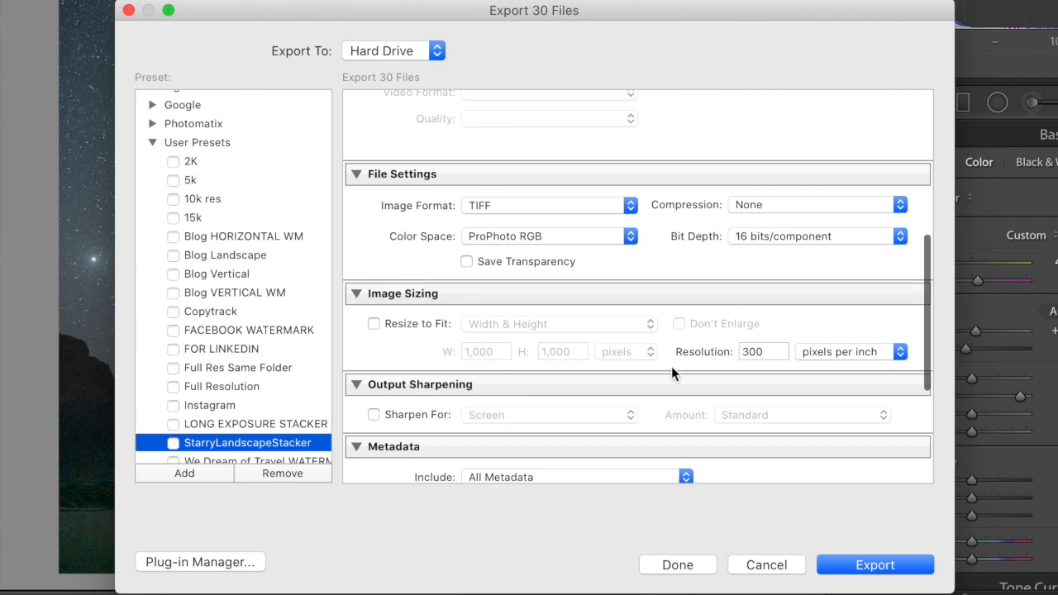
scroll(down, 3)
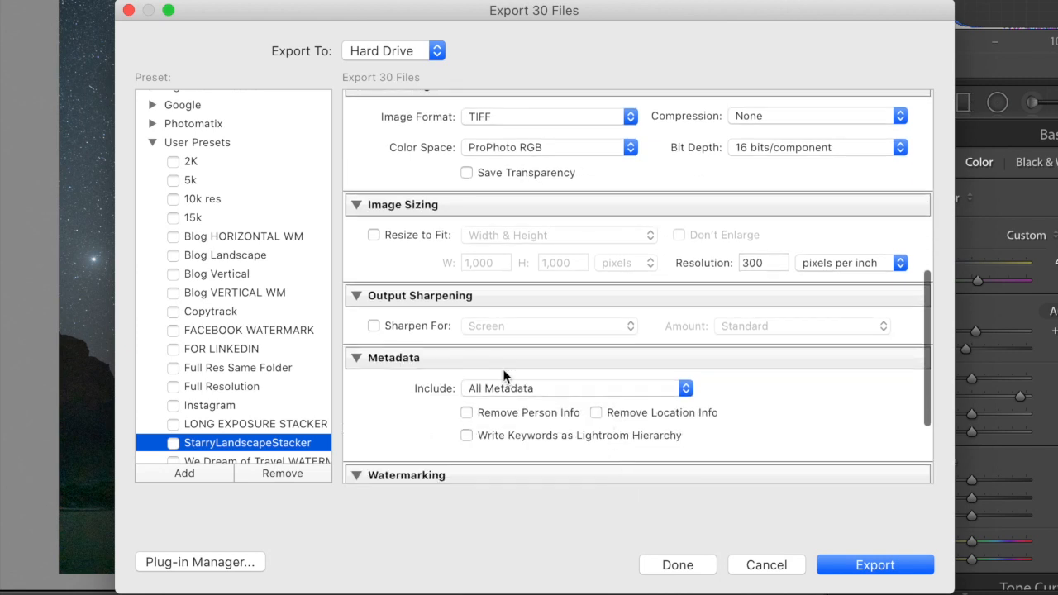
mouse_move(512, 333)
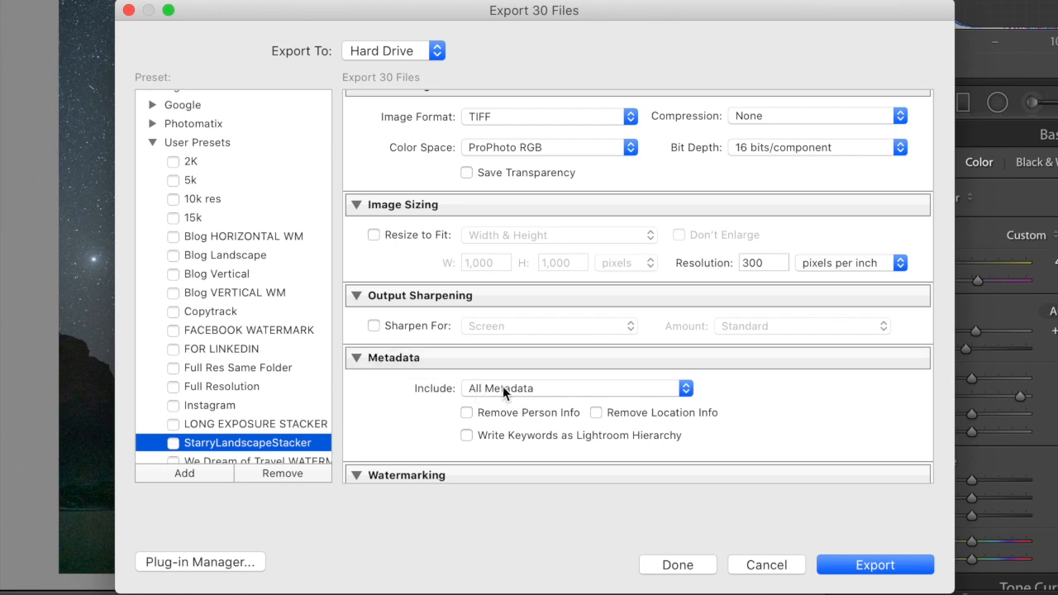
click(685, 389)
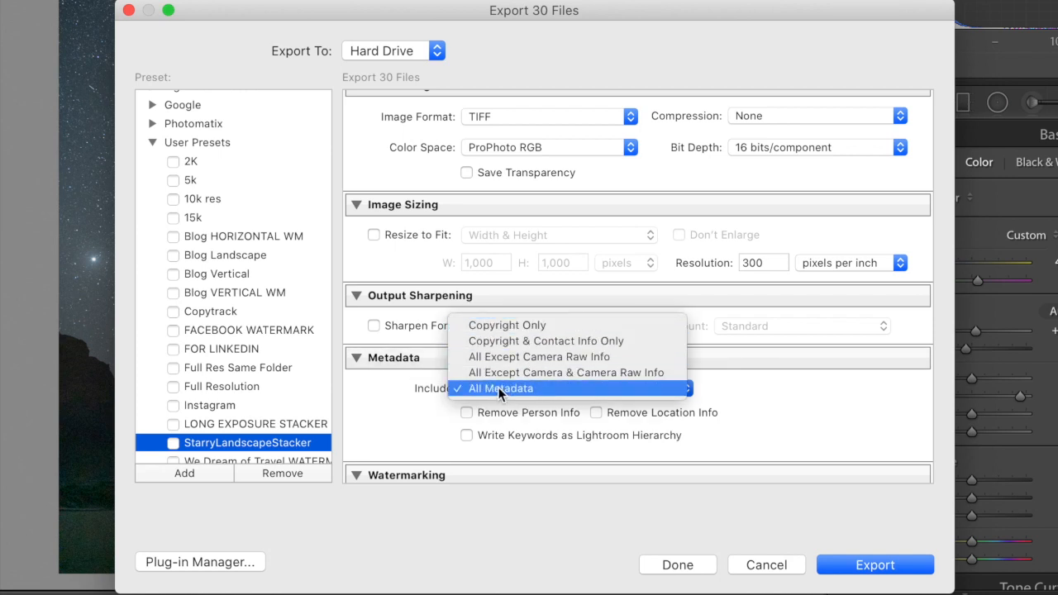
click(500, 389)
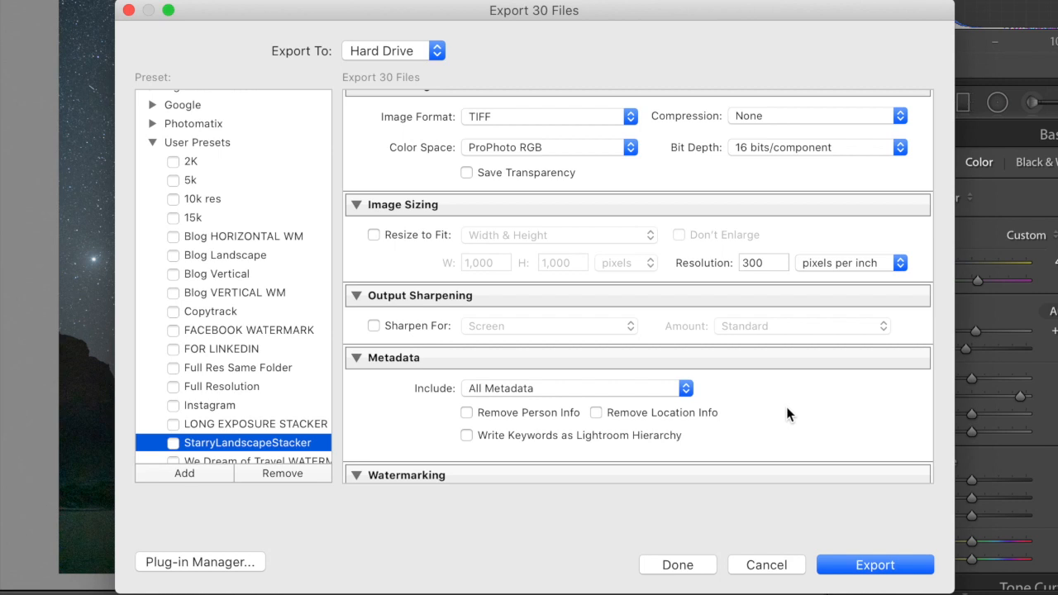
scroll(down, 3)
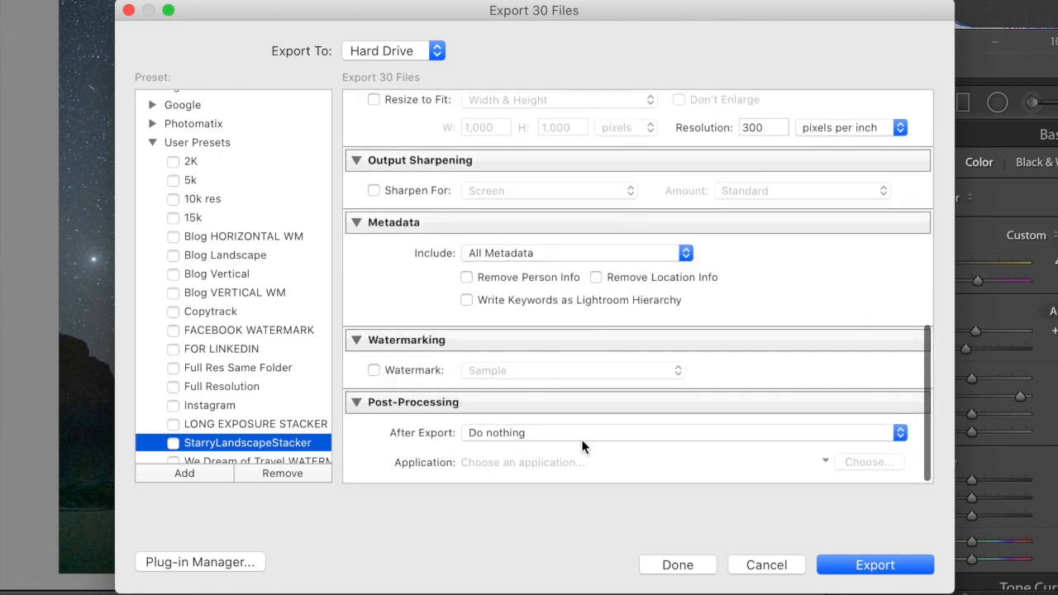
mouse_move(378, 369)
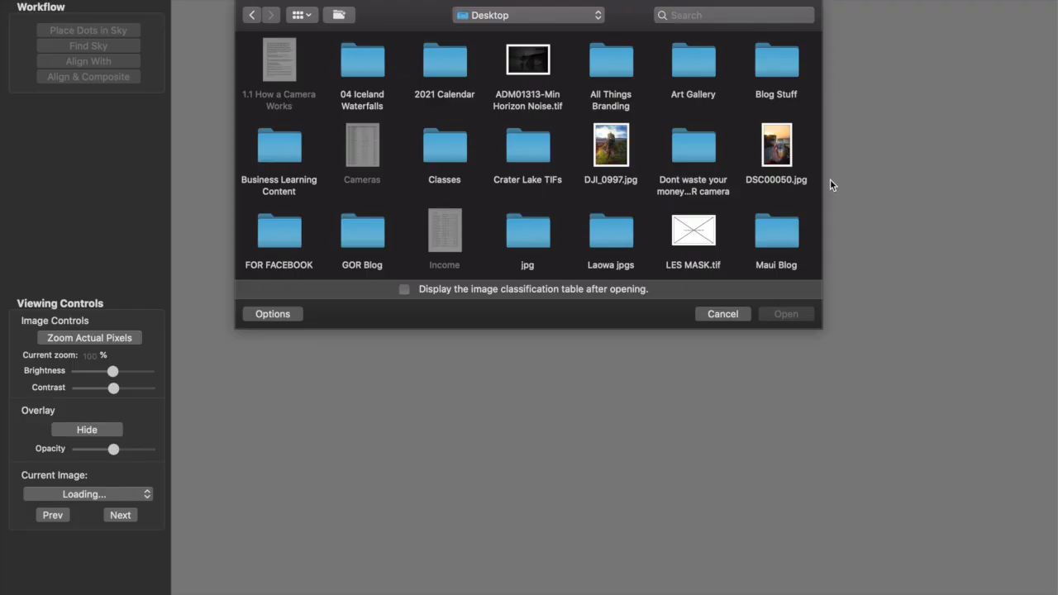
mouse_move(483, 20)
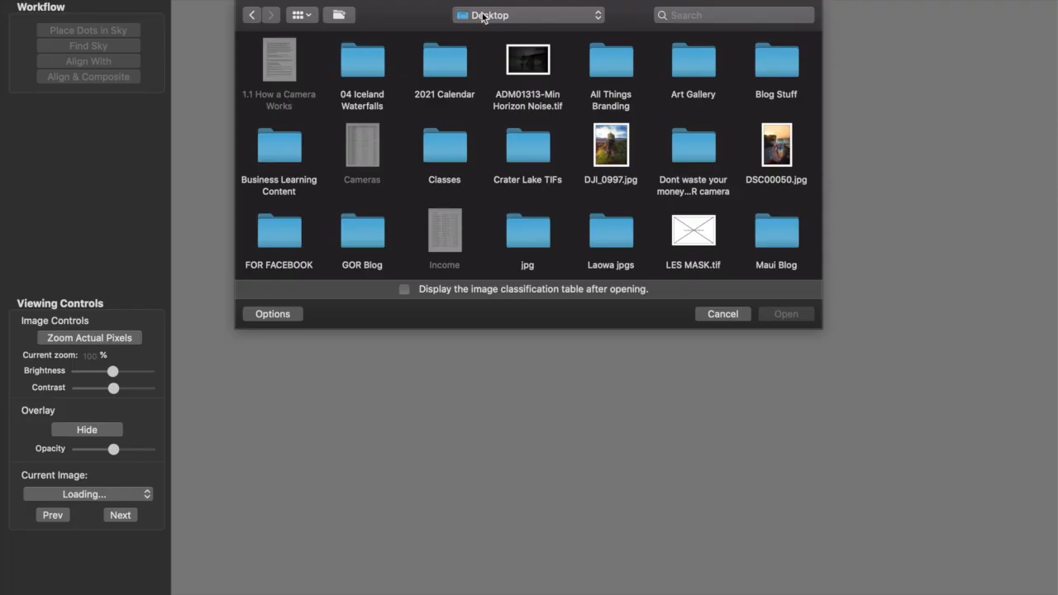
mouse_move(578, 160)
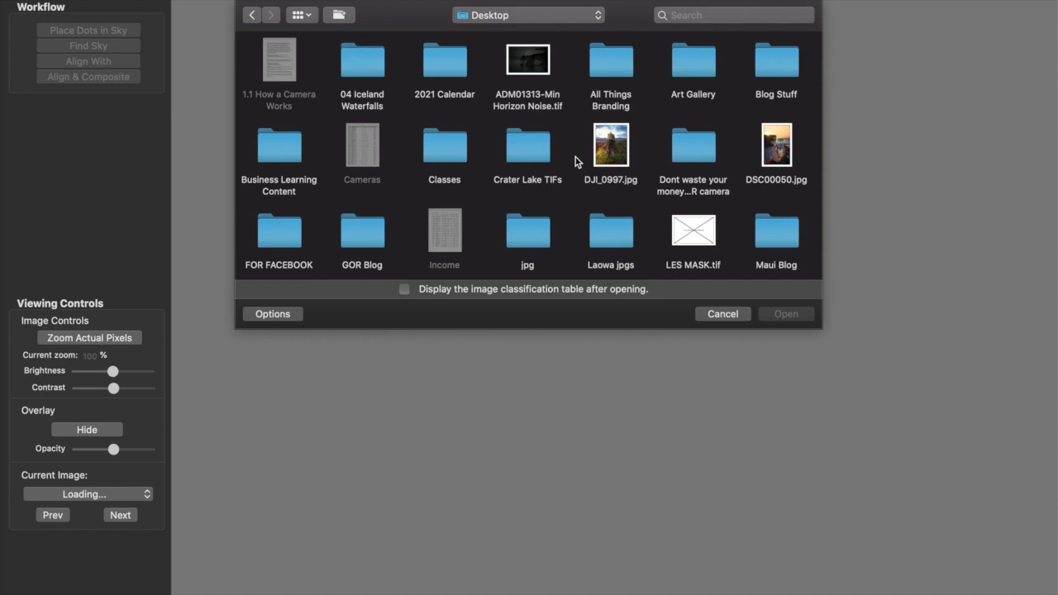
- Open the SLS folder and load all its exported TIFF frames
scroll(down, 3)
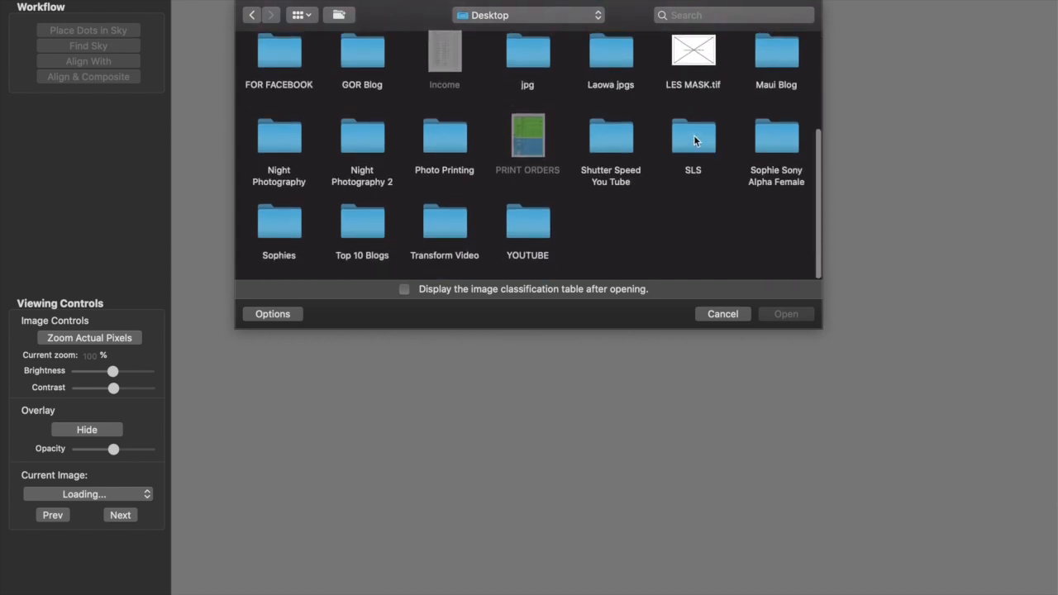
double_click(693, 136)
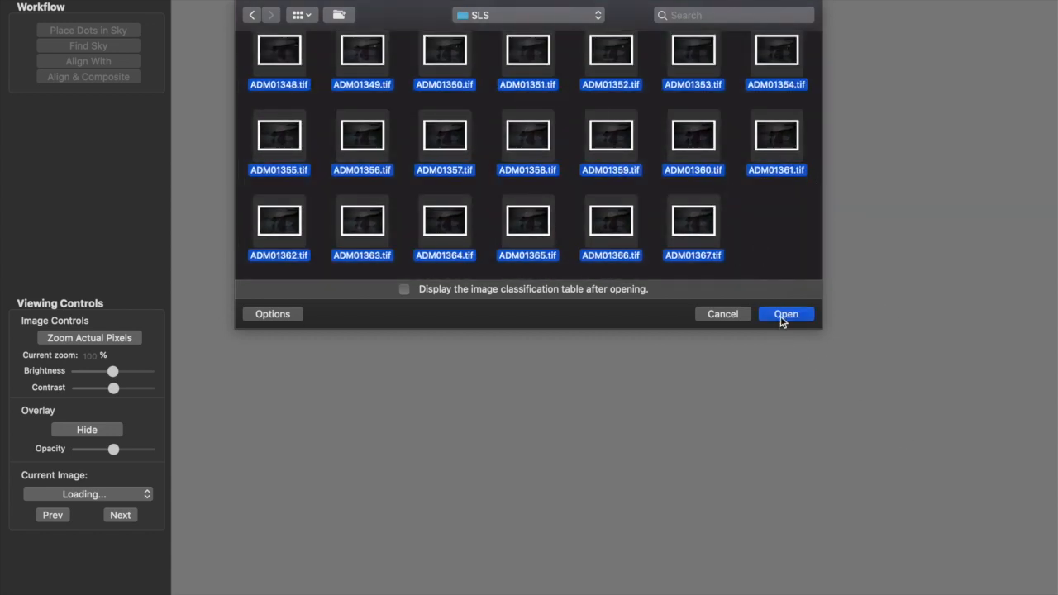
click(787, 315)
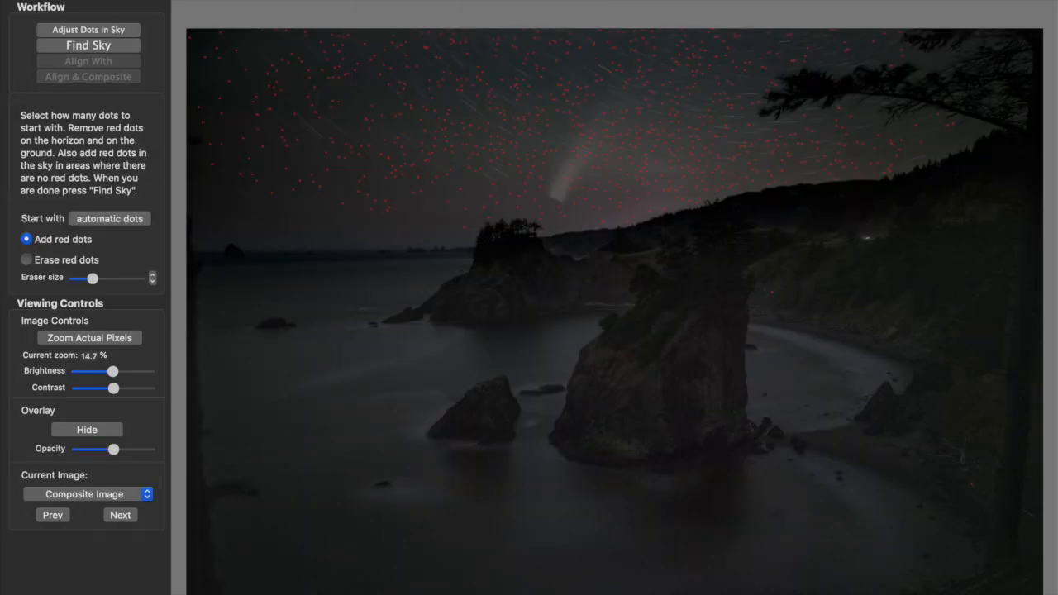
click(292, 249)
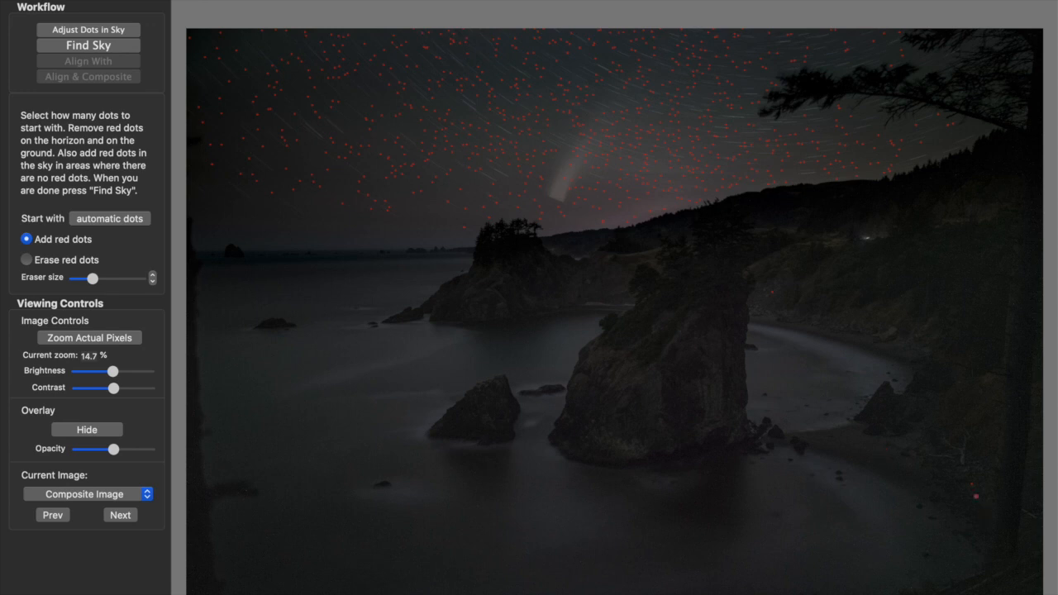
mouse_move(83, 262)
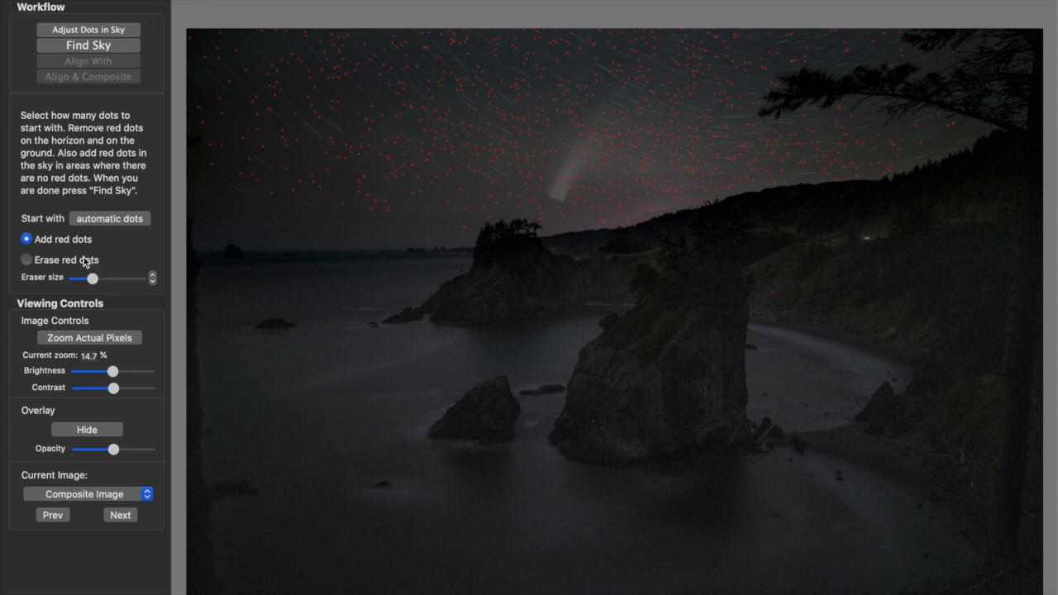
click(256, 226)
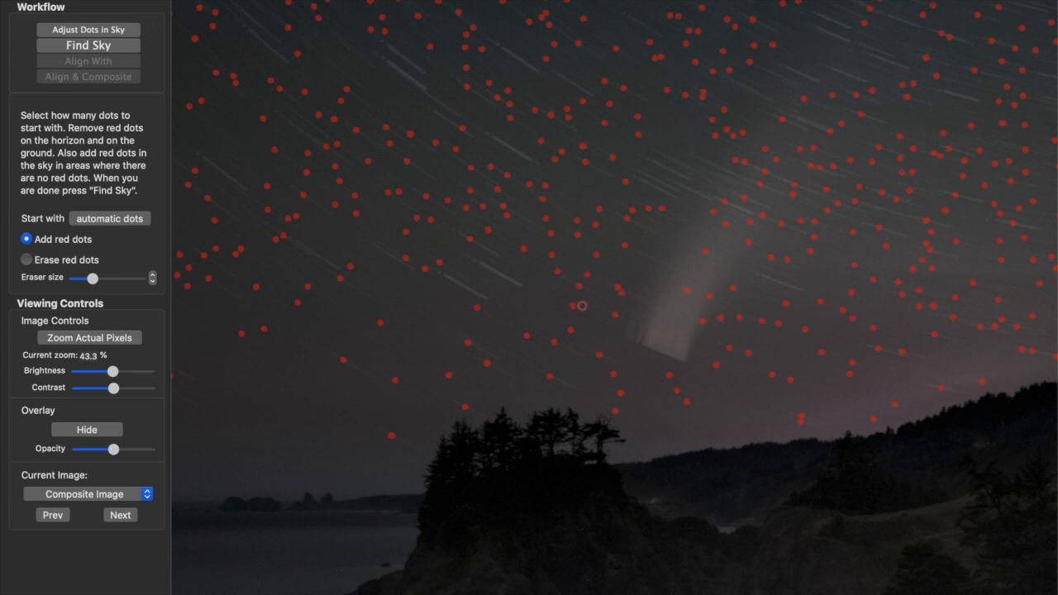
mouse_move(504, 163)
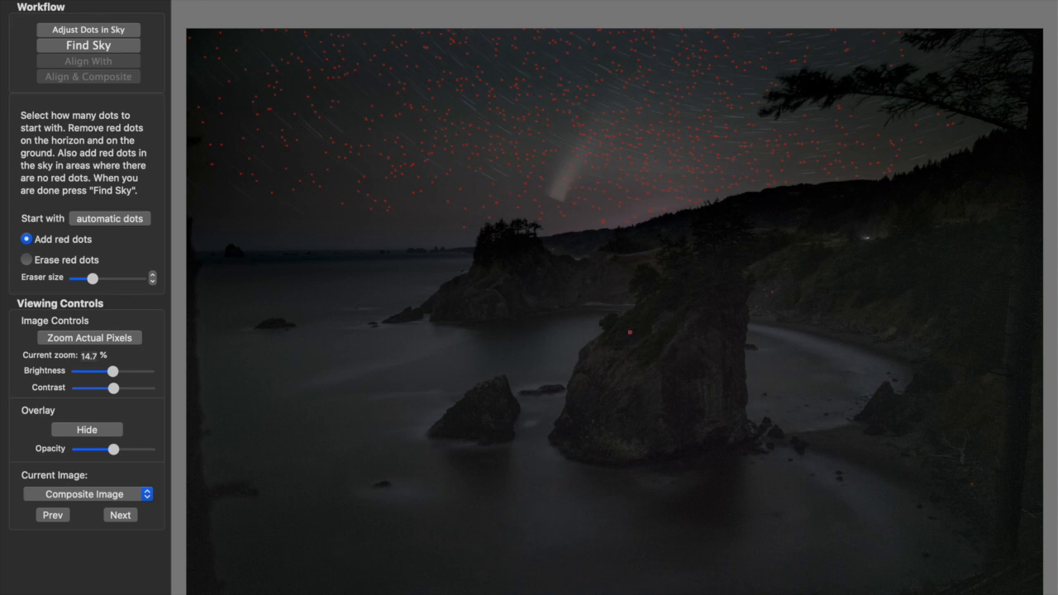
- Erase the stray sea-stack dot and add red dots along the low sky
click(27, 259)
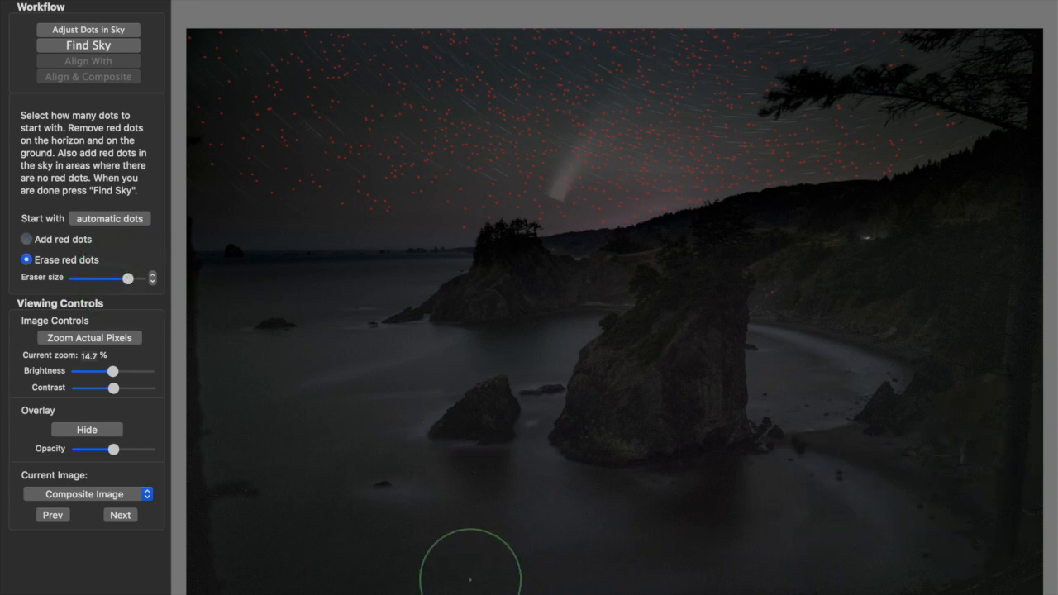
mouse_move(963, 285)
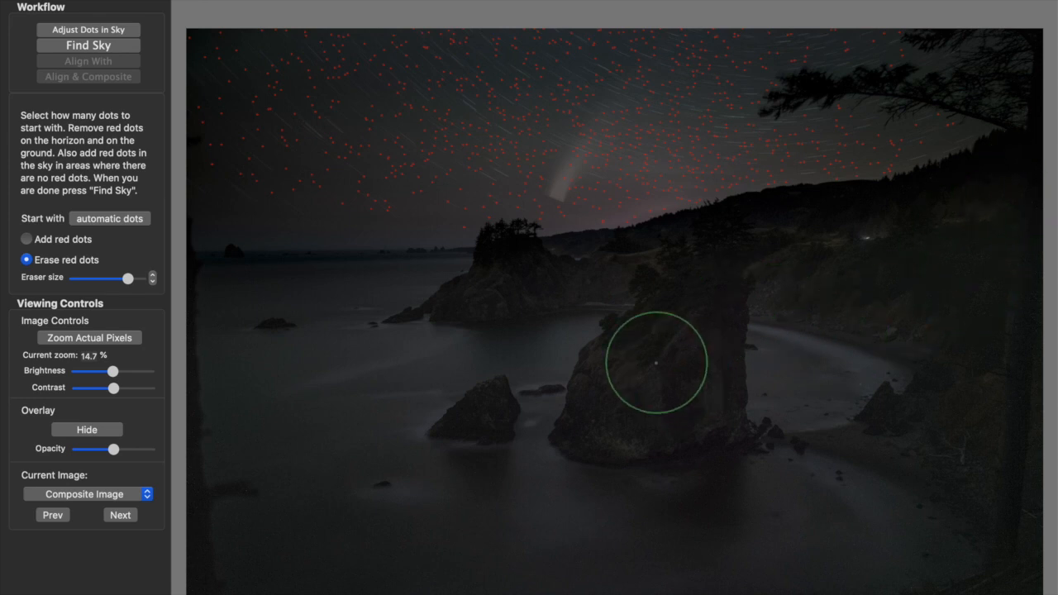
mouse_move(95, 209)
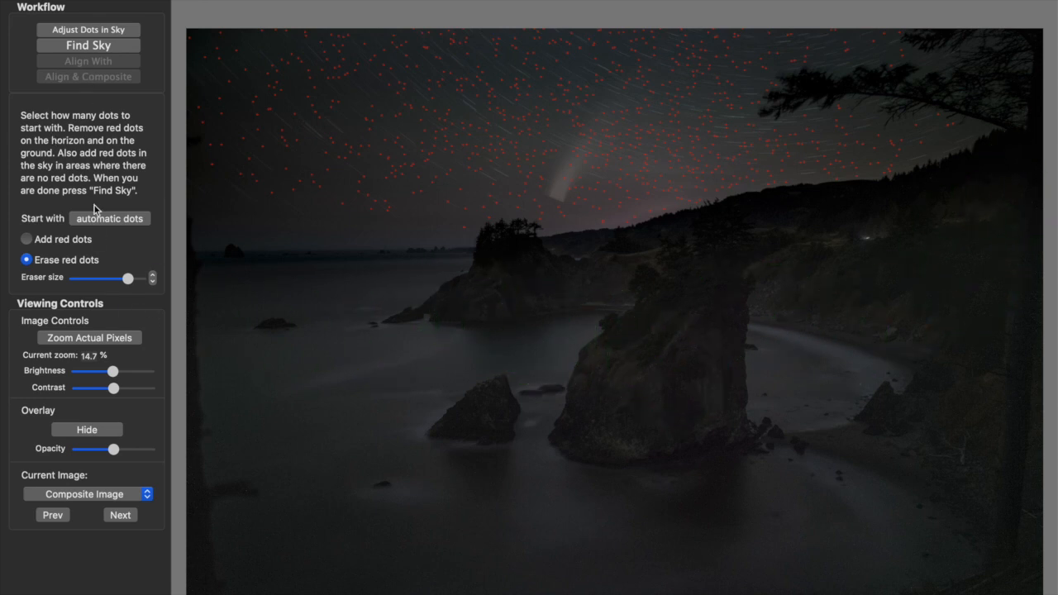
click(27, 239)
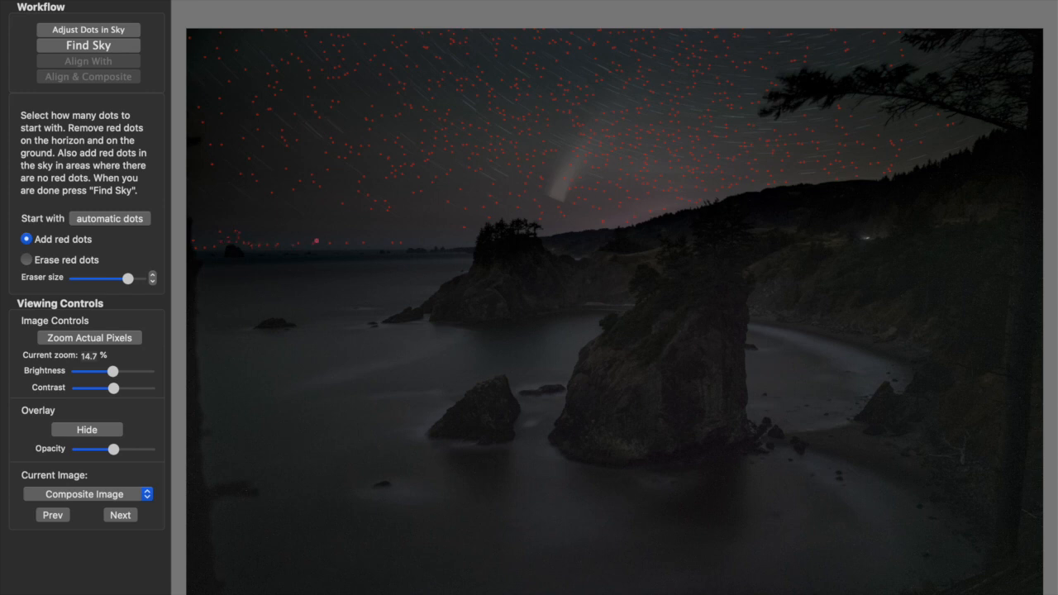
click(341, 265)
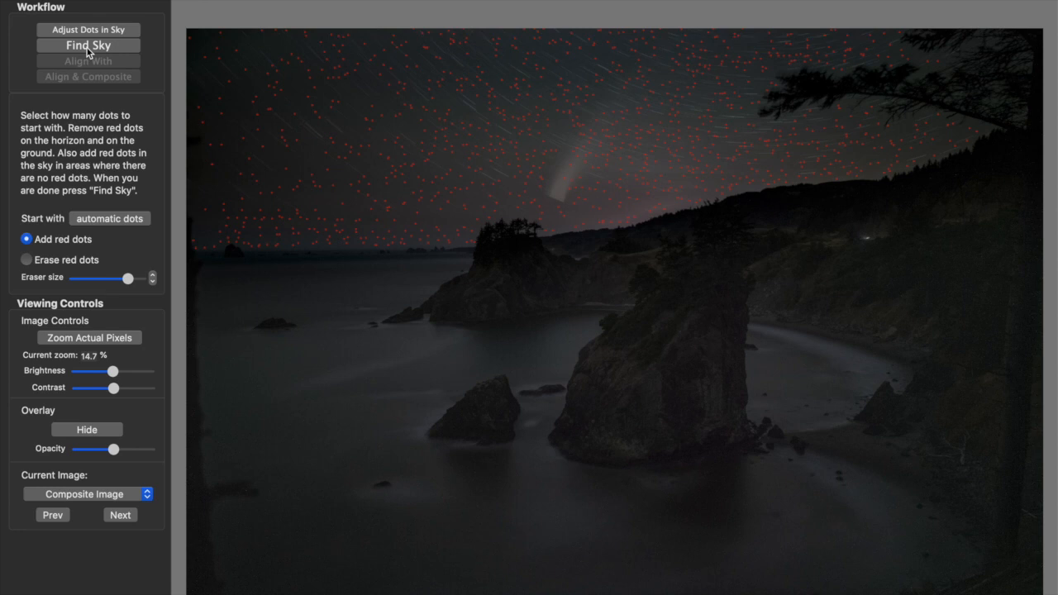
- Compute the sky mask, enlarge the brush, and switch to Paint: Ground
click(88, 45)
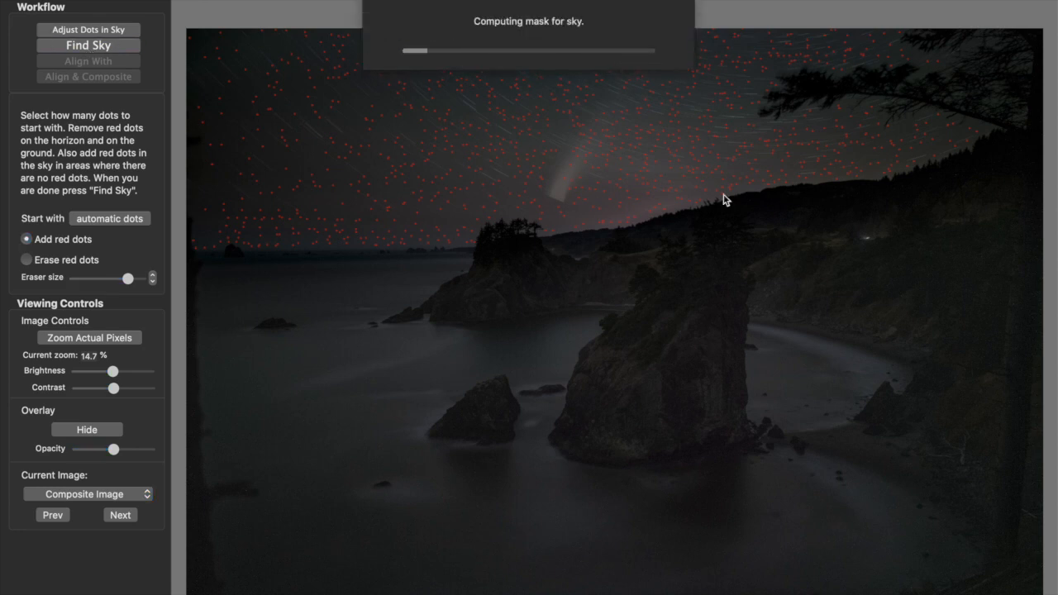
click(88, 45)
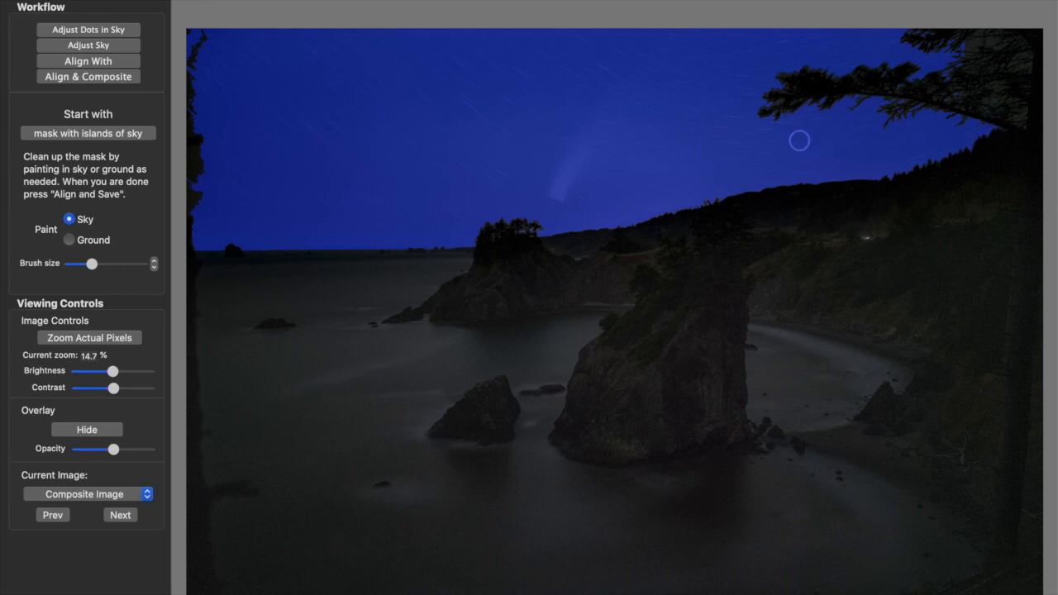
mouse_move(761, 193)
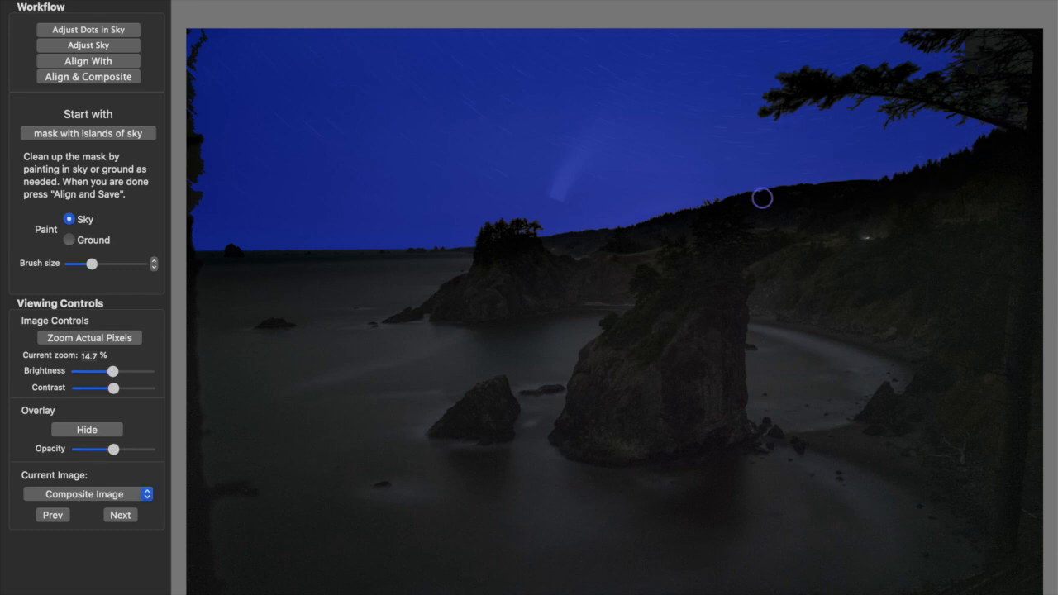
mouse_move(205, 199)
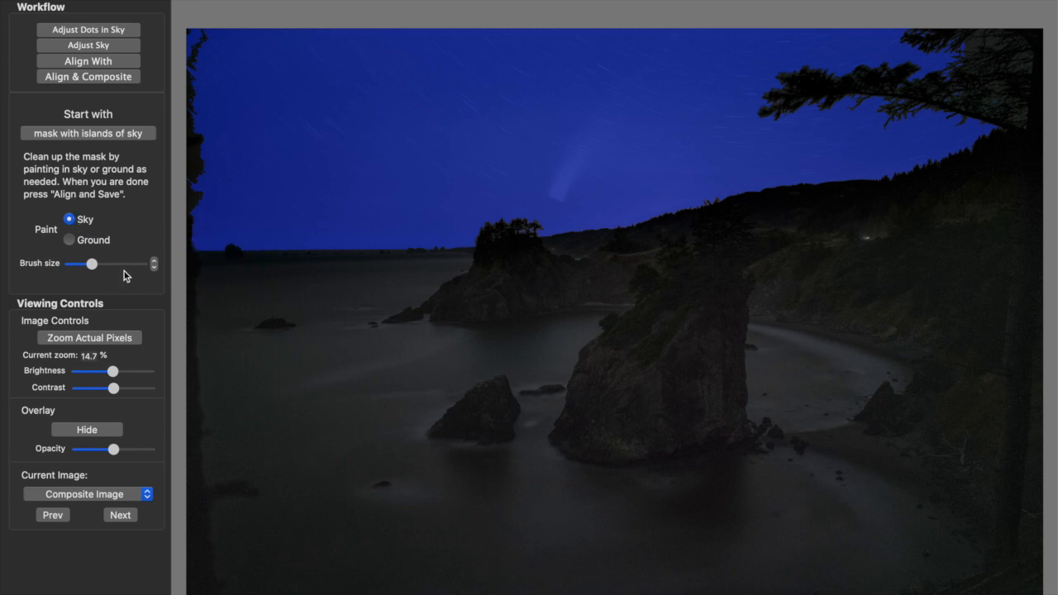
drag(91, 263, 121, 264)
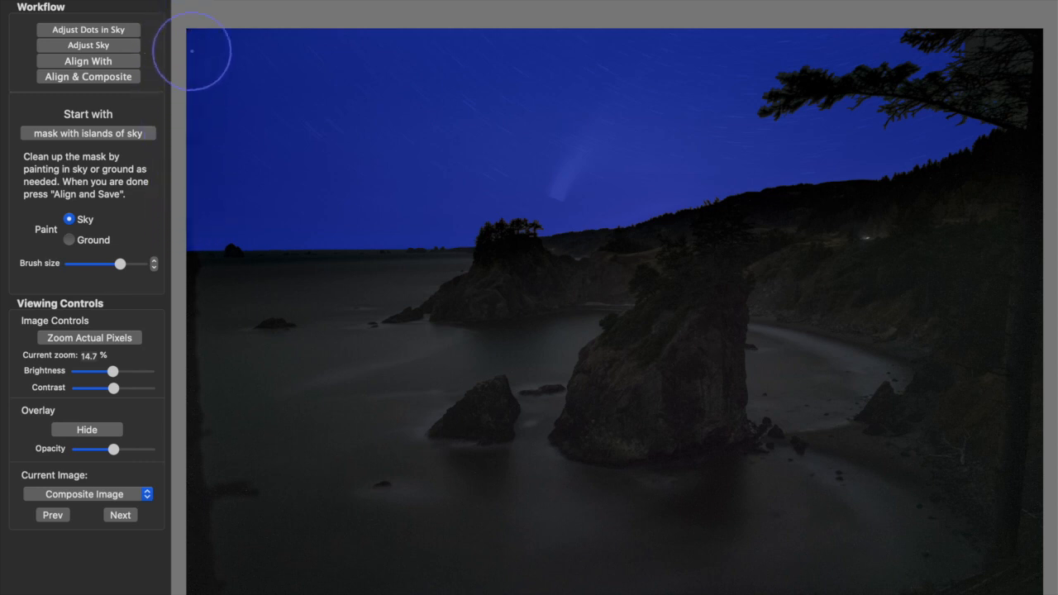
mouse_move(229, 120)
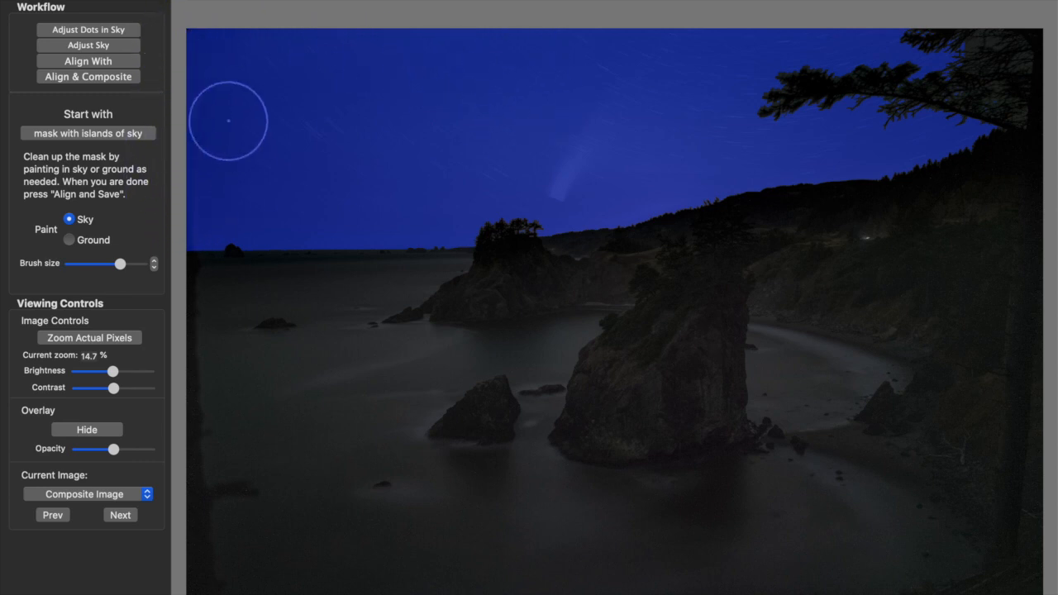
mouse_move(303, 217)
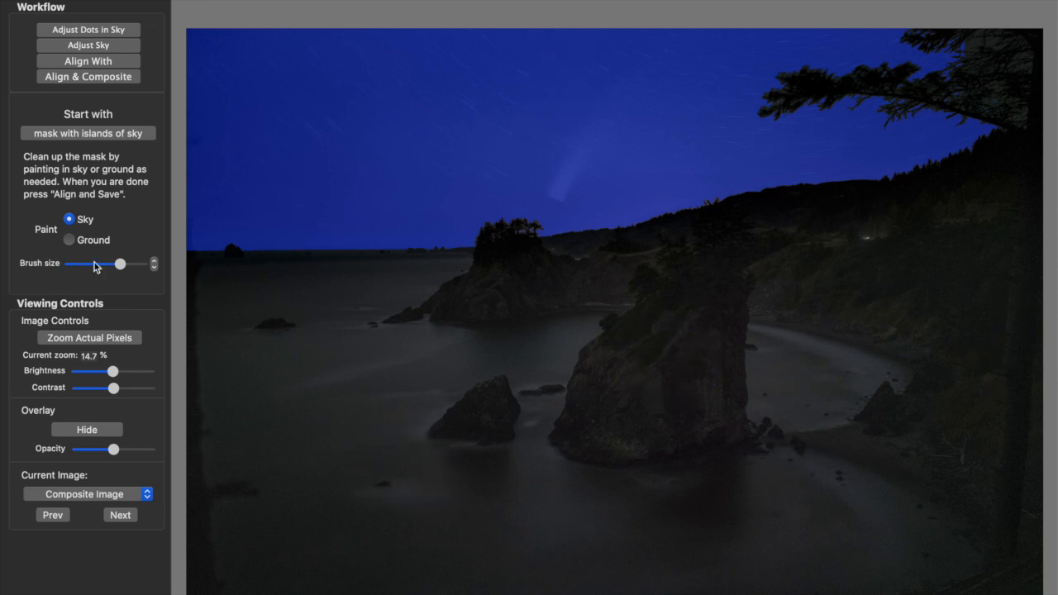
click(68, 240)
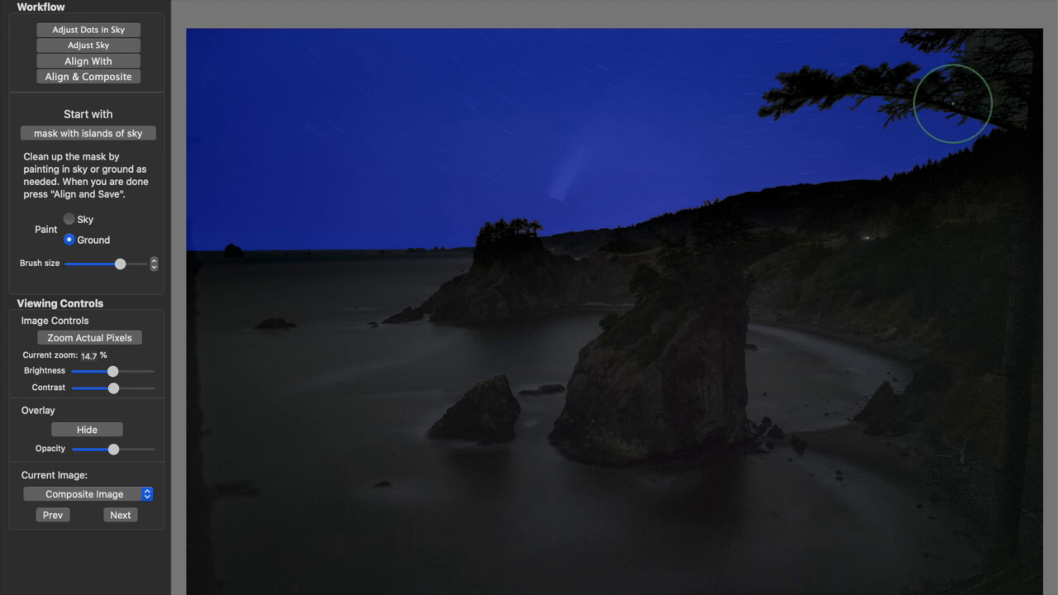
mouse_move(932, 122)
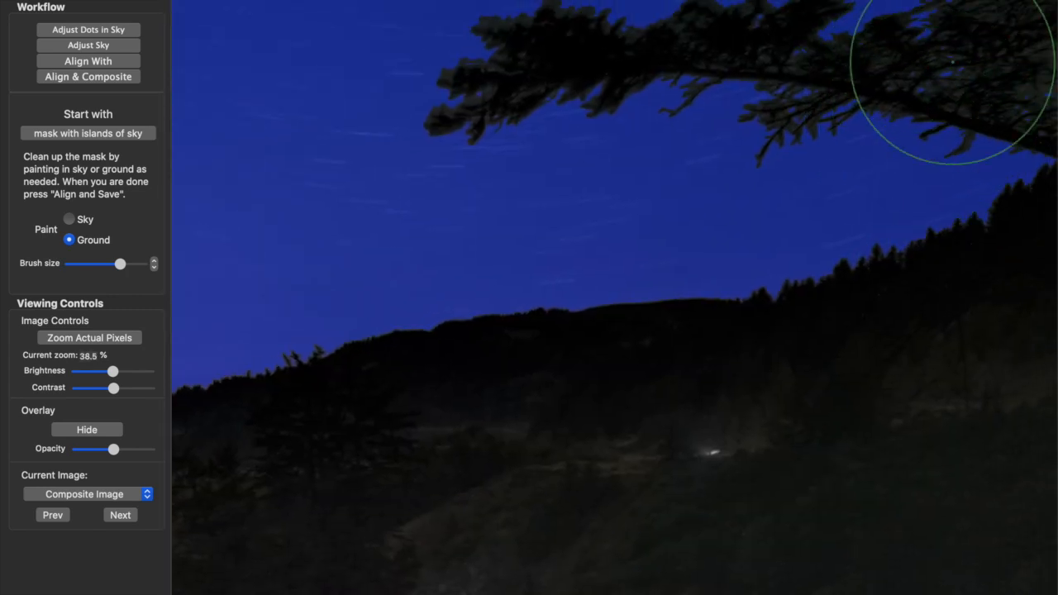
mouse_move(600, 205)
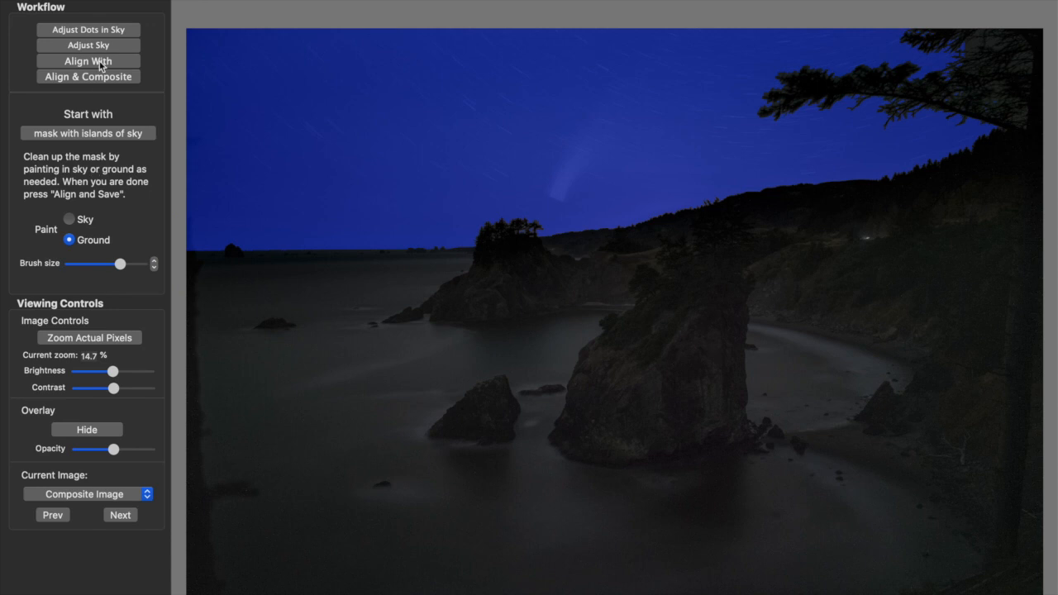
mouse_move(105, 81)
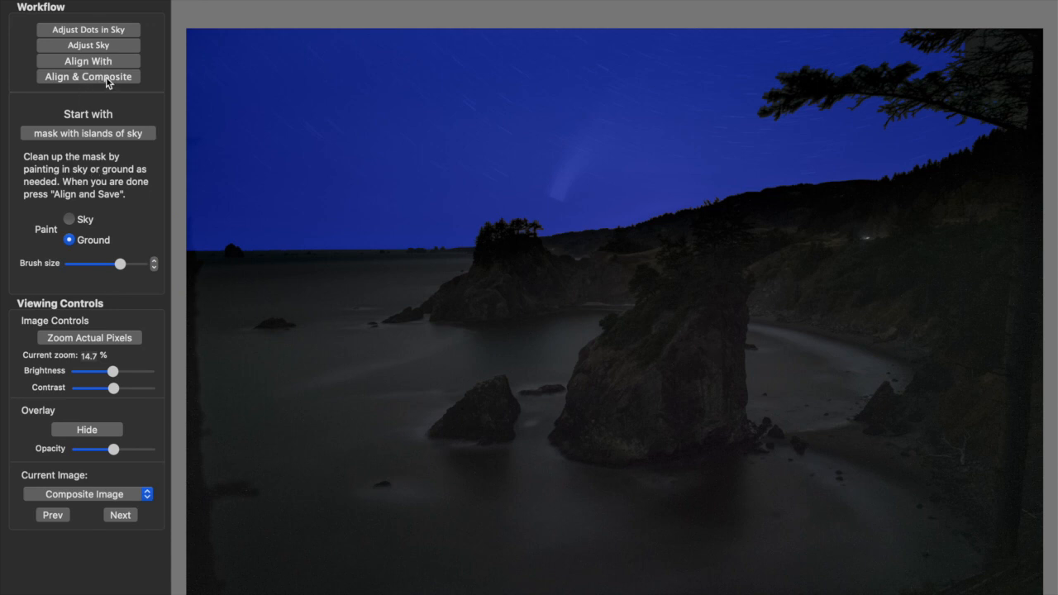
- Run Align & Composite on the 54 frames
click(88, 76)
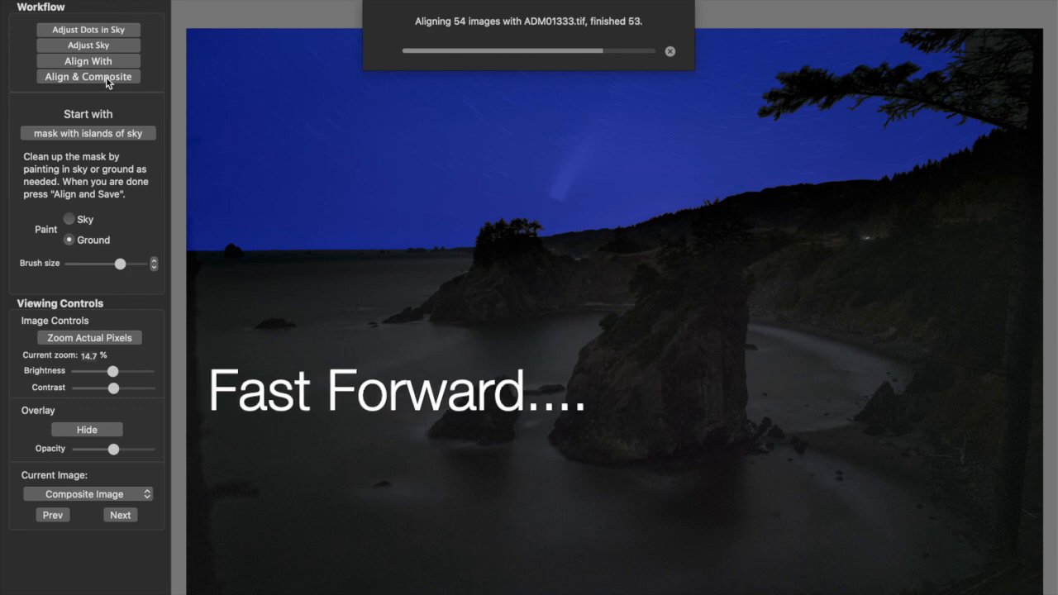
click(88, 76)
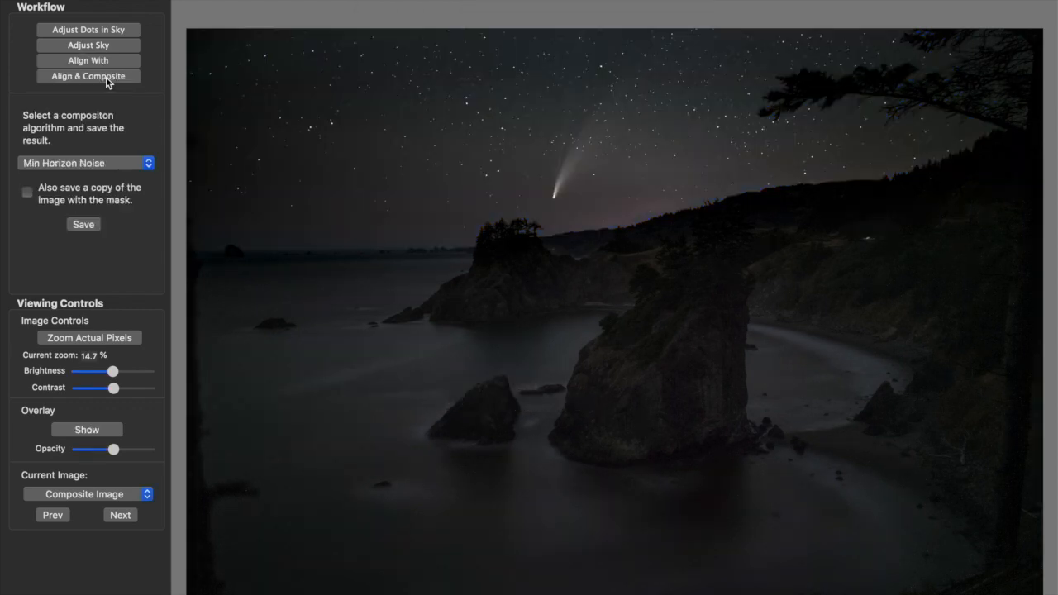
mouse_move(470, 215)
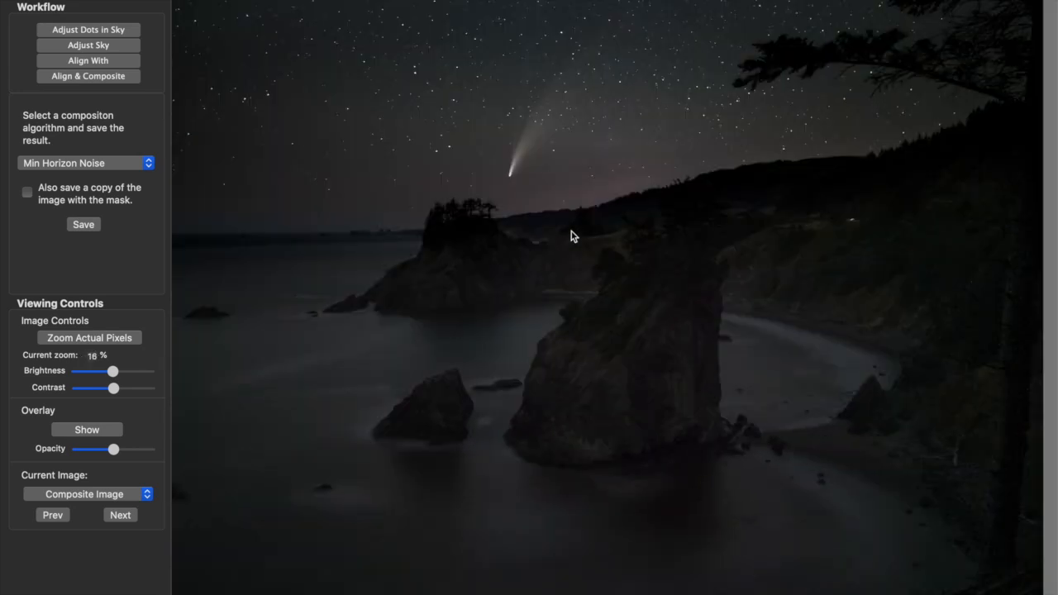
mouse_move(446, 183)
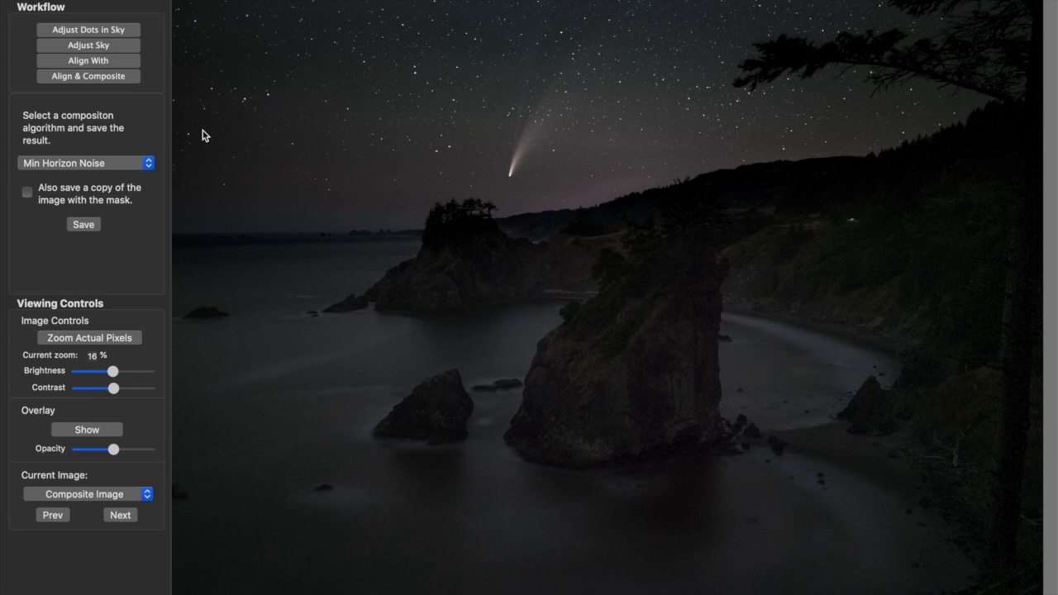
- Save the composite as ADM01313-Min Horizon Noise into the SLS folder
click(83, 224)
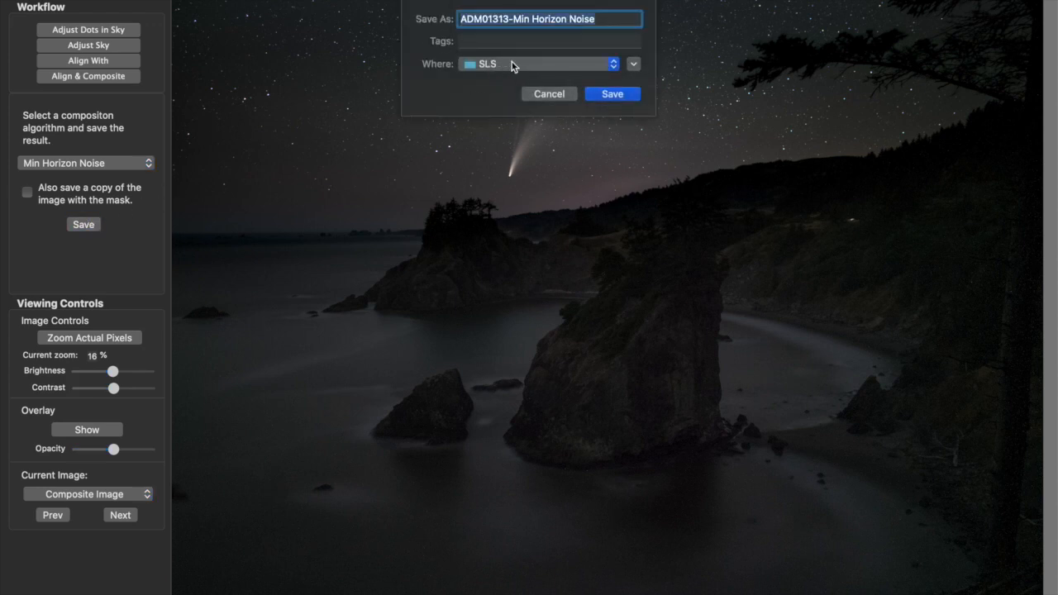
click(613, 94)
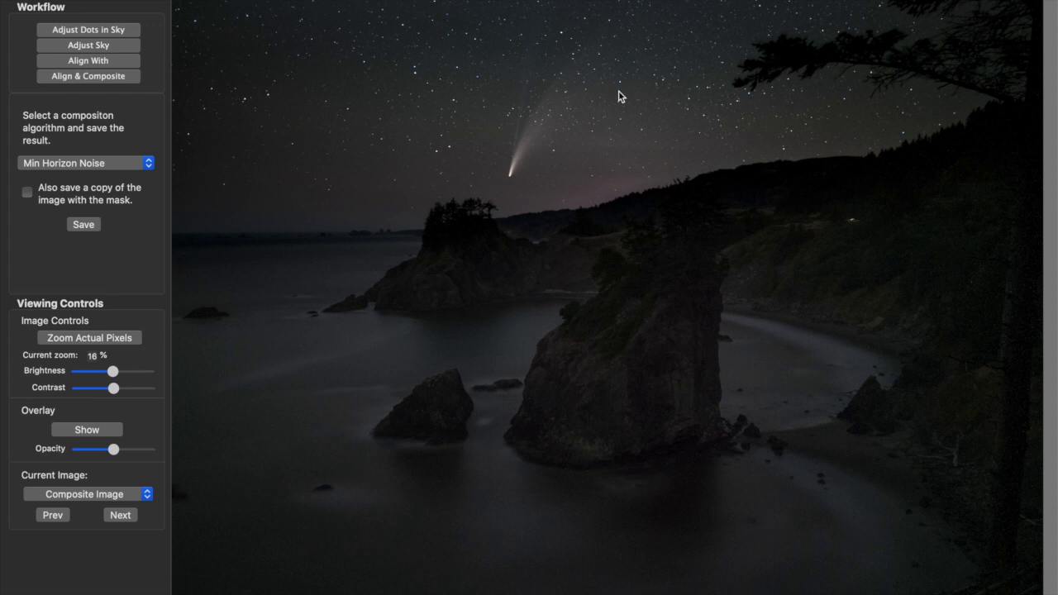
mouse_move(314, 132)
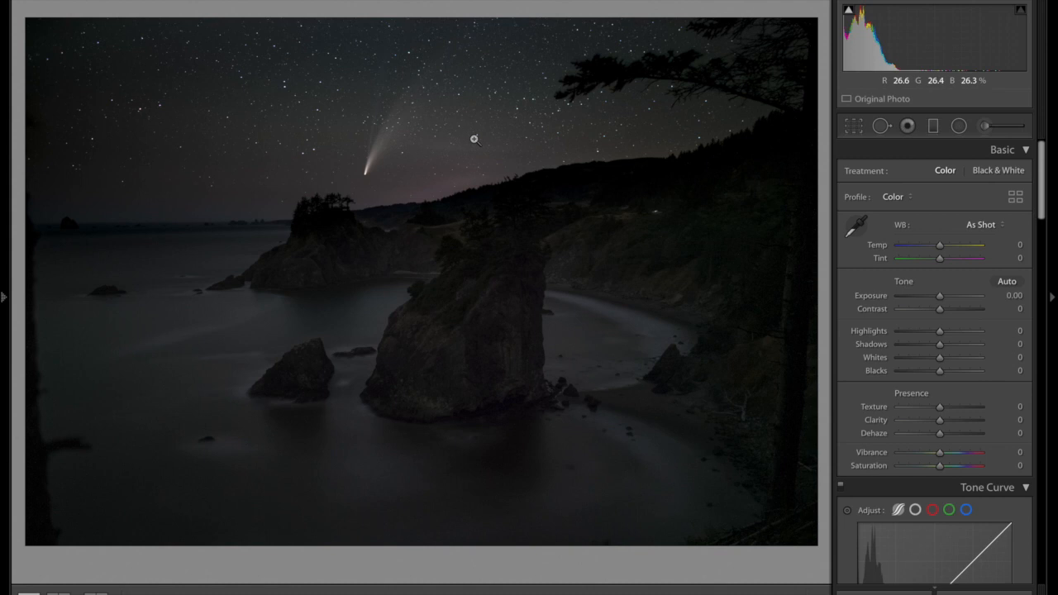
mouse_move(397, 171)
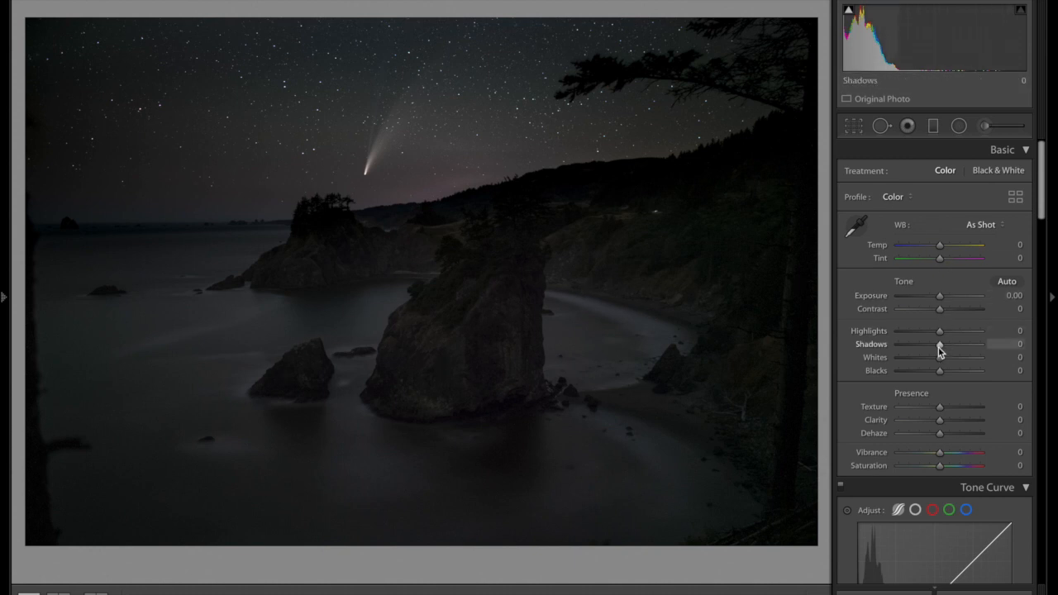
- Raise the stacked composite's Shadows slider to +100
drag(940, 343, 977, 343)
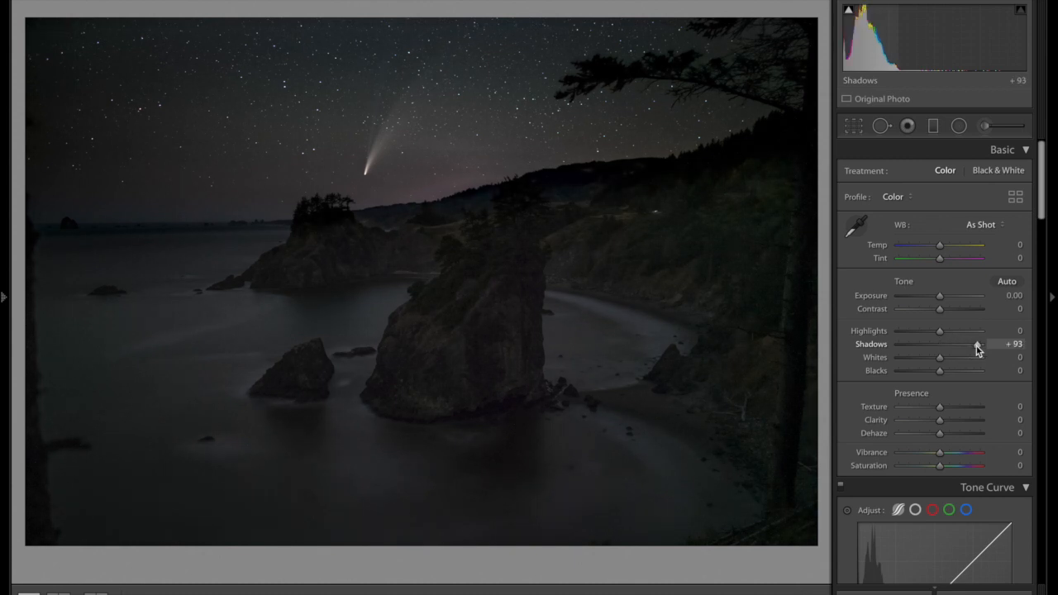
drag(976, 344, 982, 344)
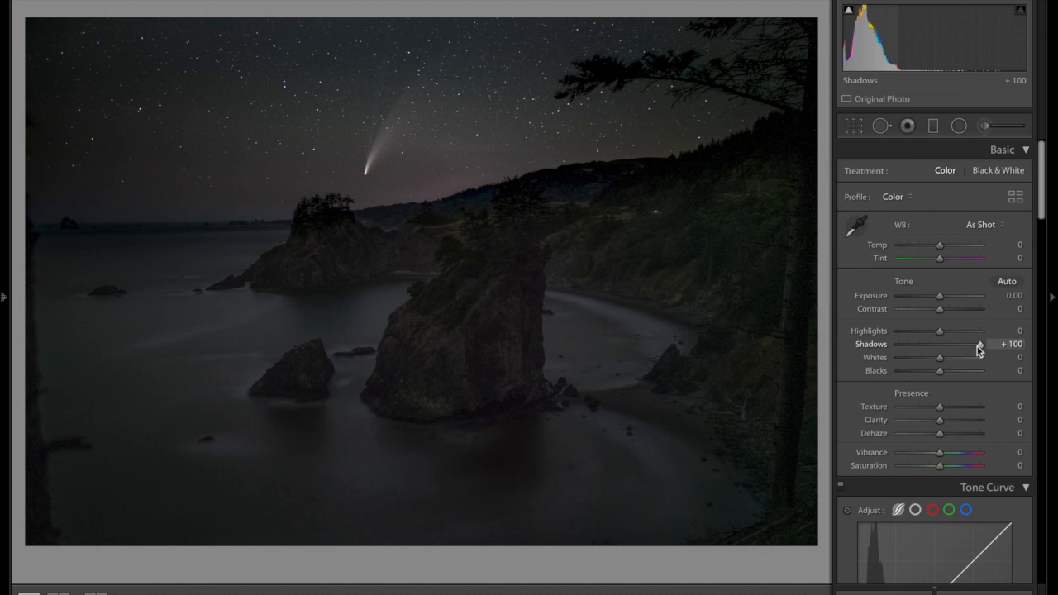
drag(979, 345, 900, 344)
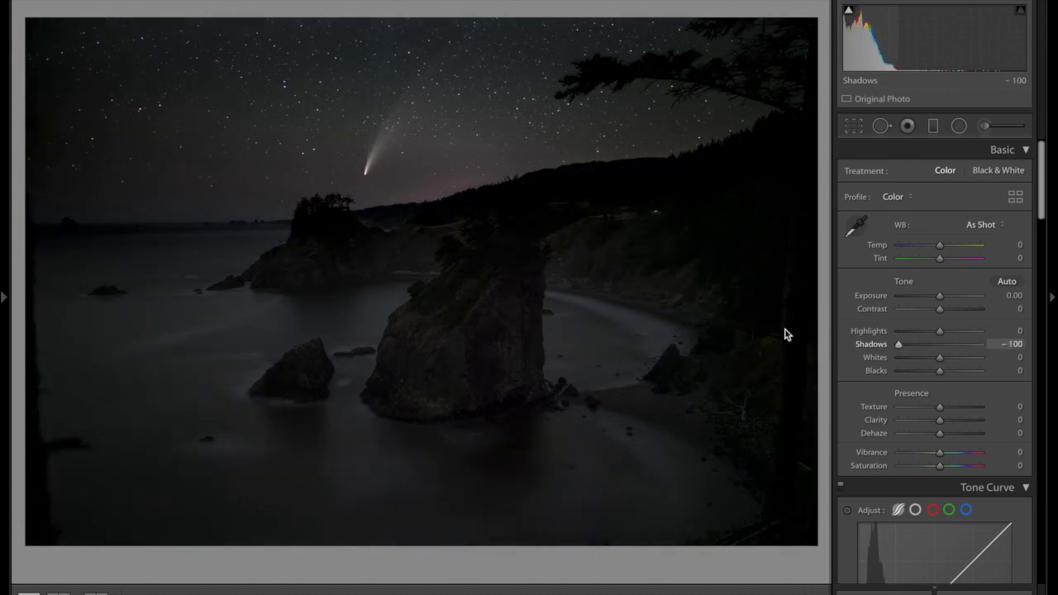
drag(899, 344, 969, 344)
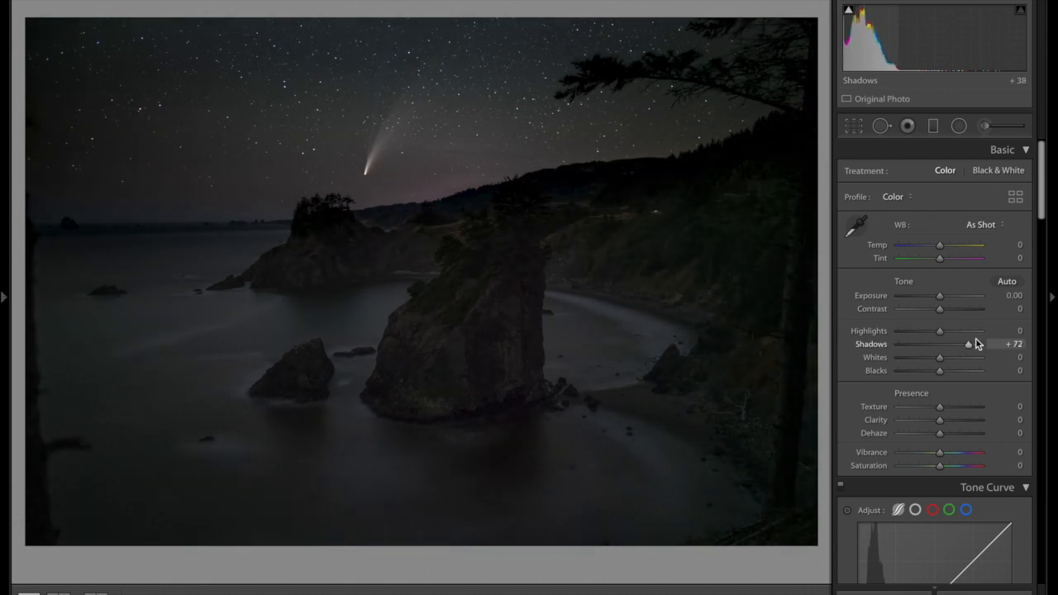
drag(969, 344, 982, 344)
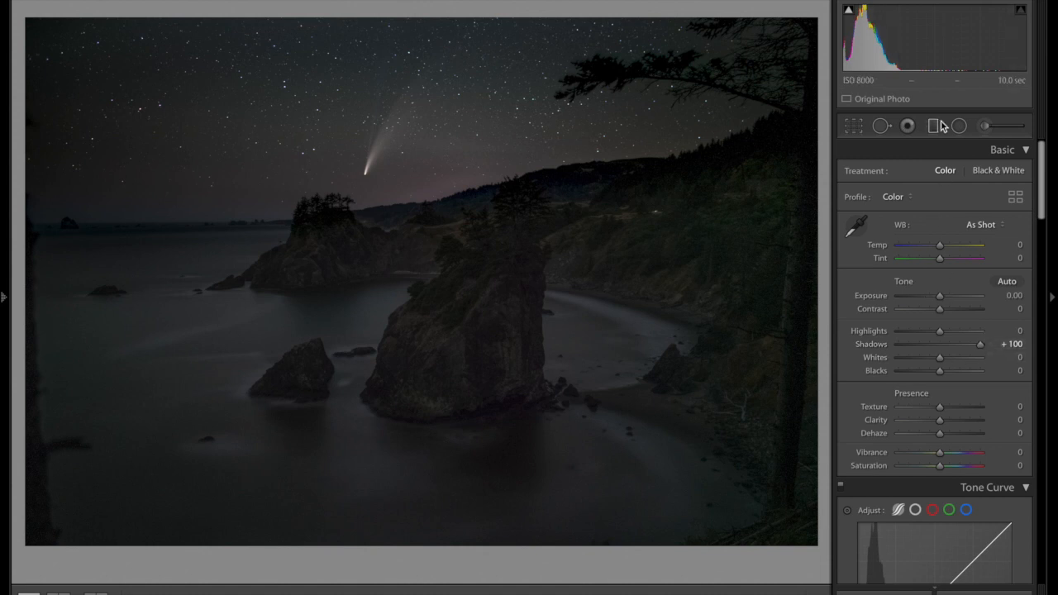
- Drag a graduated filter across the horizon, test Exposure and Whites, then narrow it
click(933, 126)
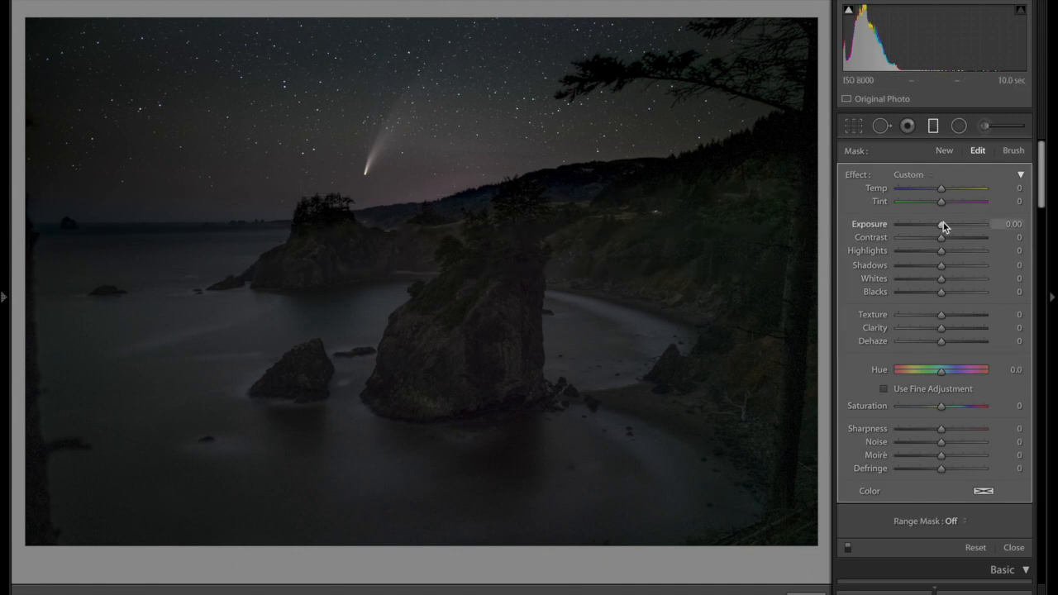
drag(941, 224, 949, 224)
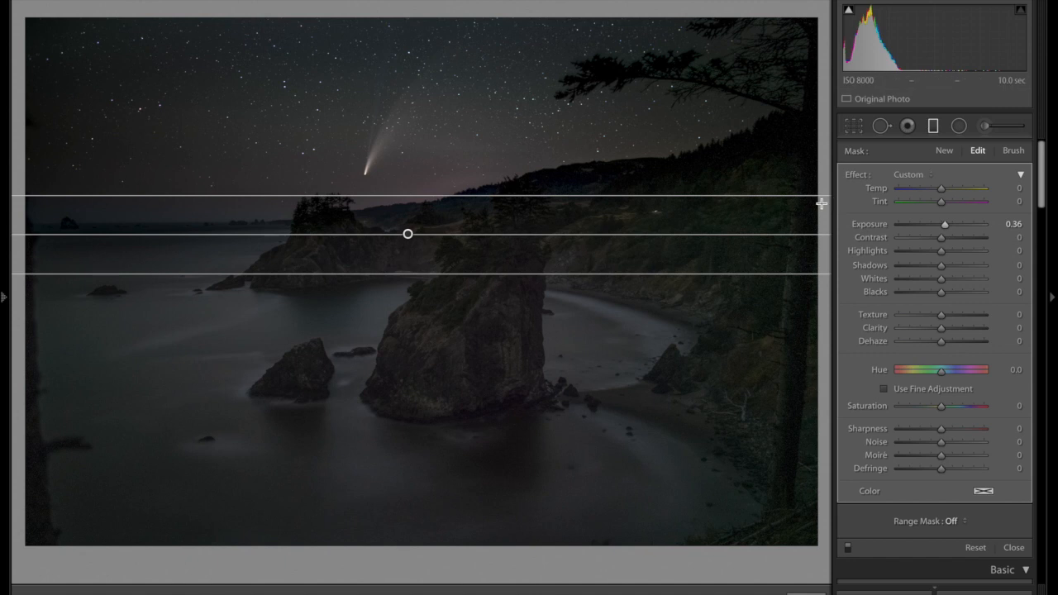
mouse_move(516, 197)
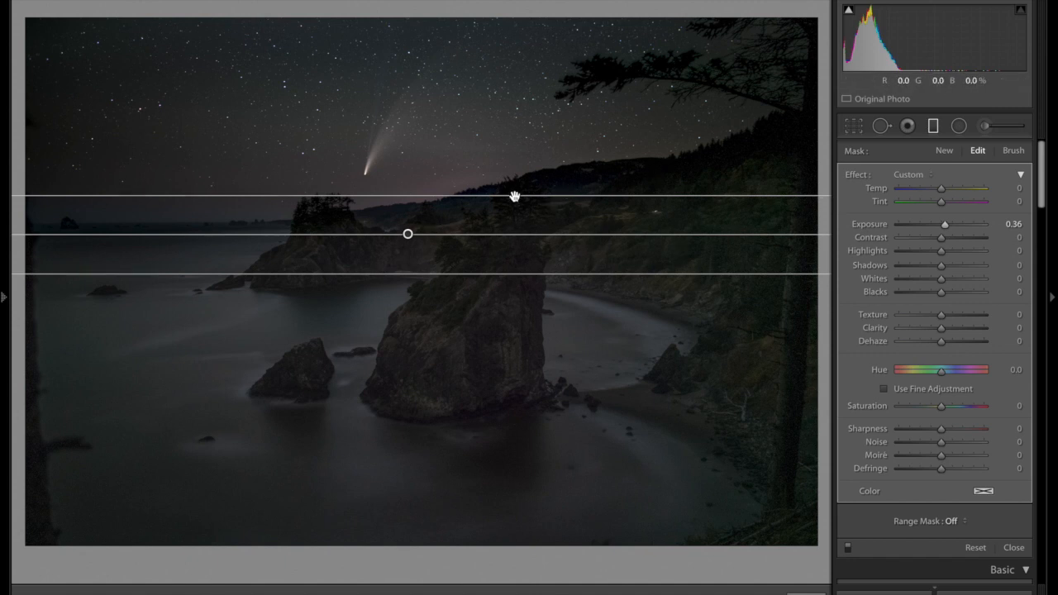
mouse_move(681, 343)
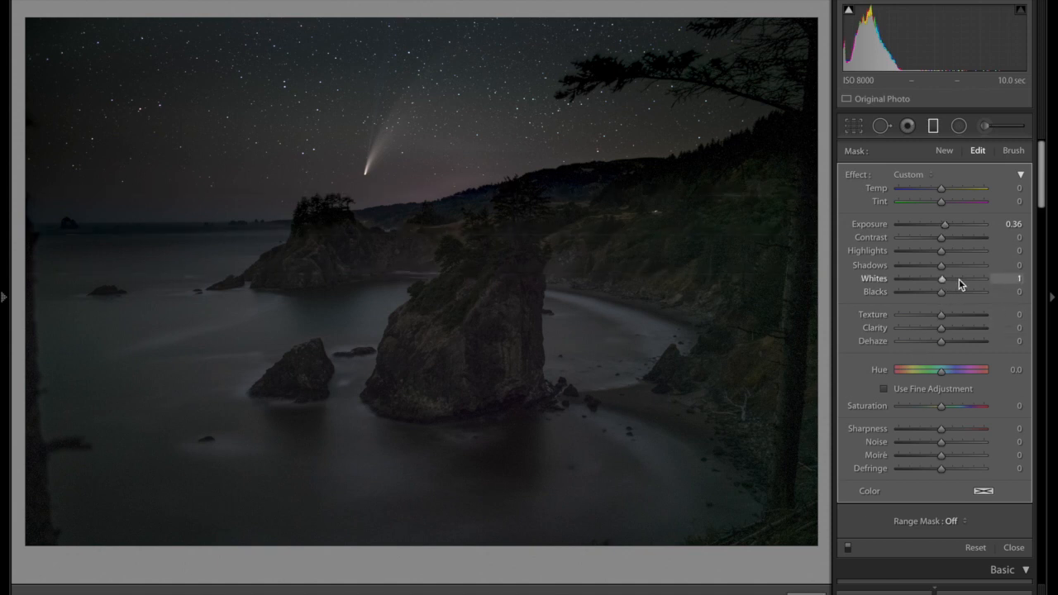
drag(943, 279, 957, 278)
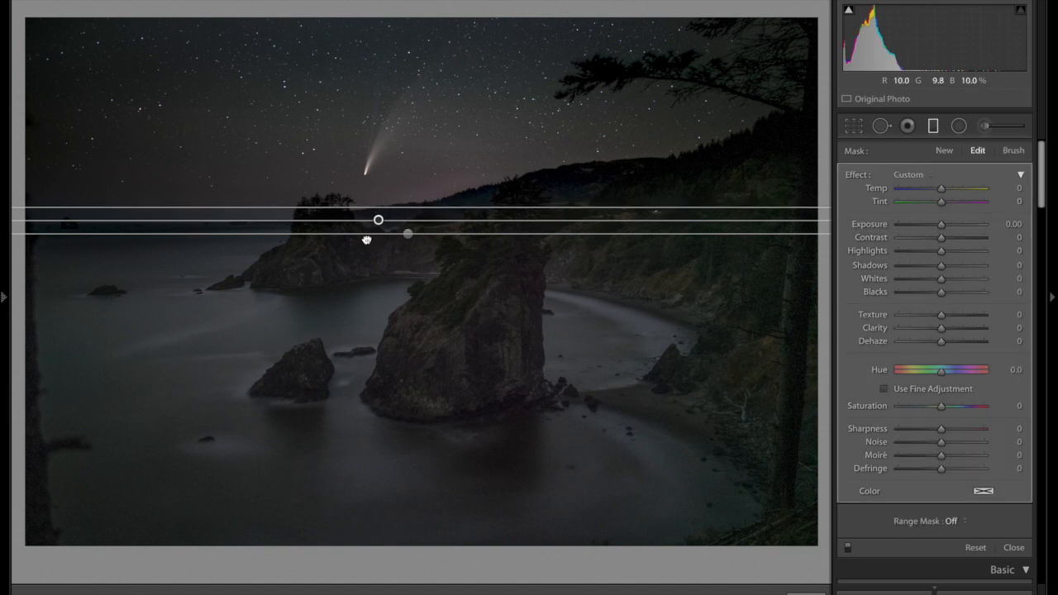
drag(378, 240, 378, 231)
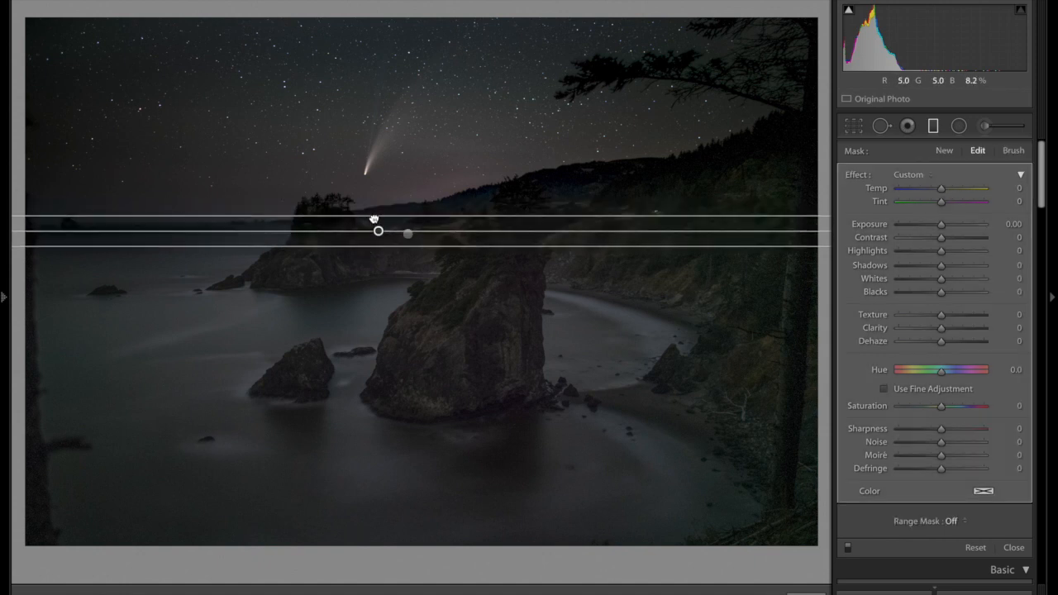
- Limit the horizon gradient with a Color range mask and cool its Temp and Tint
click(955, 518)
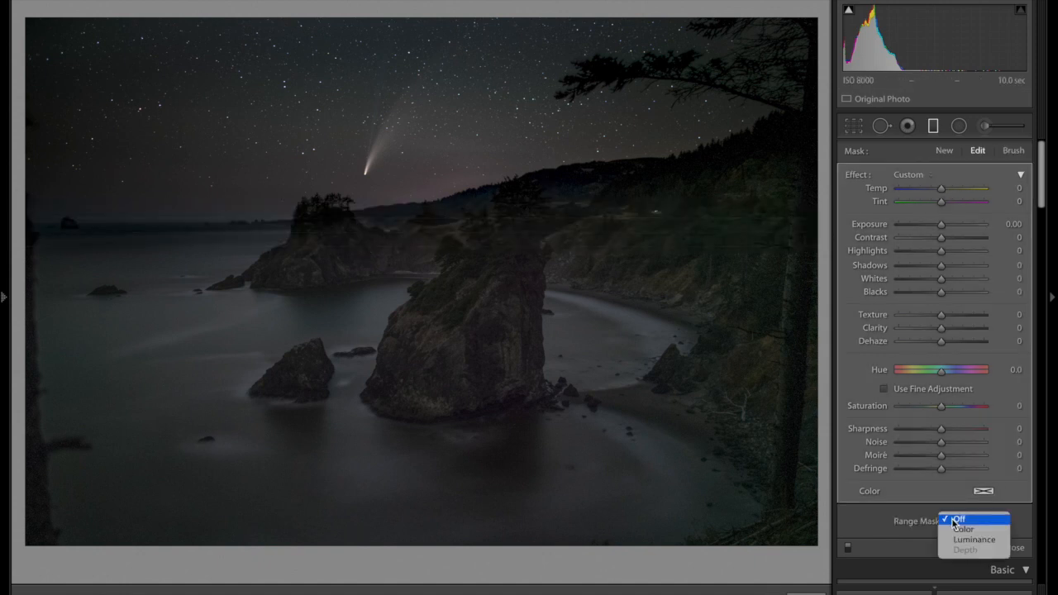
click(965, 529)
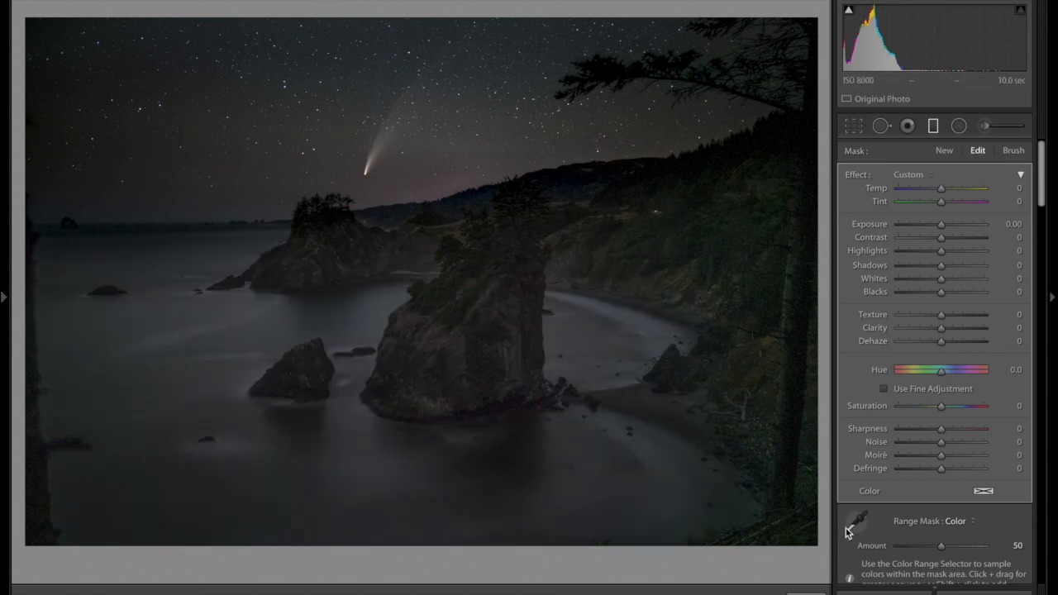
drag(941, 188, 939, 188)
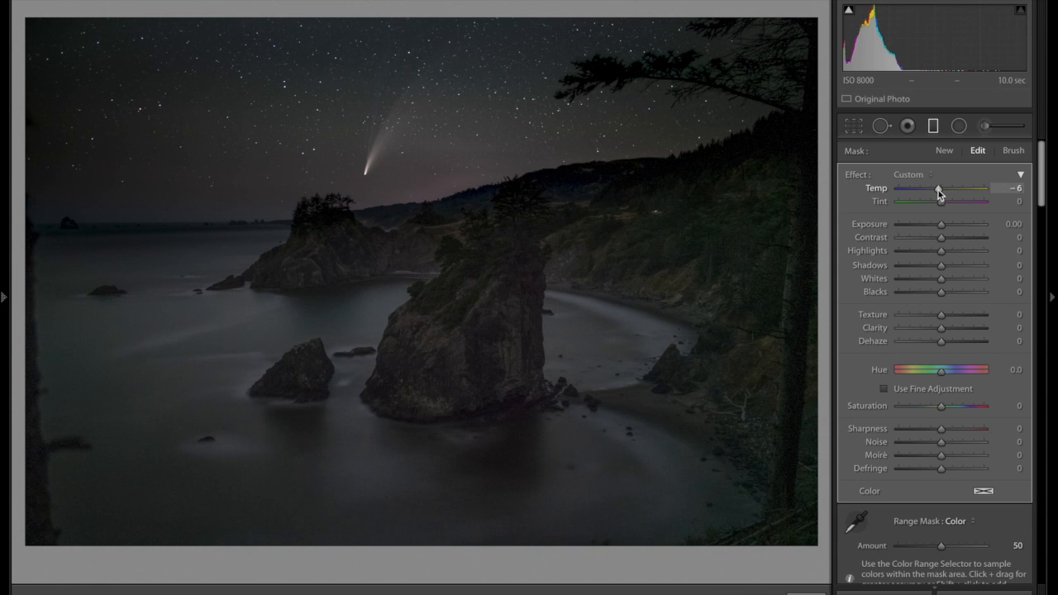
drag(938, 189, 933, 189)
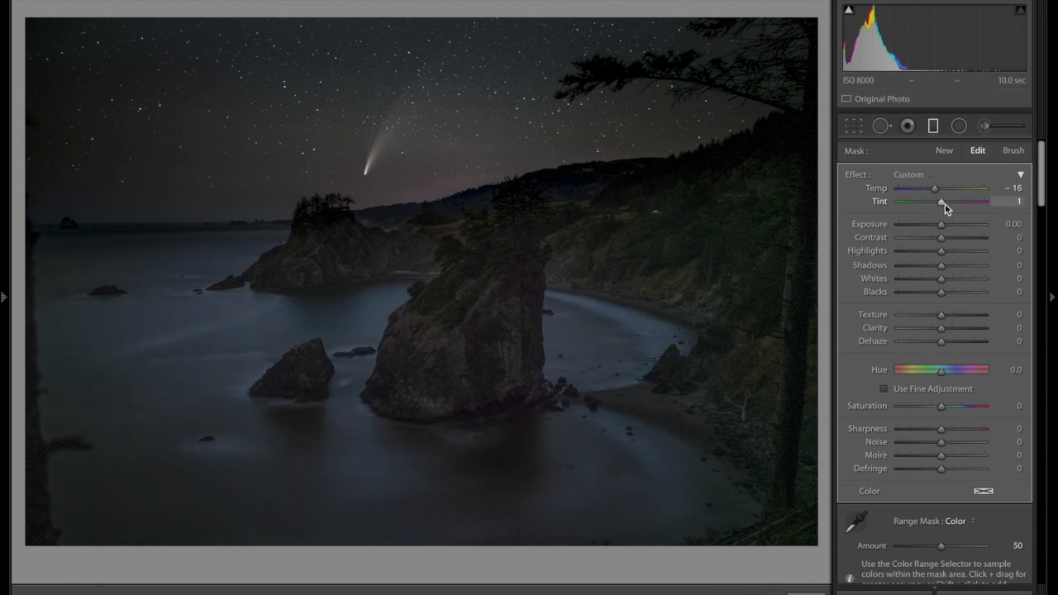
drag(943, 202, 951, 201)
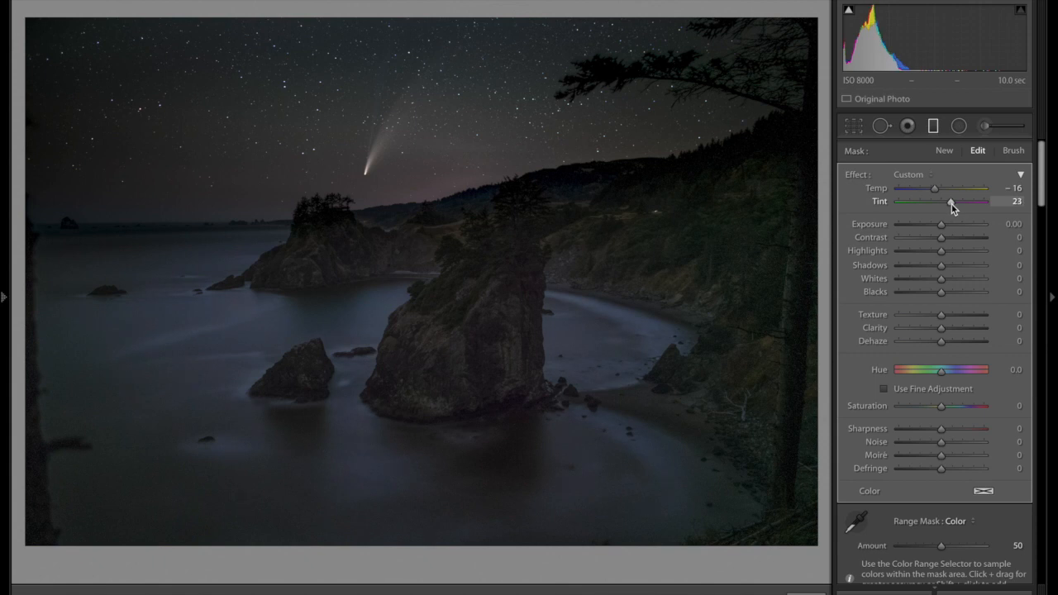
drag(951, 201, 936, 201)
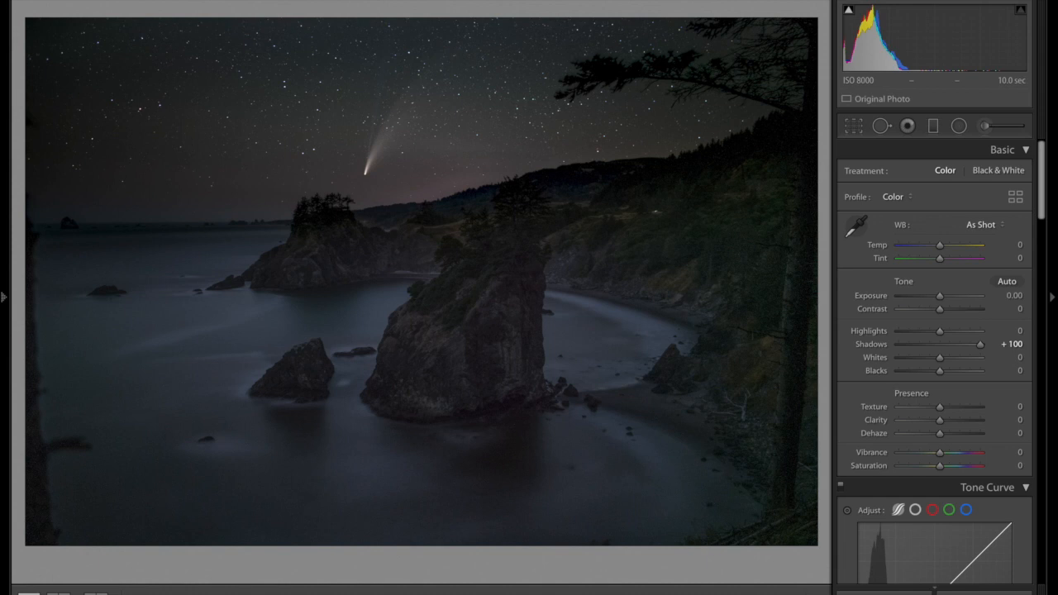
- Undo the accidental new gradient and settle the filter's Temp at -11
click(933, 126)
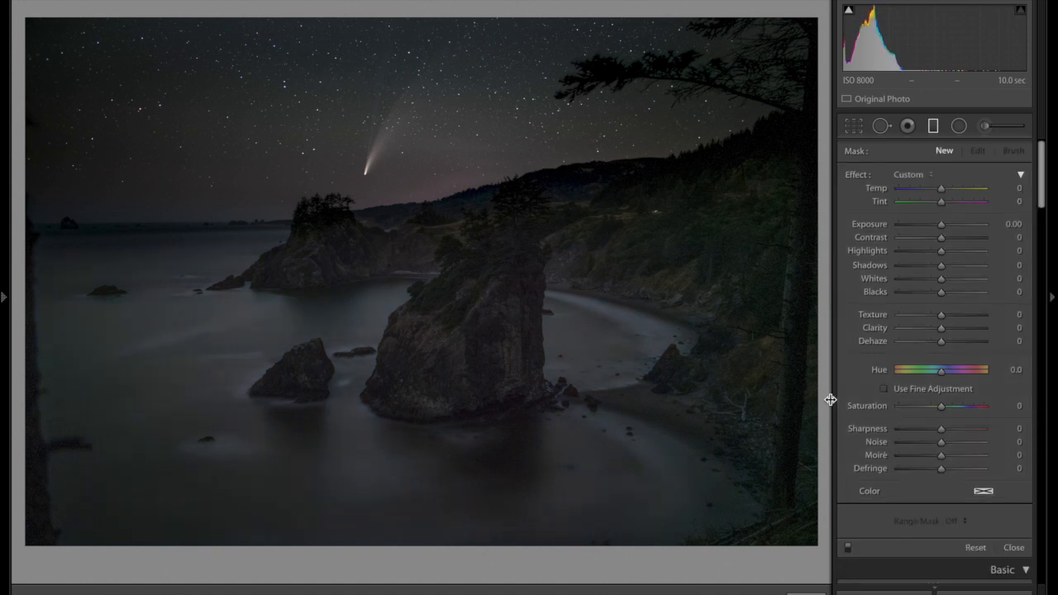
key(ctrl+z)
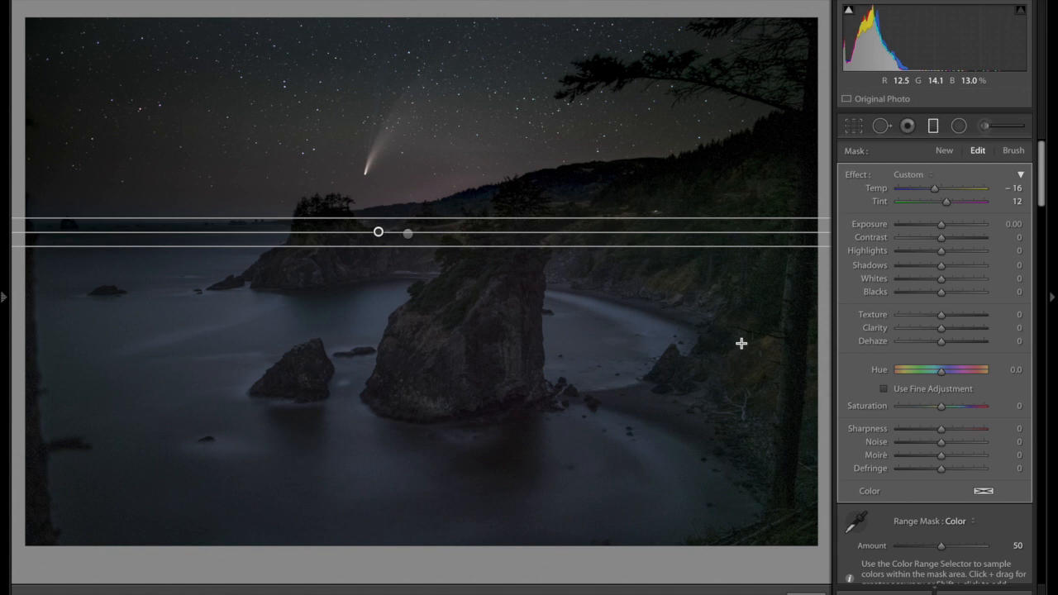
drag(934, 189, 947, 189)
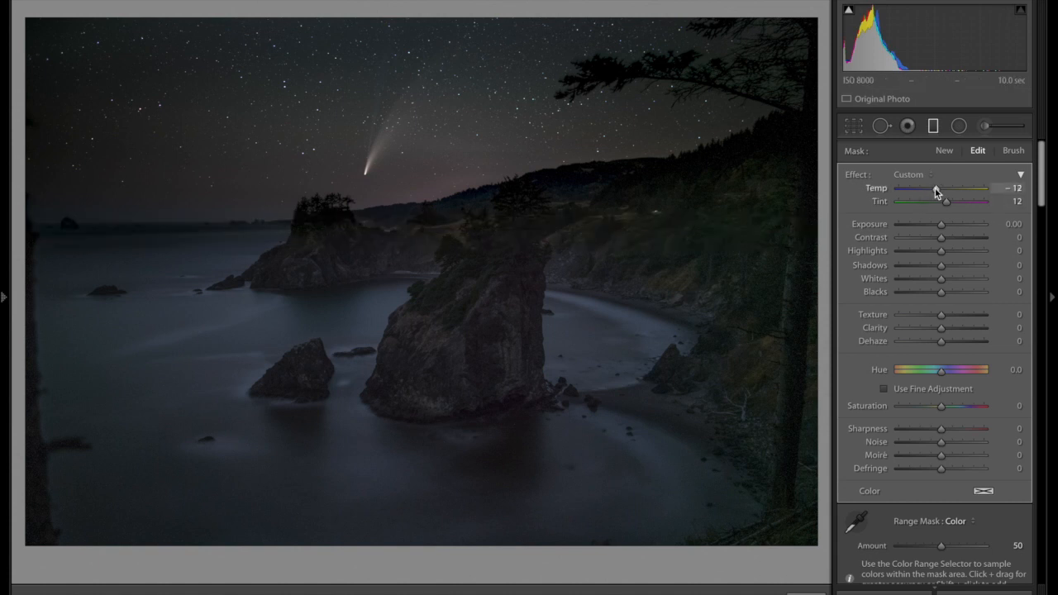
drag(946, 188, 949, 188)
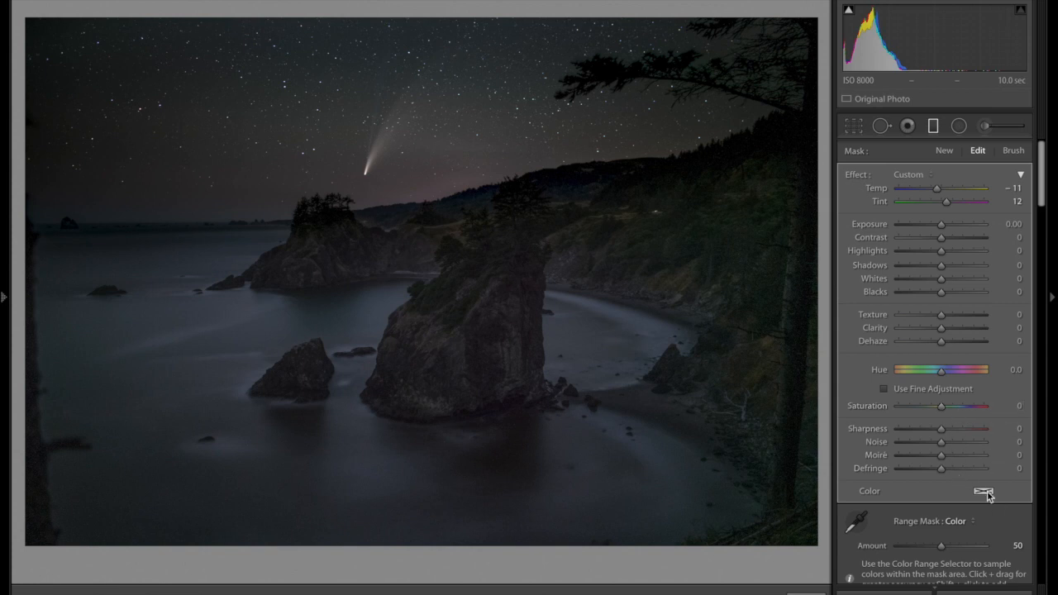
- Give the horizon gradient a blue Color tint at hue 196, saturation about 7%
click(984, 499)
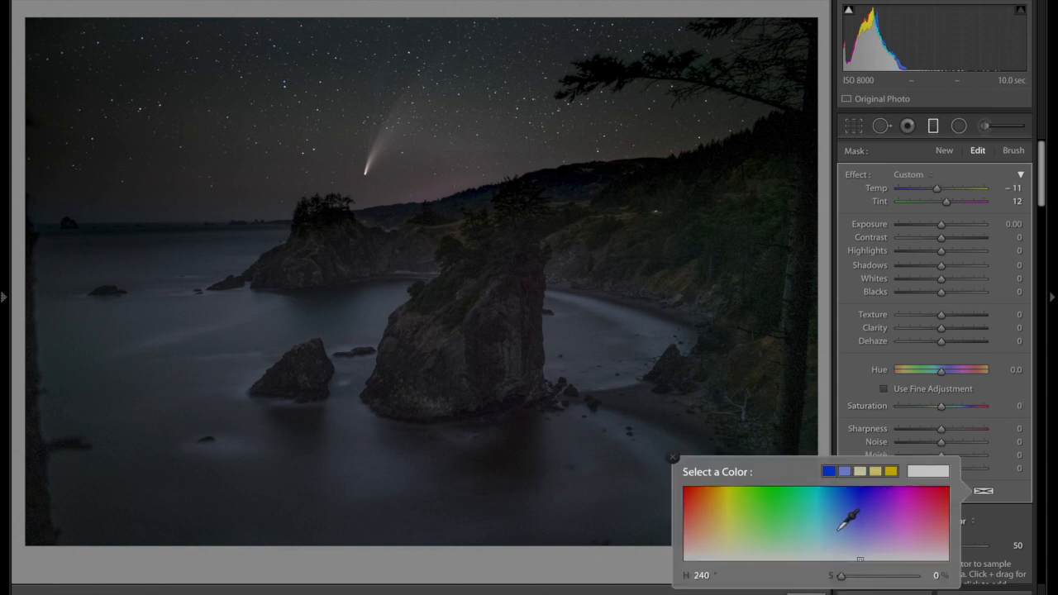
click(834, 531)
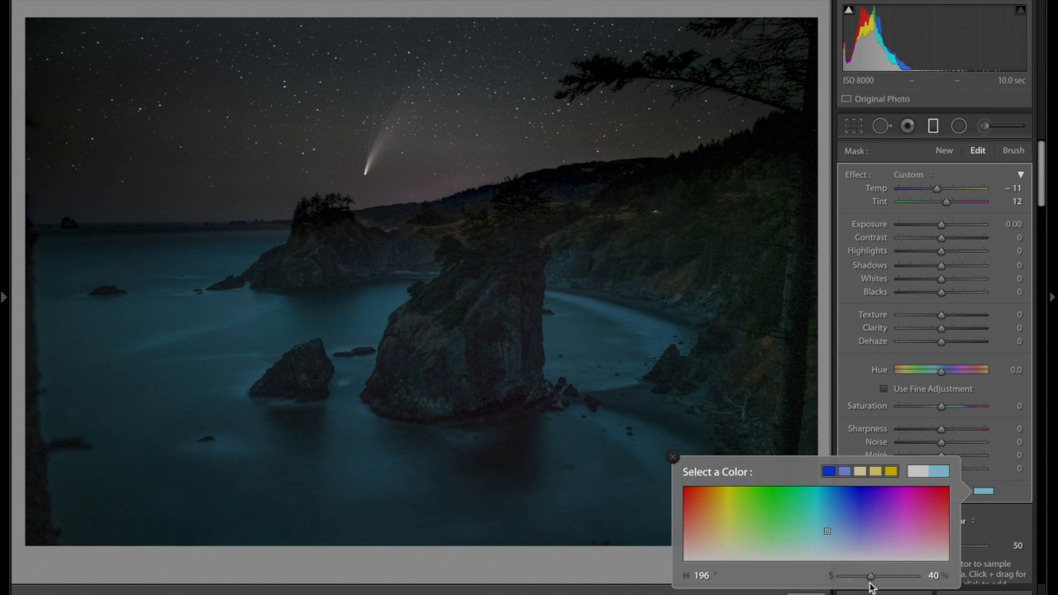
drag(870, 575, 854, 576)
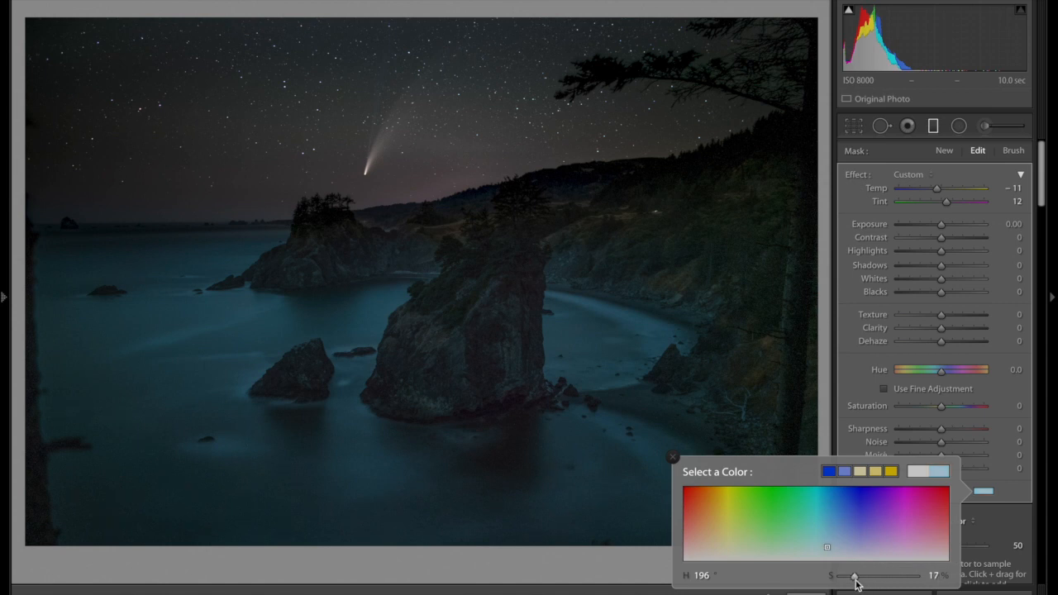
drag(856, 575, 847, 576)
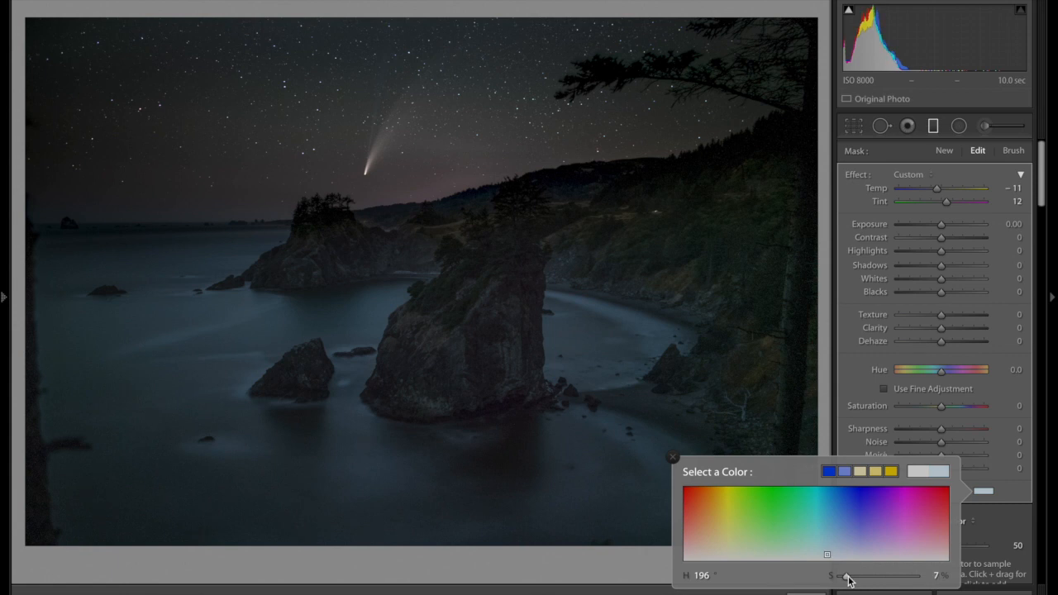
drag(847, 576, 841, 577)
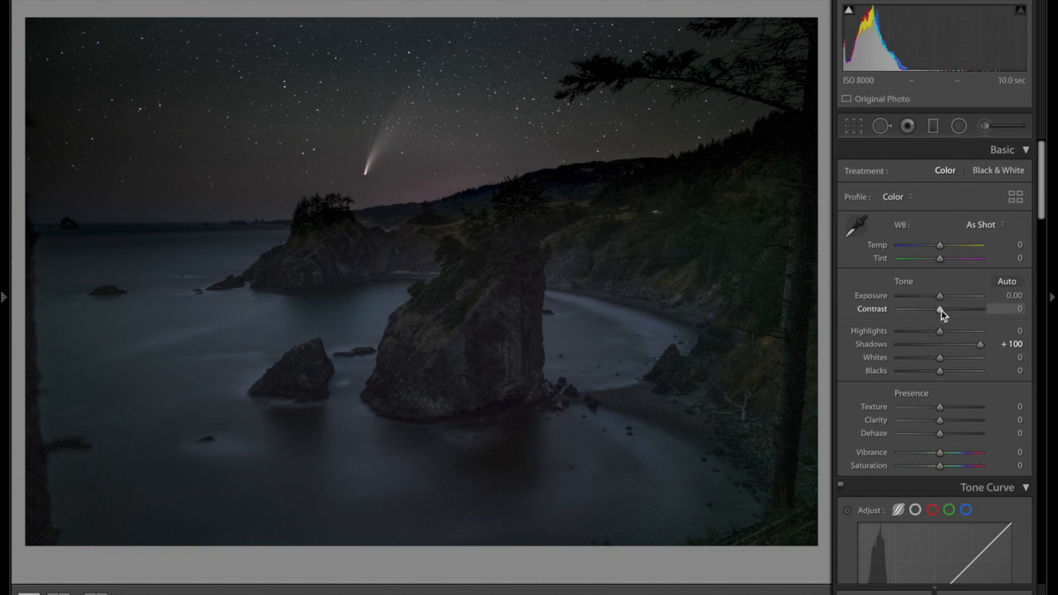
mouse_move(940, 299)
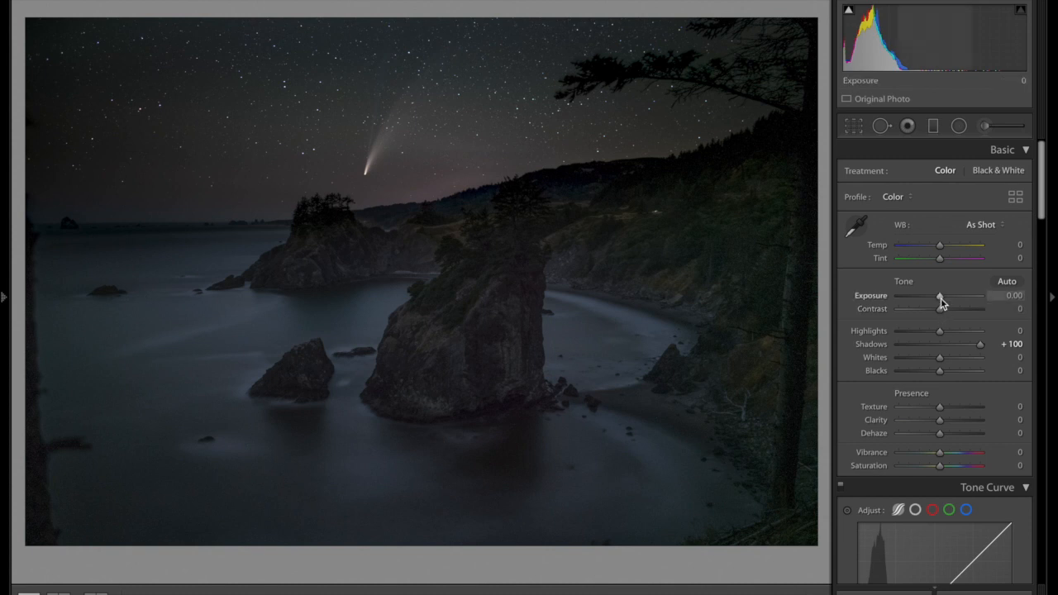
- Set the Tone Curve Lights region to +77 and pan over the magnified stars
scroll(down, 3)
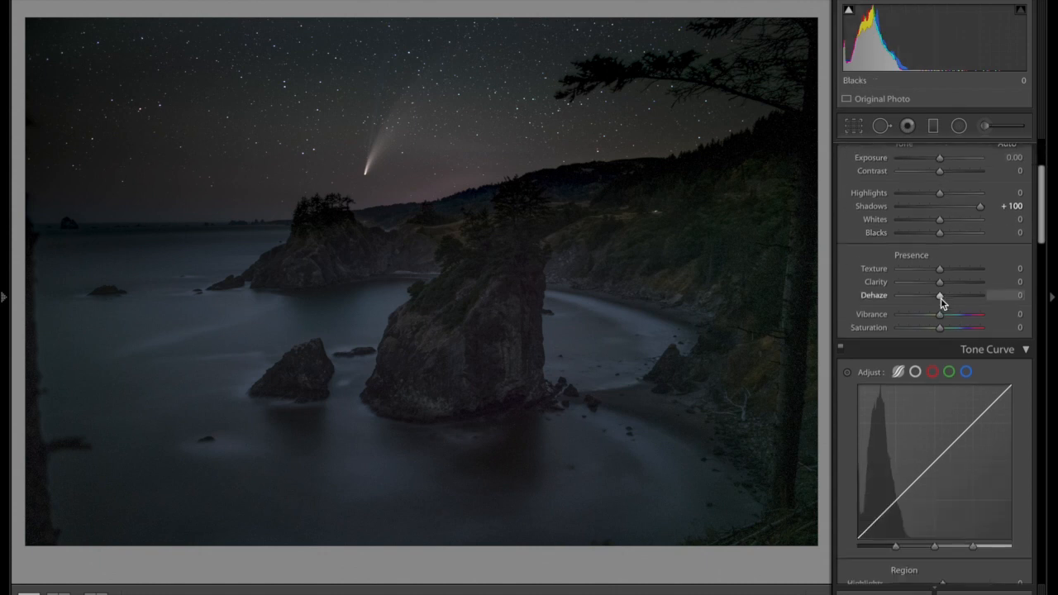
scroll(down, 3)
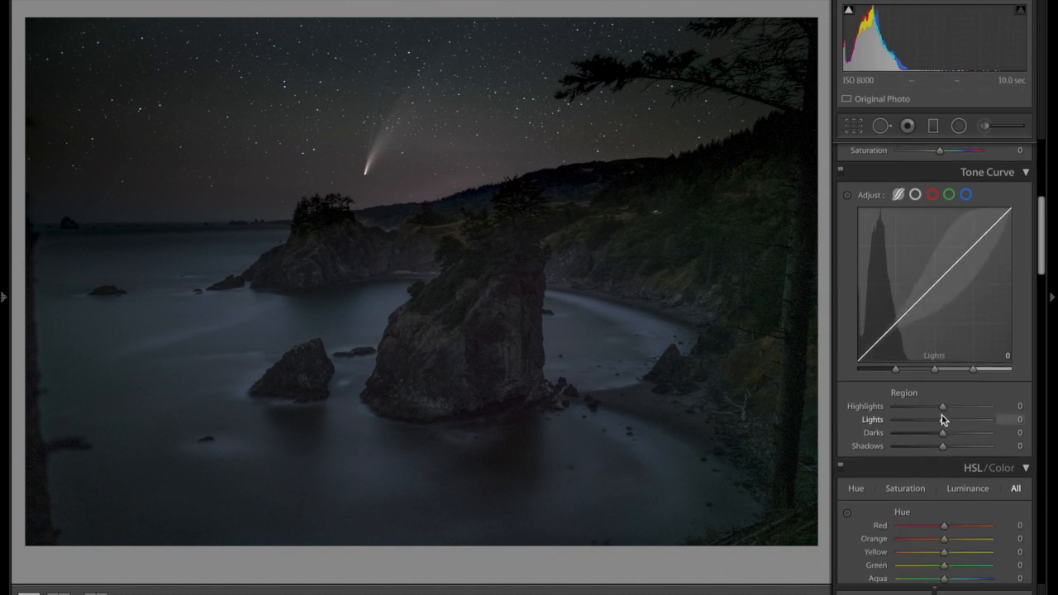
drag(943, 420, 976, 420)
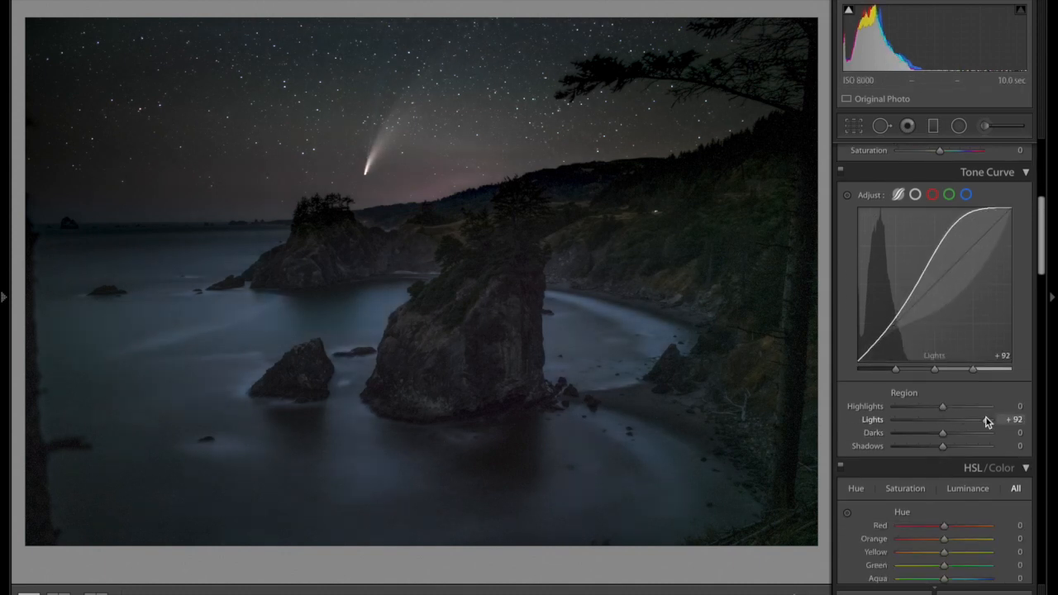
drag(976, 419, 965, 419)
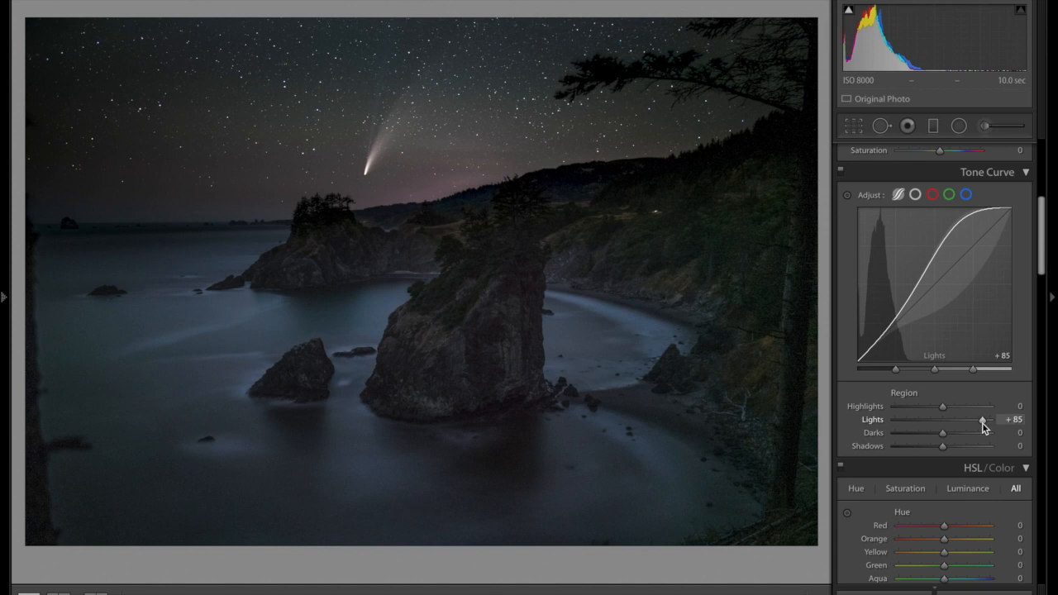
drag(985, 419, 975, 419)
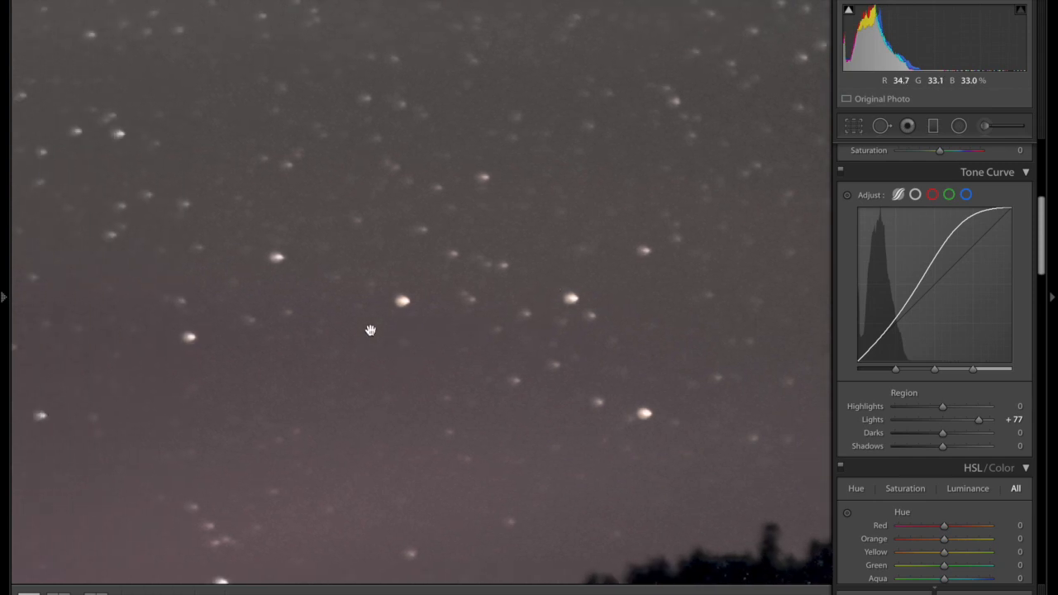
drag(371, 330, 468, 339)
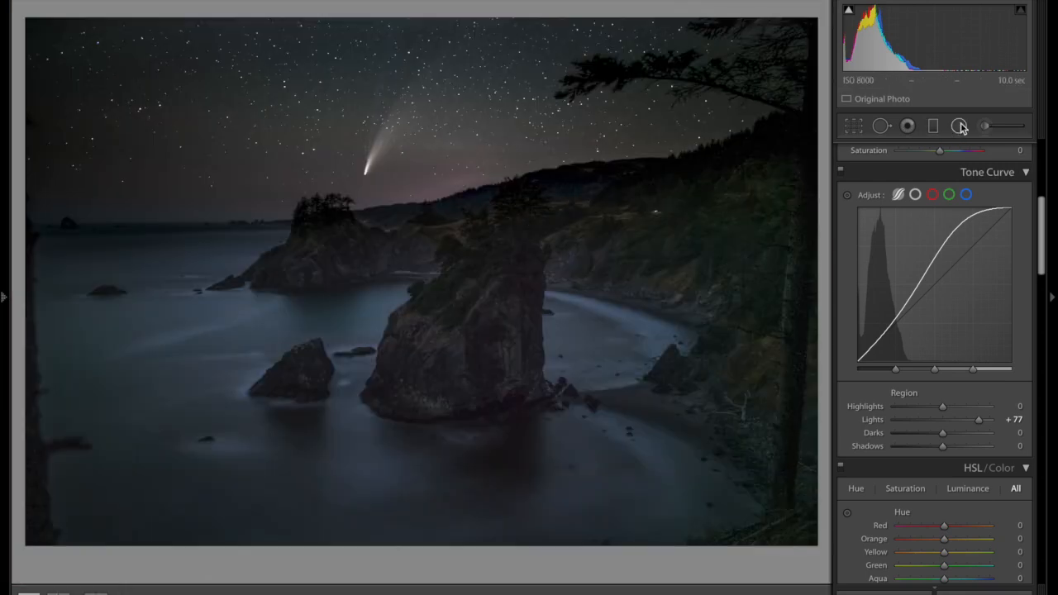
- Draw an inverted radial filter over the horizon glow with Whites about -14
click(960, 126)
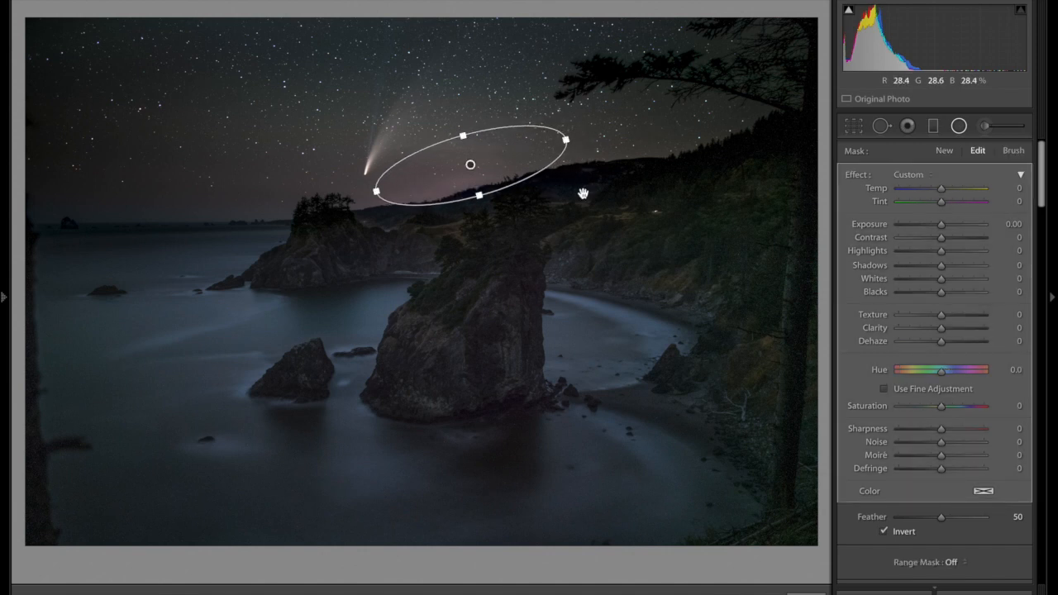
drag(941, 279, 928, 279)
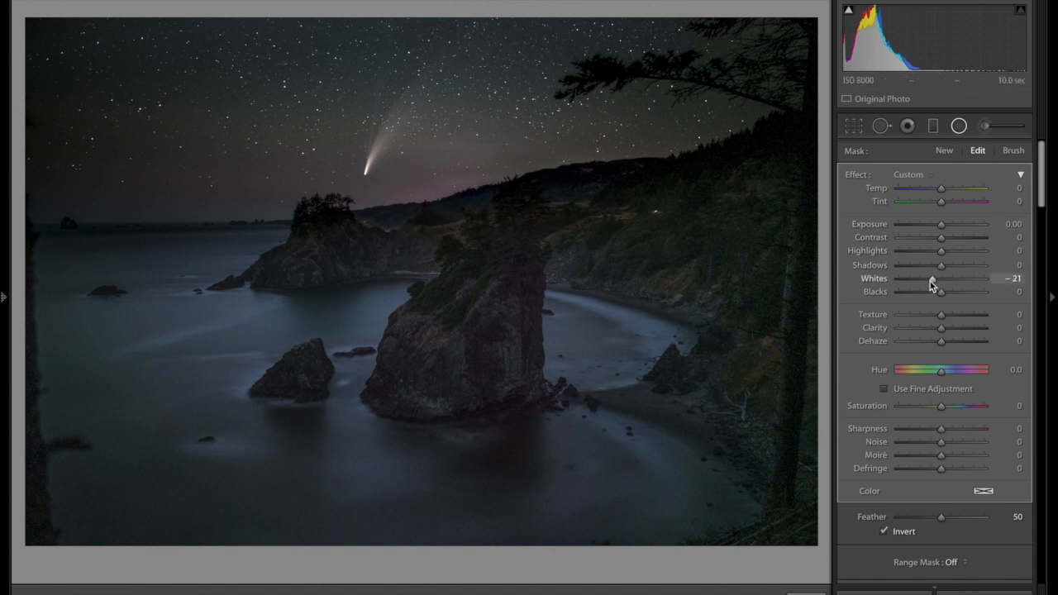
drag(929, 279, 926, 278)
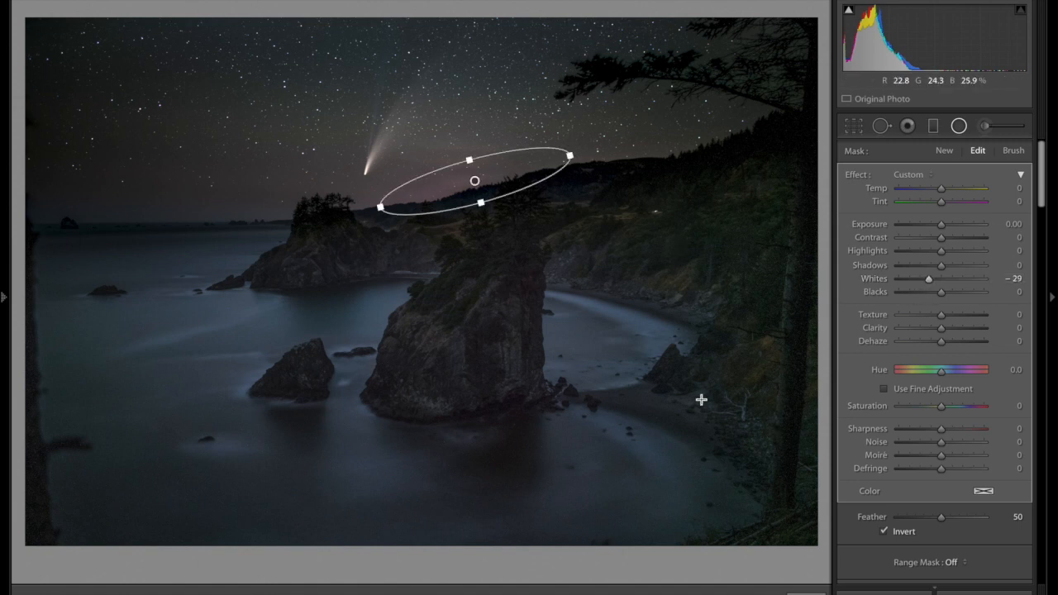
mouse_move(629, 200)
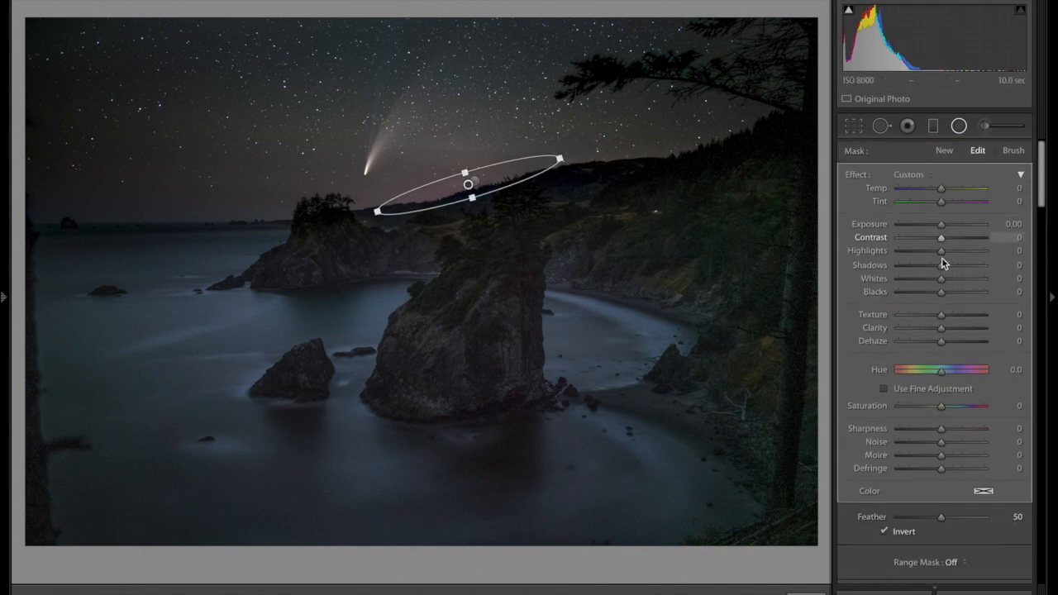
drag(941, 278, 936, 278)
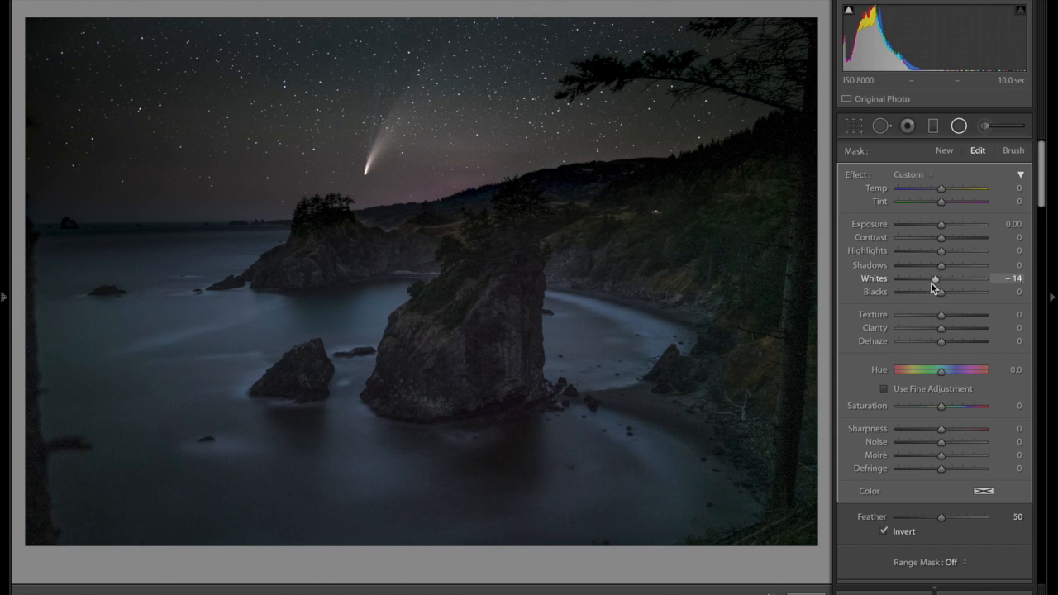
drag(937, 279, 930, 279)
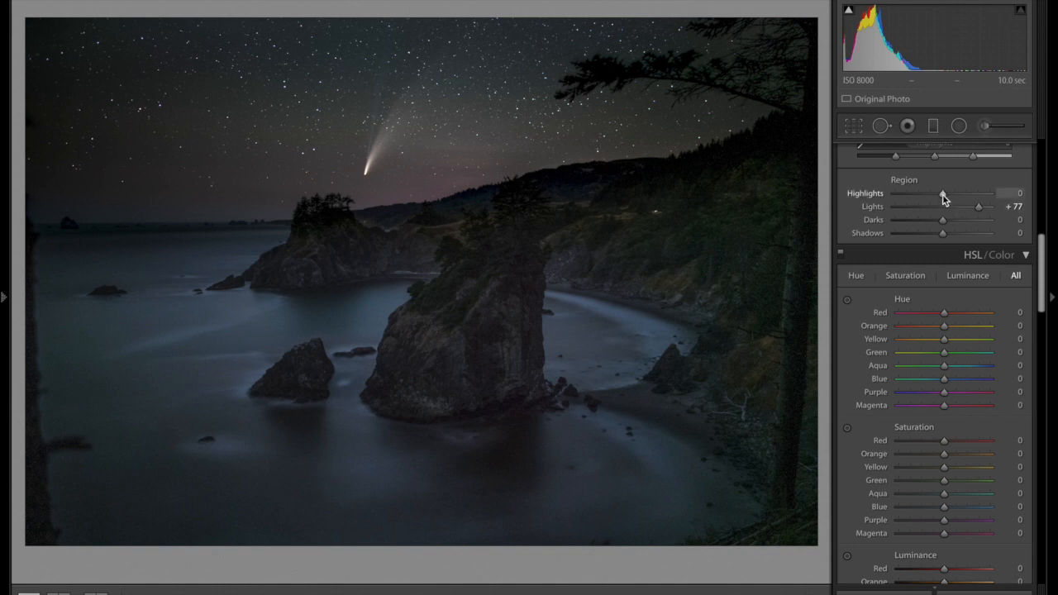
- Try Tone Curve Highlights values from -100 to +66, then set white balance Tint to +2
drag(943, 194, 896, 193)
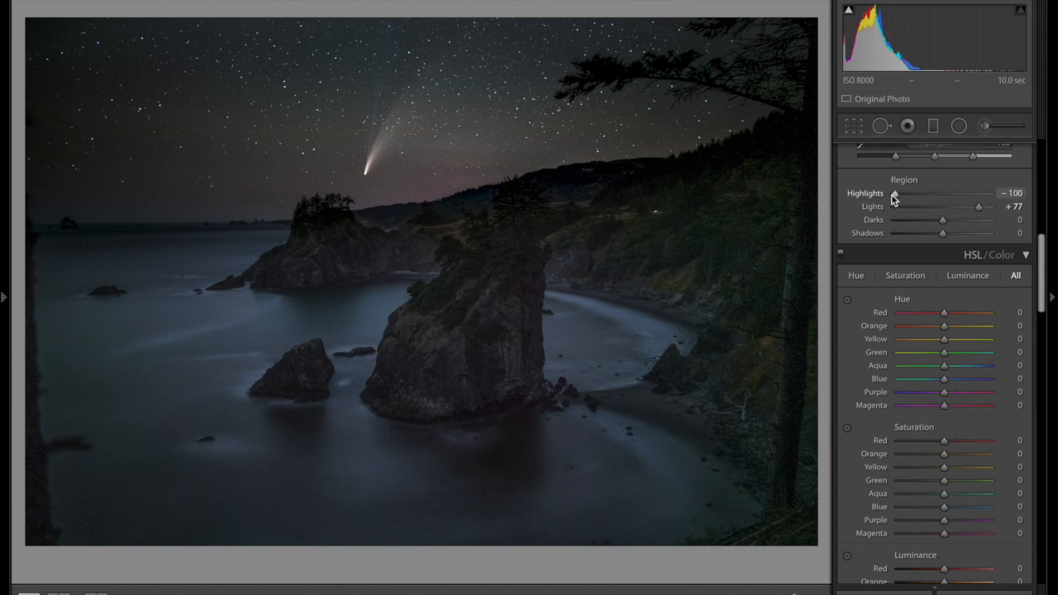
drag(895, 194, 937, 193)
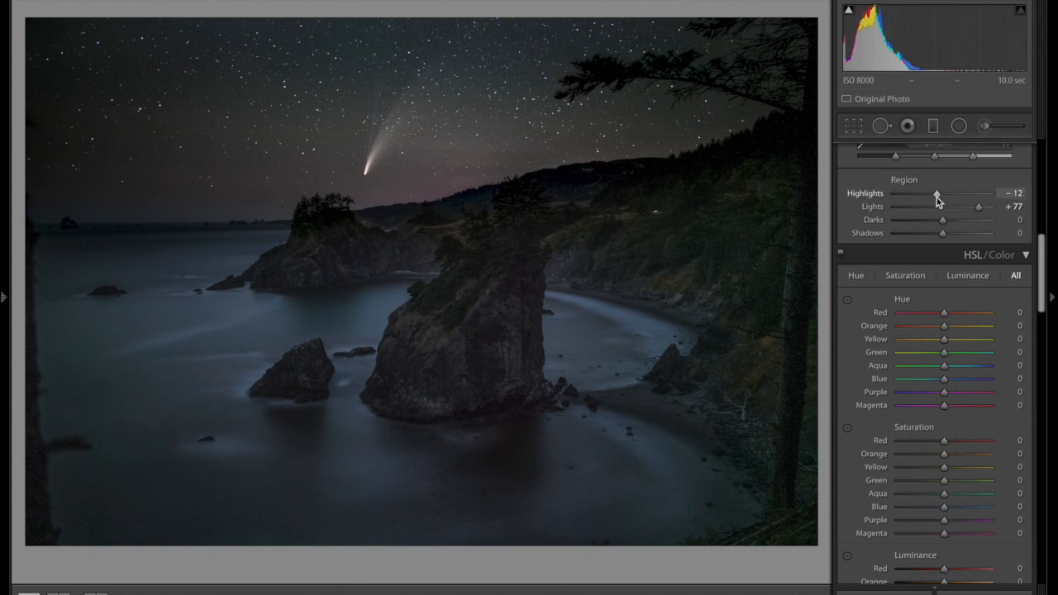
drag(937, 193, 943, 193)
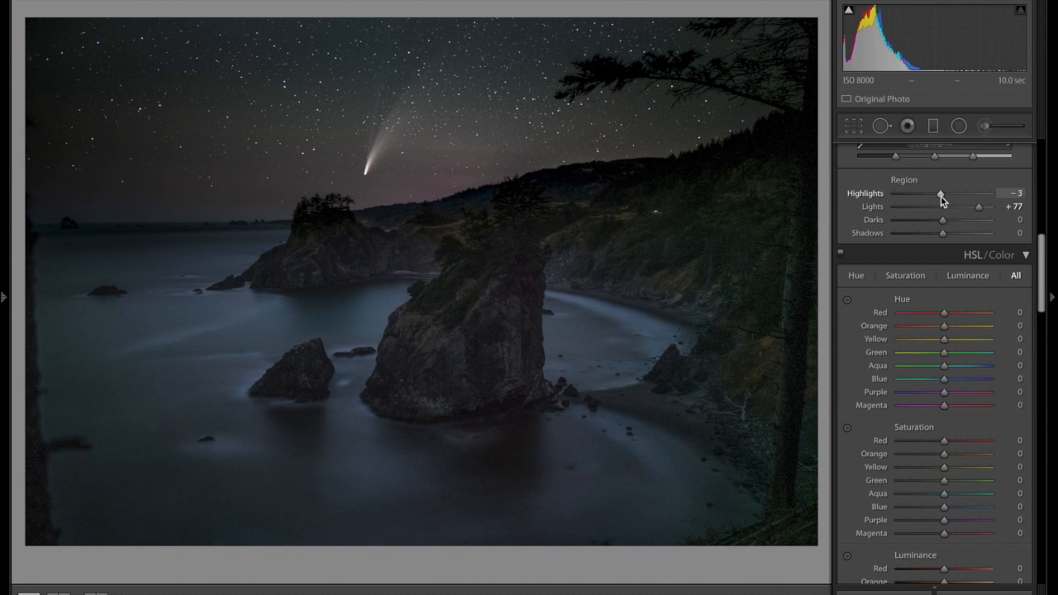
drag(941, 192, 974, 193)
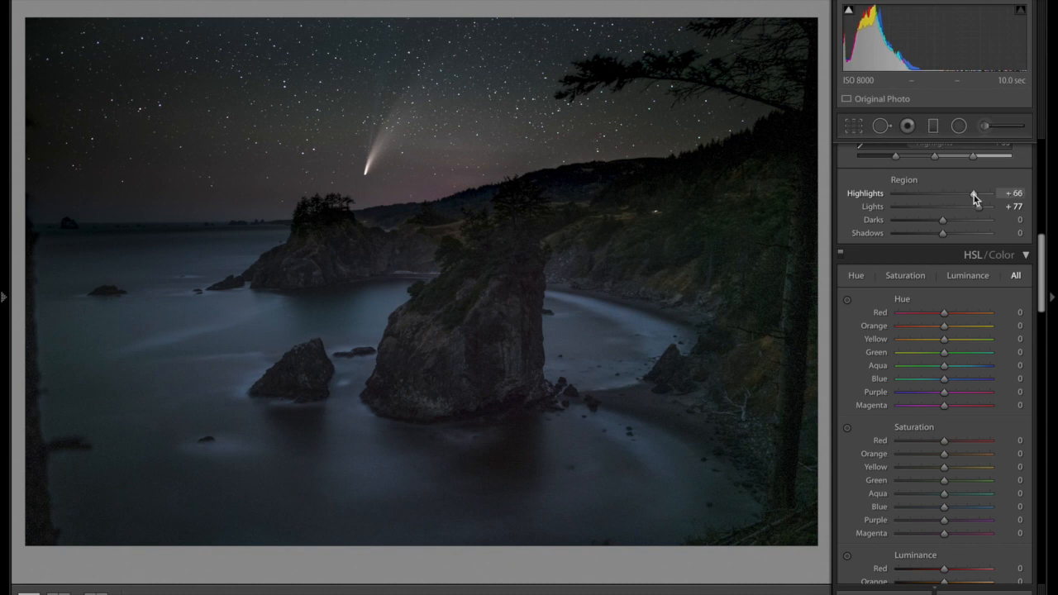
drag(974, 194, 953, 194)
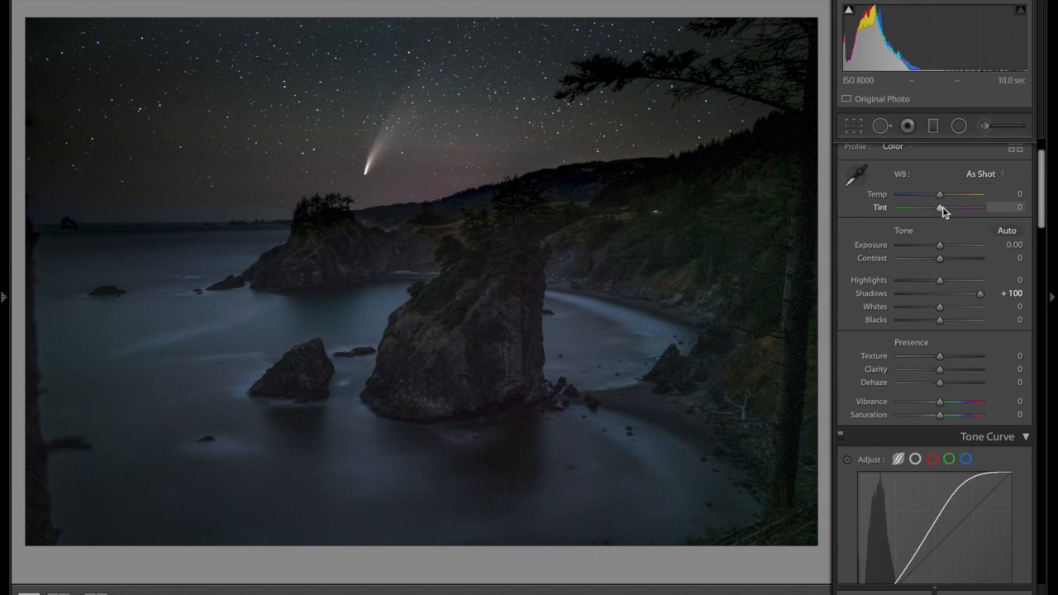
drag(940, 208, 943, 207)
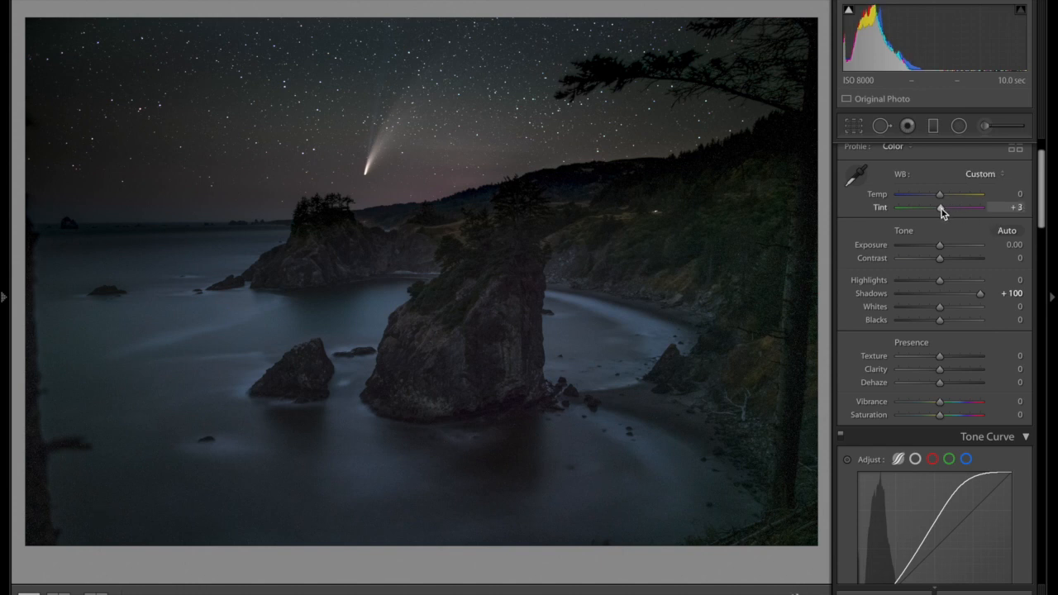
drag(943, 207, 940, 207)
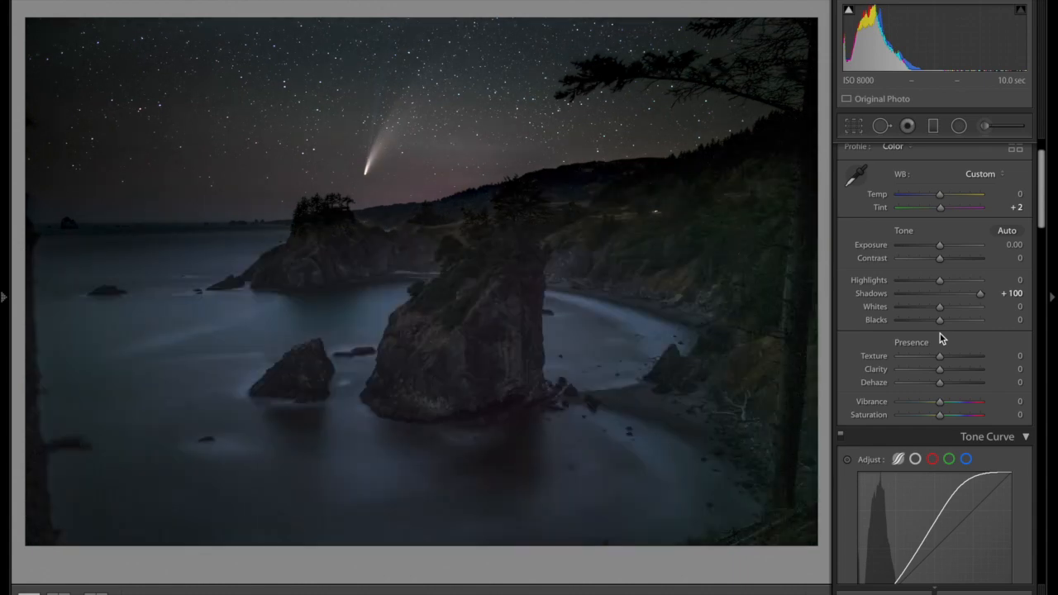
- Set HSL Blue luminance to +82 after testing higher and lower values
scroll(down, 3)
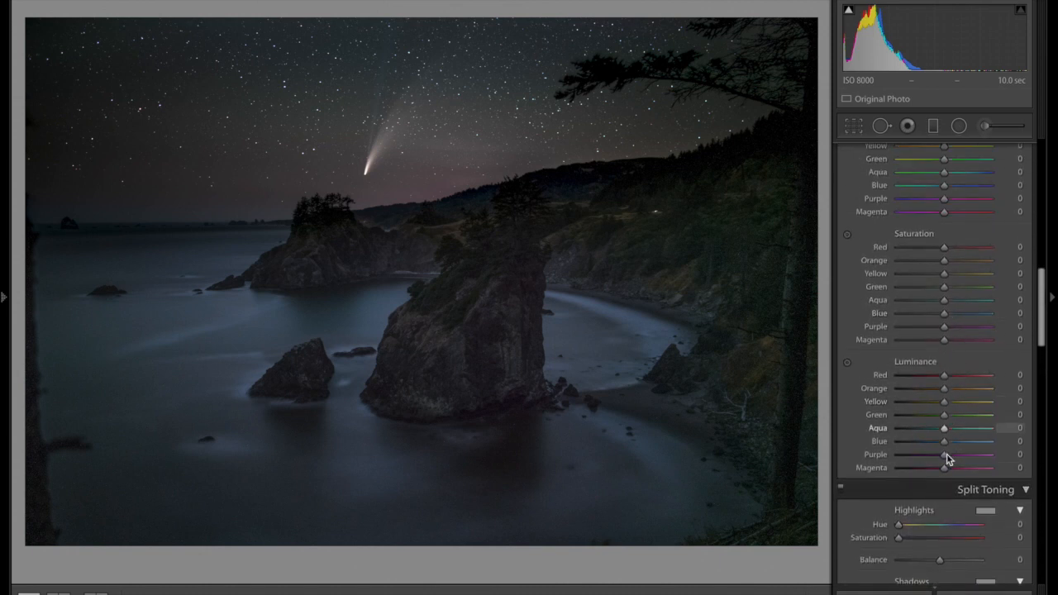
drag(941, 441, 980, 441)
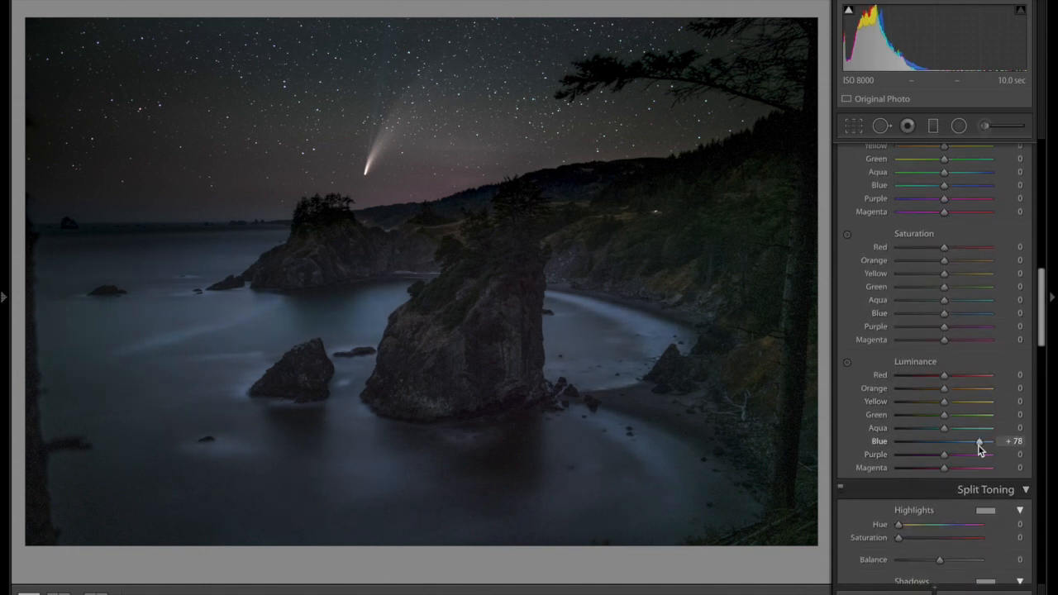
drag(981, 441, 976, 442)
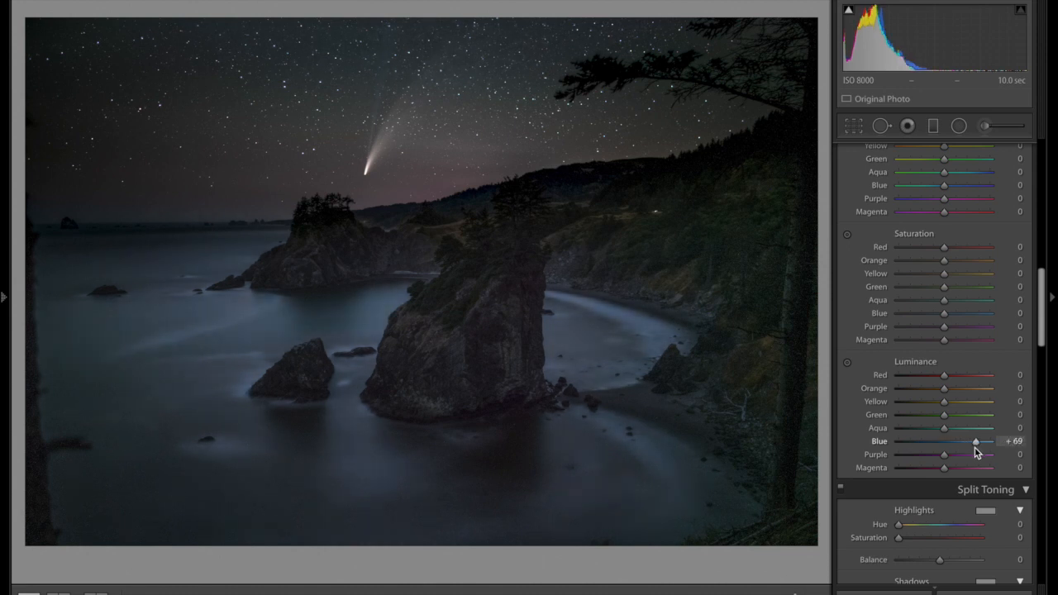
drag(976, 441, 973, 441)
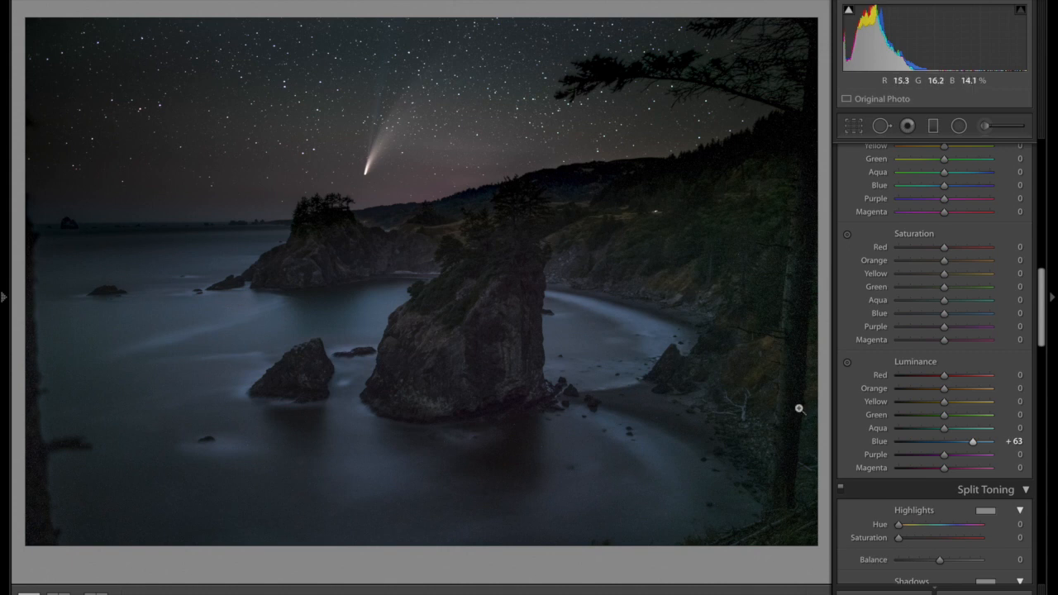
drag(973, 441, 932, 440)
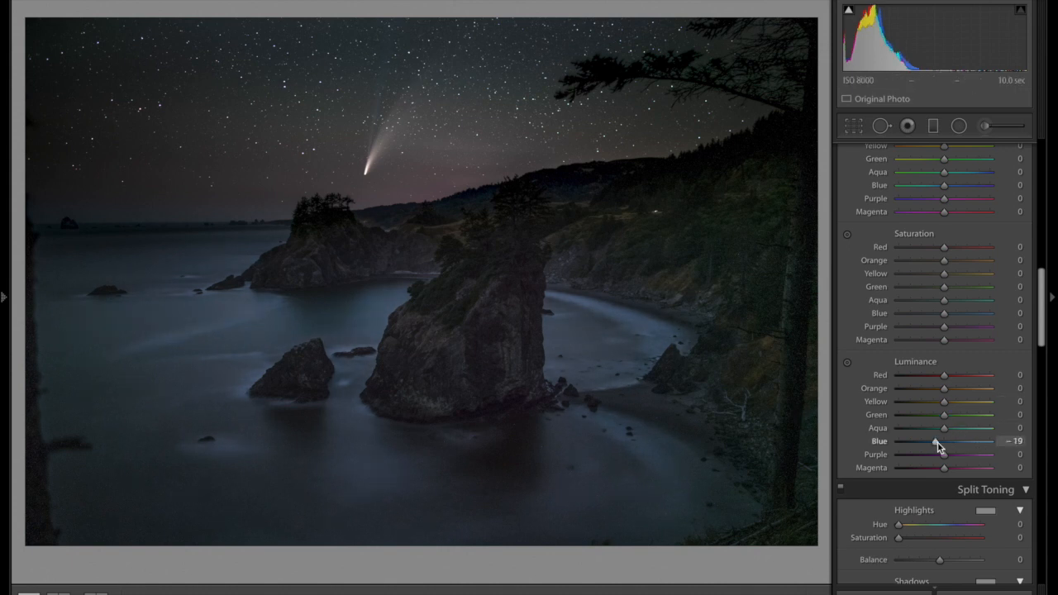
drag(938, 441, 980, 441)
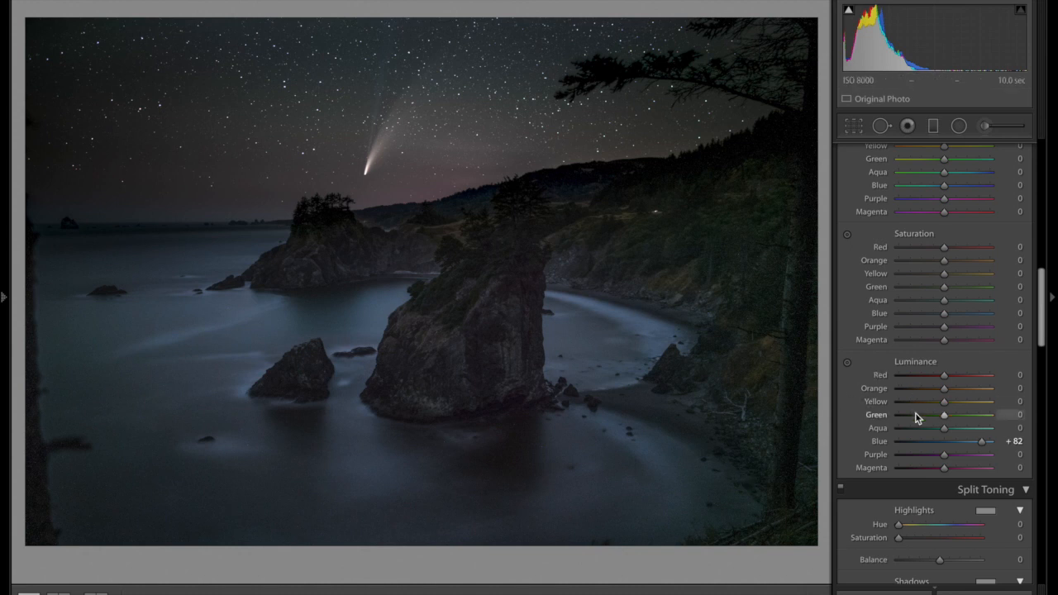
scroll(down, 3)
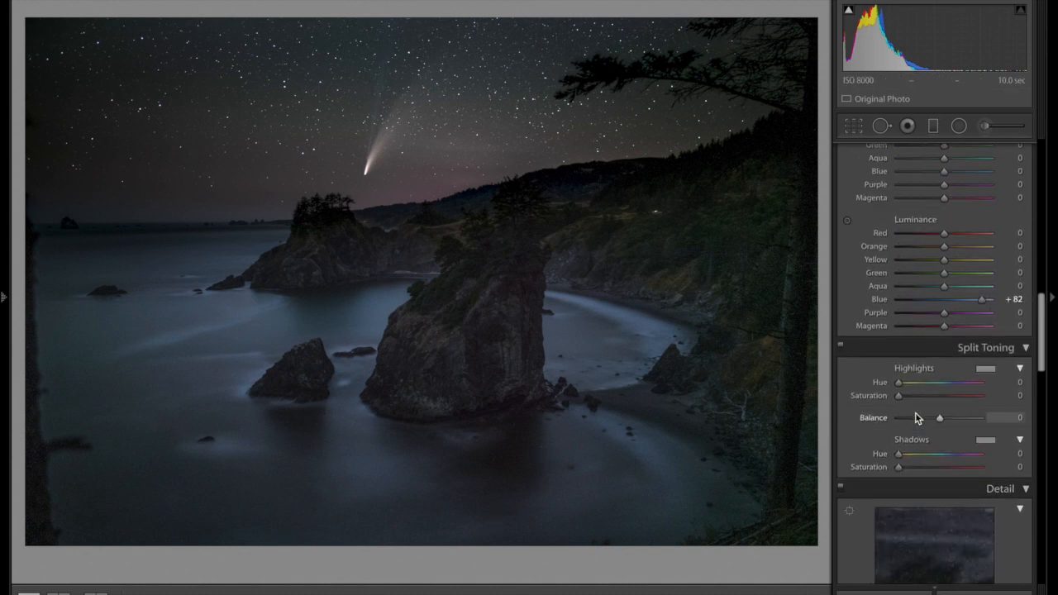
scroll(down, 3)
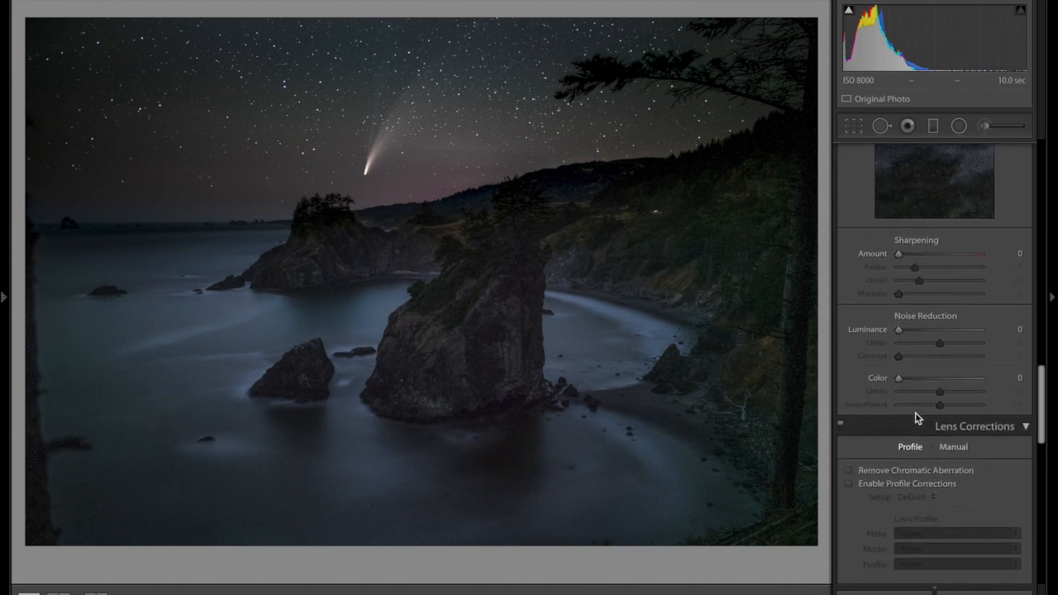
- Enable Remove Chromatic Aberration in Lens Corrections
scroll(down, 3)
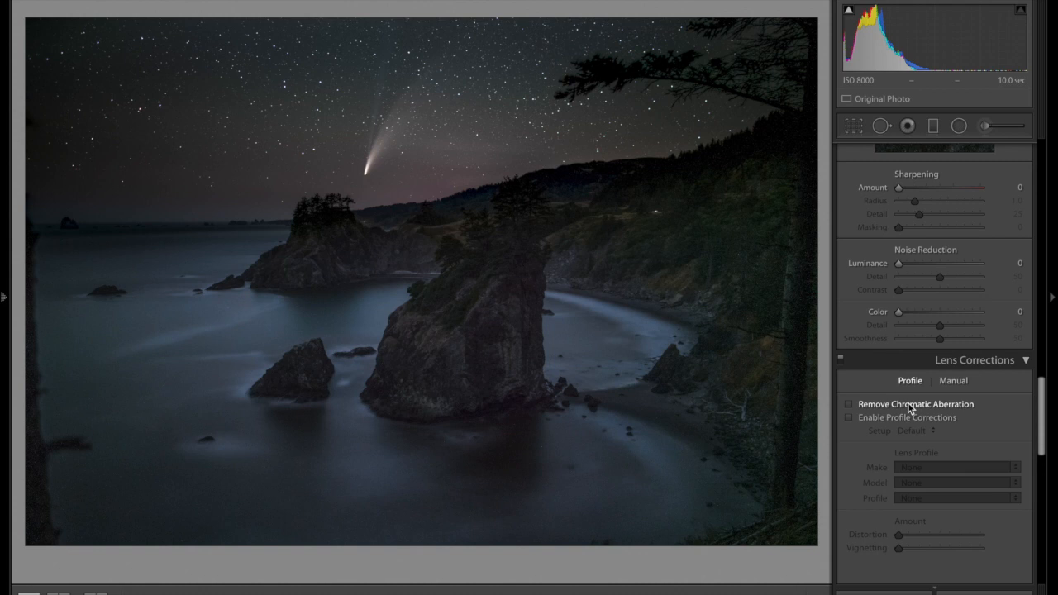
click(845, 404)
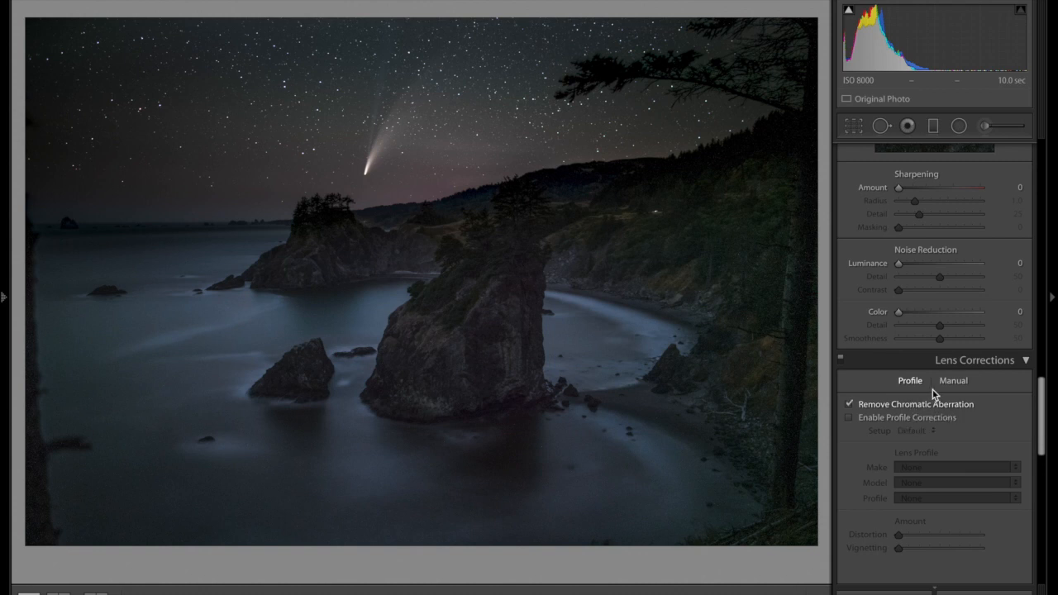
scroll(down, 3)
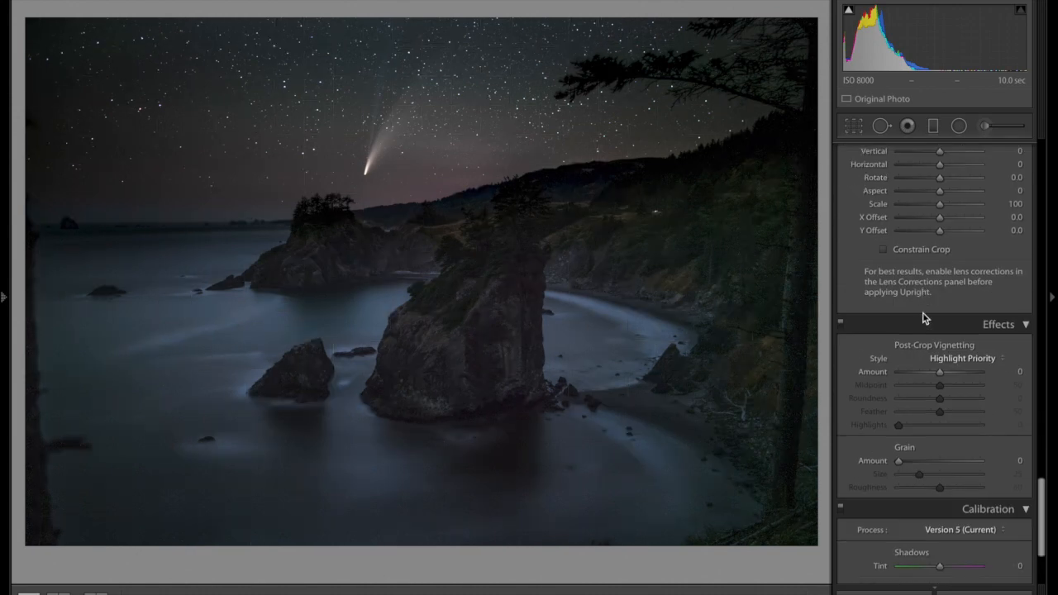
scroll(down, 3)
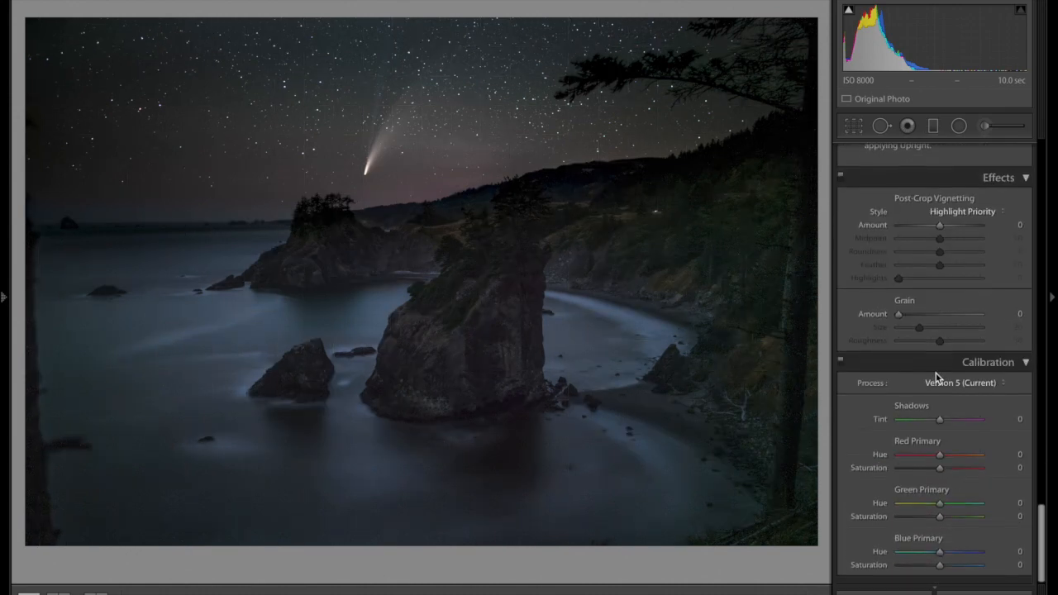
- Set Calibration Blue Primary Saturation to +50 after testing both extremes
drag(939, 567, 967, 567)
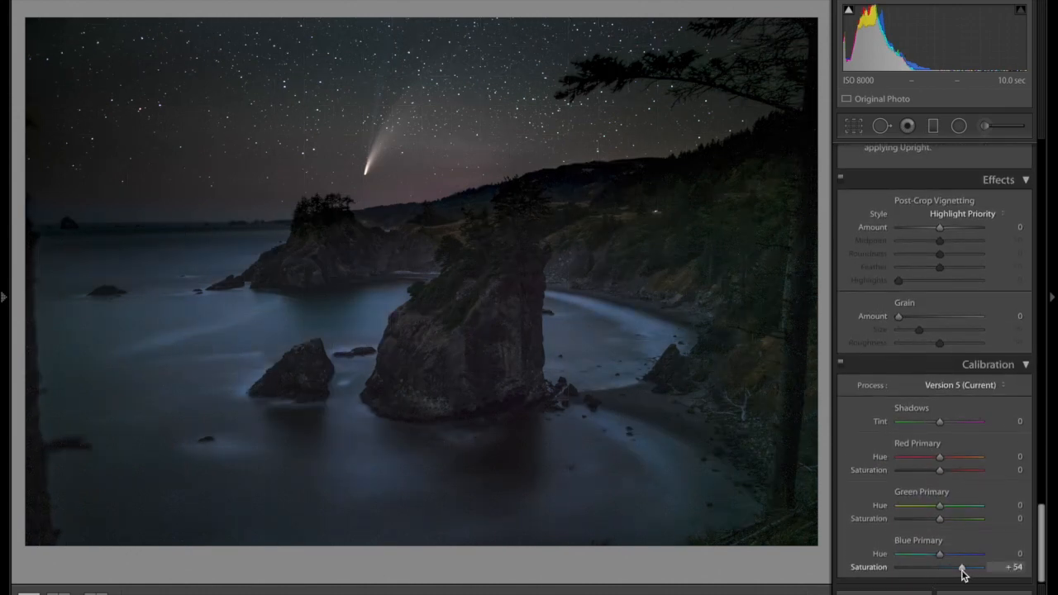
drag(967, 567, 908, 568)
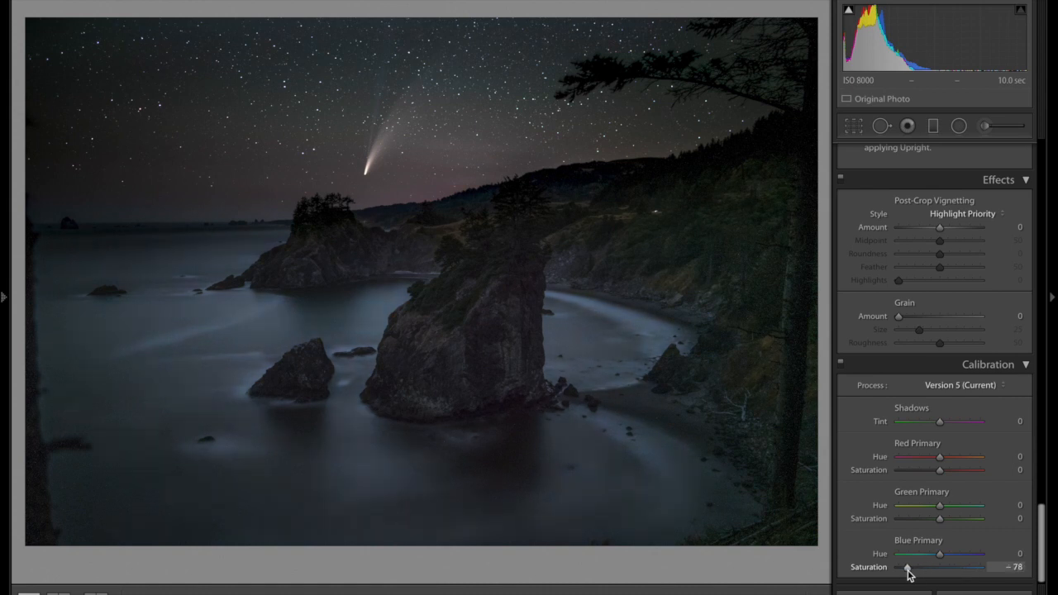
drag(908, 567, 969, 567)
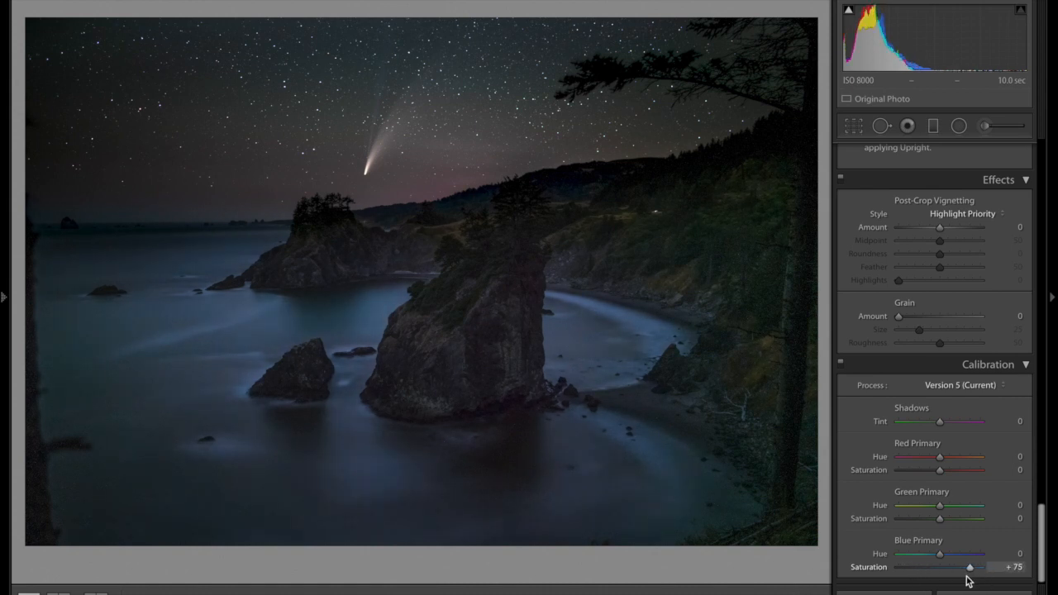
drag(970, 567, 957, 566)
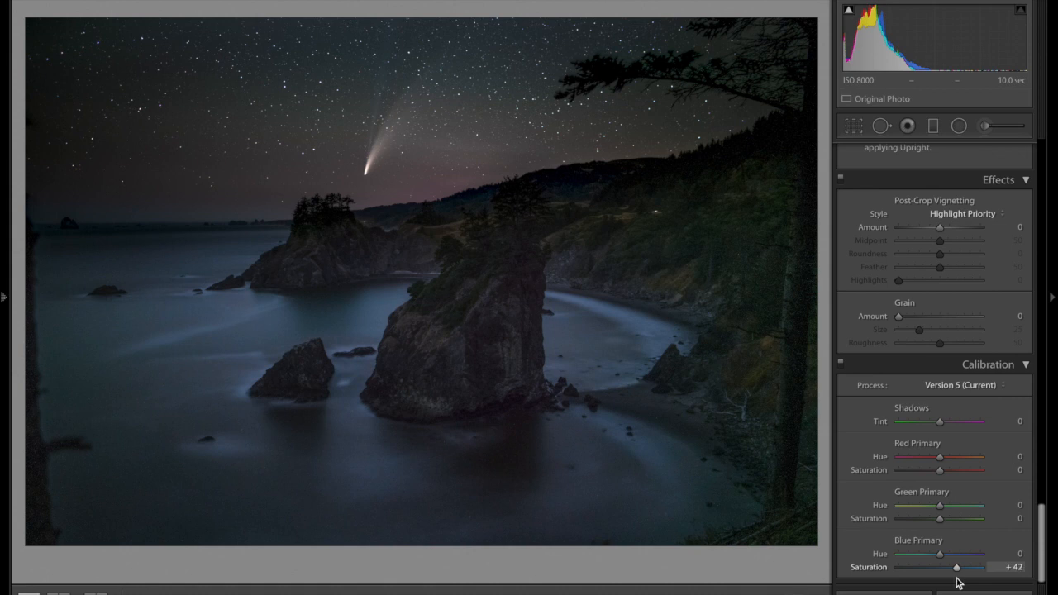
drag(956, 567, 960, 567)
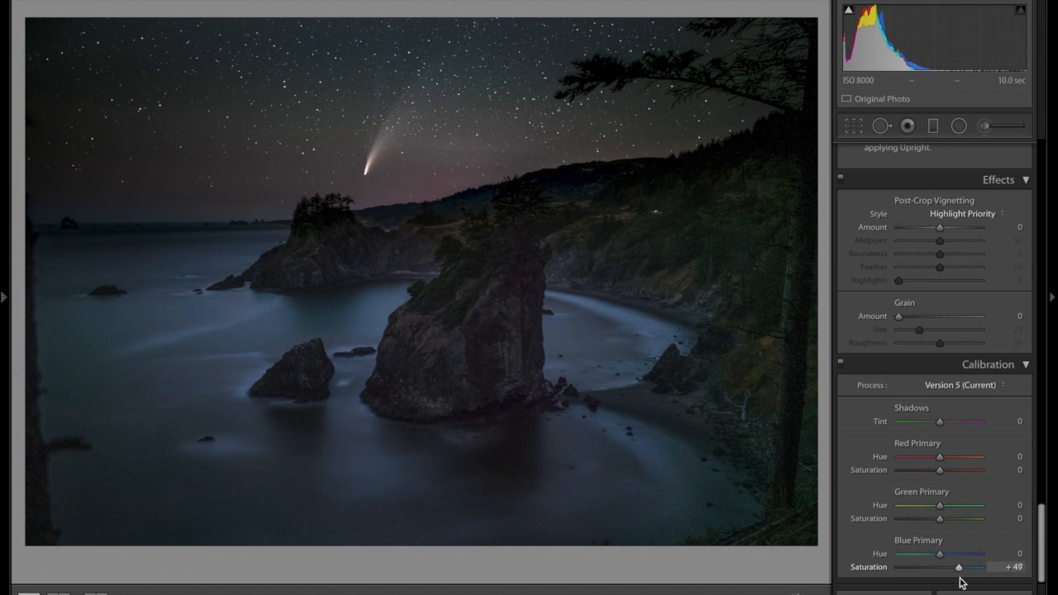
drag(958, 567, 960, 567)
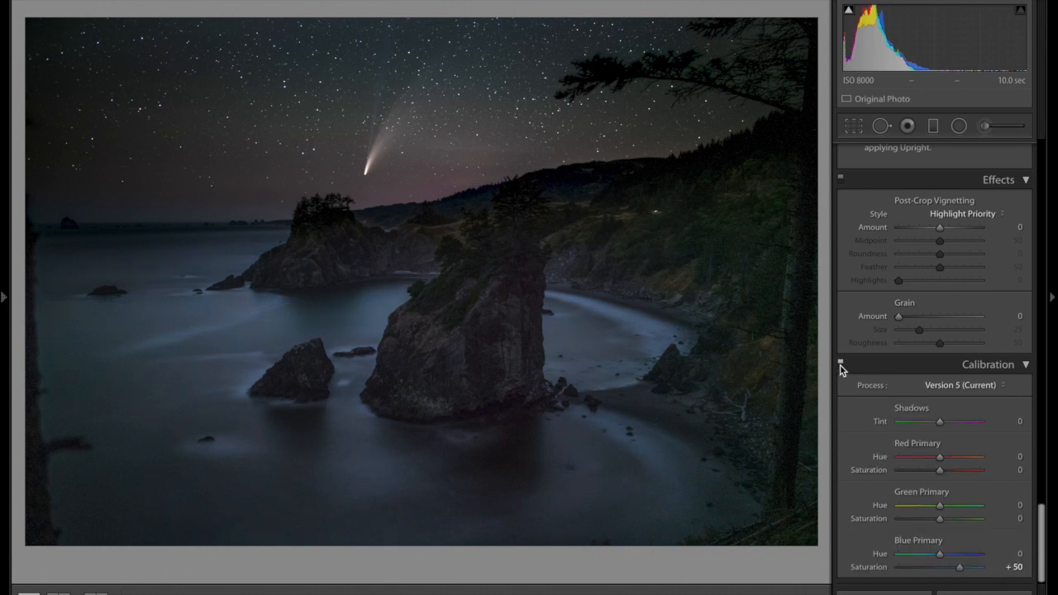
mouse_move(803, 343)
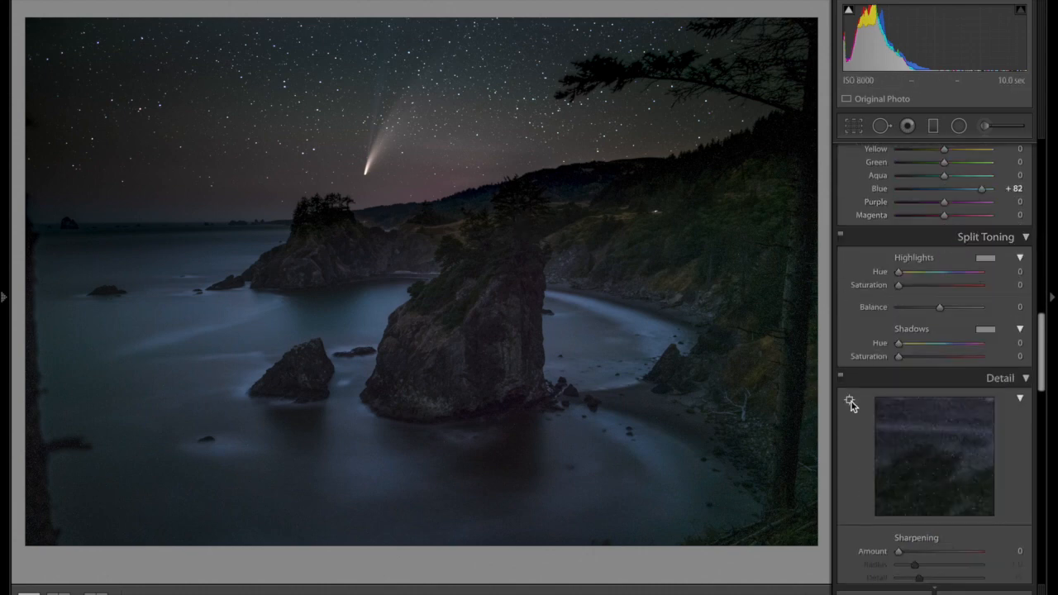
mouse_move(470, 298)
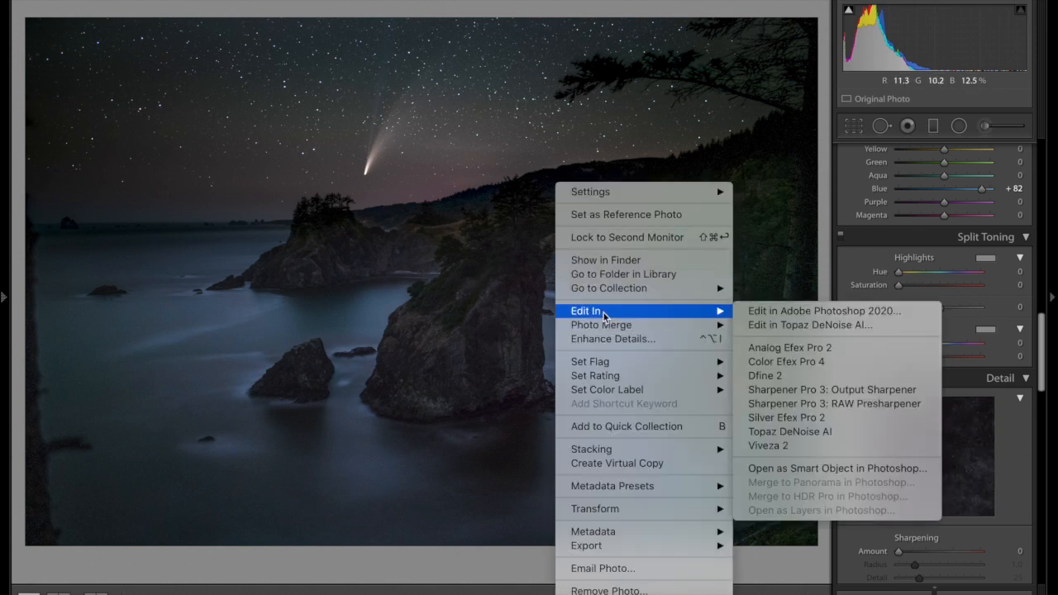
mouse_move(824, 311)
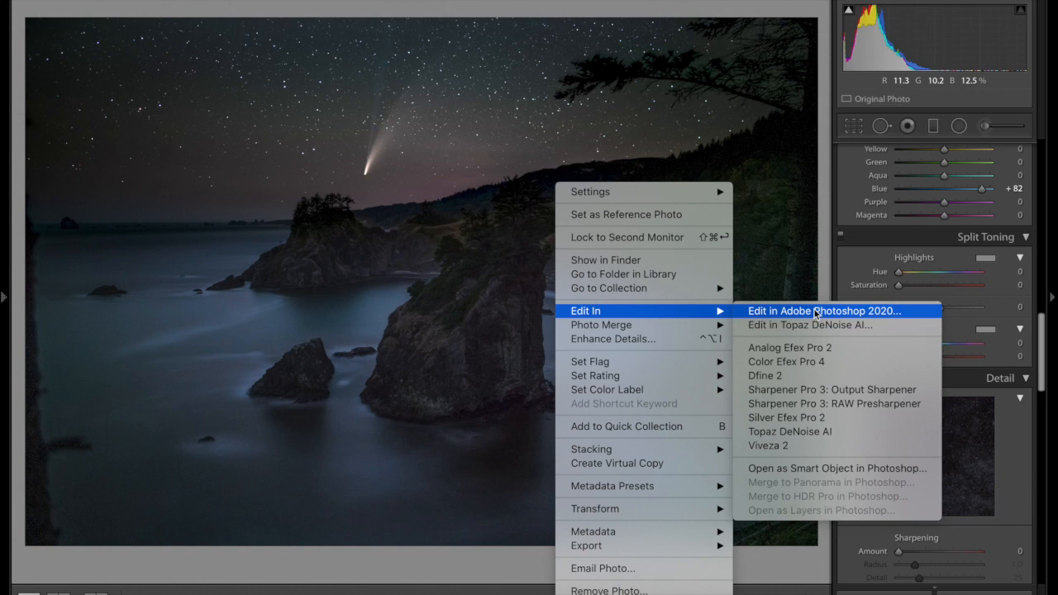
- Send the edited comet photo to Adobe Photoshop 2020 via Edit In
click(825, 310)
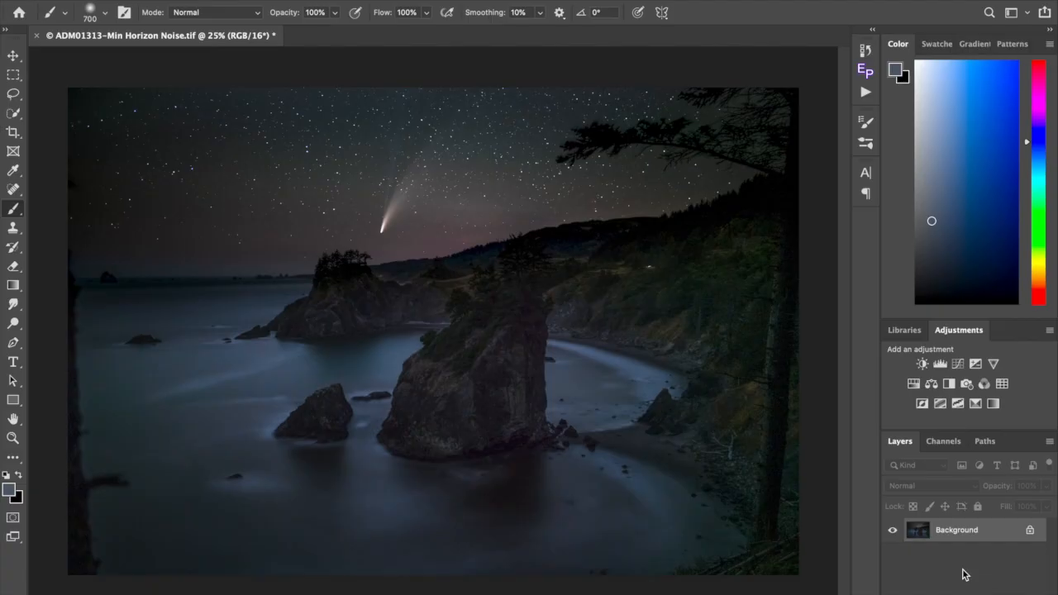
- Duplicate the background twice, name the copies DENOISE and SKY, and select DENOISE
key(cmd+j)
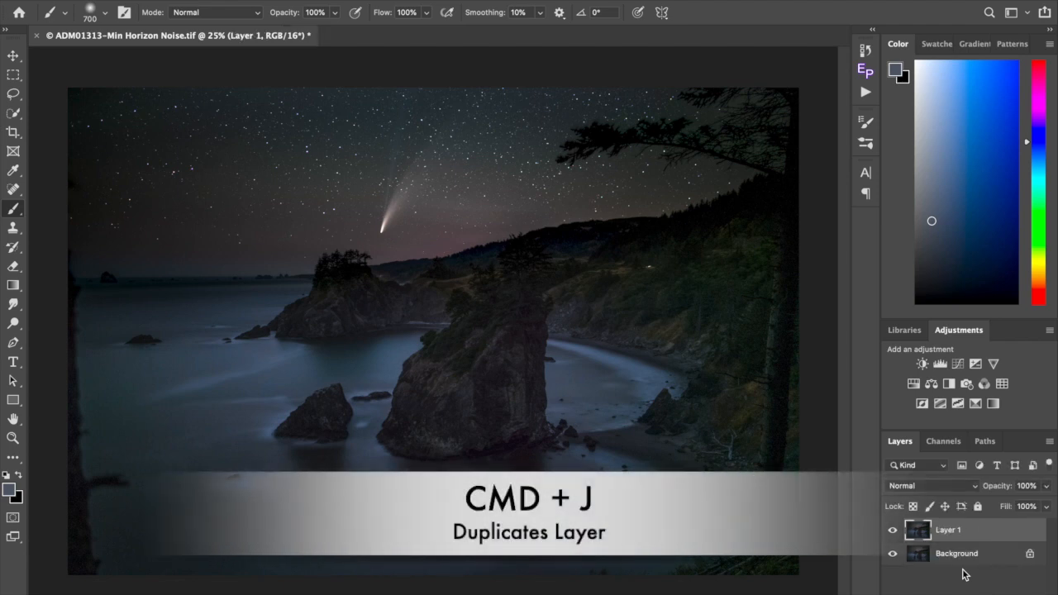
key(cmd+j)
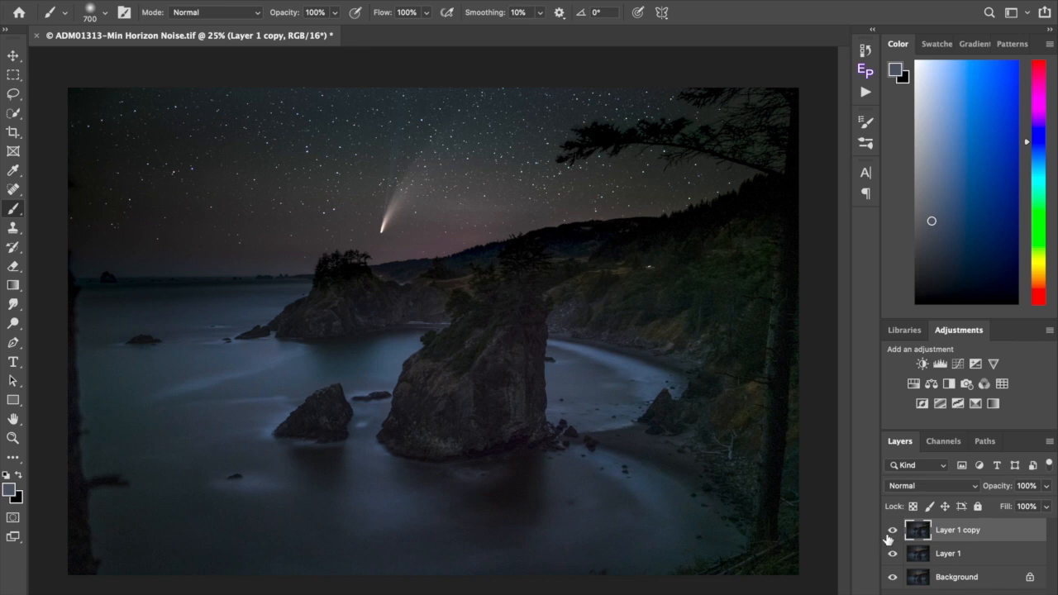
double_click(951, 530)
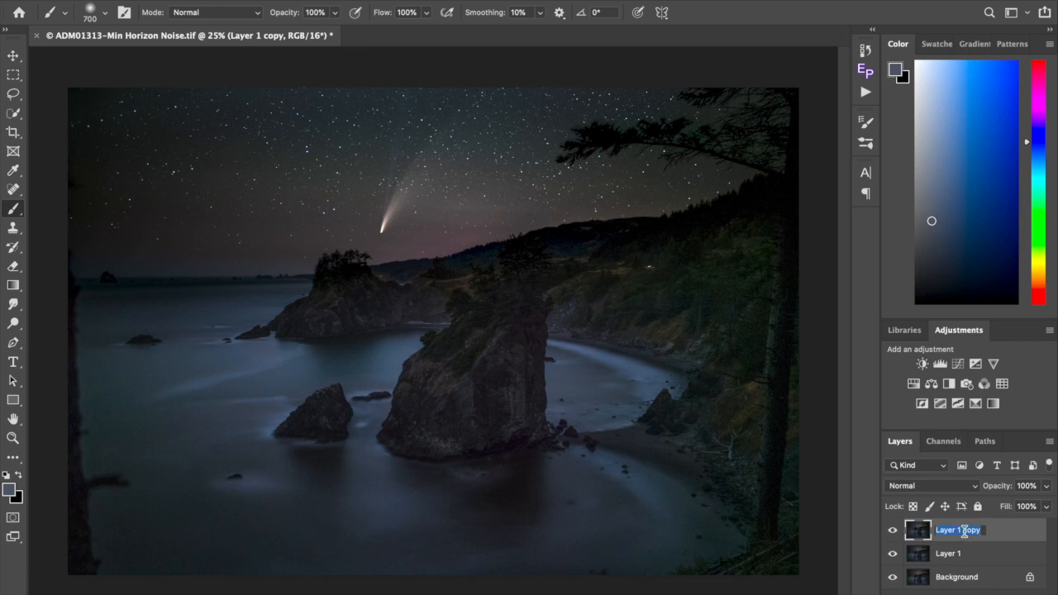
text(DENOISE)
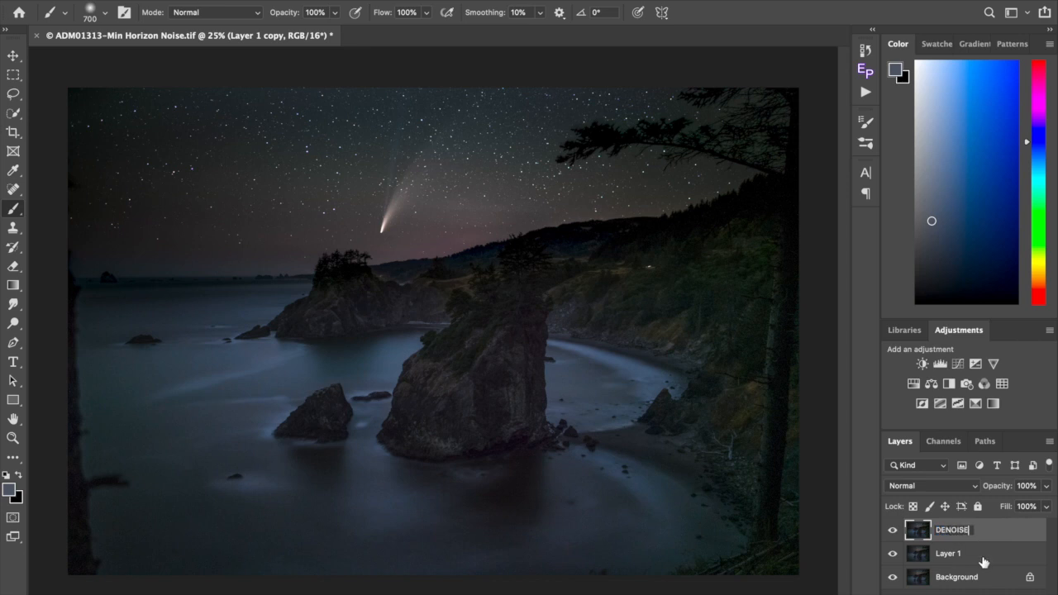
double_click(958, 554)
text(SKY)
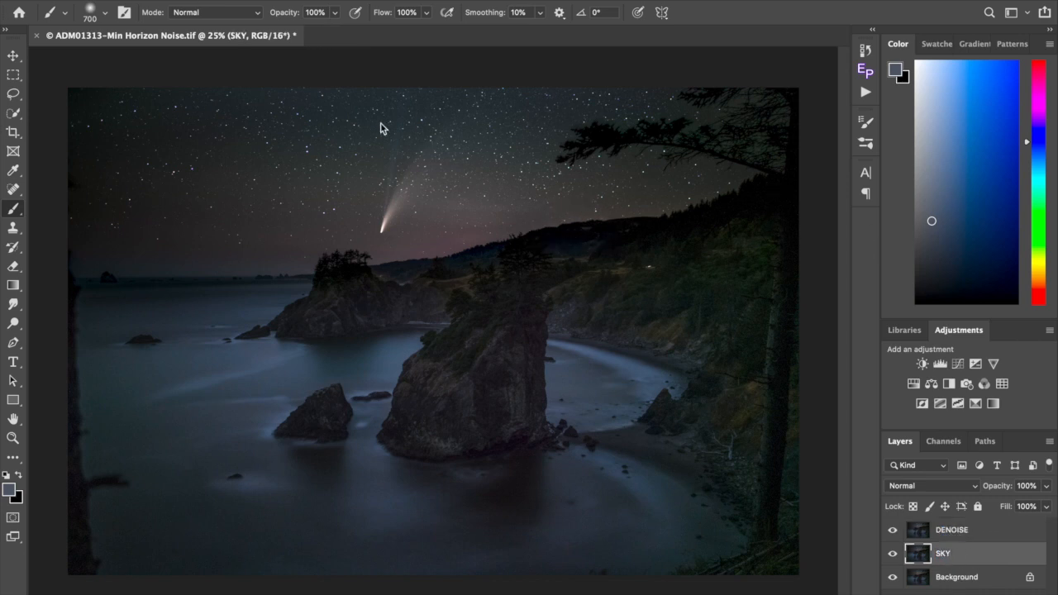
mouse_move(426, 153)
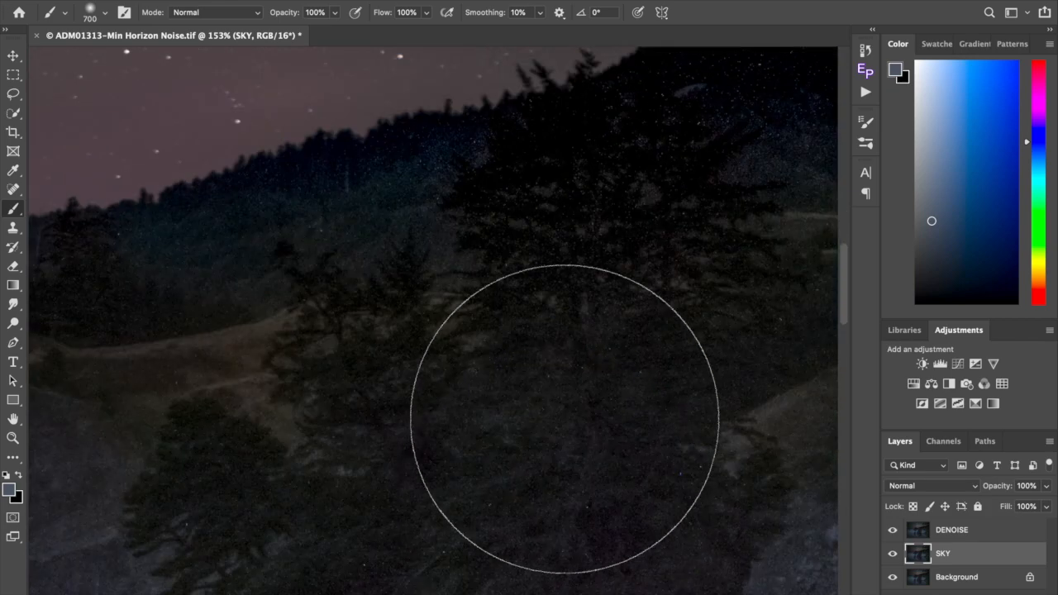
mouse_move(341, 474)
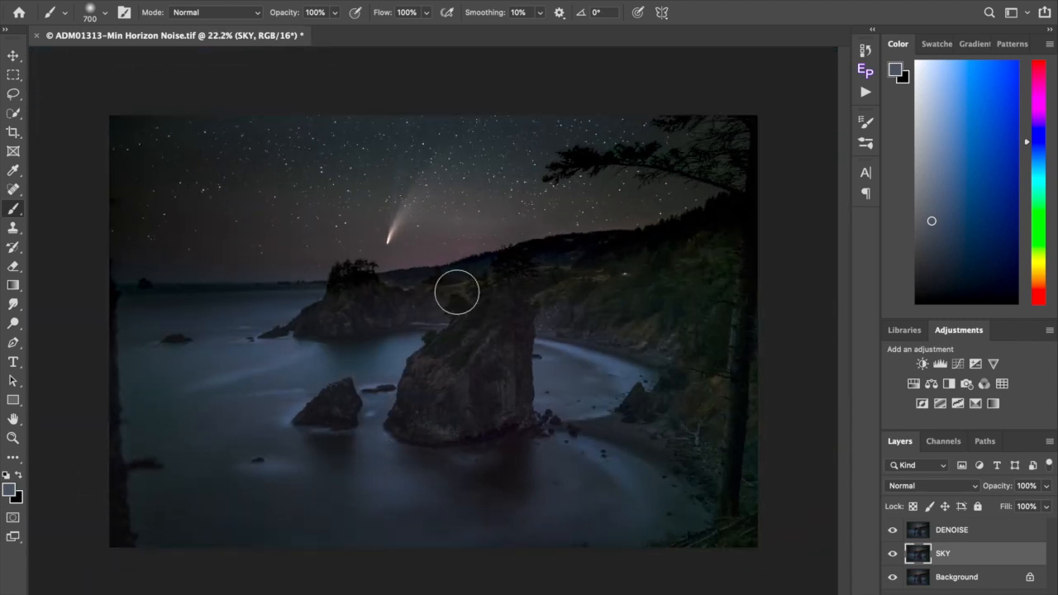
click(953, 529)
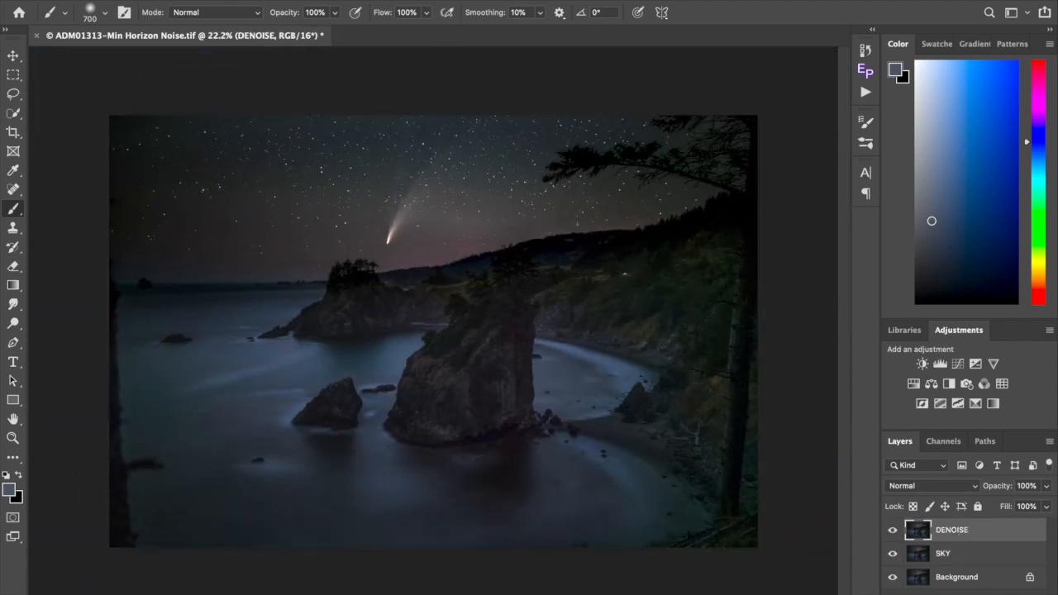
- Try several Dust & Scratches radii, then apply radius 2 px with threshold 0 to DENOISE
click(353, 191)
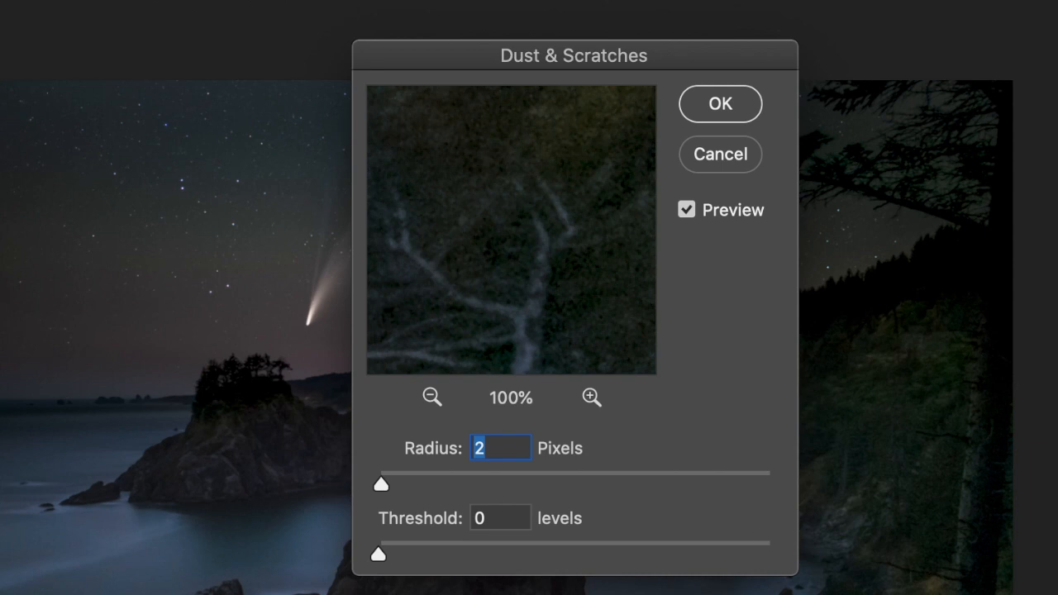
mouse_move(720, 104)
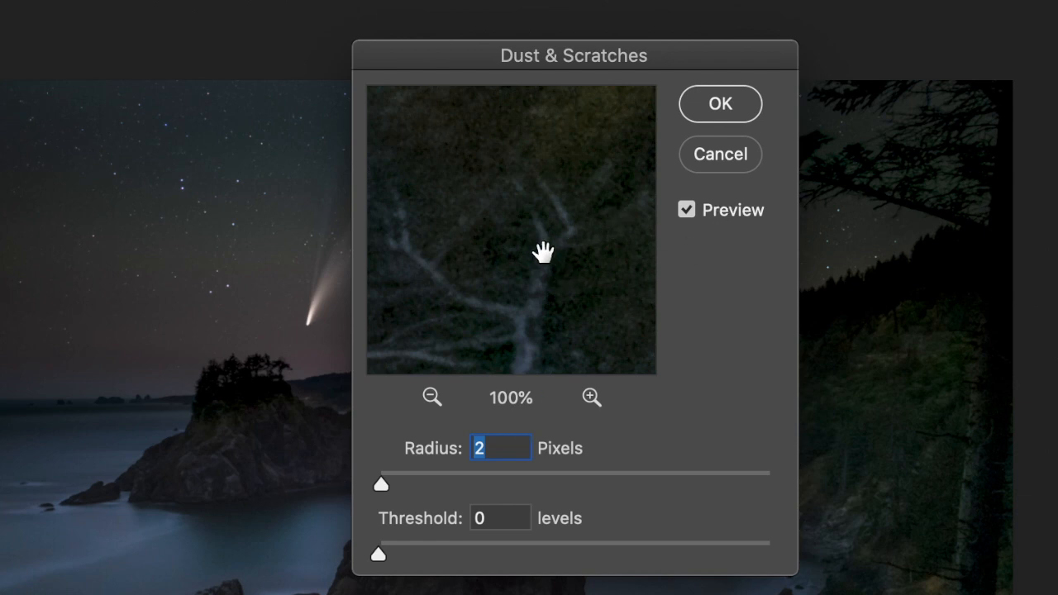
mouse_move(721, 113)
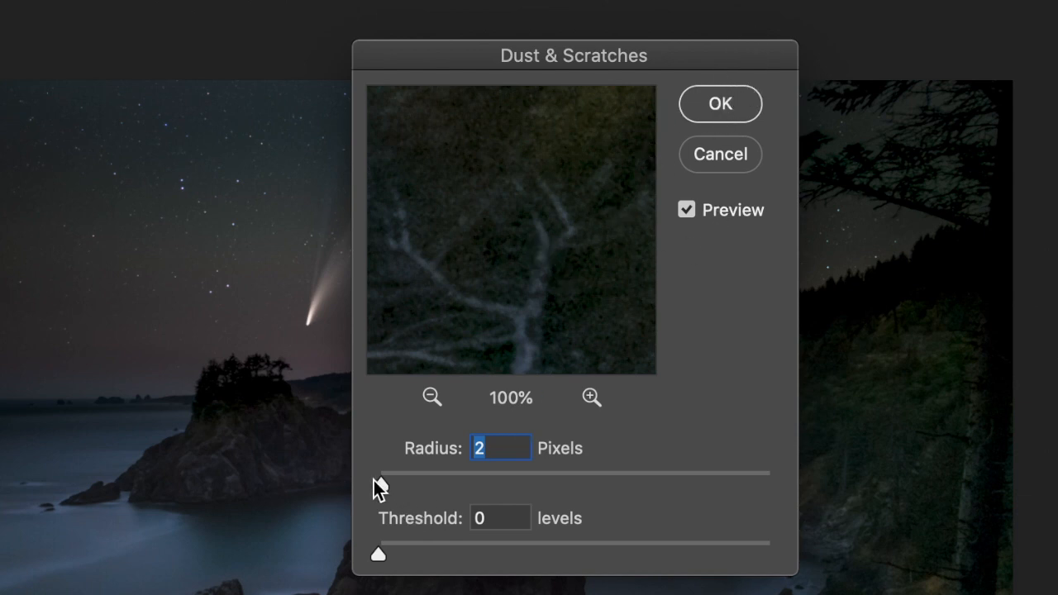
drag(382, 473, 481, 484)
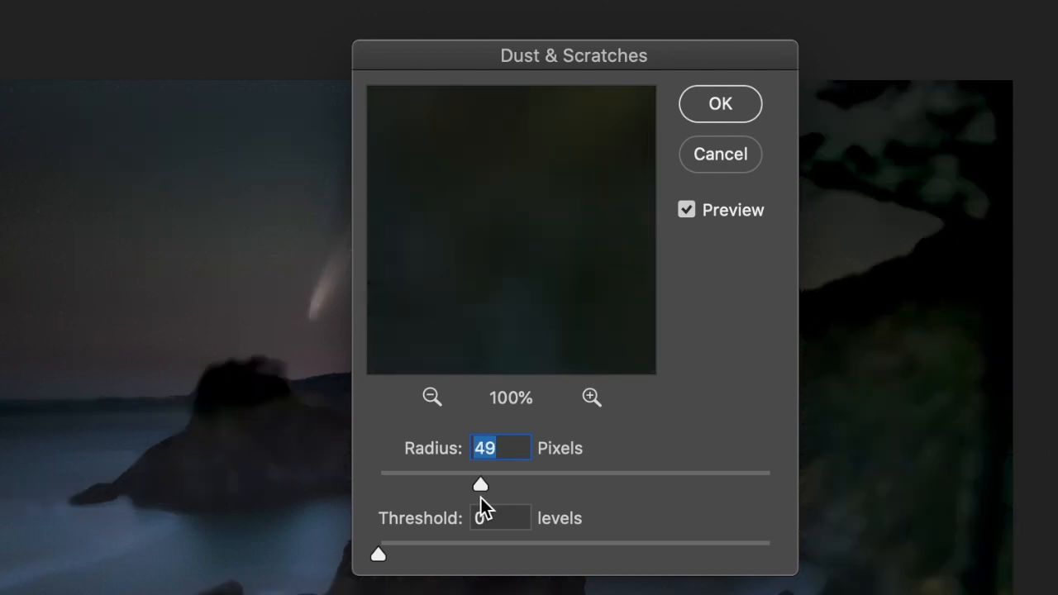
drag(480, 485, 414, 484)
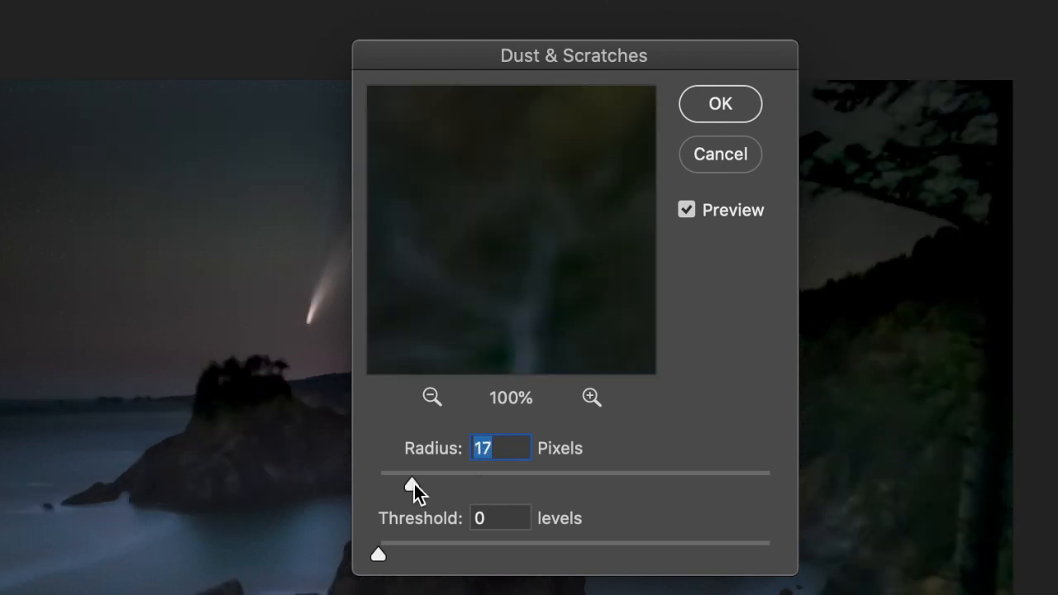
drag(414, 473, 378, 486)
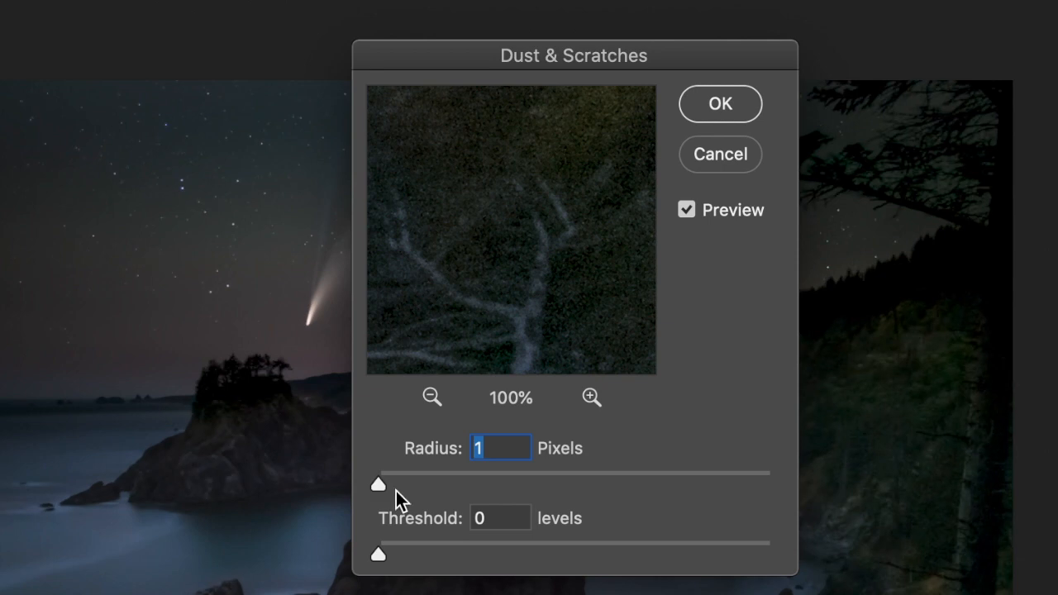
drag(378, 485, 386, 479)
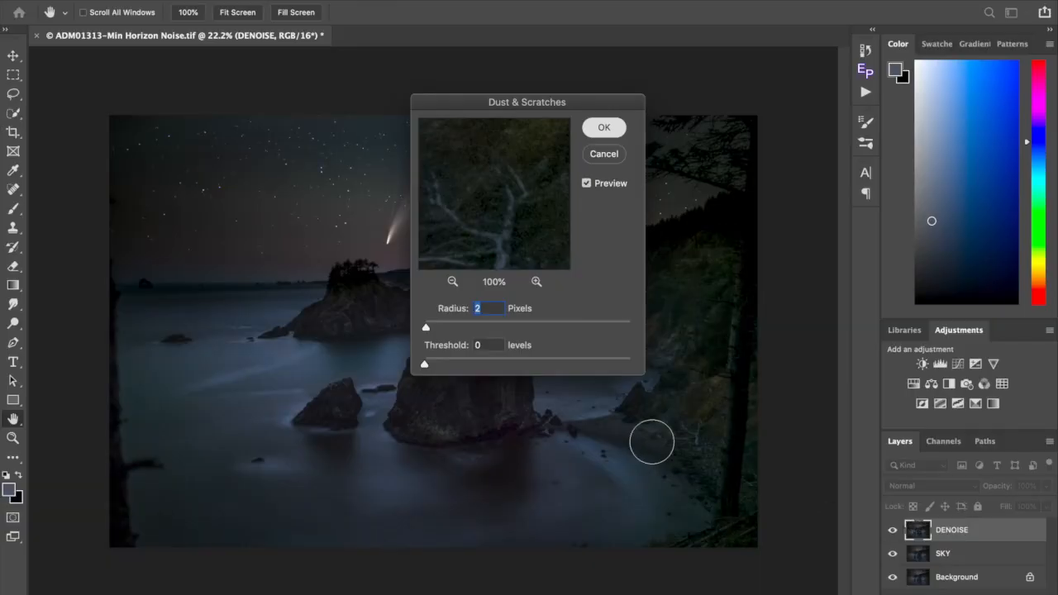
click(604, 127)
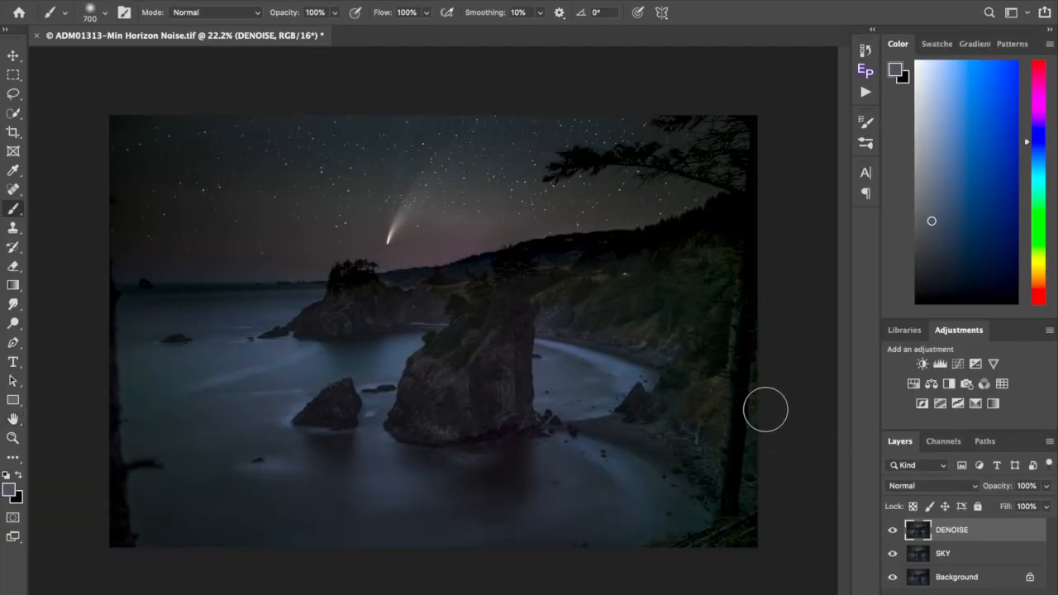
mouse_move(740, 369)
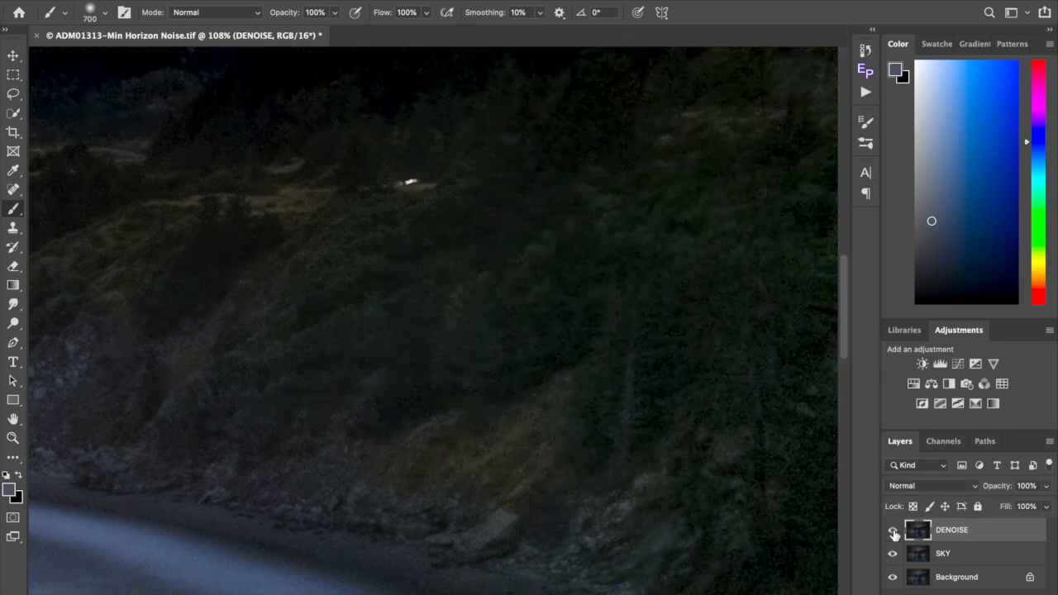
click(893, 531)
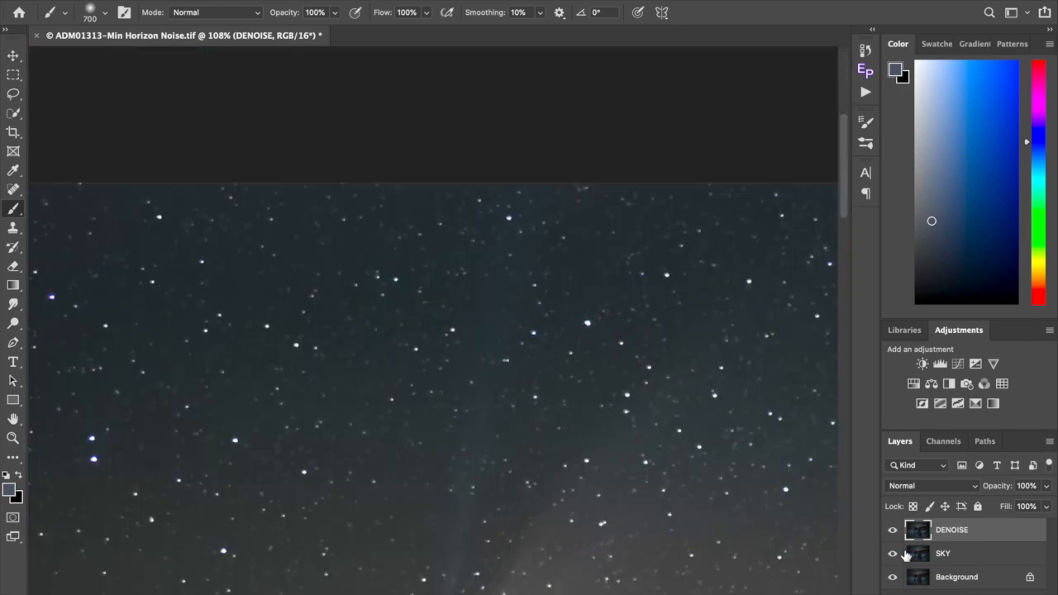
click(892, 530)
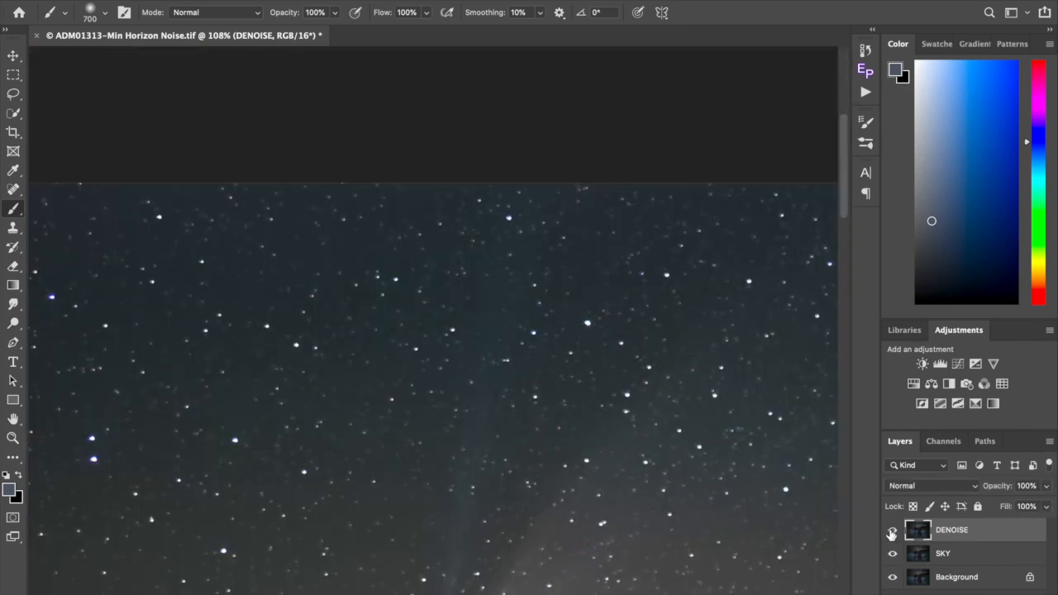
click(892, 530)
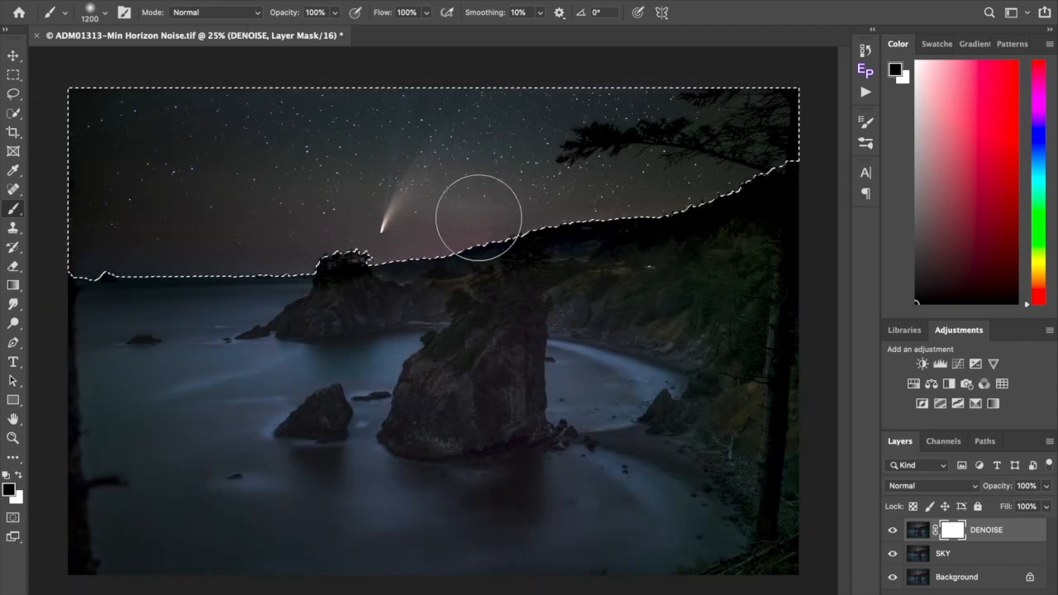
mouse_move(477, 227)
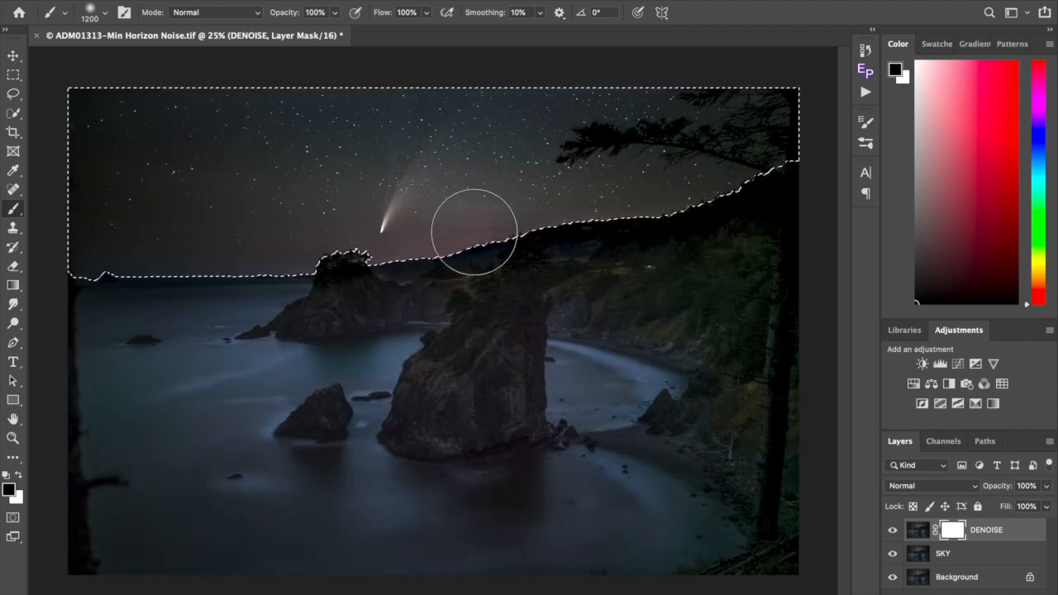
- Paint the sky out of the DENOISE mask, then toggle the layer's visibility to compare
drag(475, 232, 575, 137)
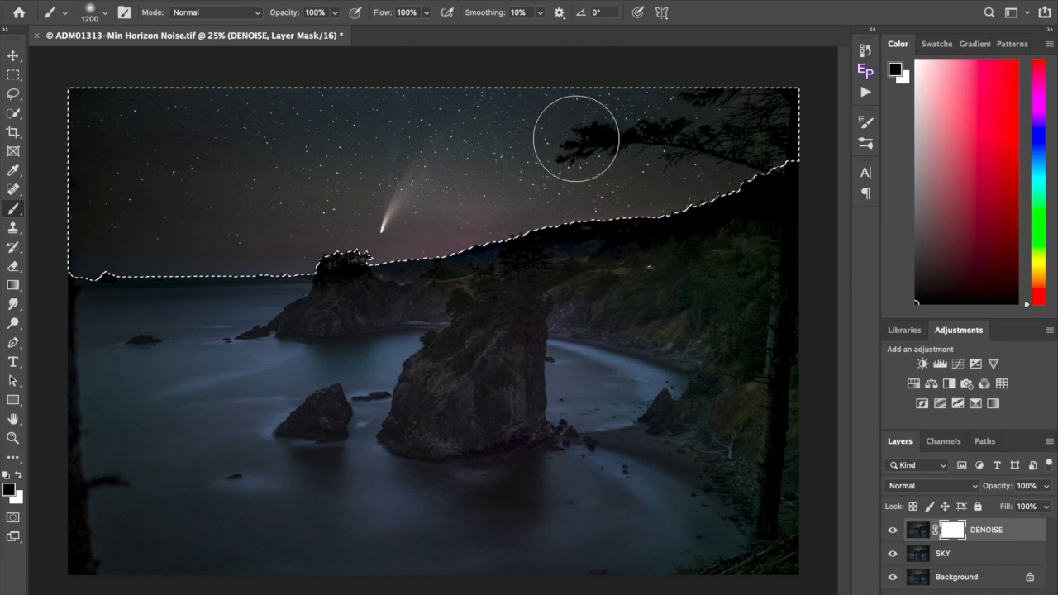
mouse_move(721, 144)
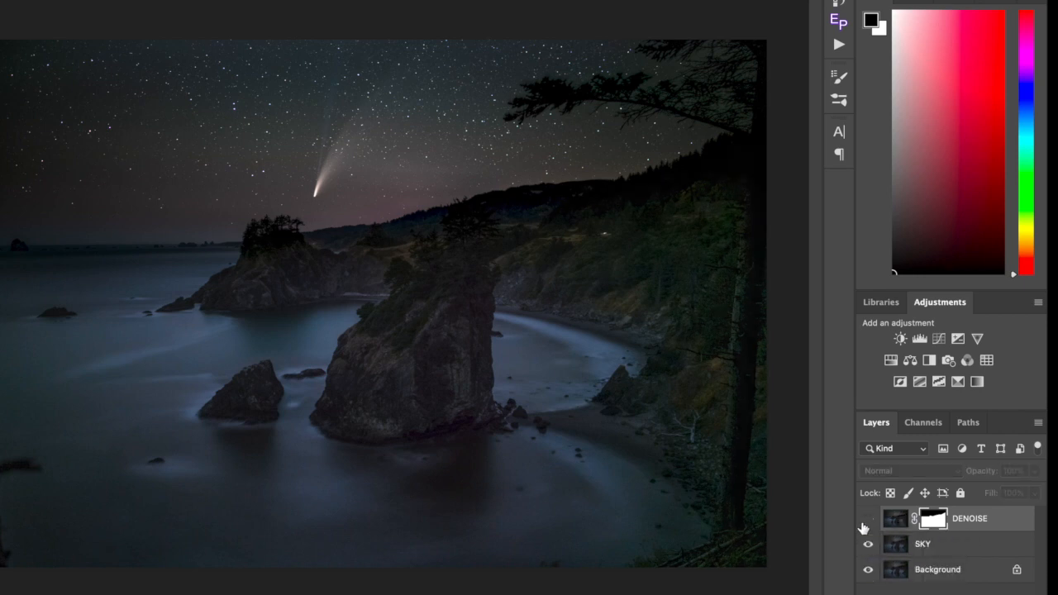
click(868, 519)
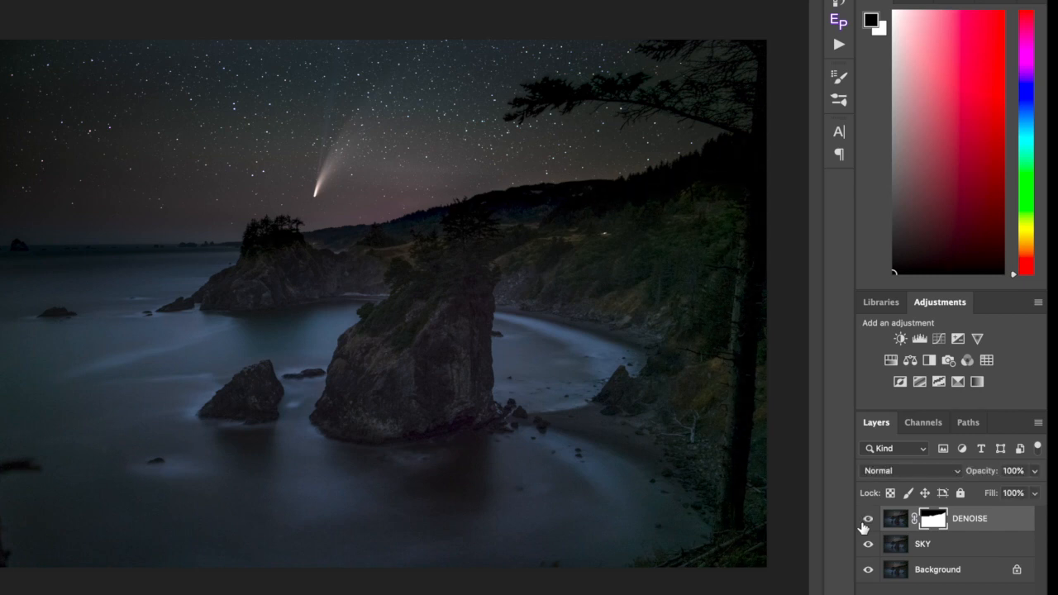
click(867, 518)
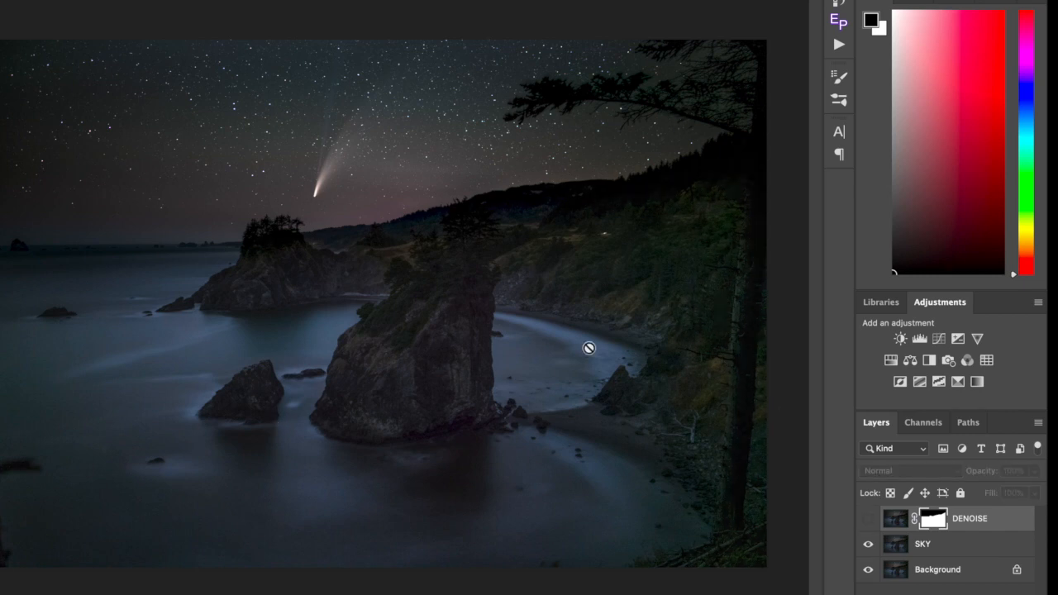
mouse_move(724, 210)
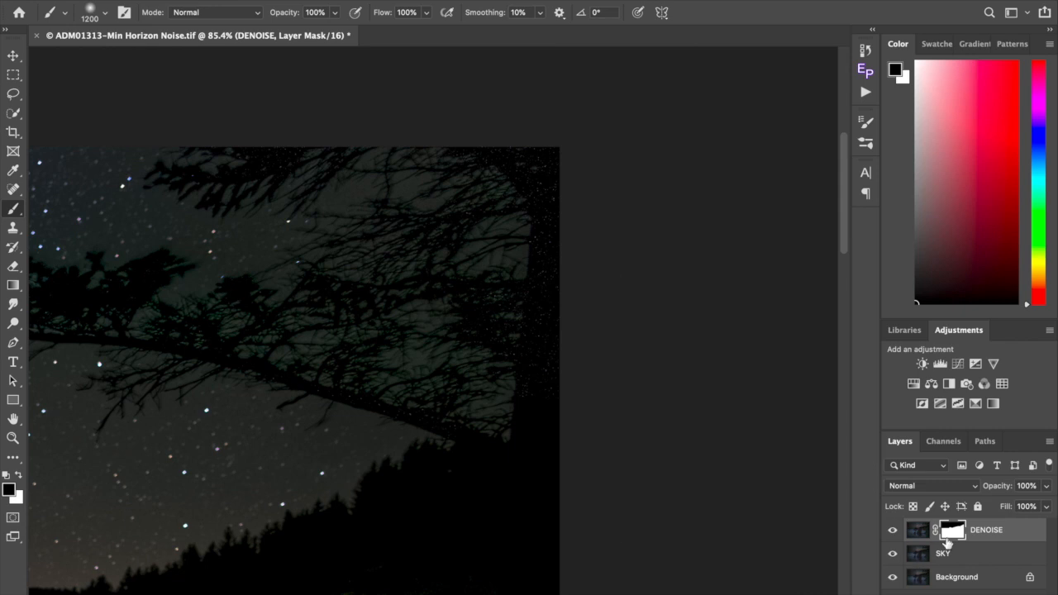
mouse_move(368, 378)
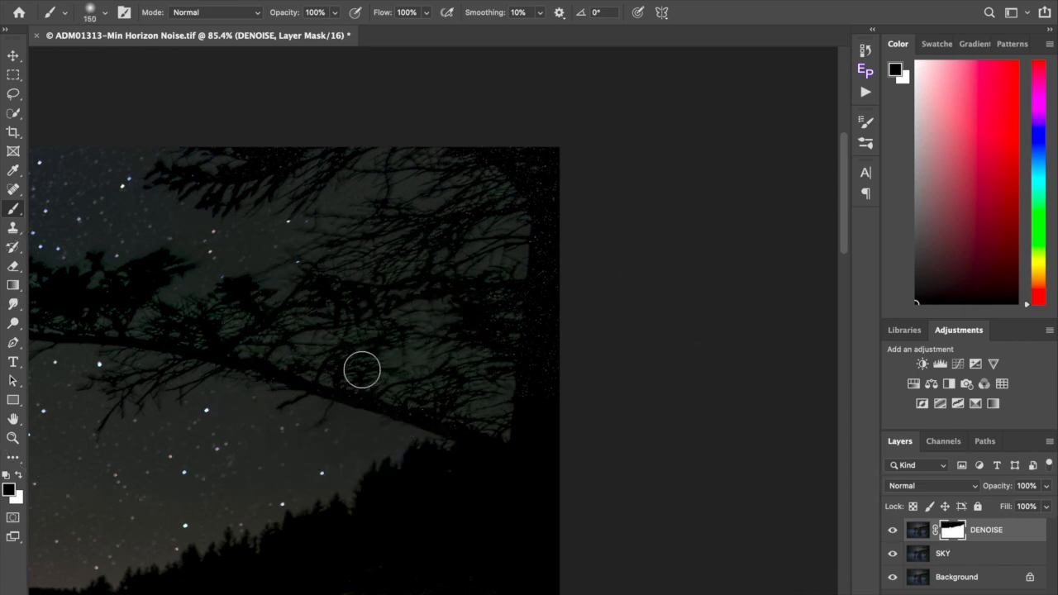
- Paint the DENOISE mask away from the overhanging tree branches
drag(362, 370, 518, 407)
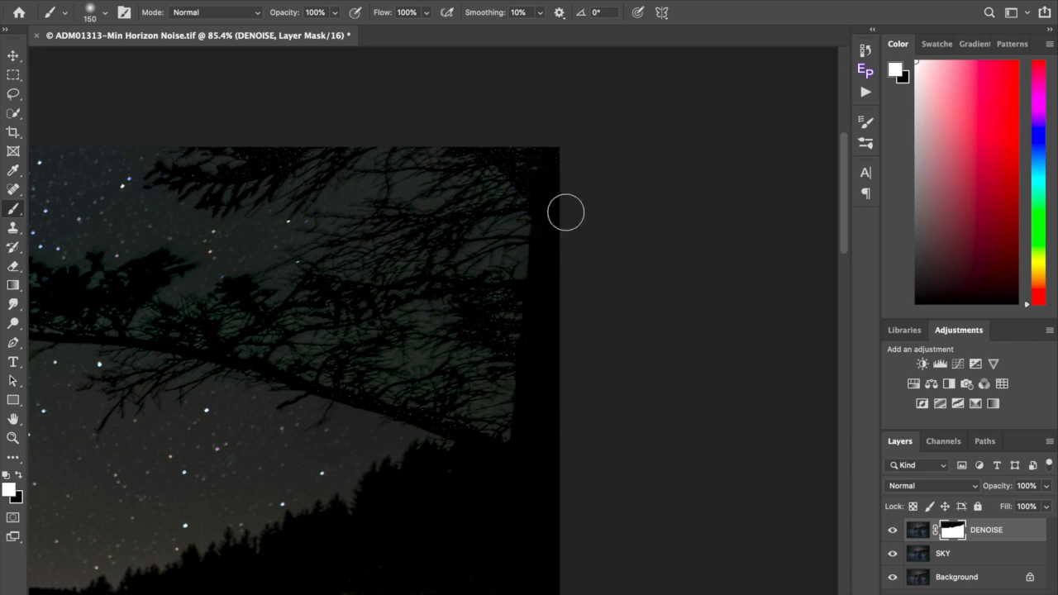
mouse_move(721, 290)
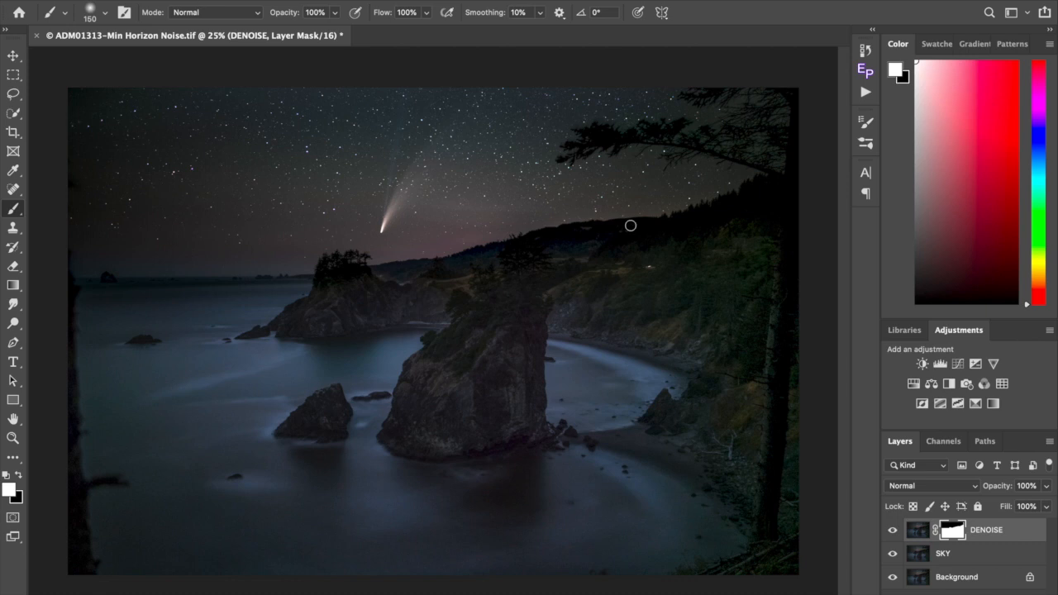
mouse_move(681, 308)
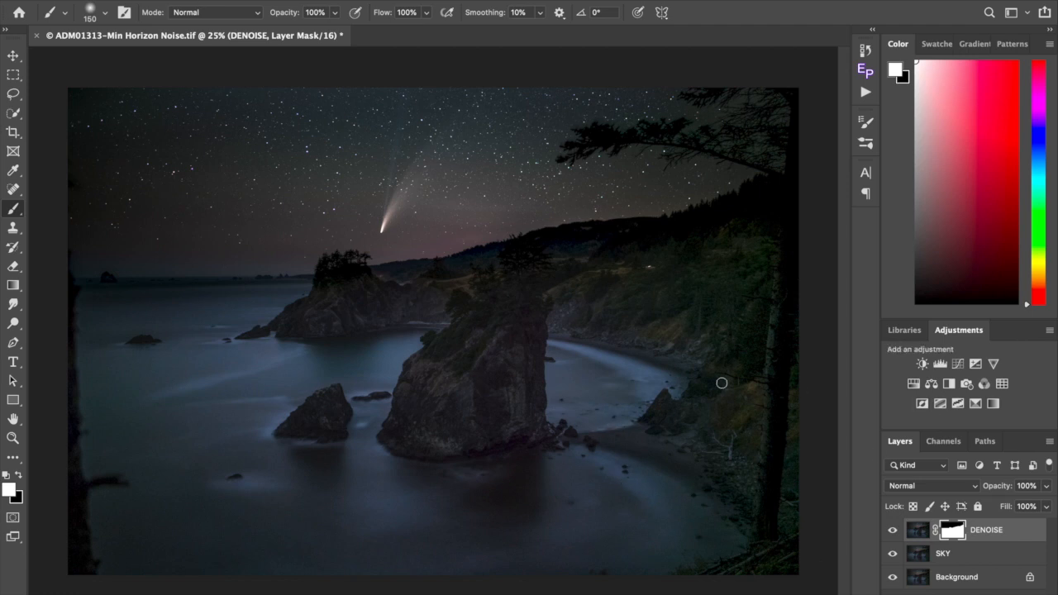
mouse_move(649, 368)
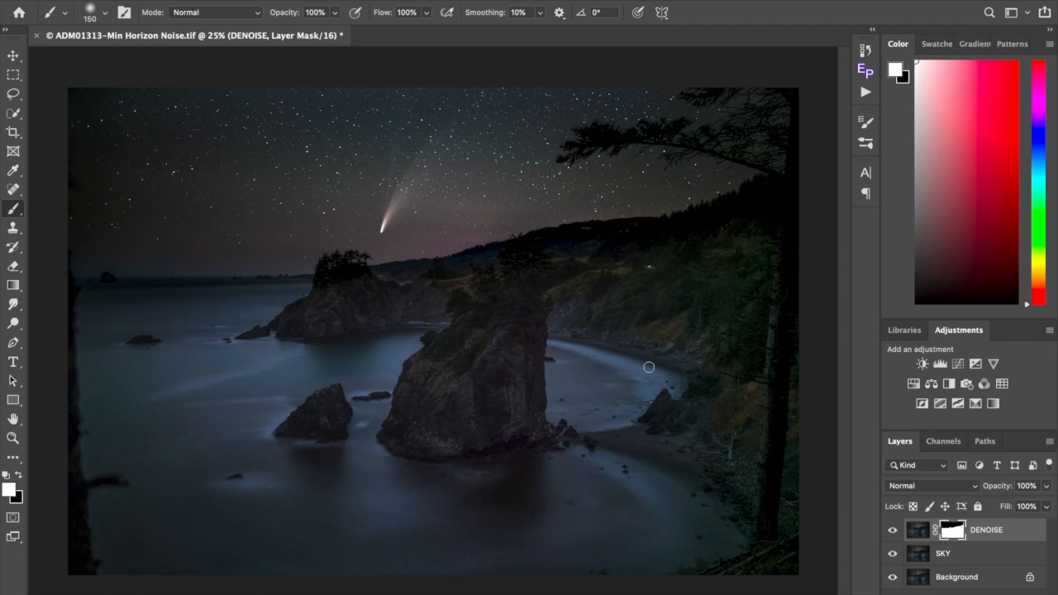
mouse_move(700, 506)
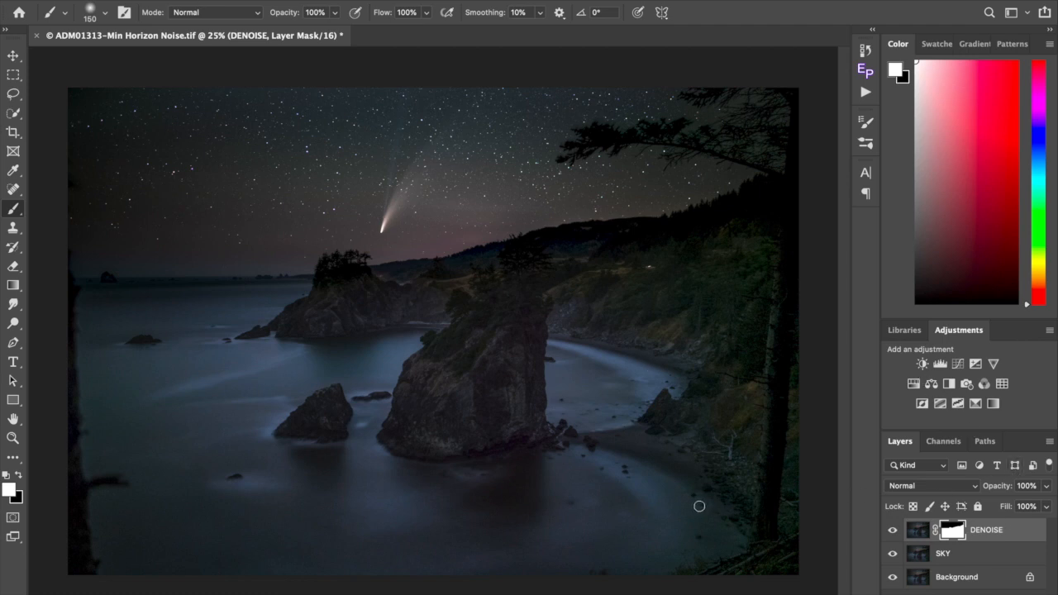
mouse_move(652, 440)
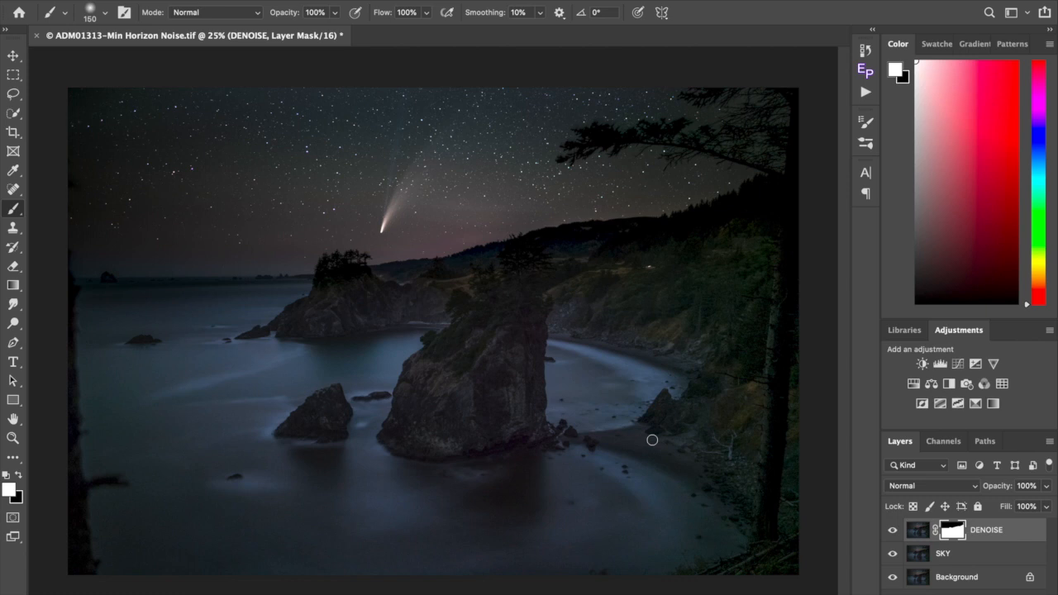
mouse_move(613, 342)
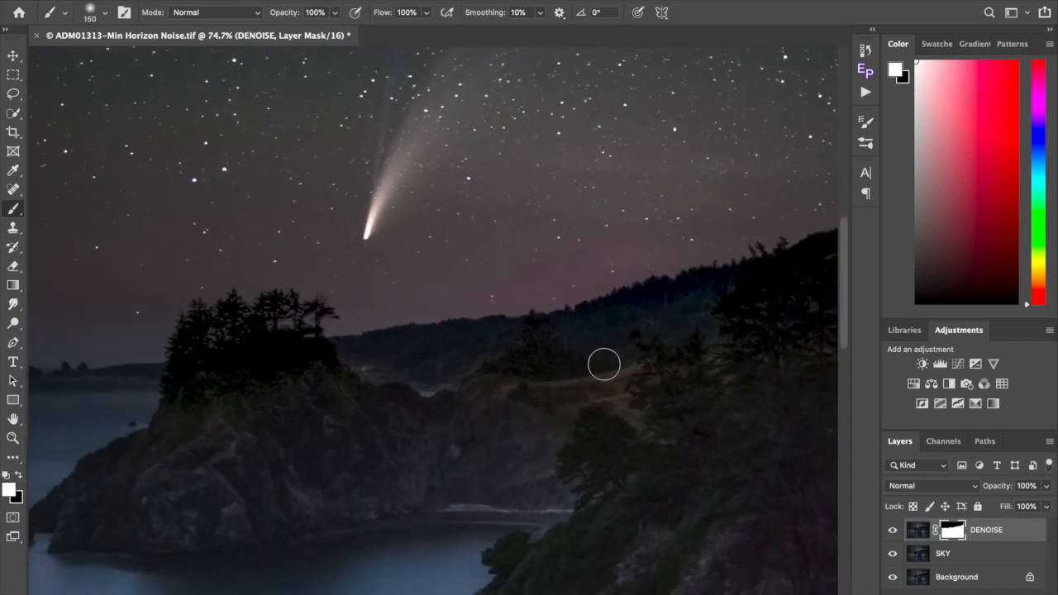
mouse_move(786, 514)
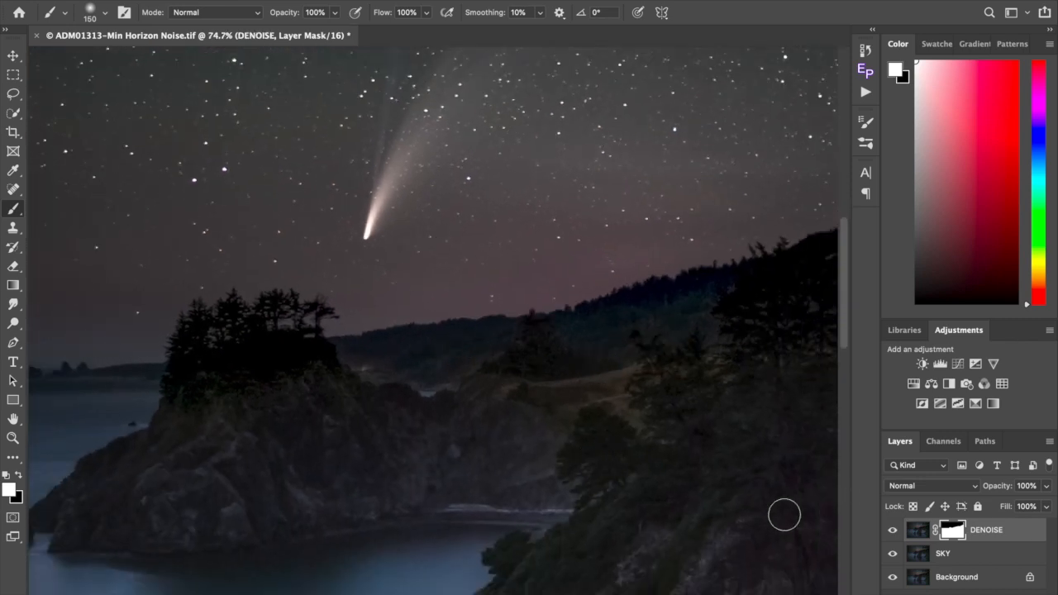